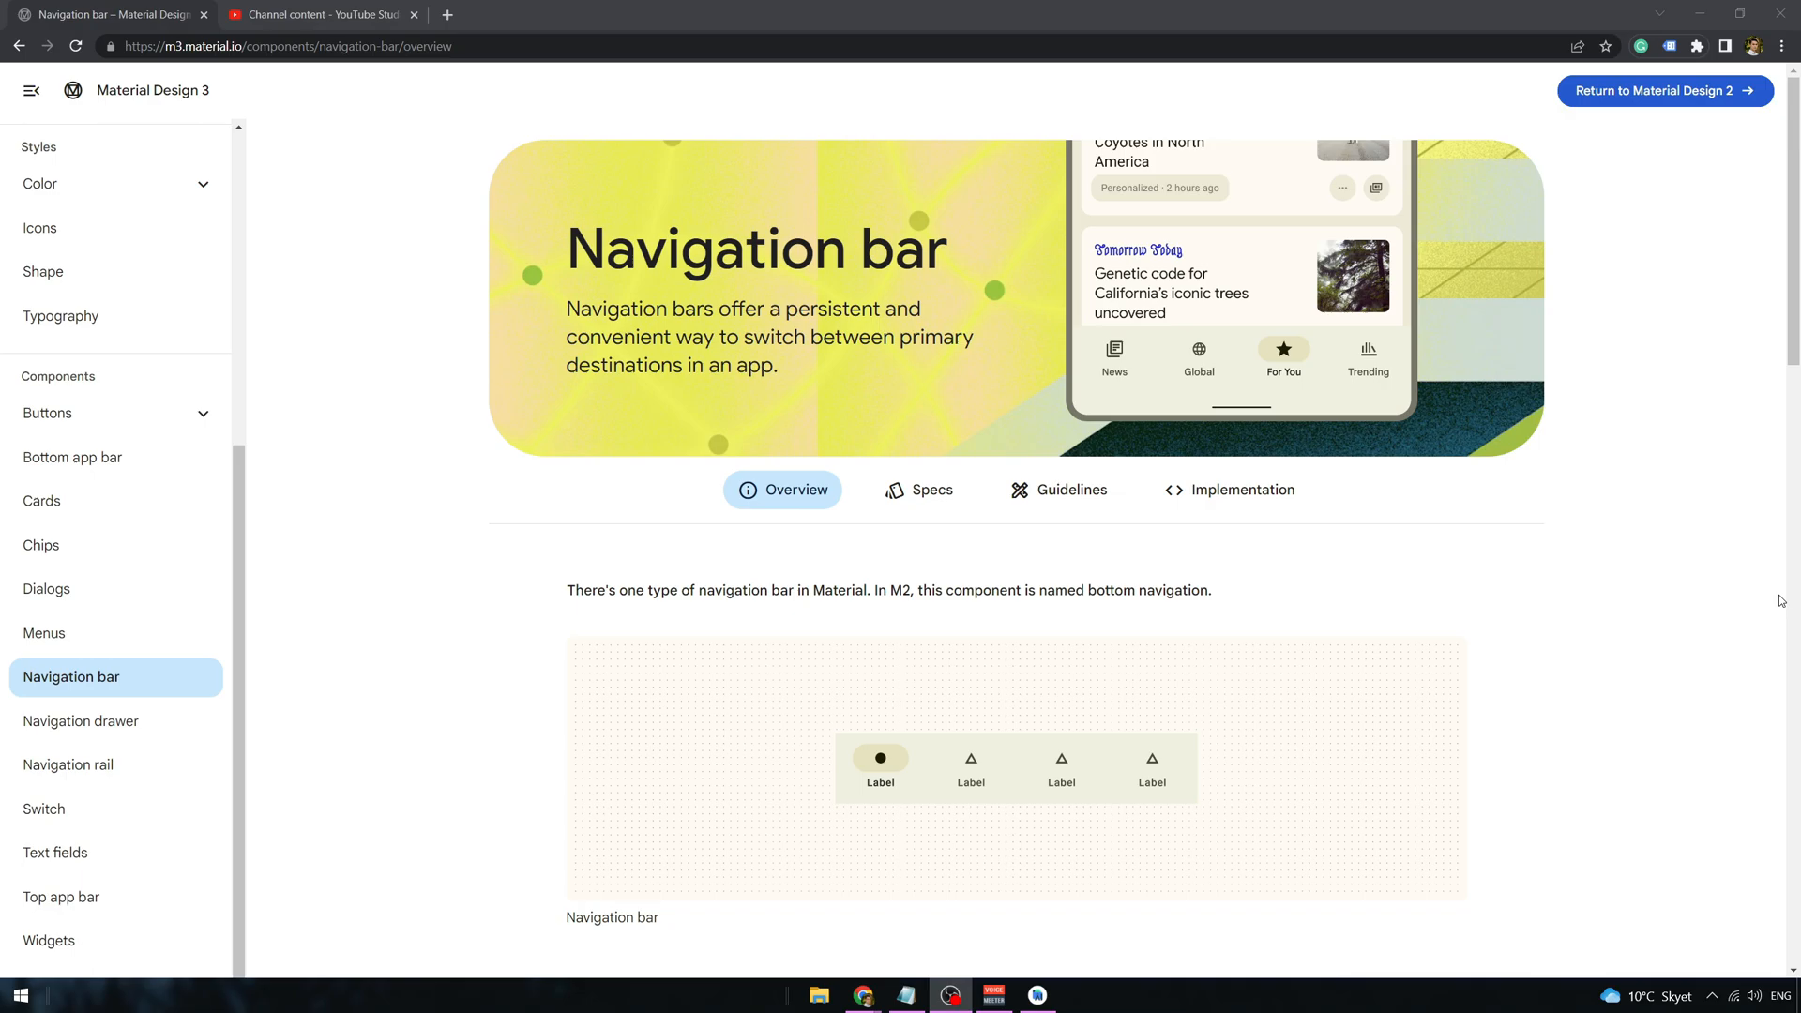
{"action": "mouse_move", "coordinate": [1045, 973]}
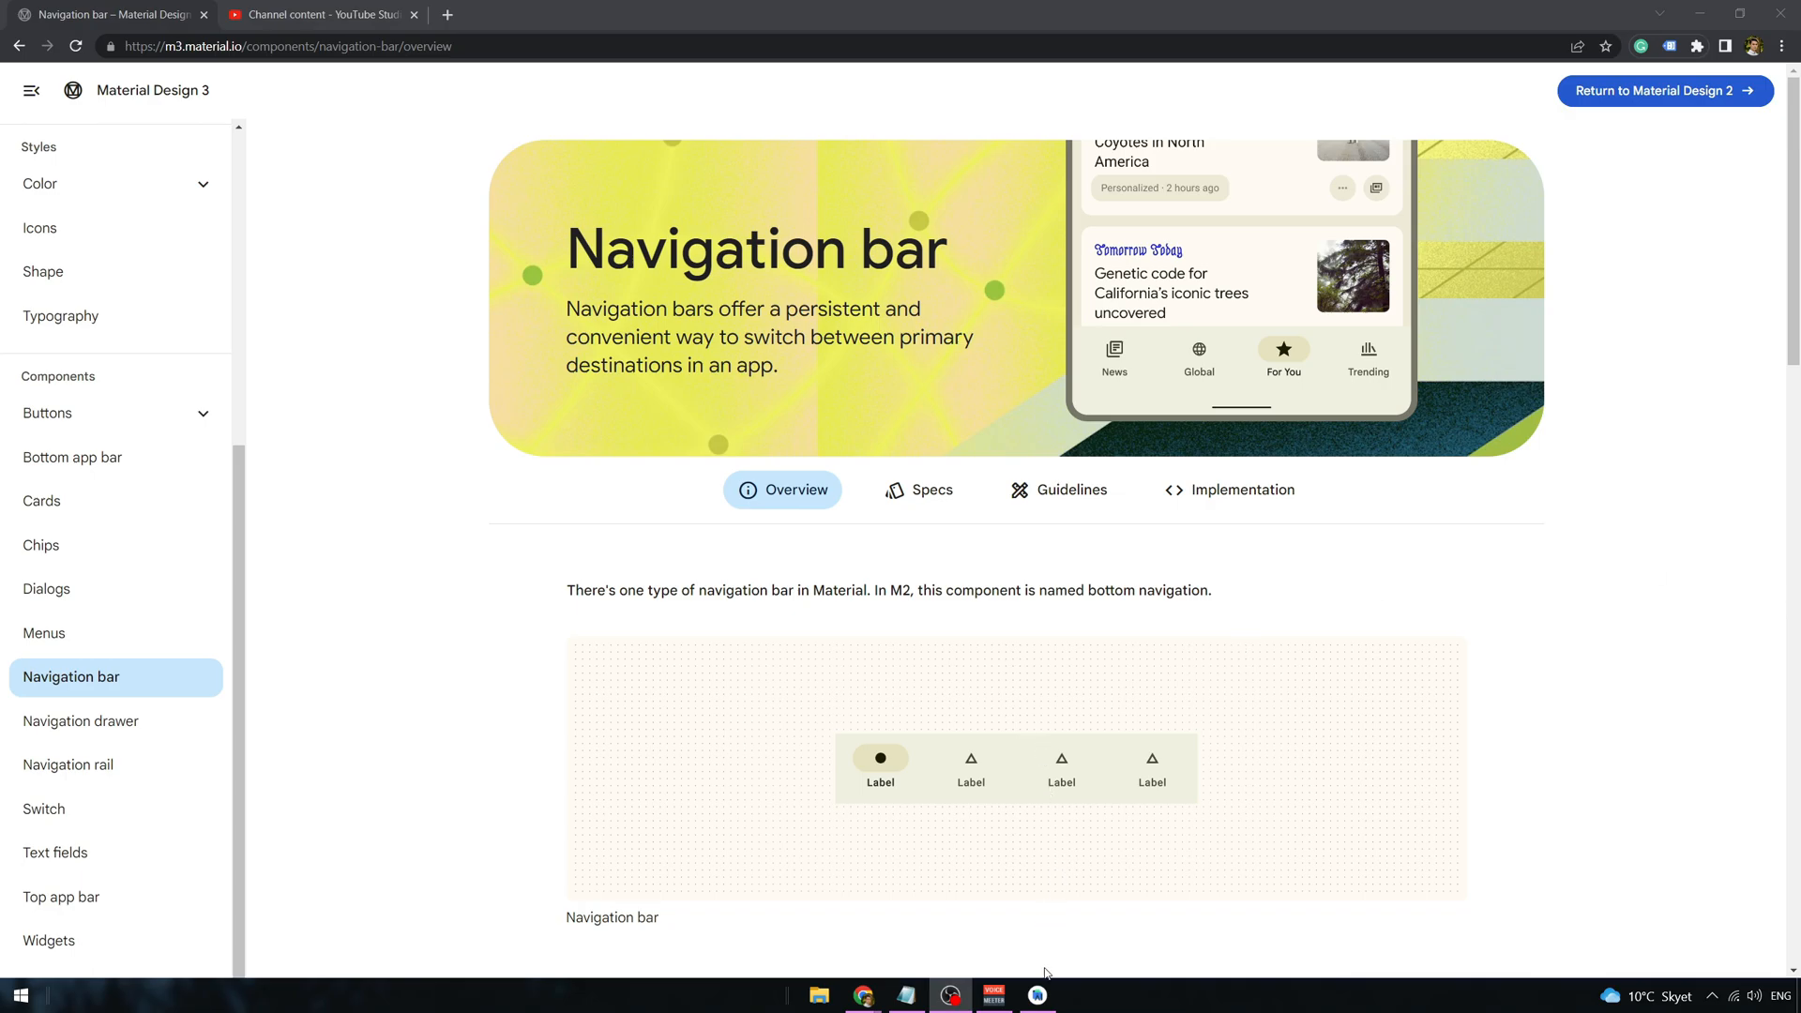
- Create a Java Empty Activity project named BottomNavBar with minimum API 29
{"action": "left_click", "coordinate": [1035, 994]}
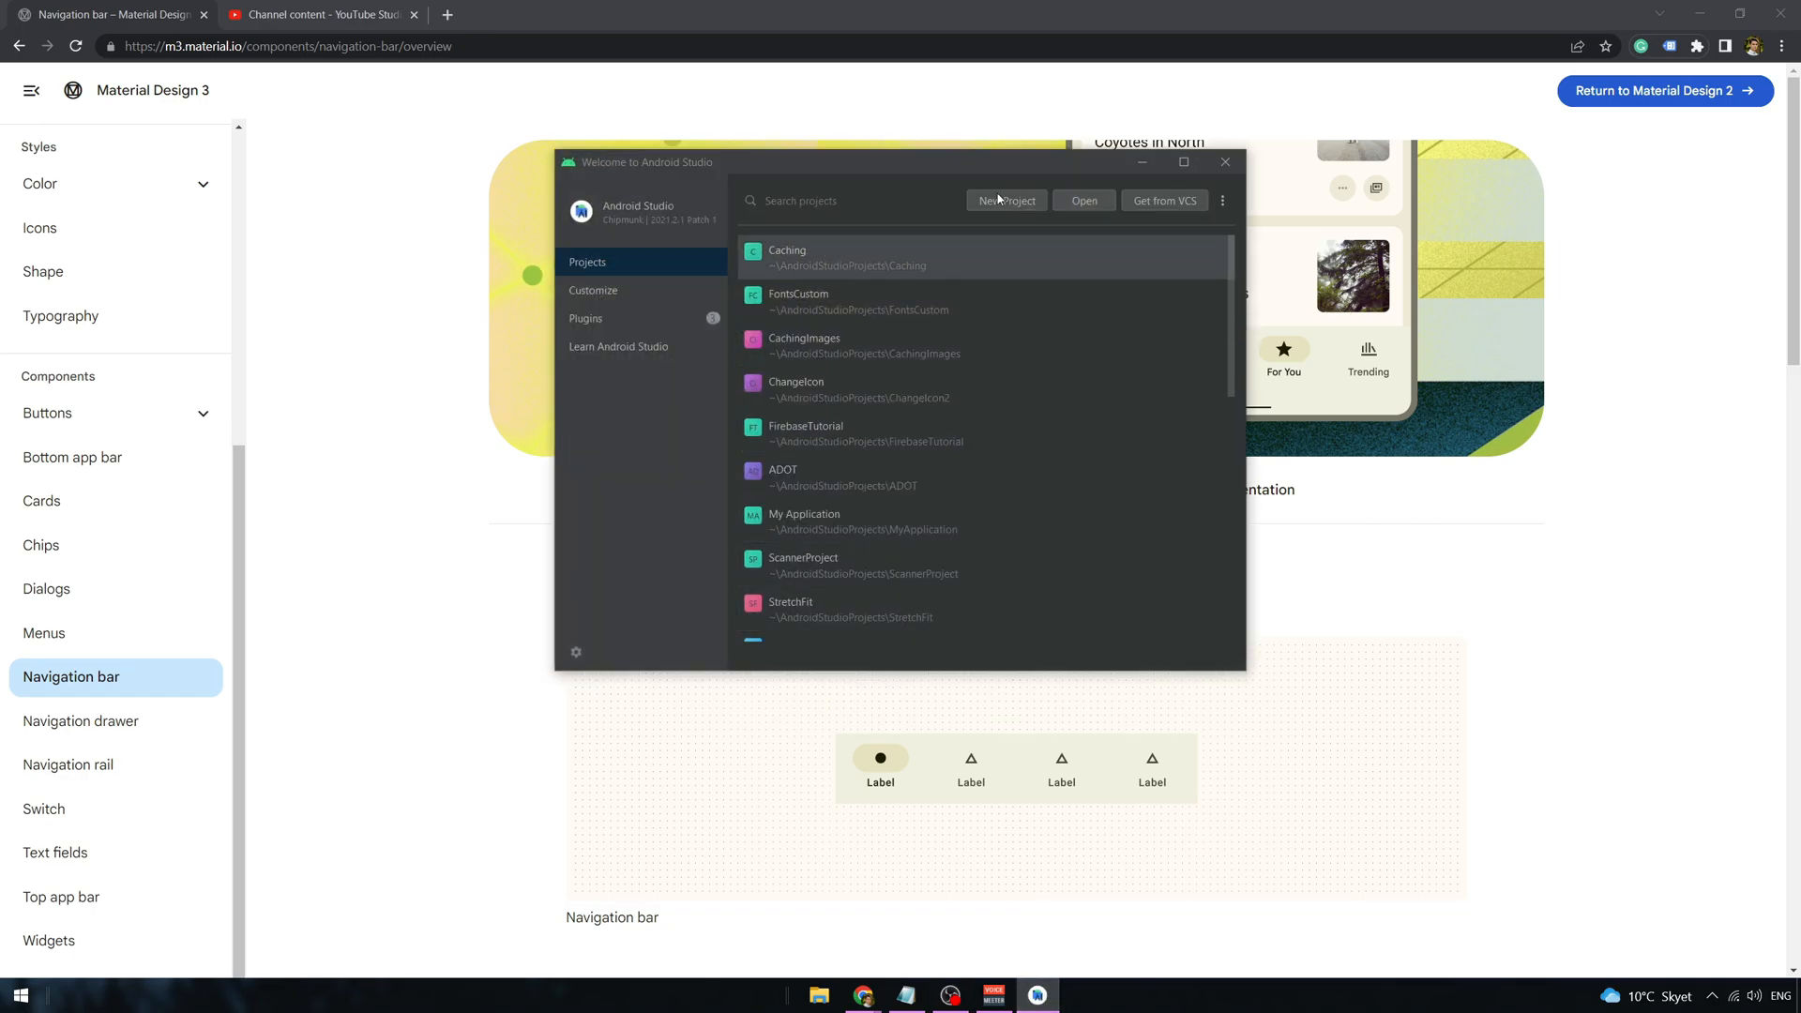
{"action": "left_click", "coordinate": [1004, 200]}
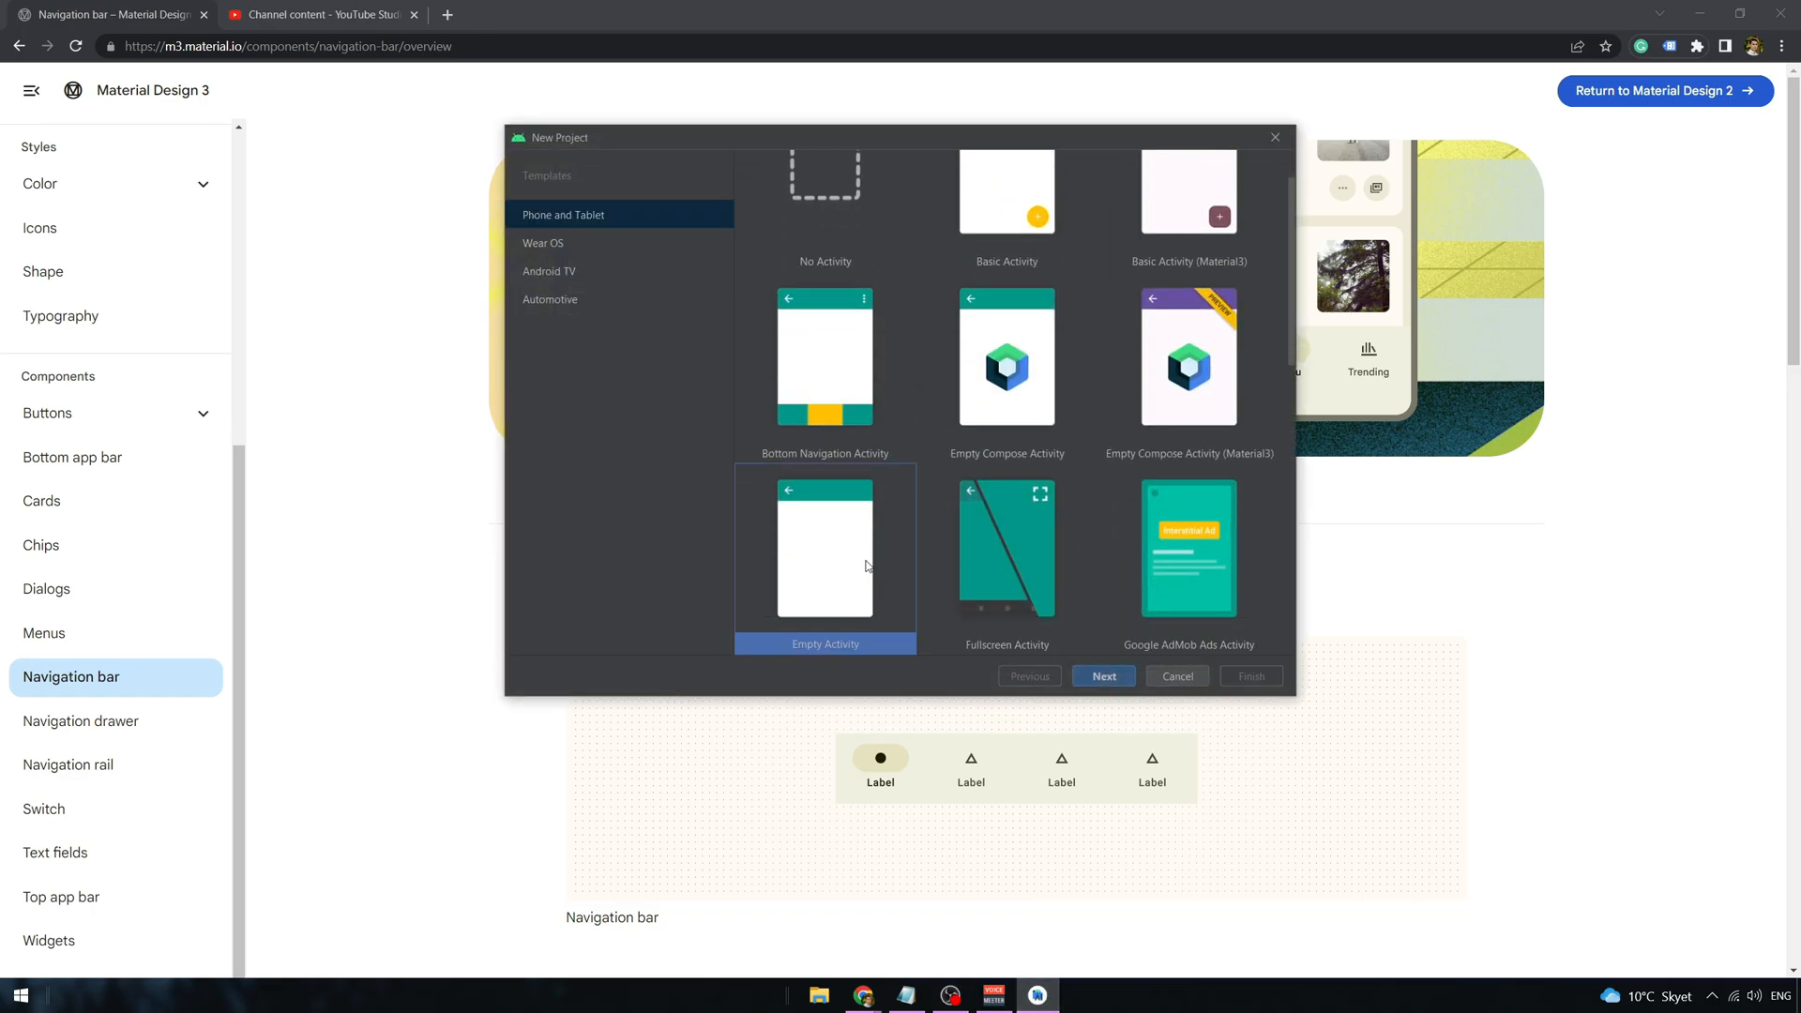
{"action": "left_click", "coordinate": [1101, 675]}
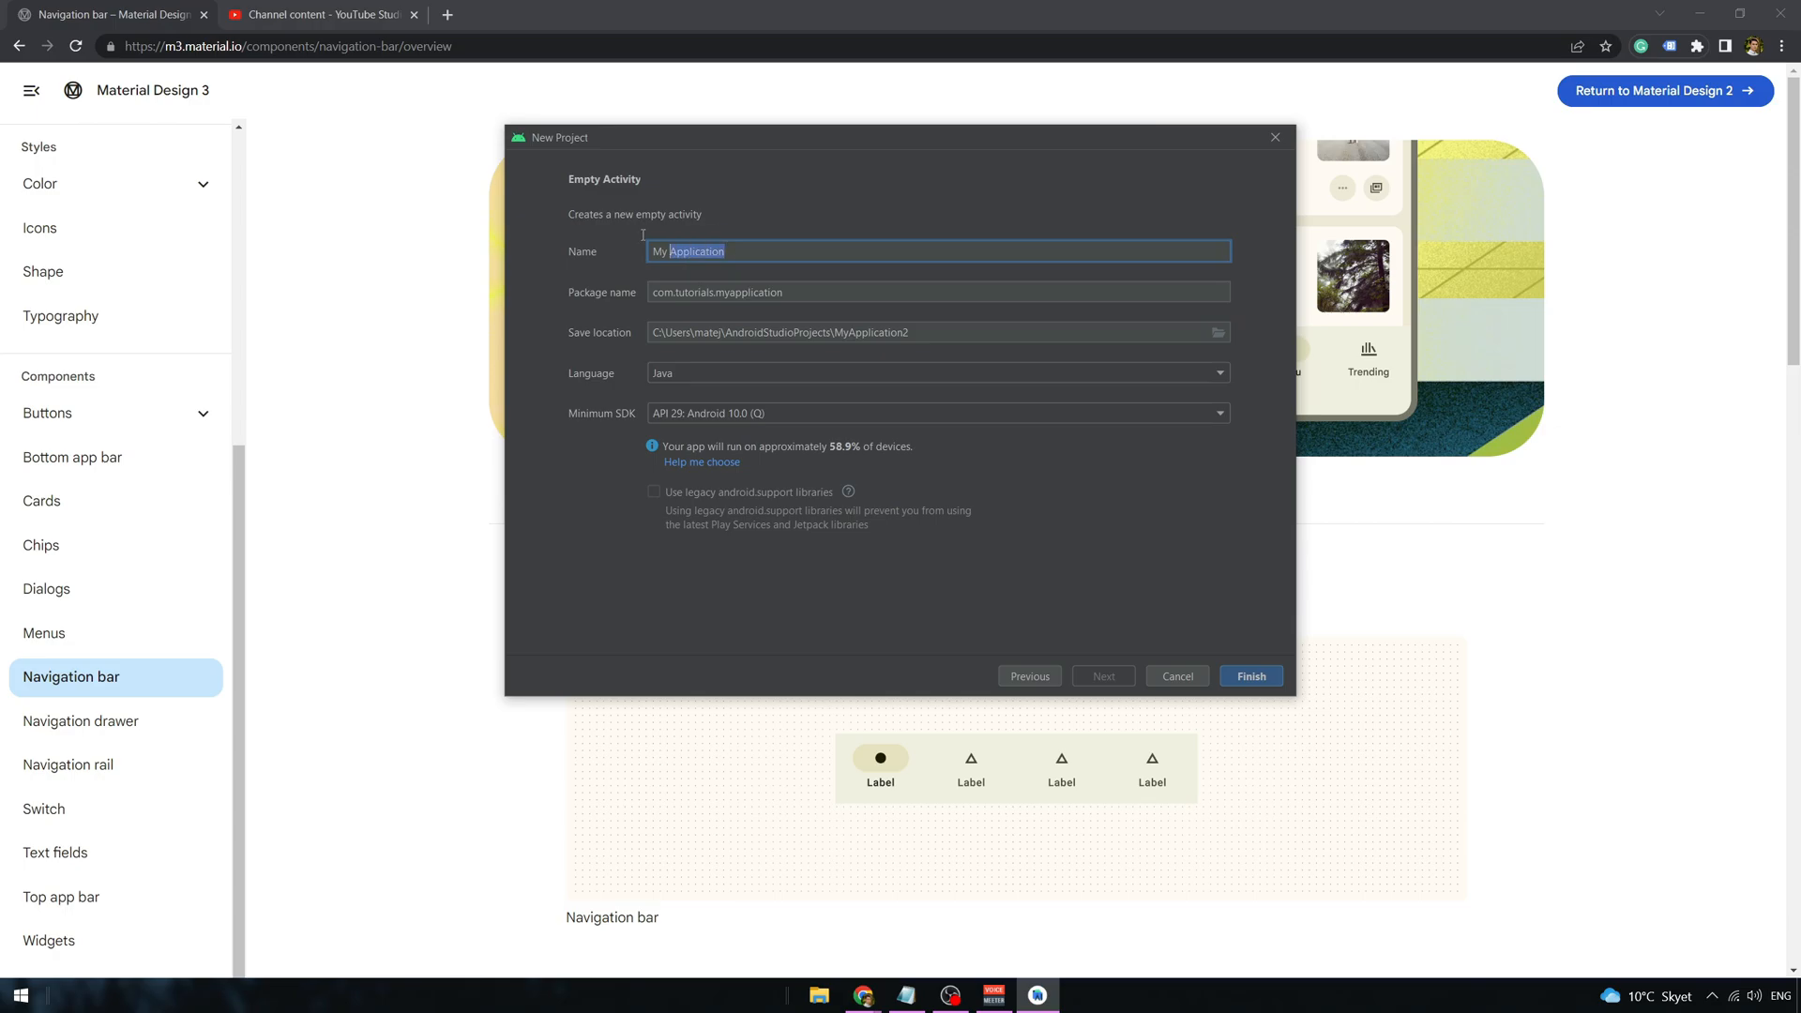
{"action": "type", "text": "BottomNavBar"}
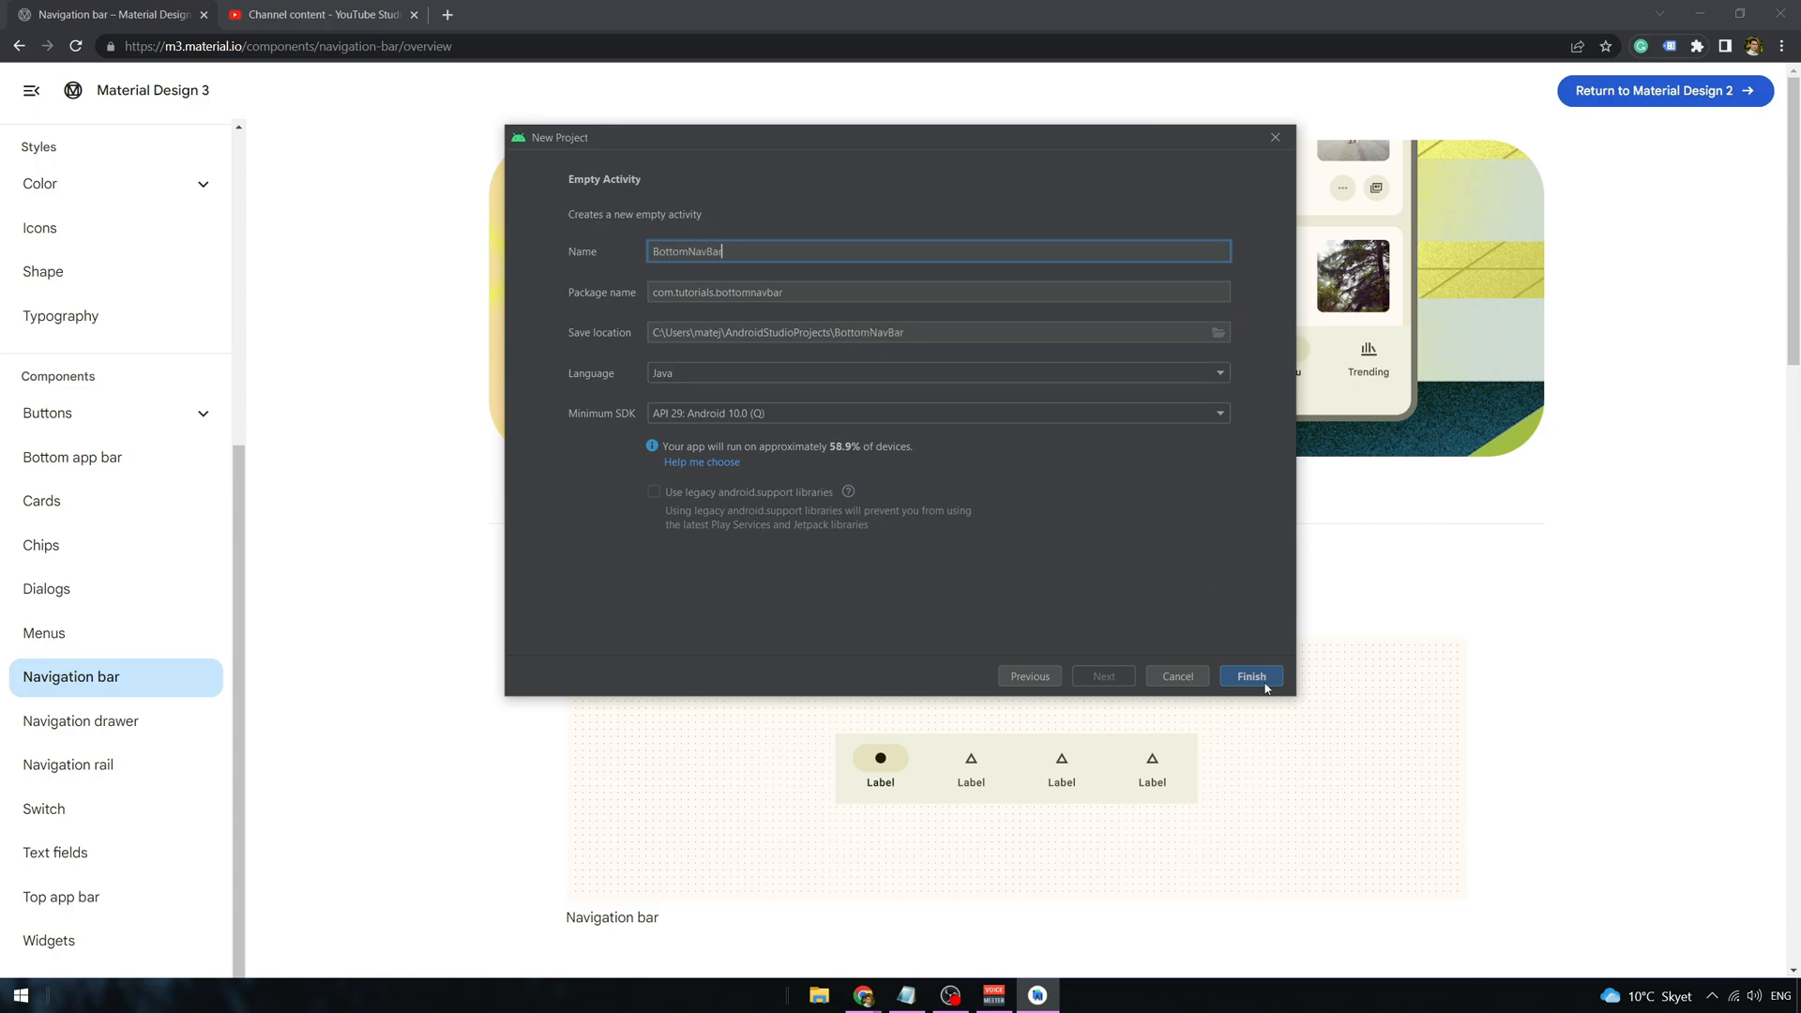
{"action": "left_click", "coordinate": [1250, 676]}
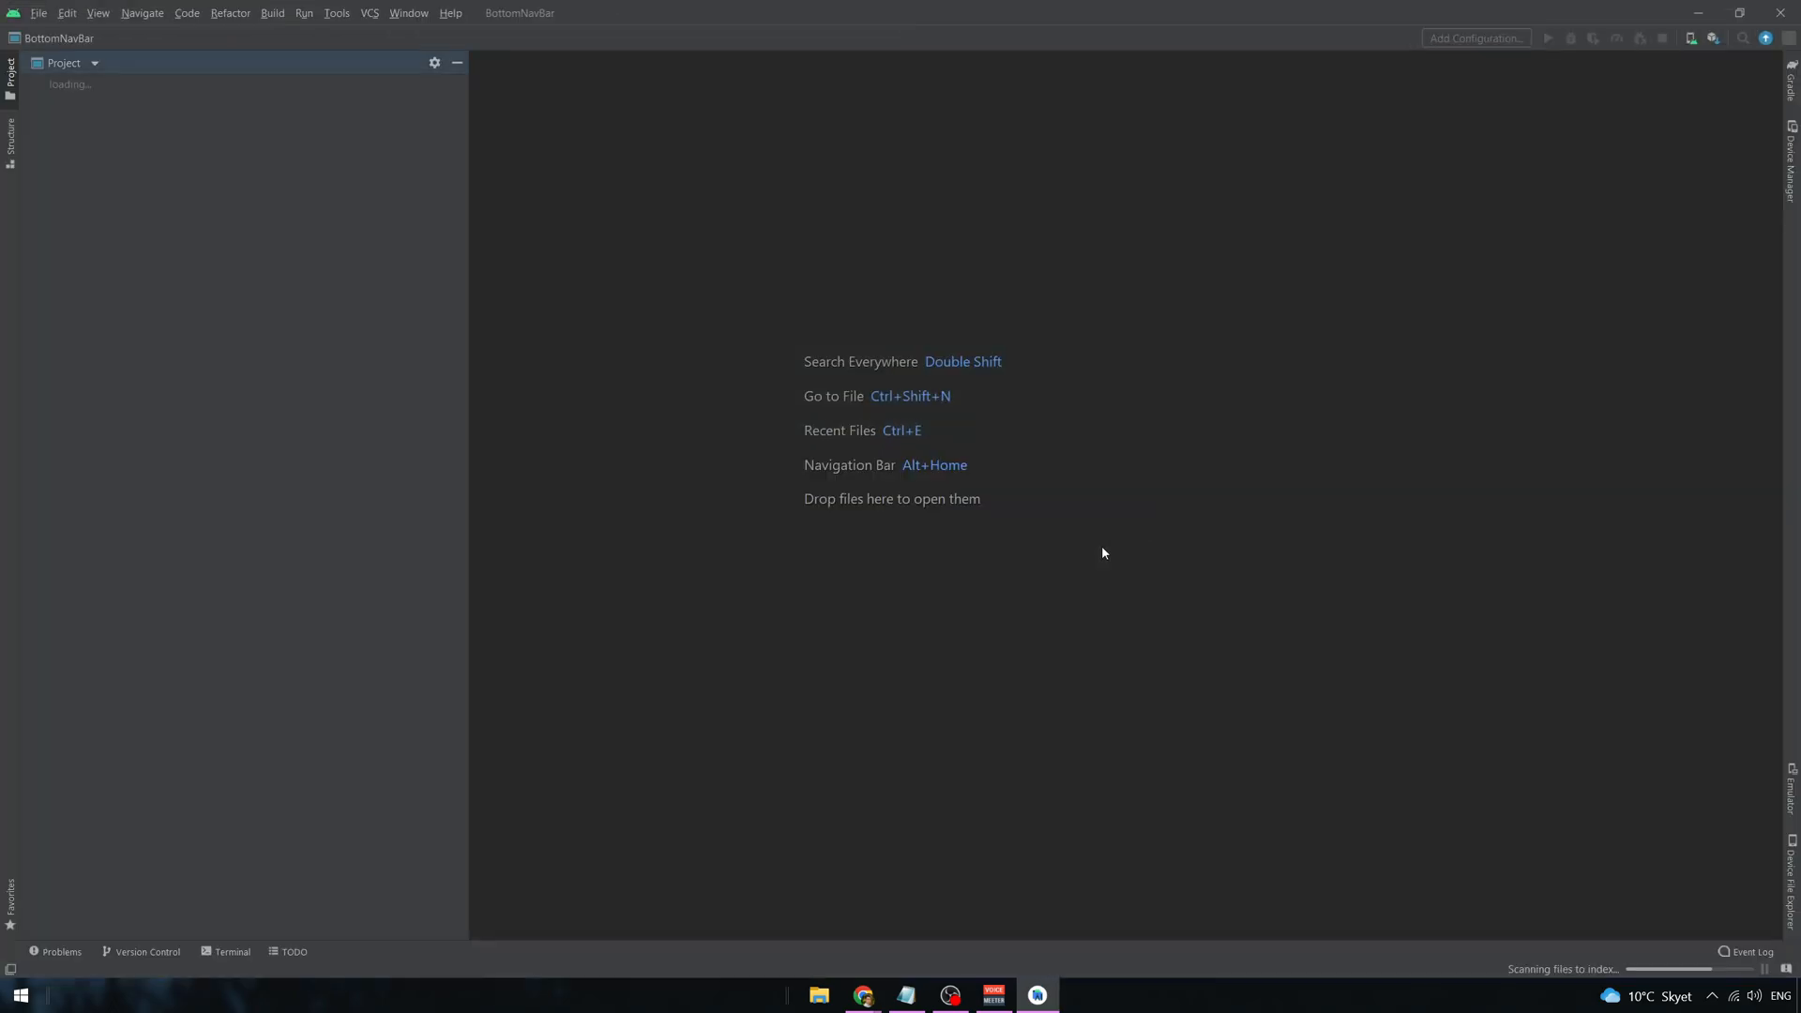
{"action": "mouse_move", "coordinate": [913, 878]}
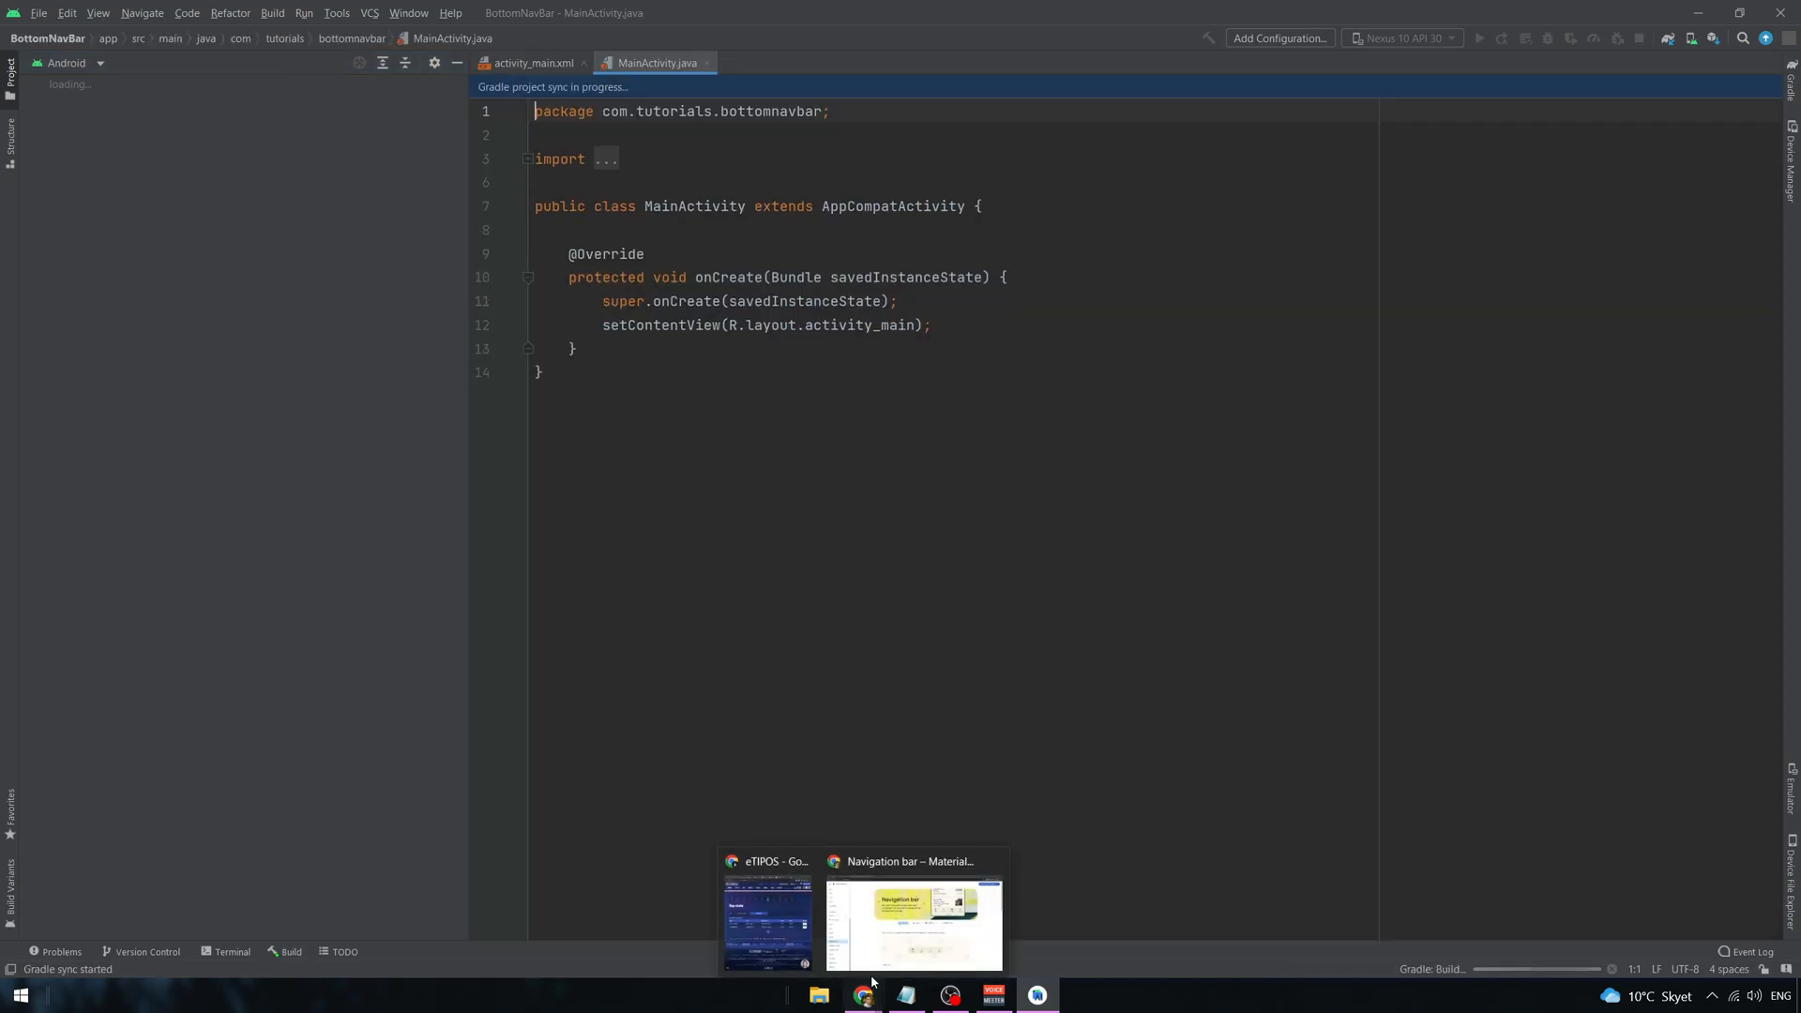
- Show the implementation guidance on the Material 3 Navigation bar page
{"action": "left_click", "coordinate": [910, 920]}
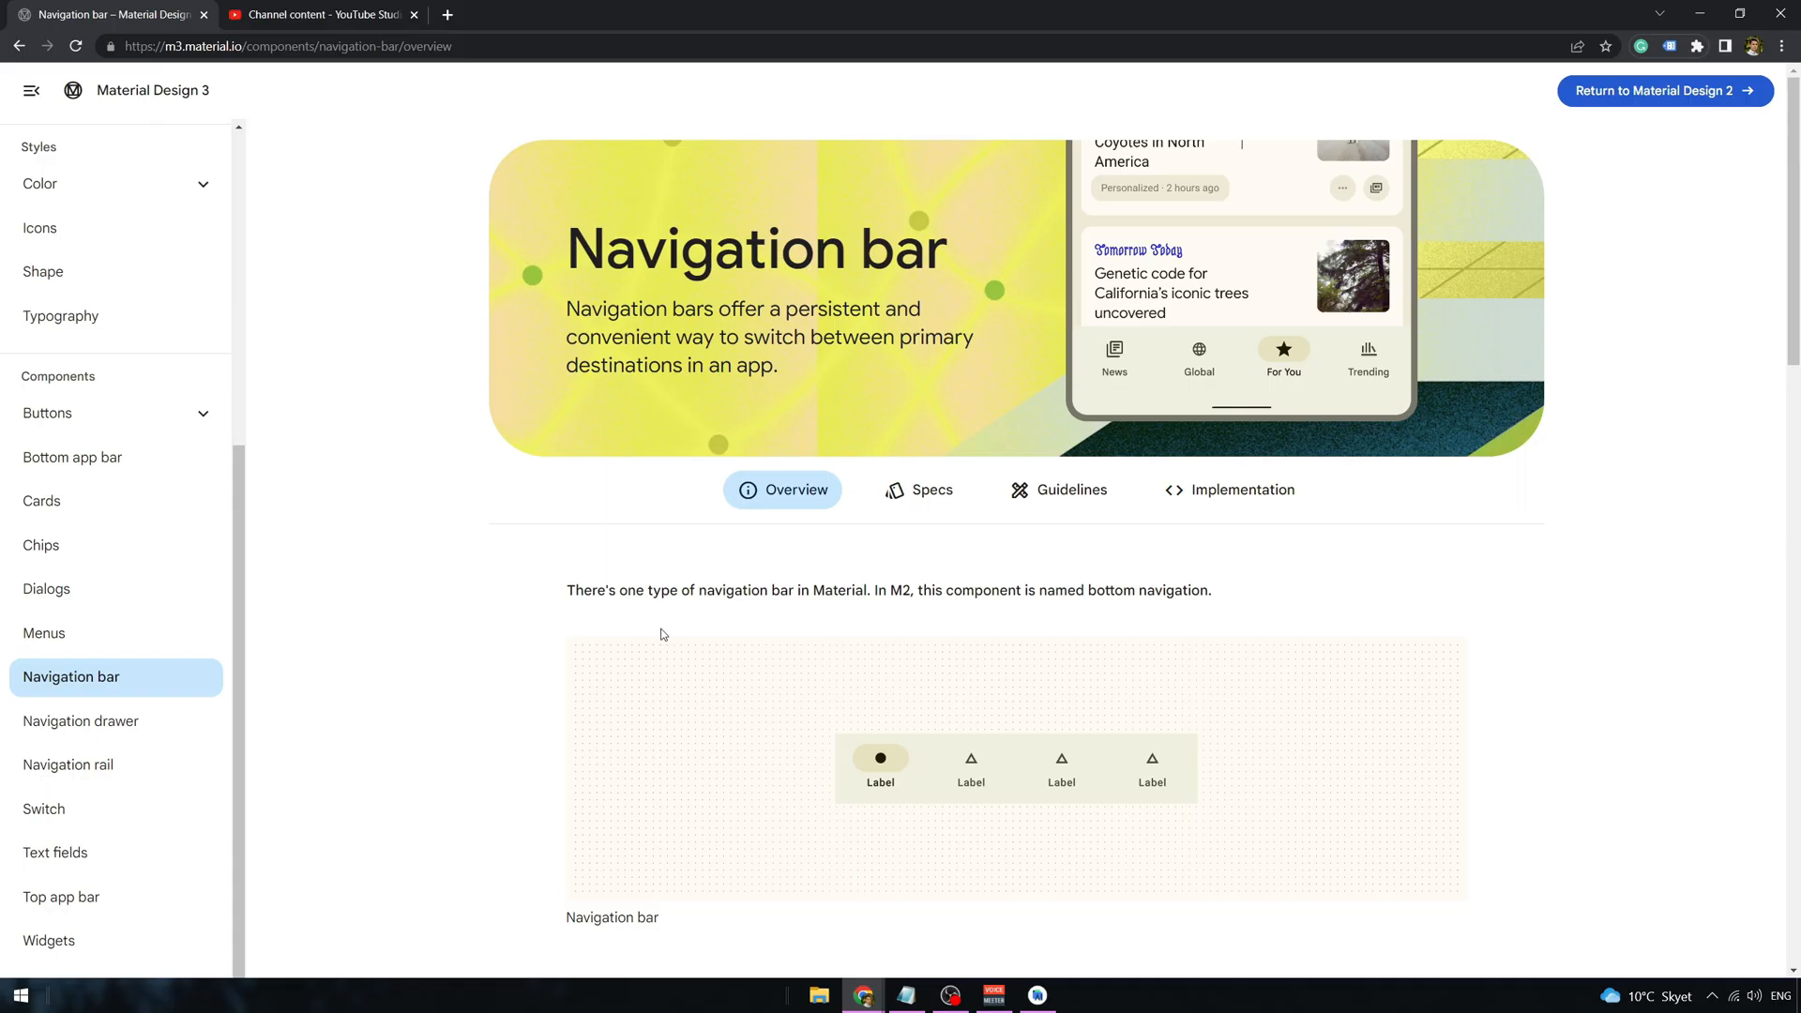
{"action": "left_click", "coordinate": [1228, 490]}
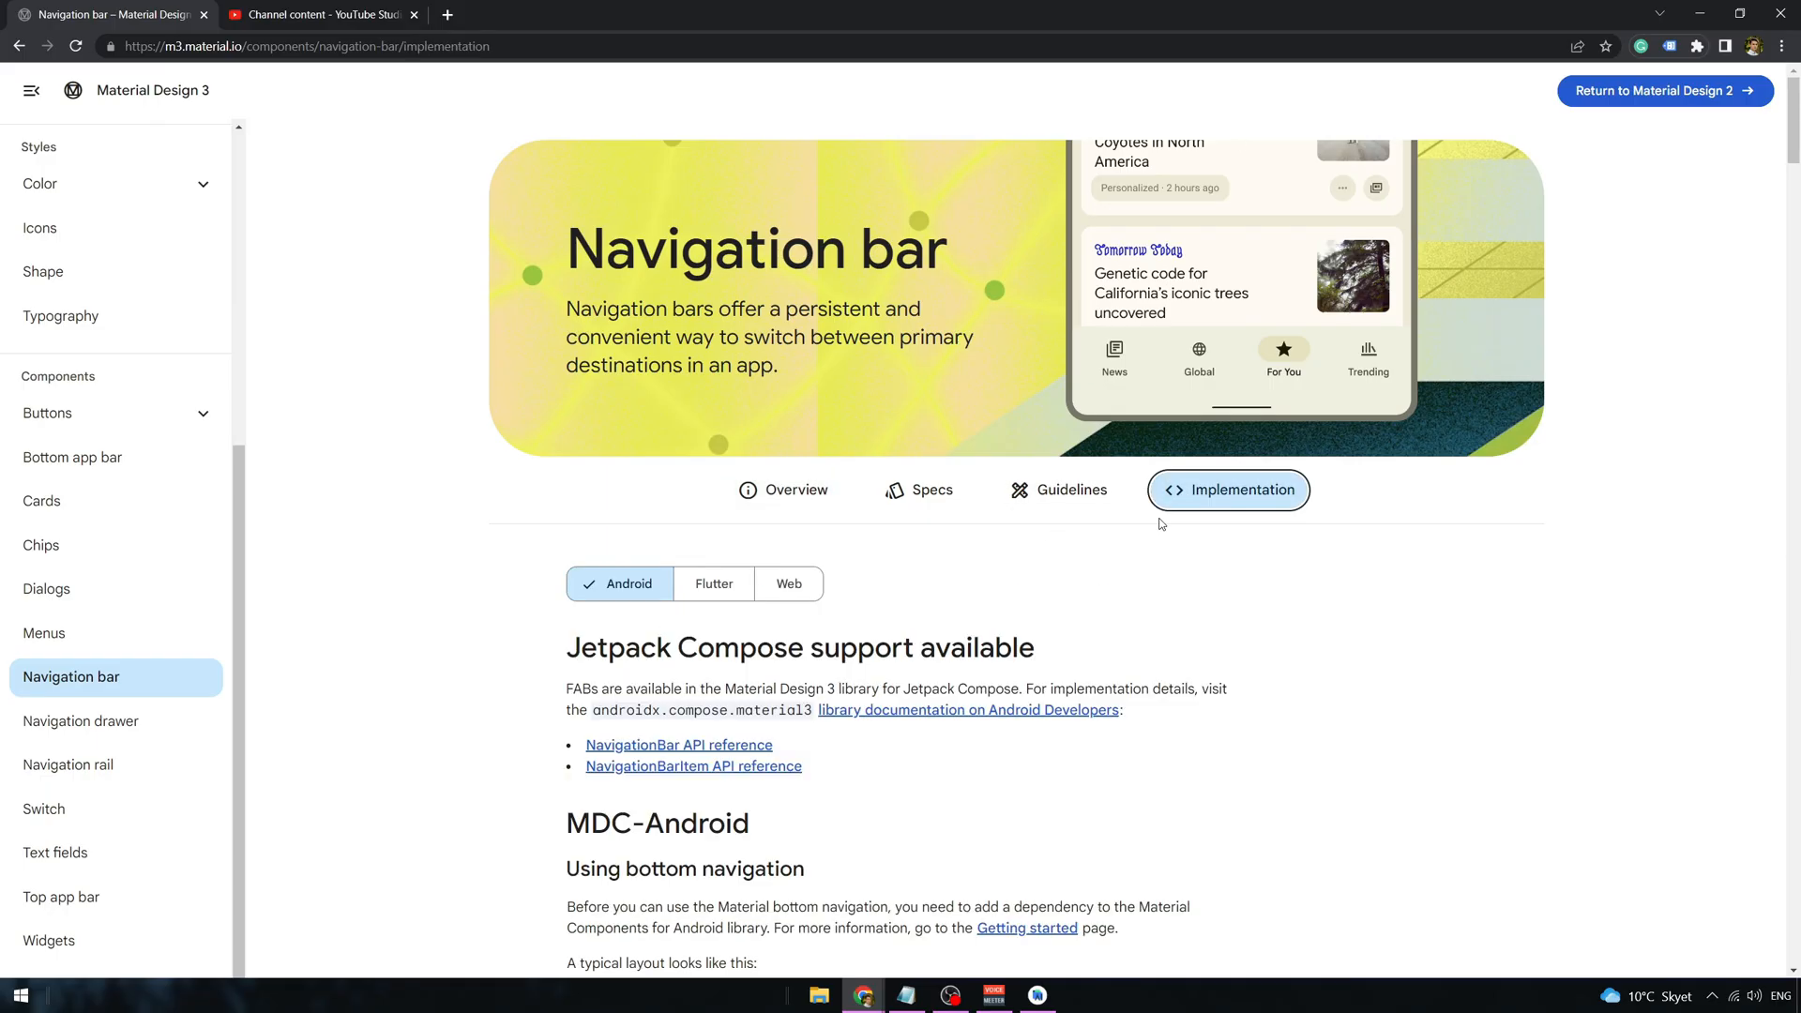
{"action": "left_click", "coordinate": [1035, 995]}
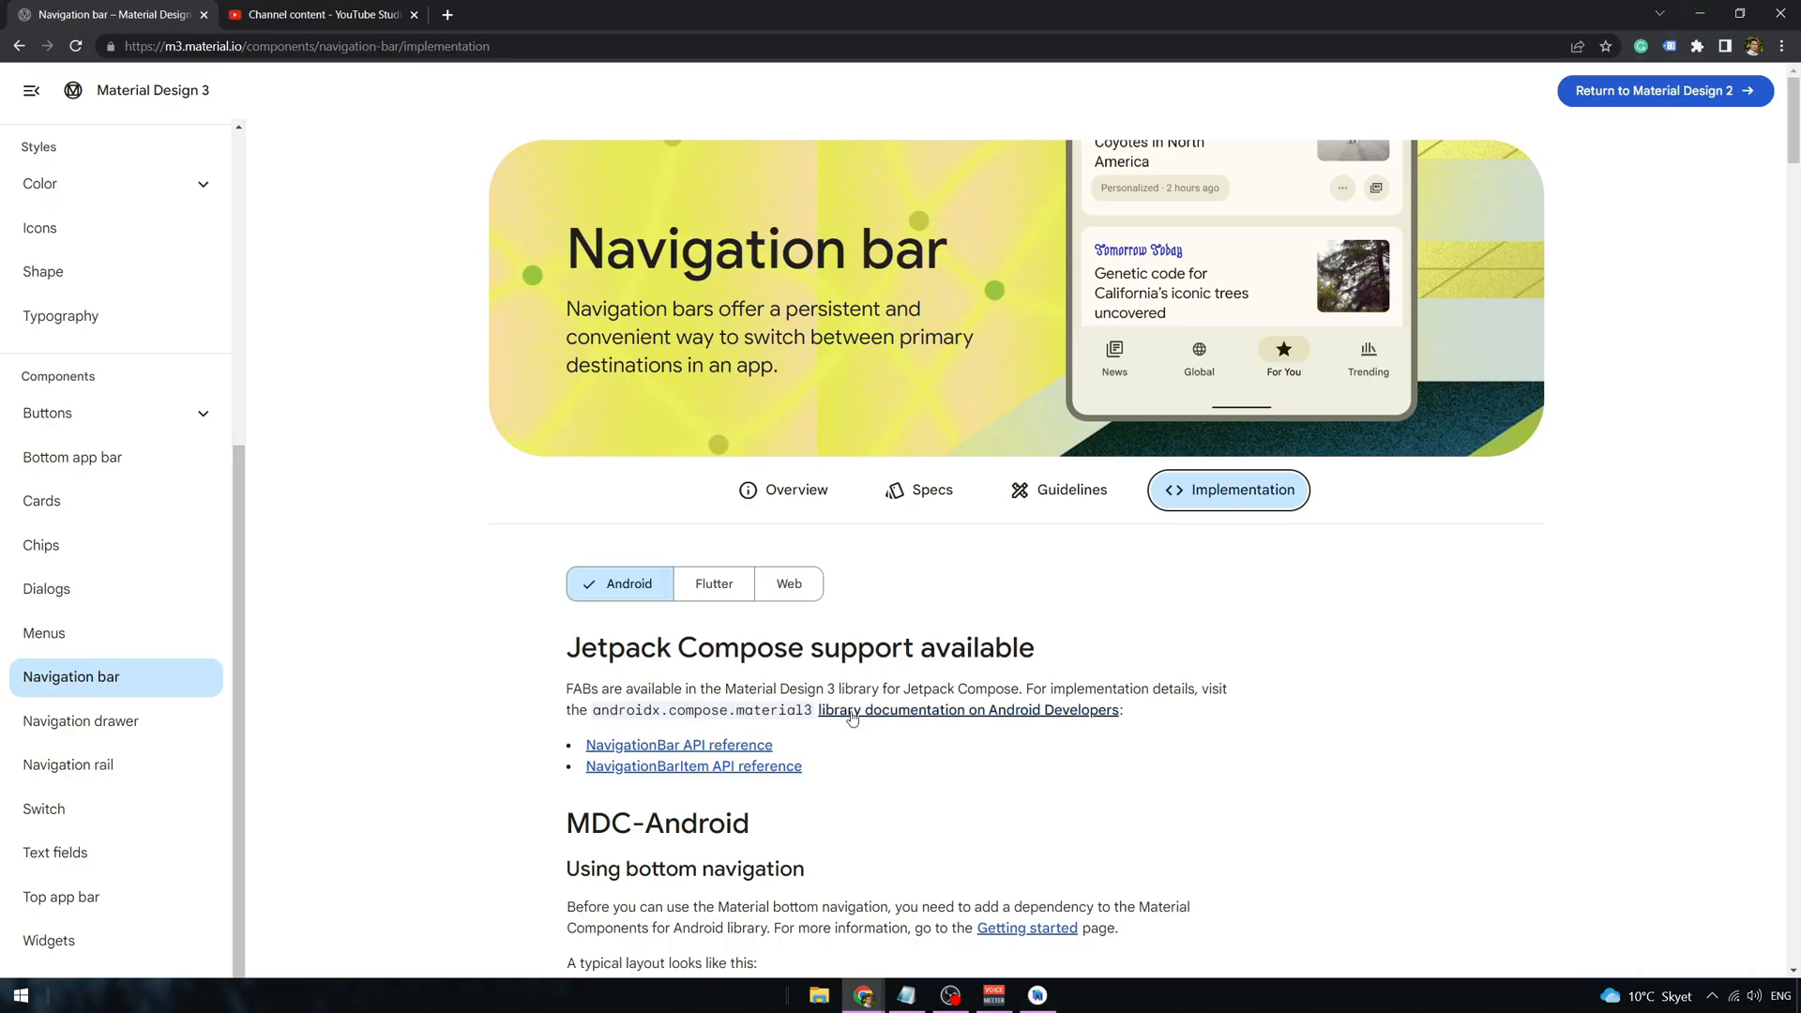
- Open the Compose Material 3 library docs in a new tab and select its dependency lines
{"action": "right_click", "coordinate": [968, 710]}
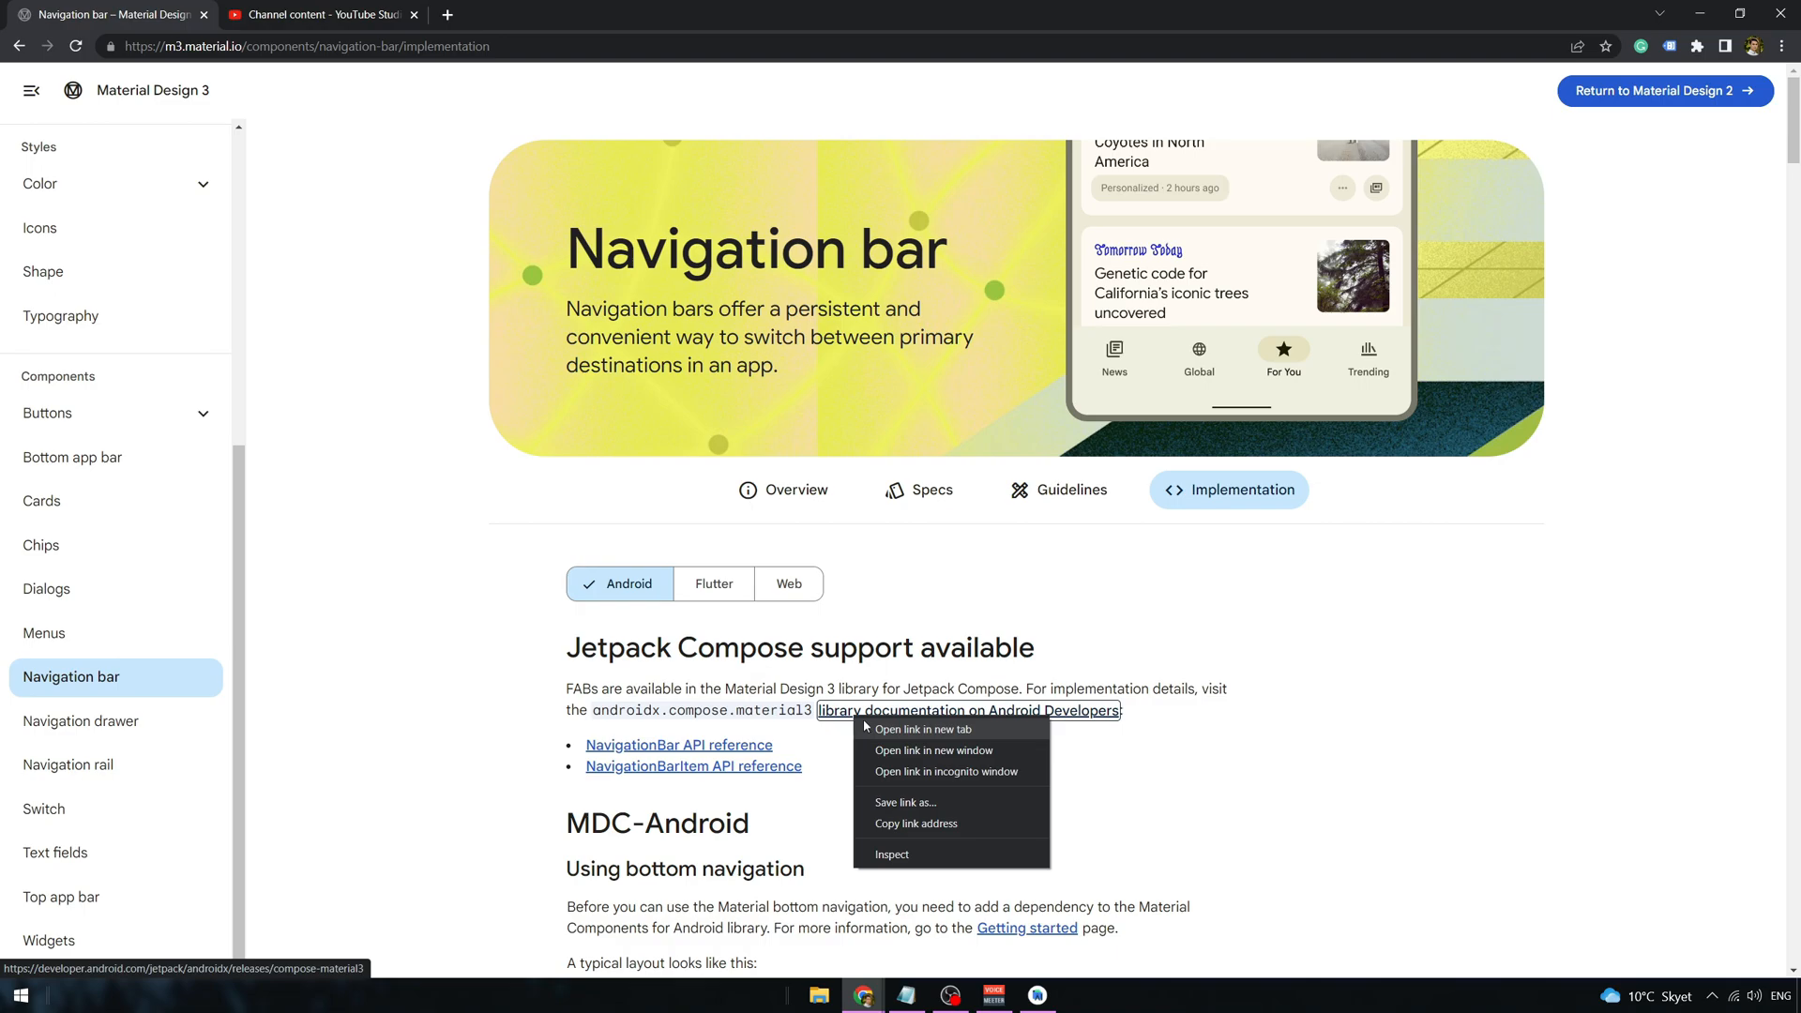
{"action": "left_click", "coordinate": [923, 728]}
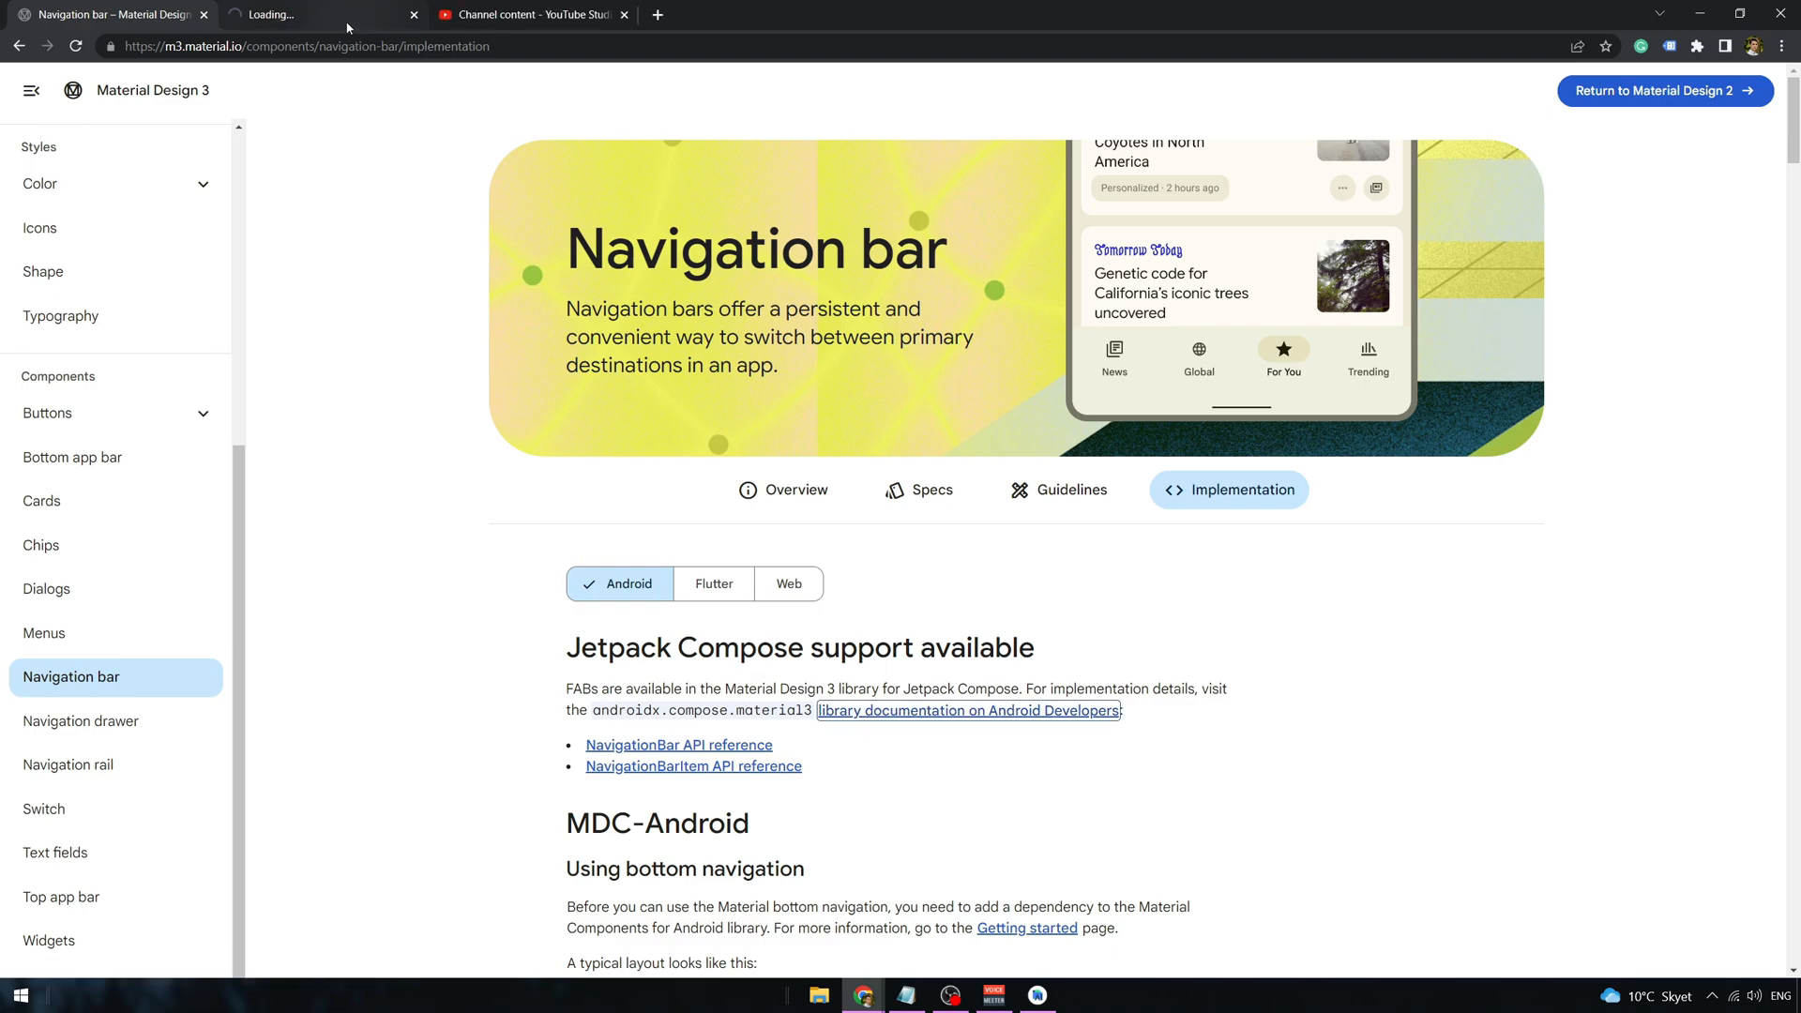
{"action": "left_click", "coordinate": [967, 711]}
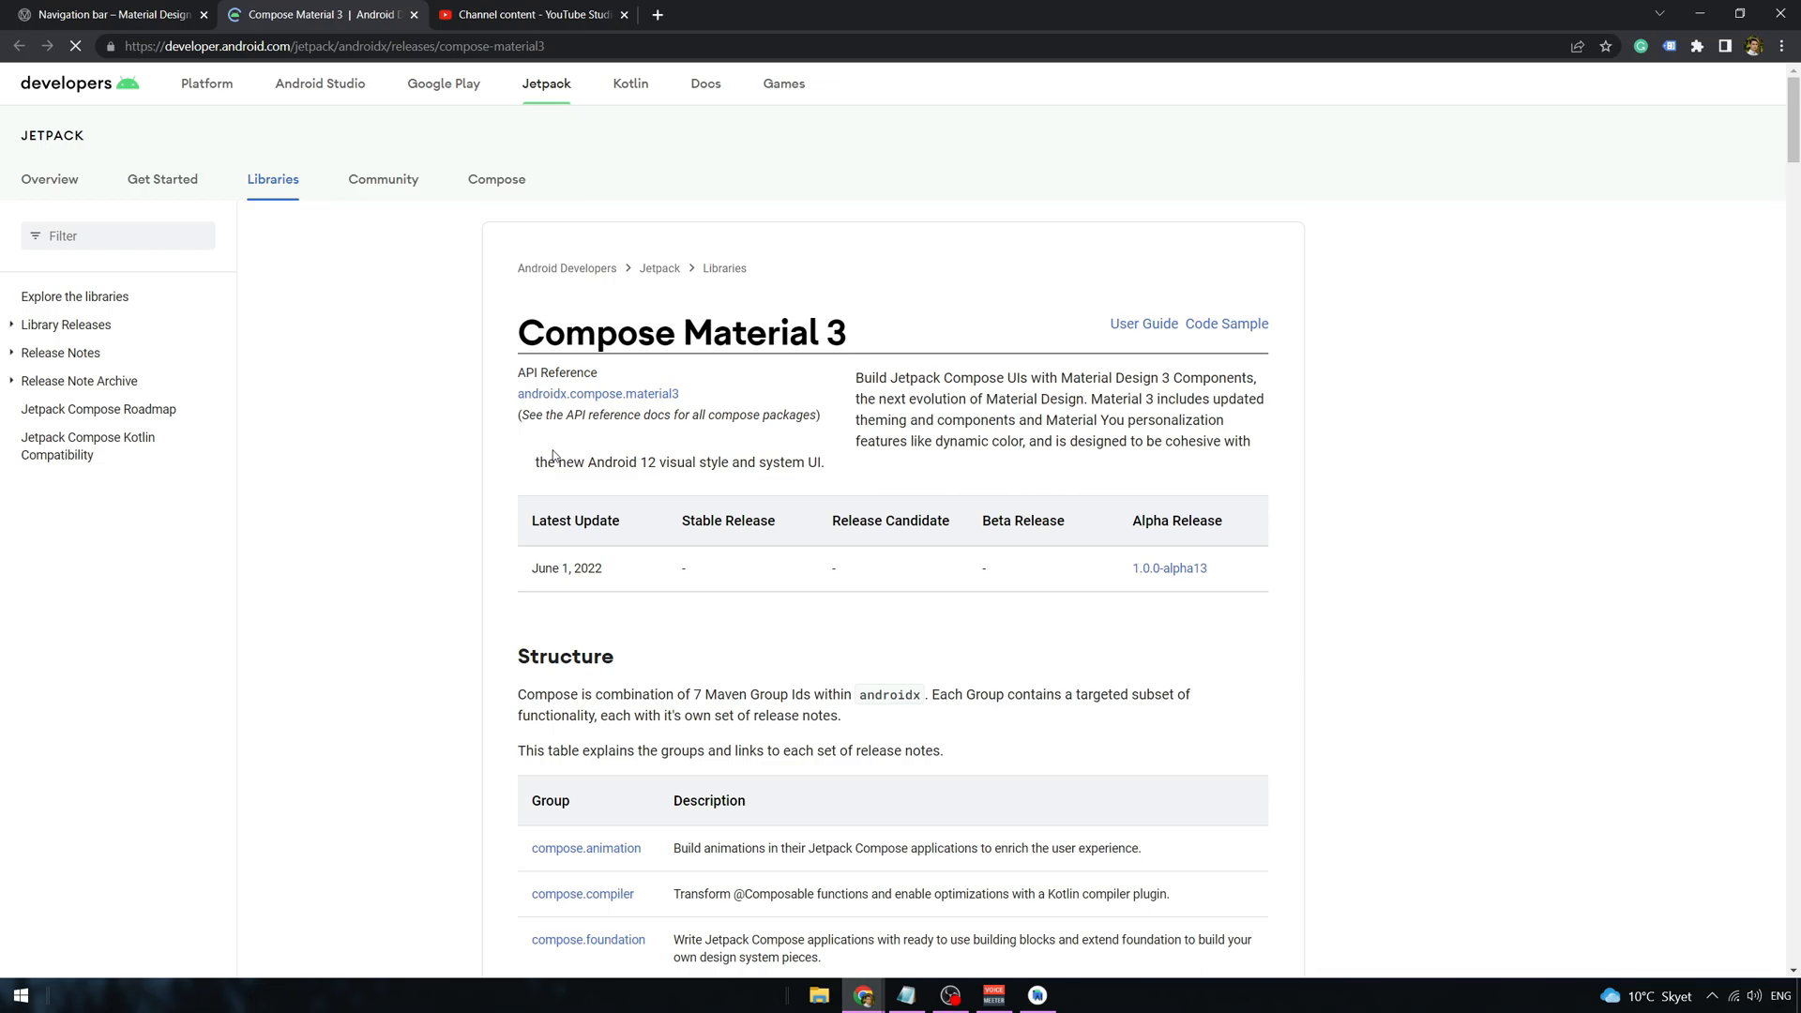
{"action": "scroll", "scroll_direction": "down", "scroll_amount": 3}
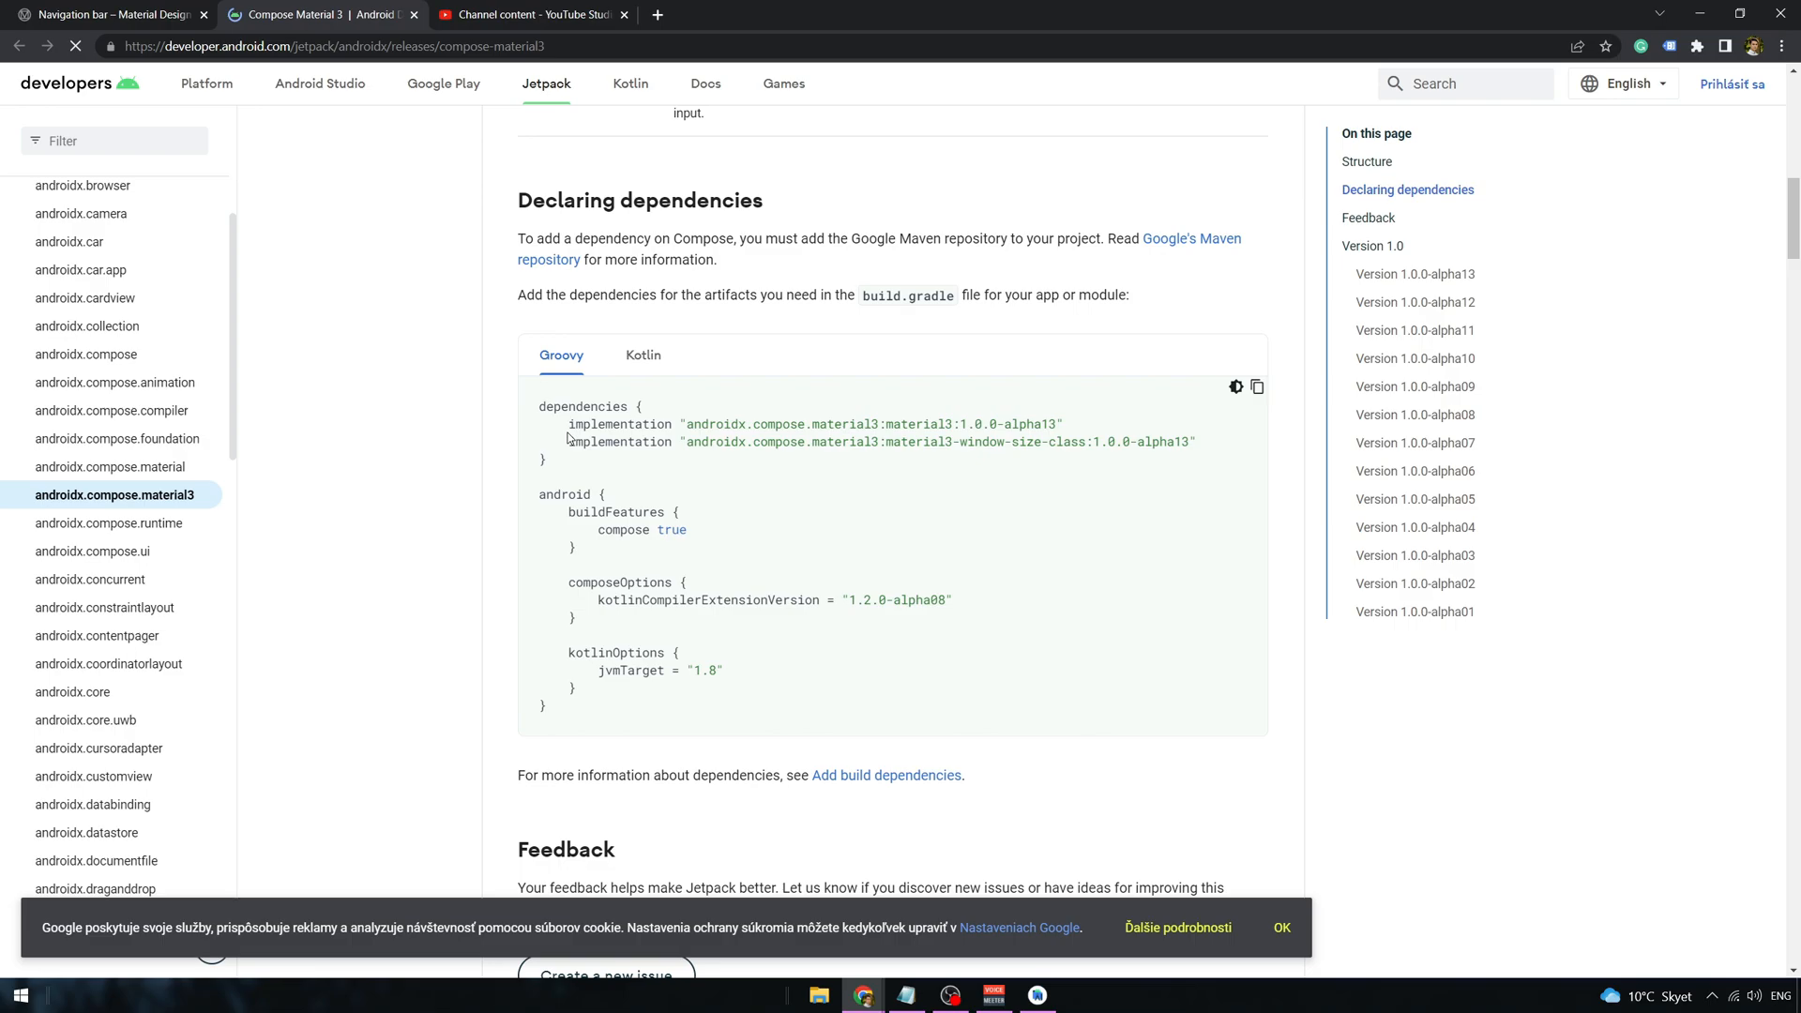
{"action": "left_click_drag", "start_coordinate": [566, 424], "coordinate": [1194, 441]}
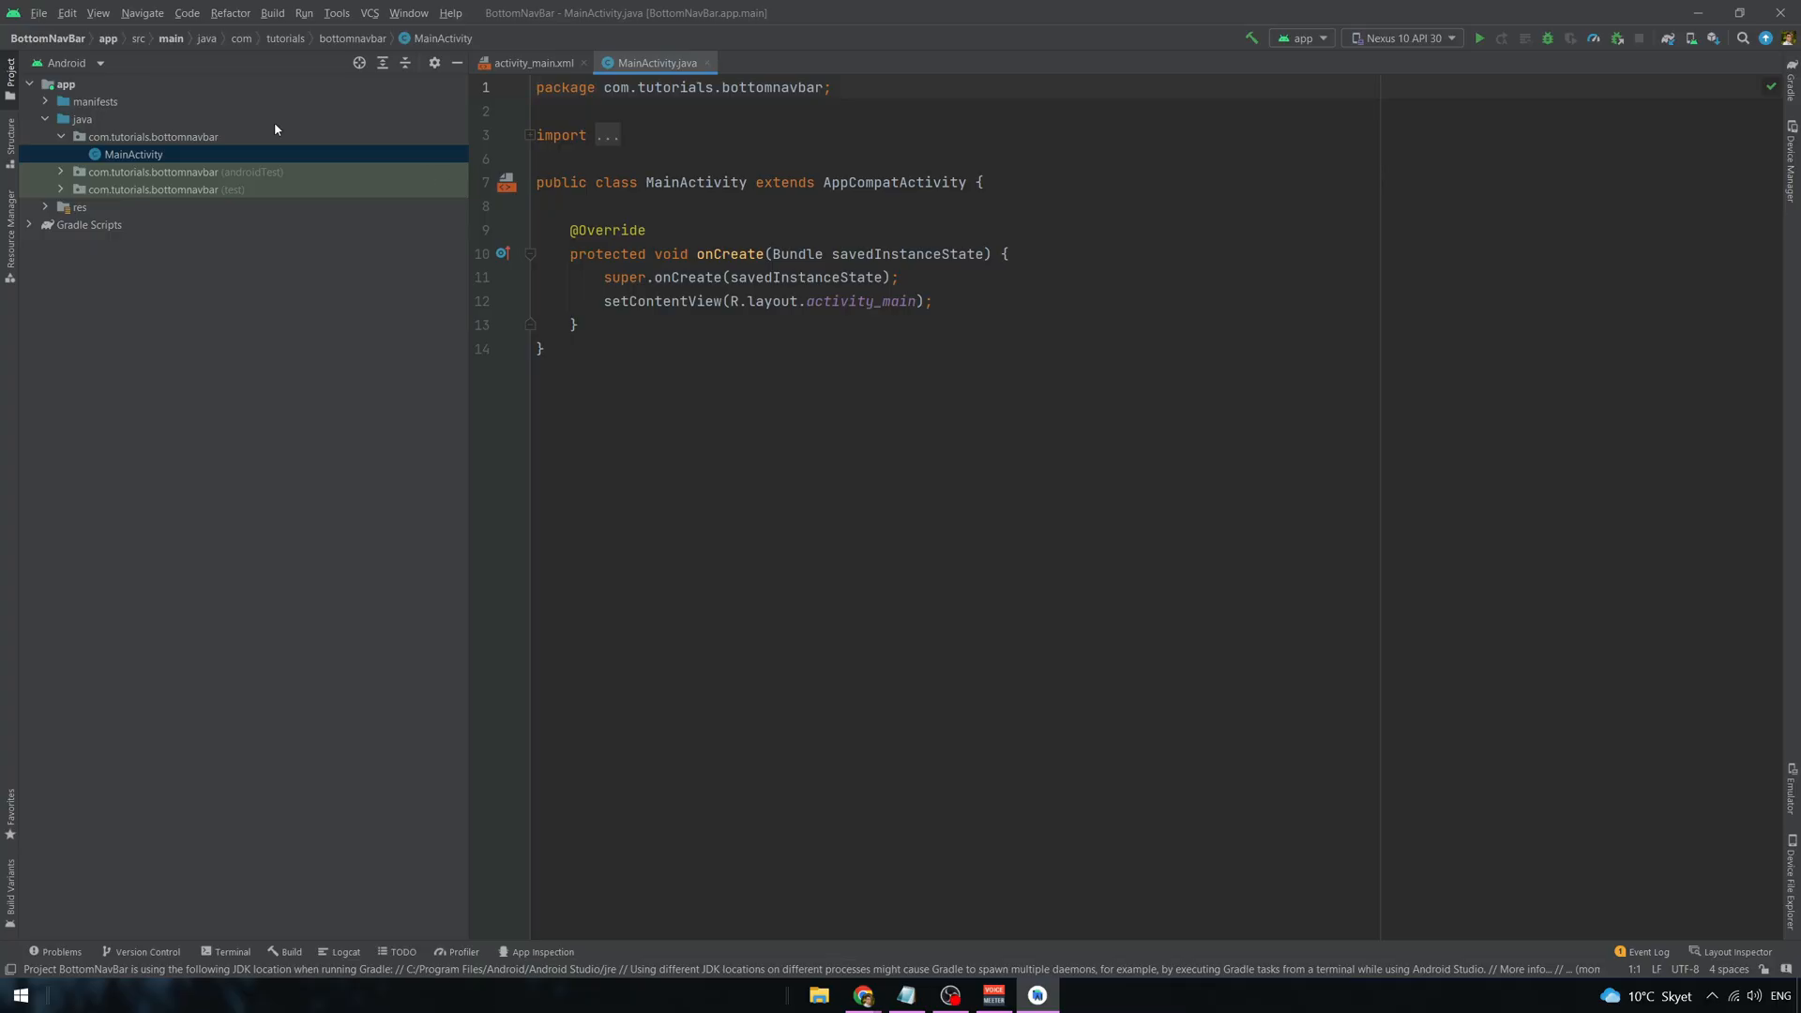
- Add material3 and material3-window-size-class 1.0.0-alpha13 to the app build.gradle, then sync
{"action": "left_click", "coordinate": [29, 225]}
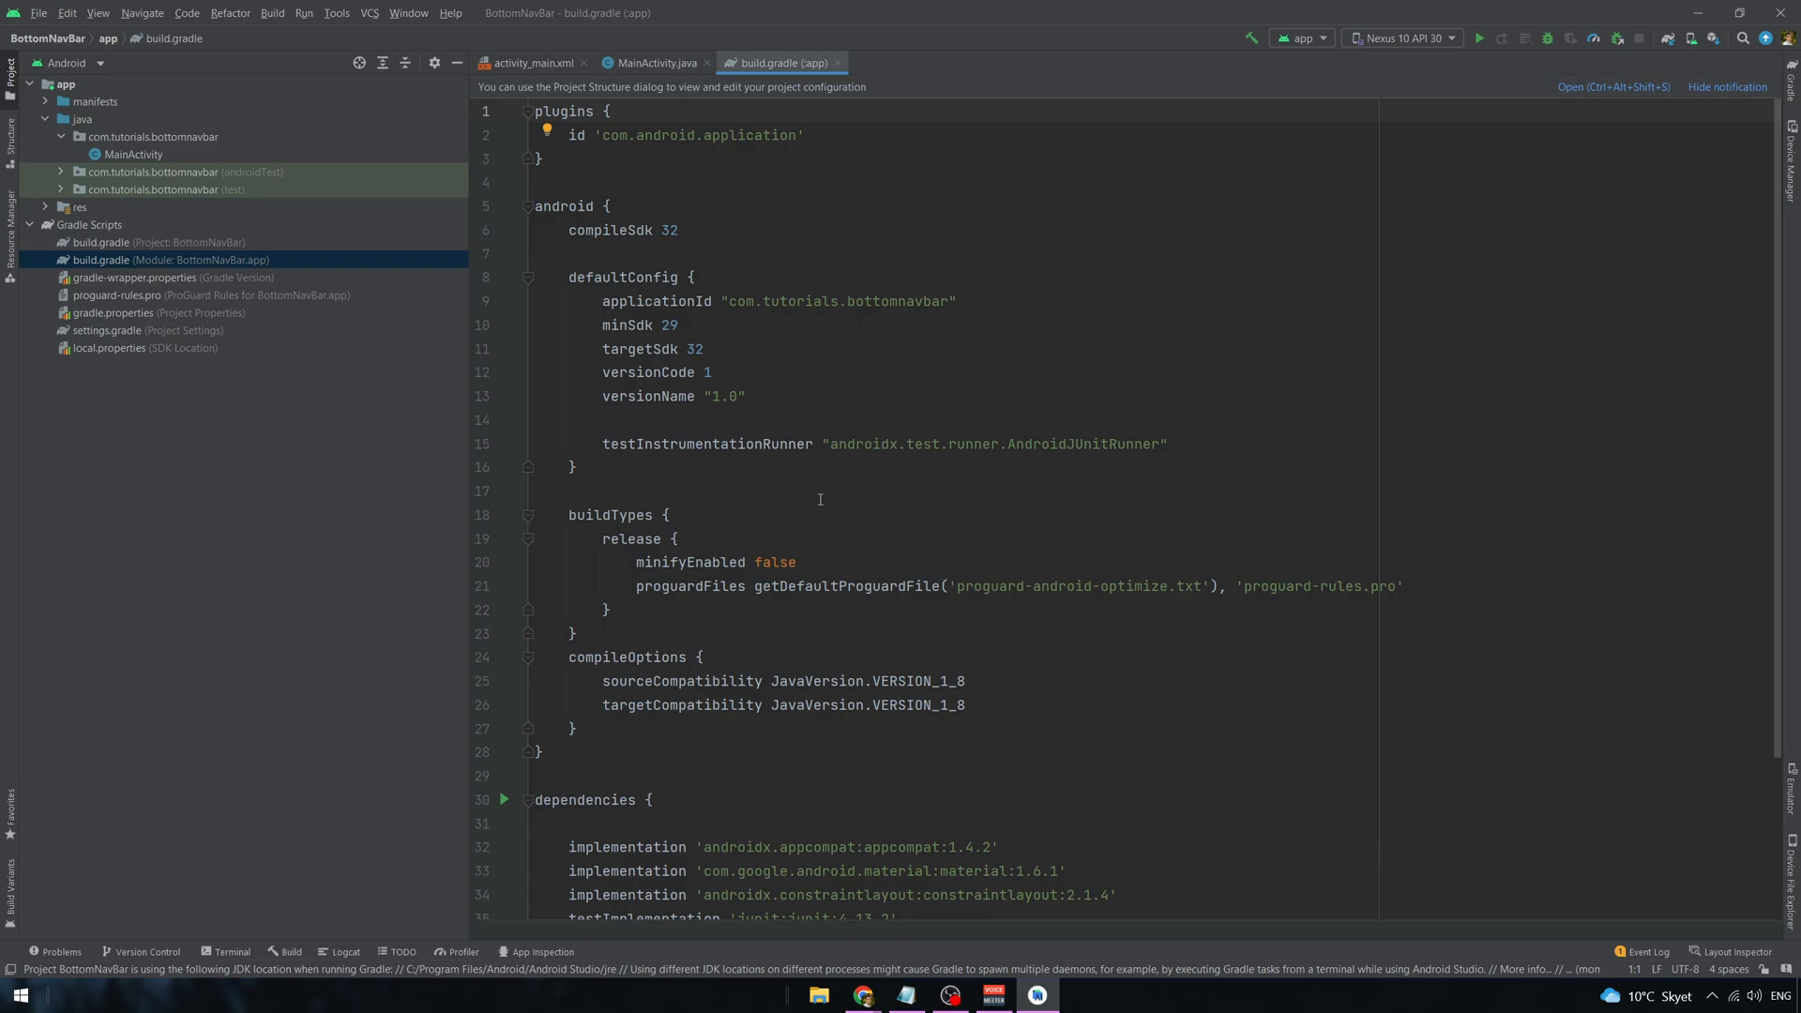
{"action": "scroll", "scroll_direction": "down", "scroll_amount": 3}
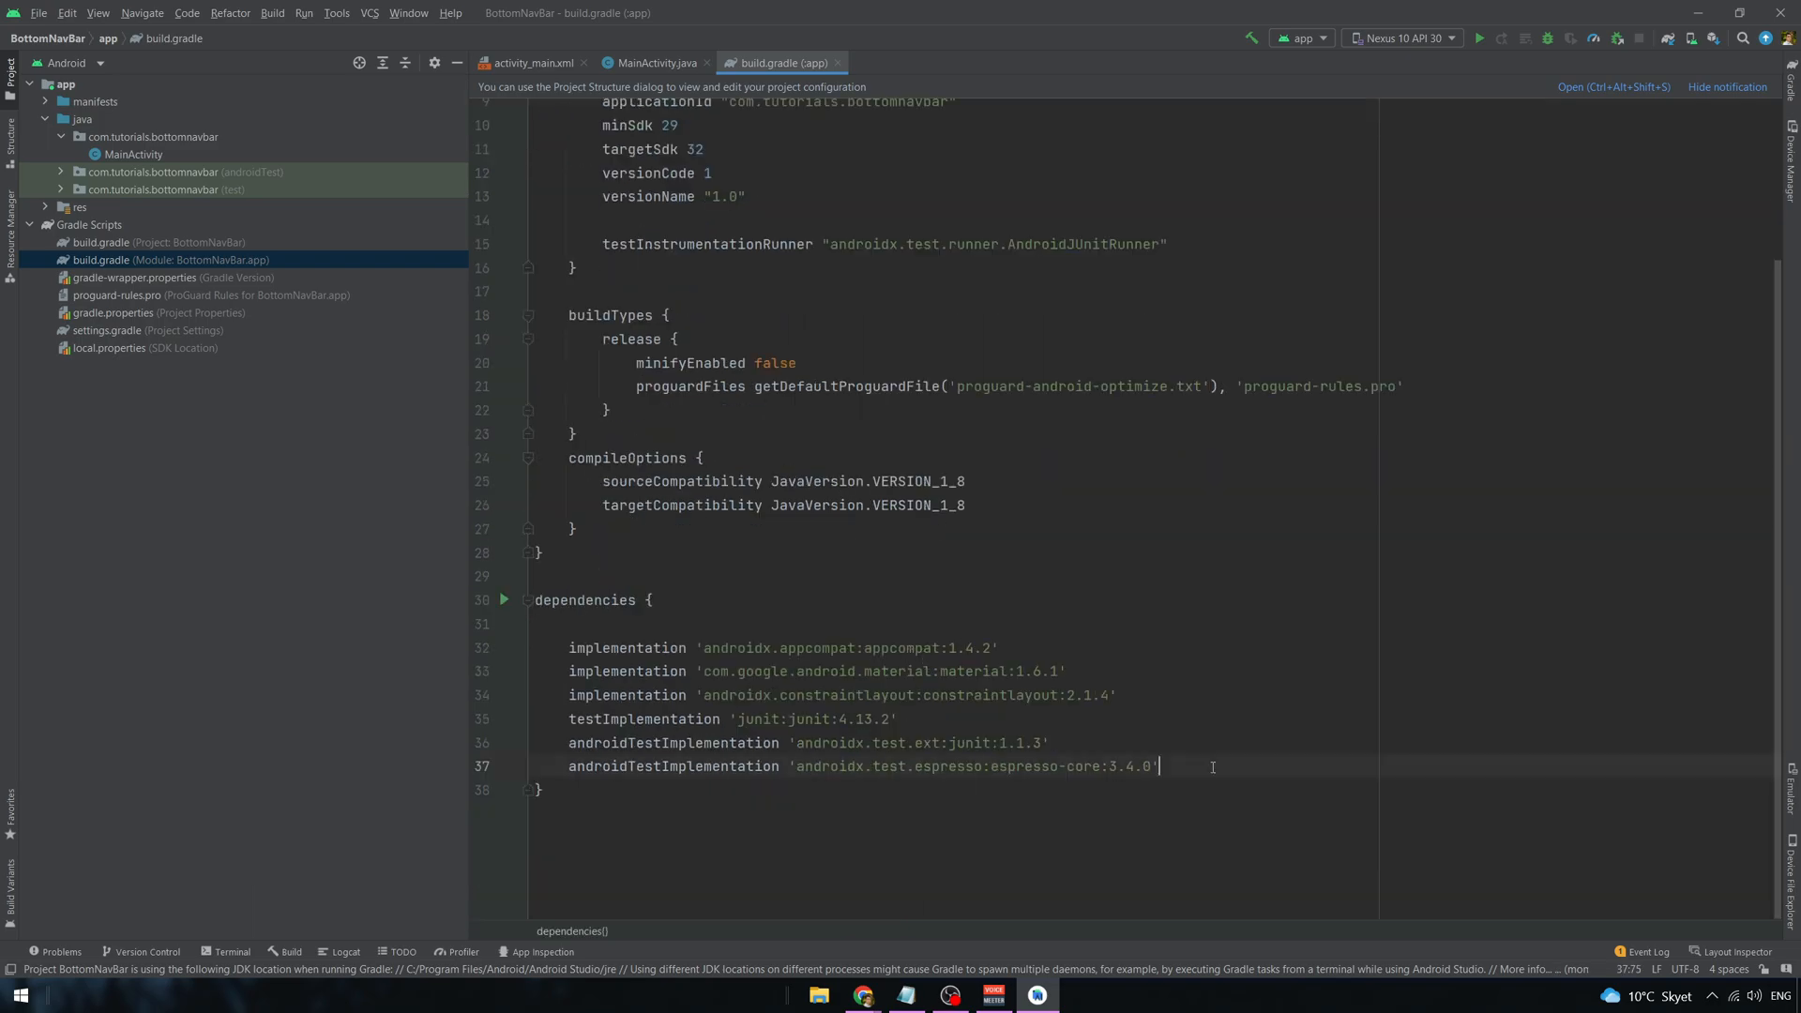
{"action": "type", "text": "implementation \"androidx.compose.material3:material3:1.0.0-alpha13\""}
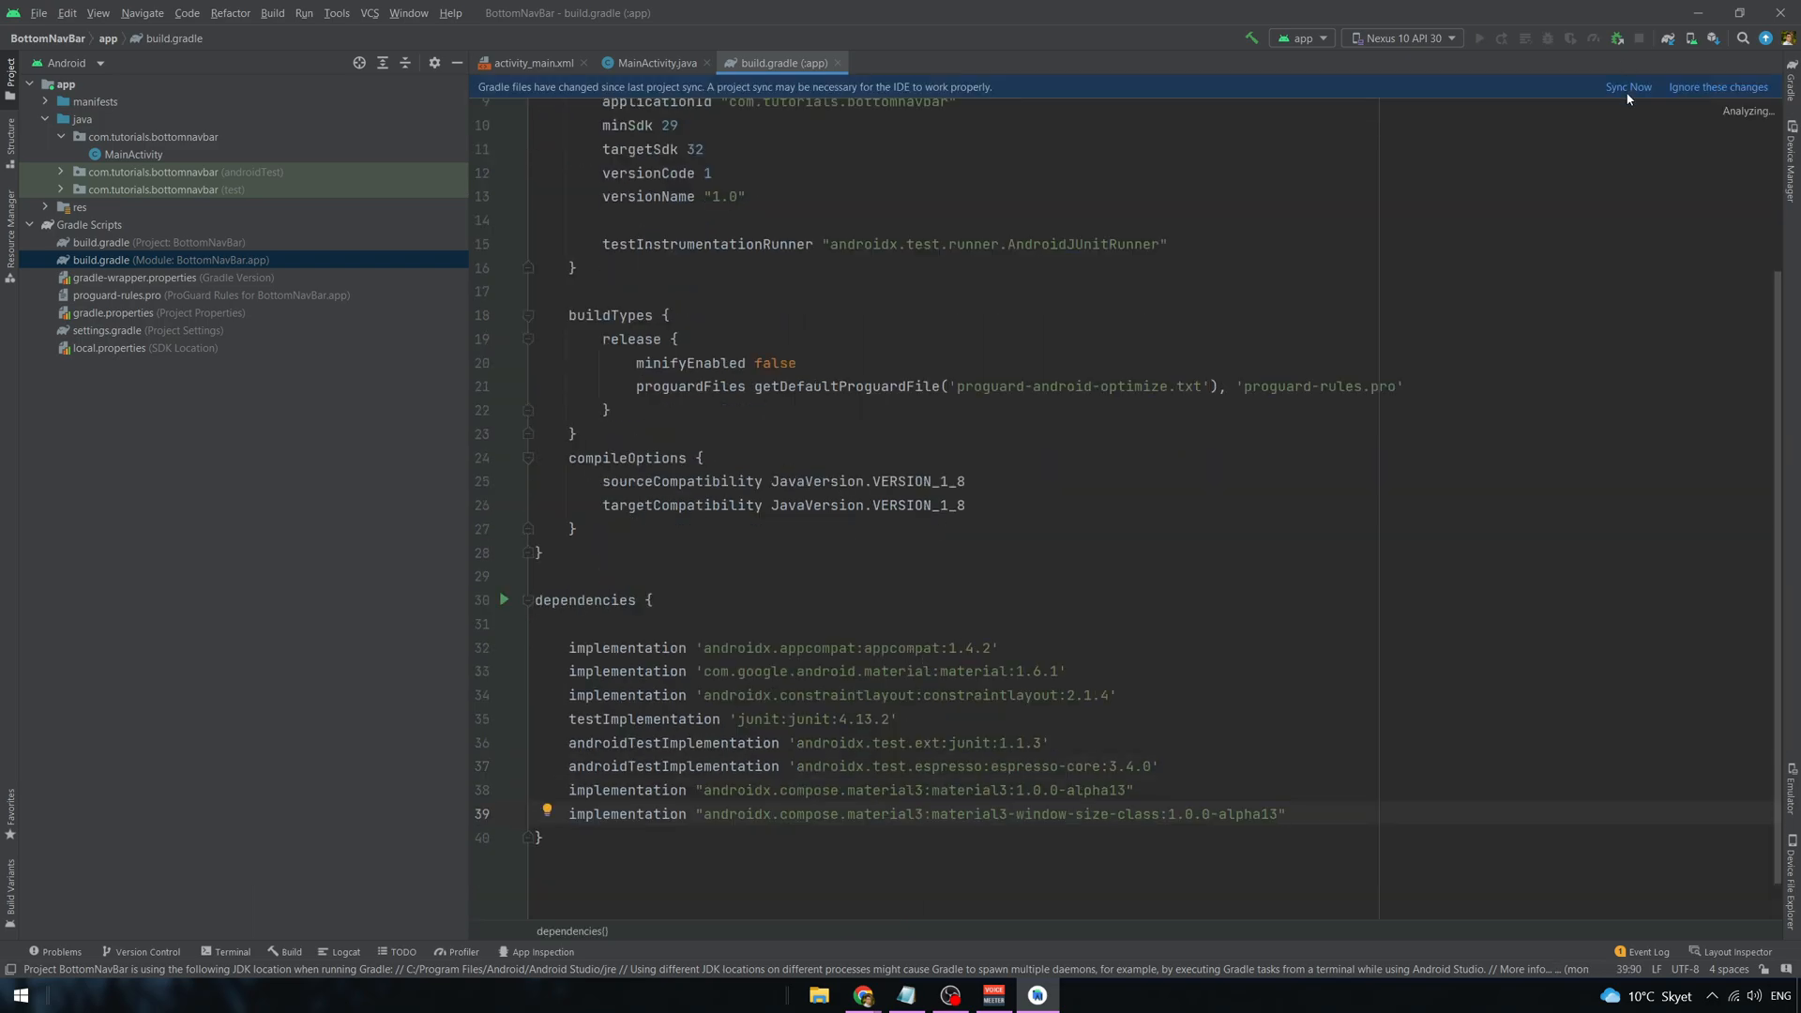
{"action": "left_click", "coordinate": [1627, 86]}
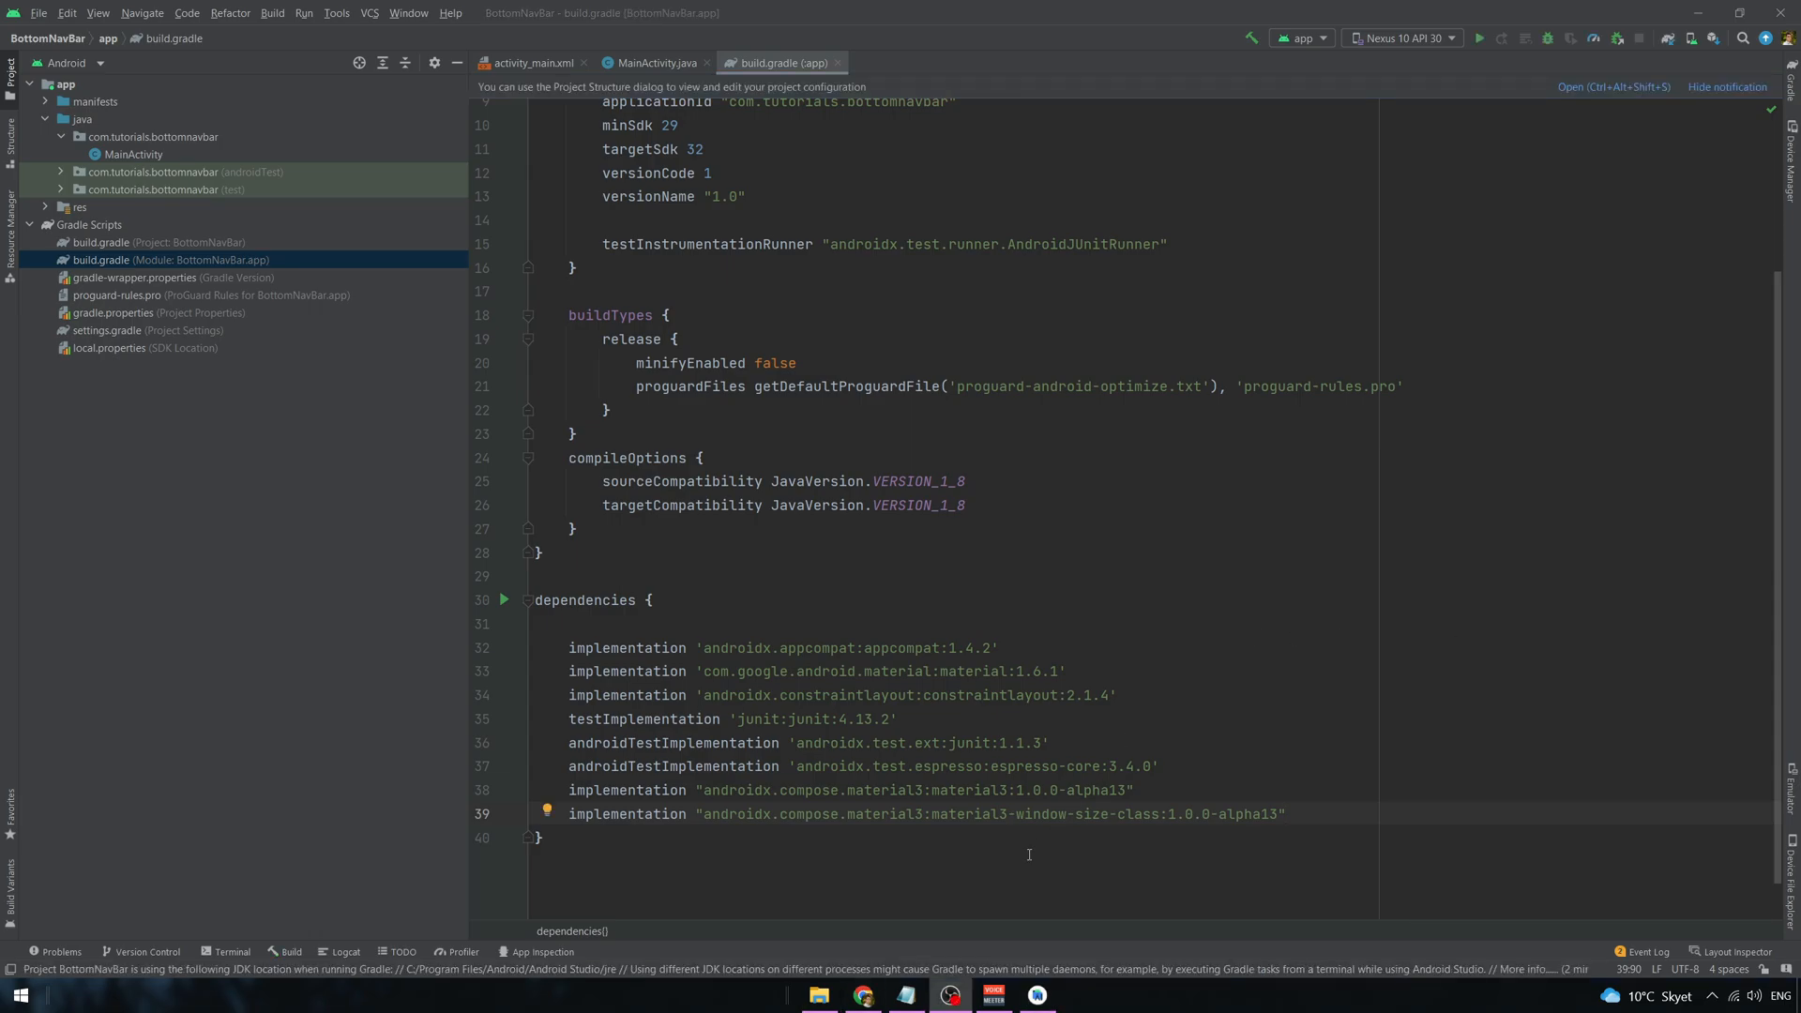
- Scroll the Navigation bar implementation page to the LinearLayout and bottom_navigation_menu XML samples
{"action": "left_click", "coordinate": [860, 994]}
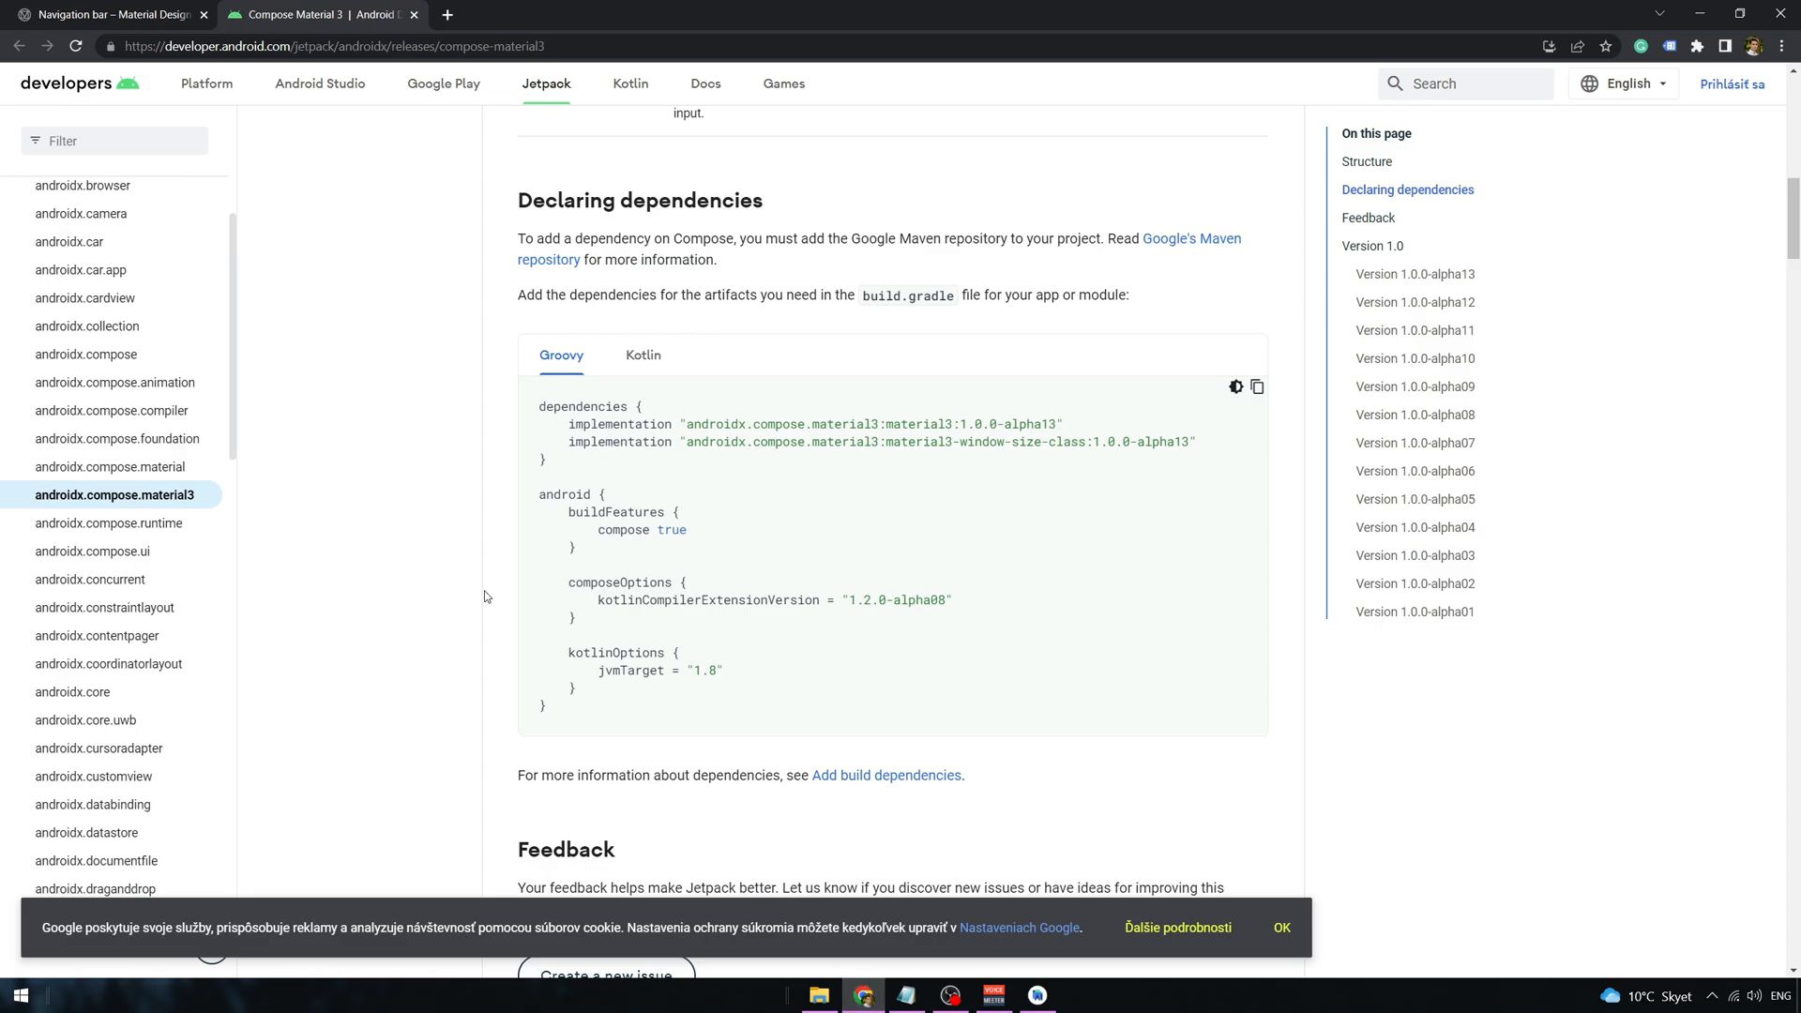
{"action": "left_click", "coordinate": [109, 14]}
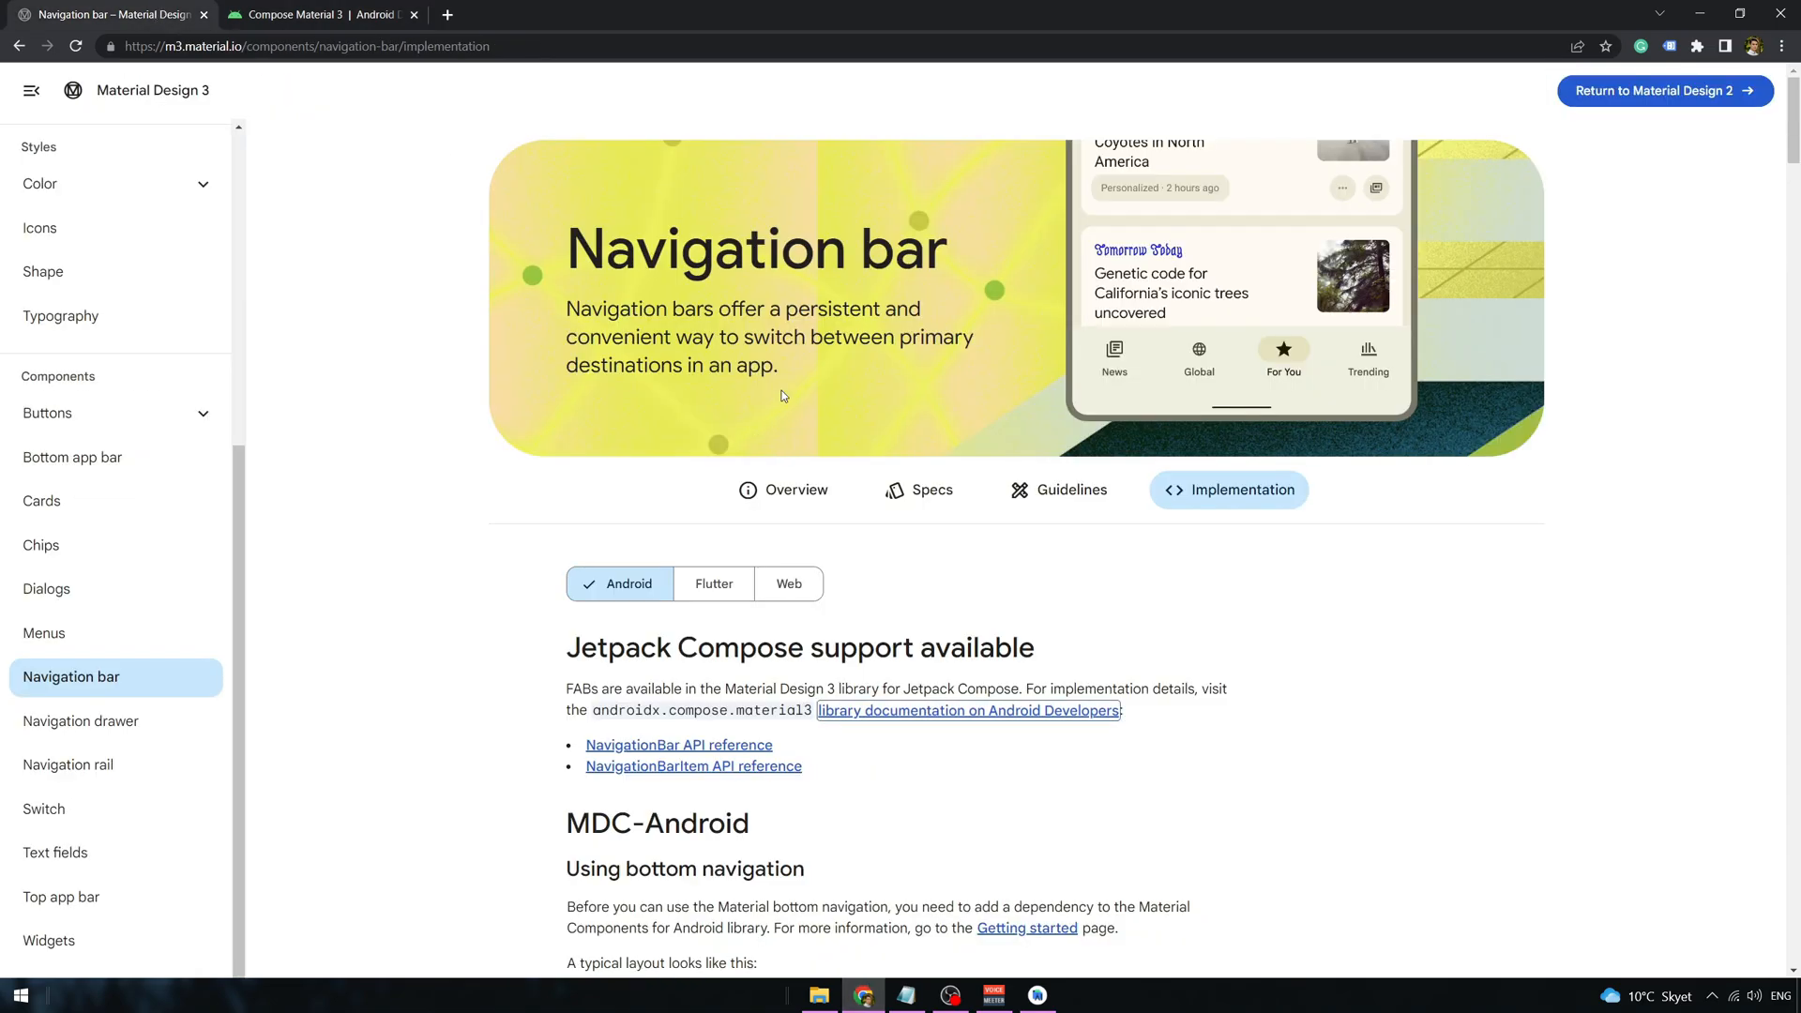
{"action": "scroll", "scroll_direction": "down", "scroll_amount": 3}
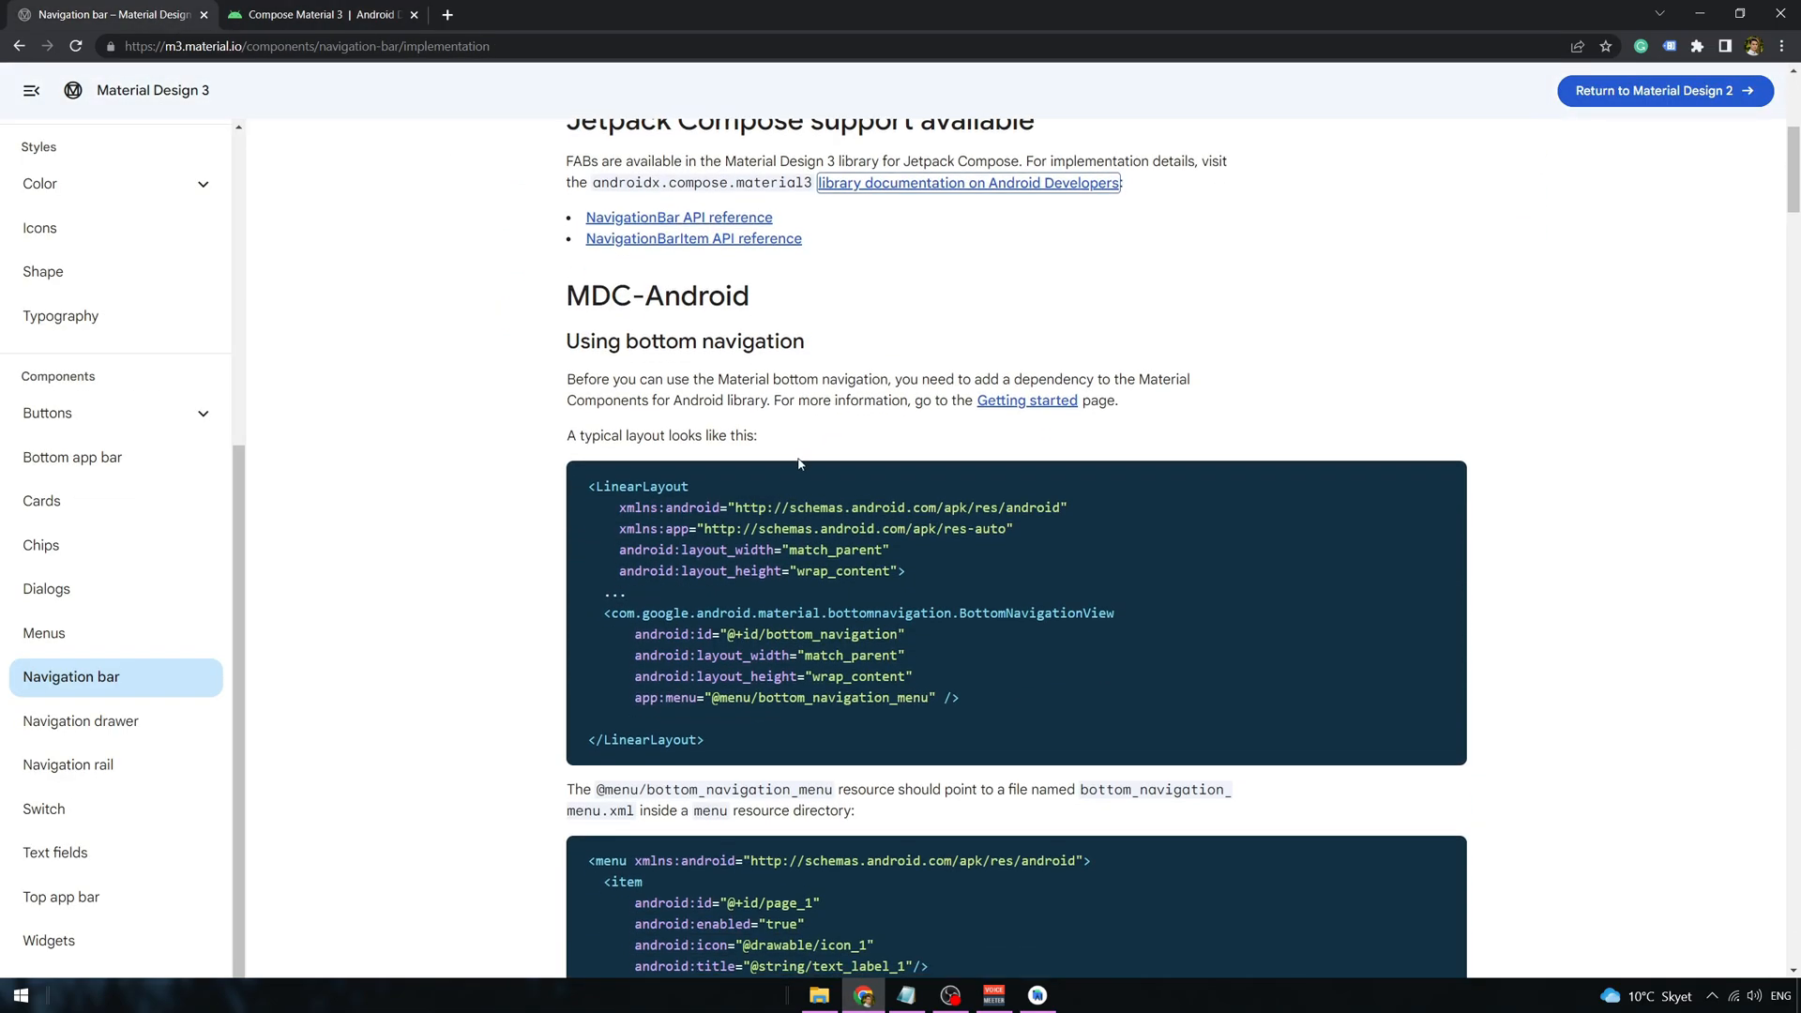
{"action": "scroll", "scroll_direction": "down", "scroll_amount": 3}
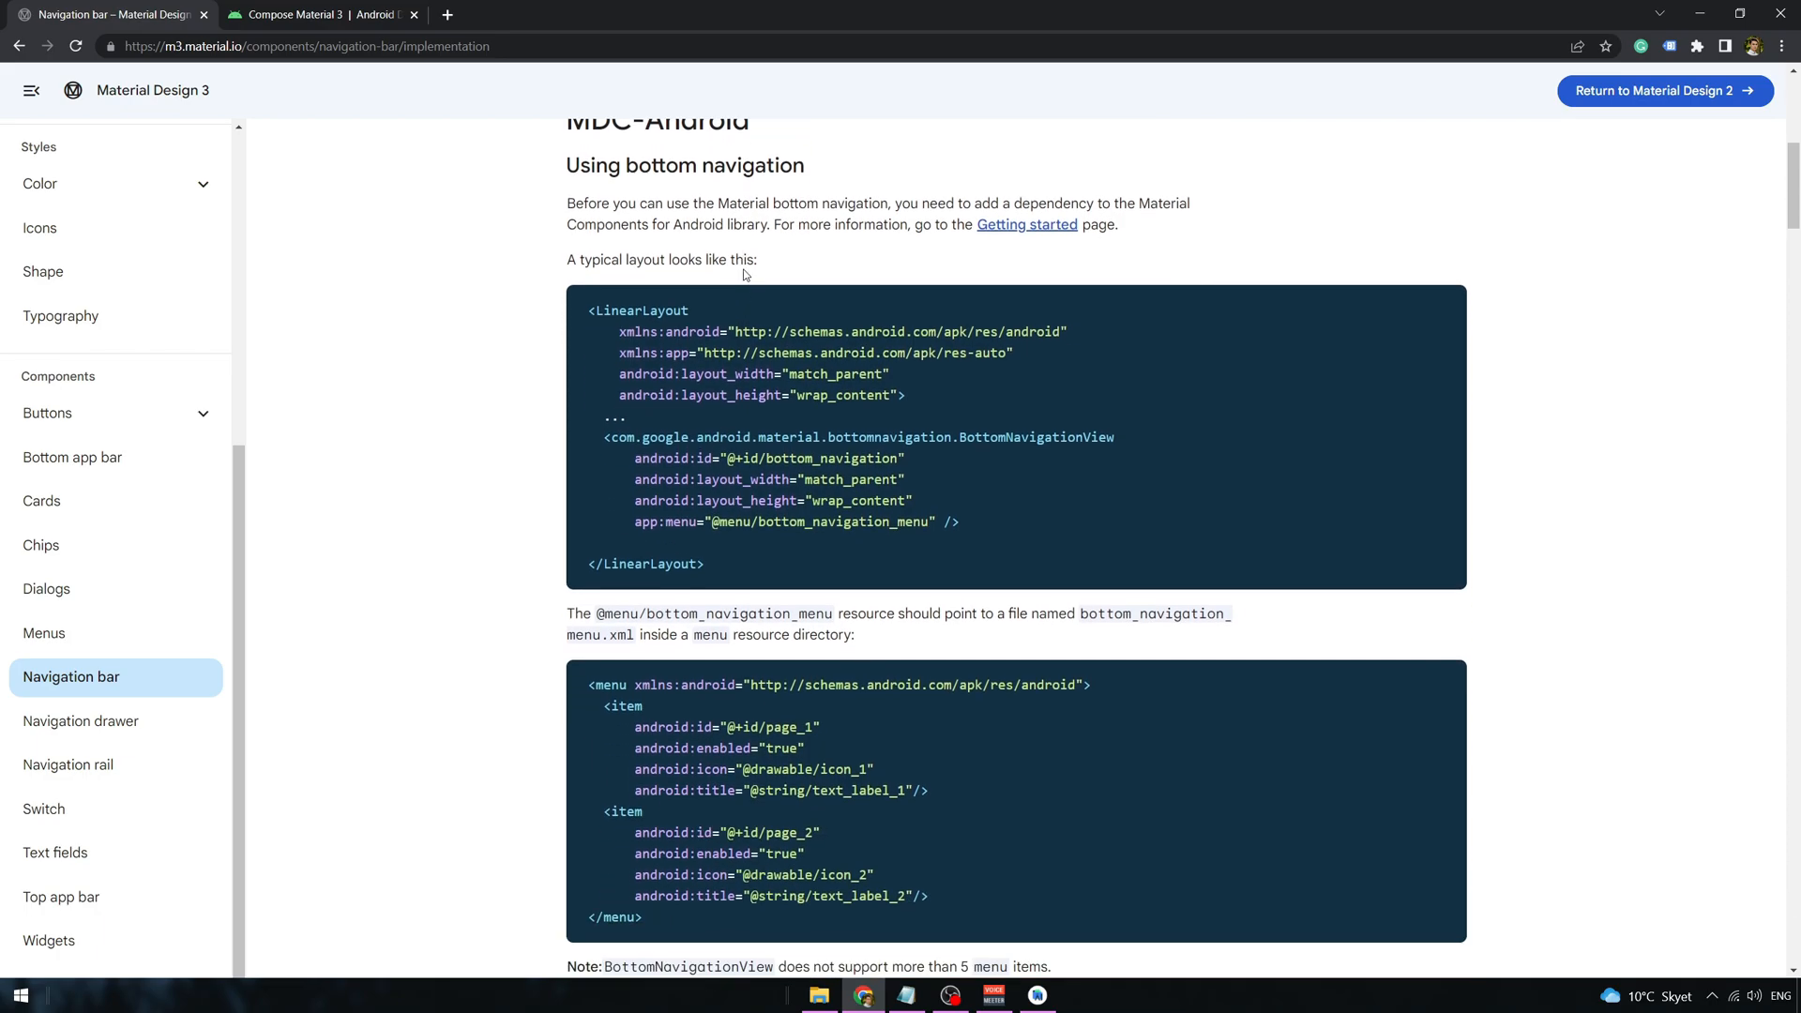
{"action": "scroll", "scroll_direction": "down", "scroll_amount": 3}
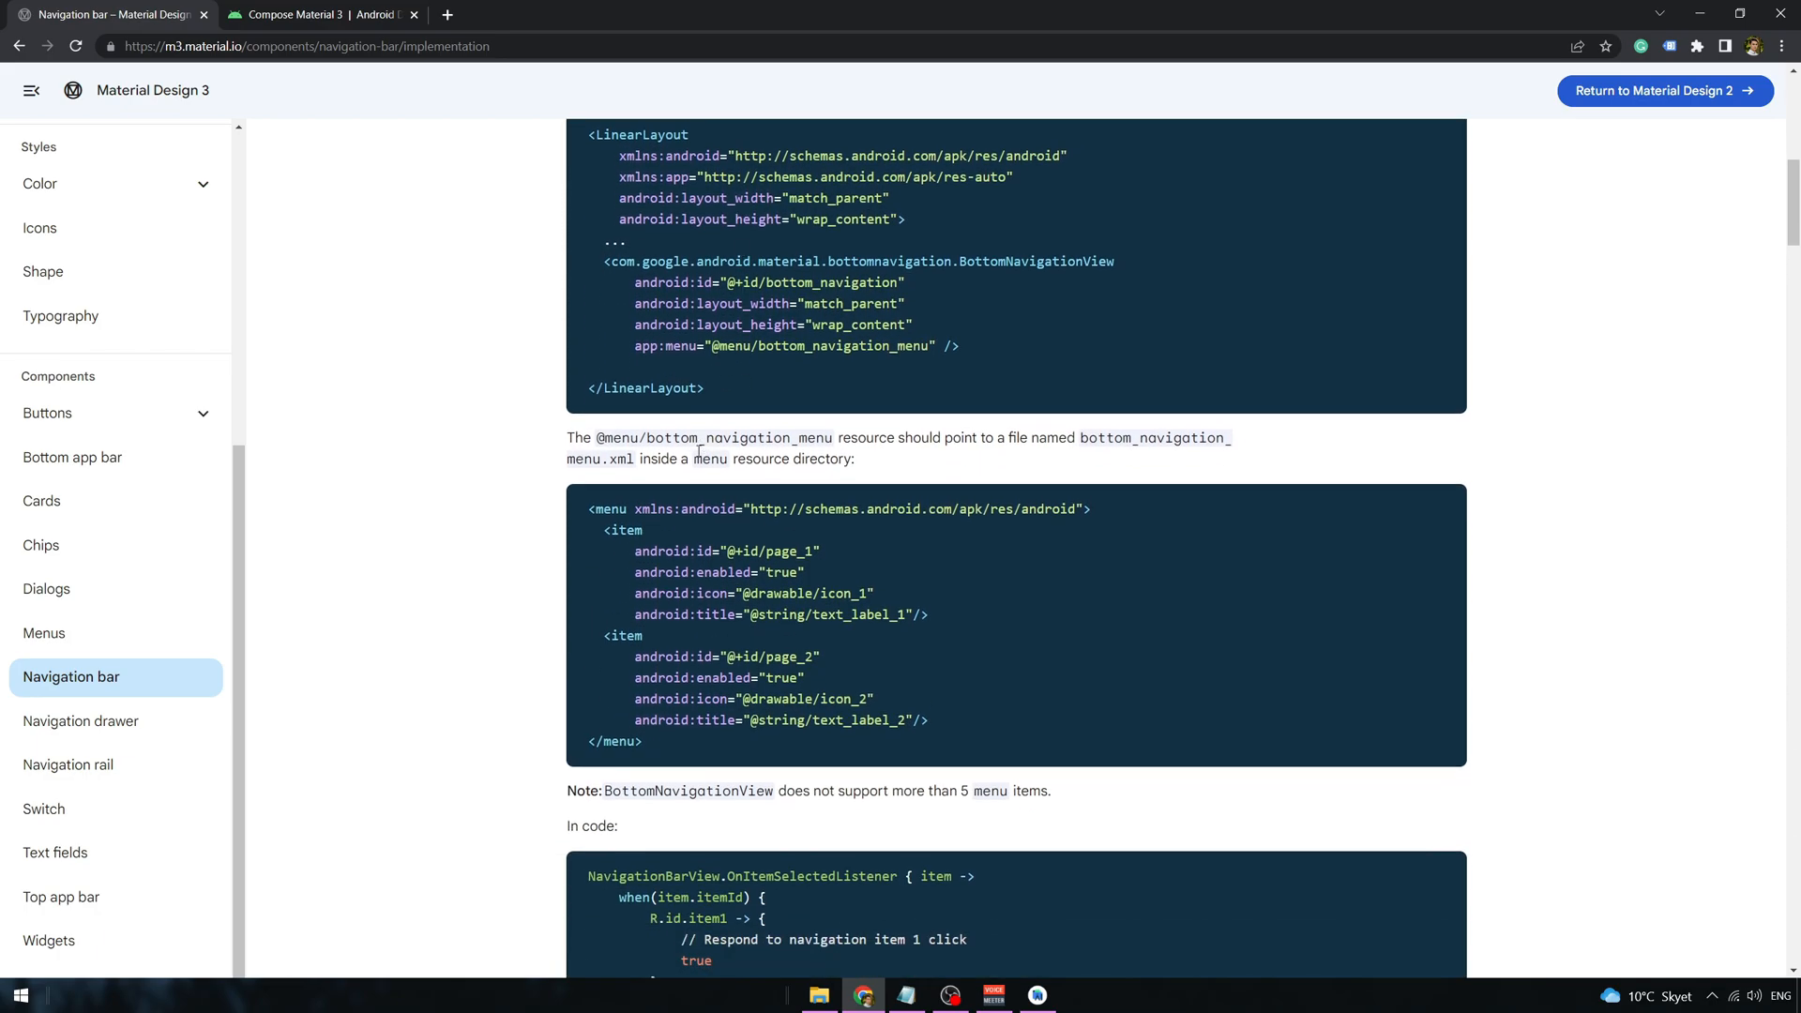
{"action": "mouse_move", "coordinate": [1191, 481]}
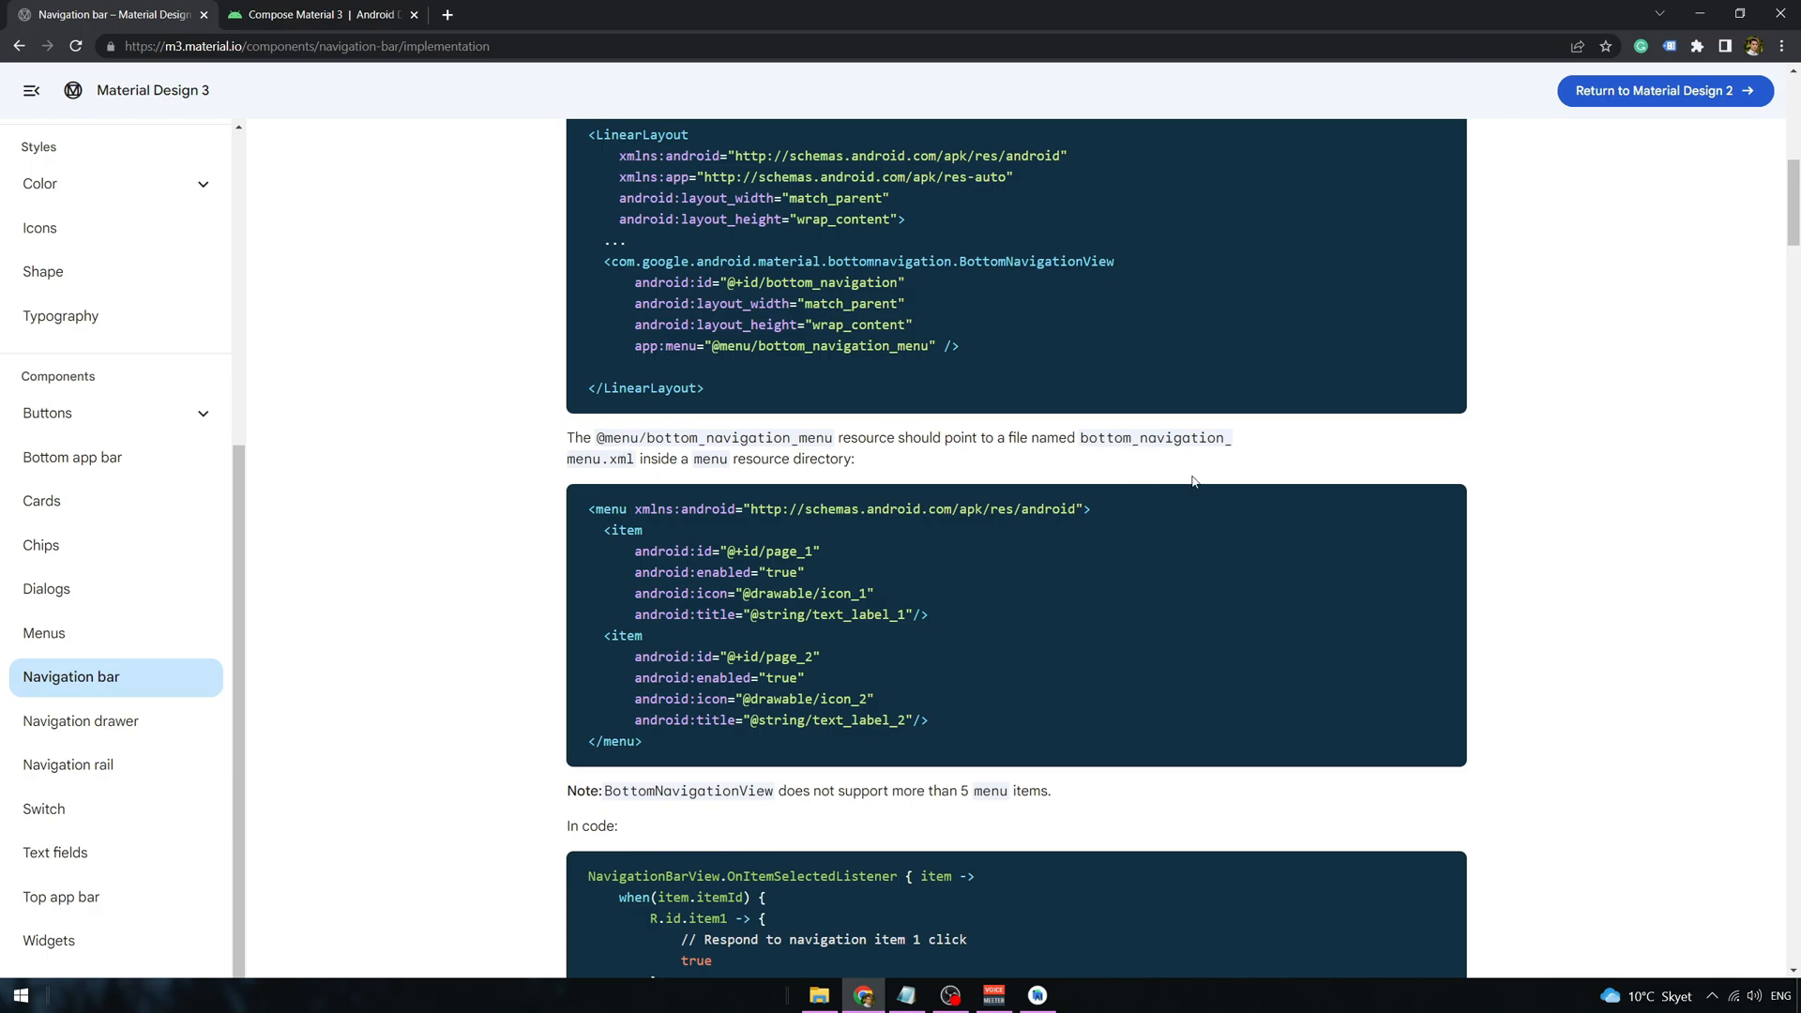
{"action": "mouse_move", "coordinate": [626, 457]}
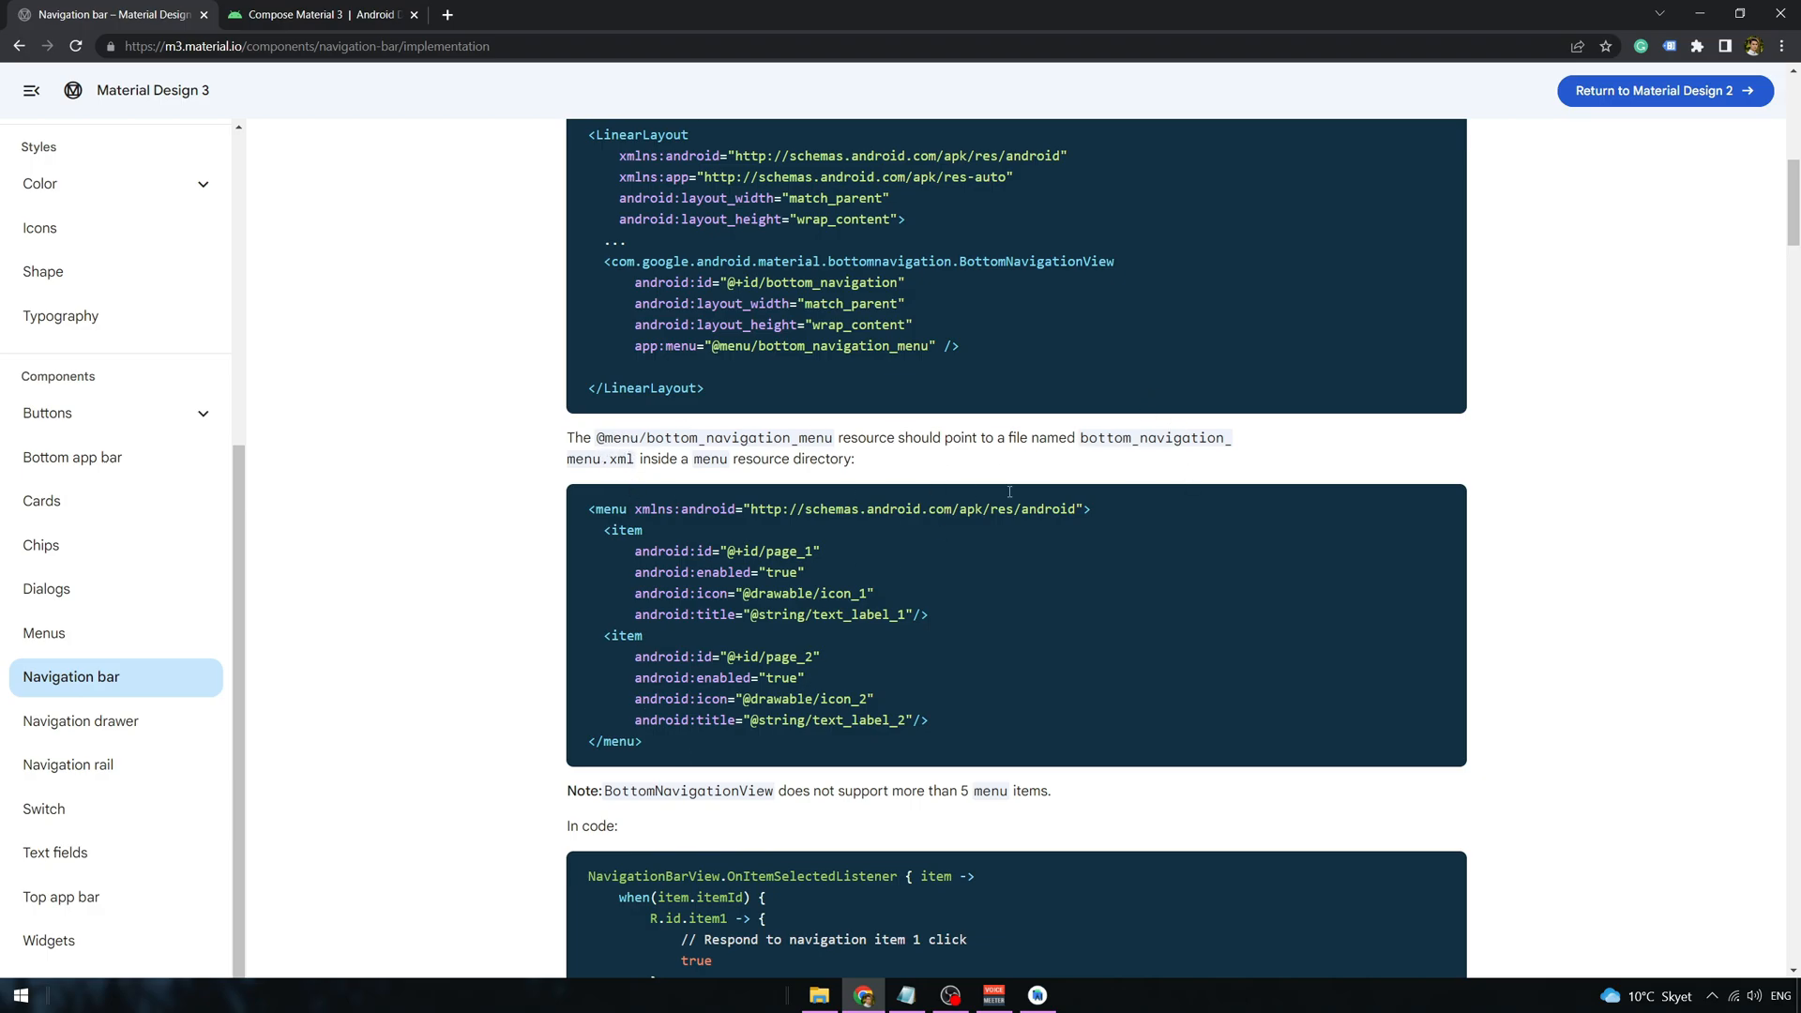
{"action": "left_click_drag", "start_coordinate": [1082, 439], "coordinate": [660, 459]}
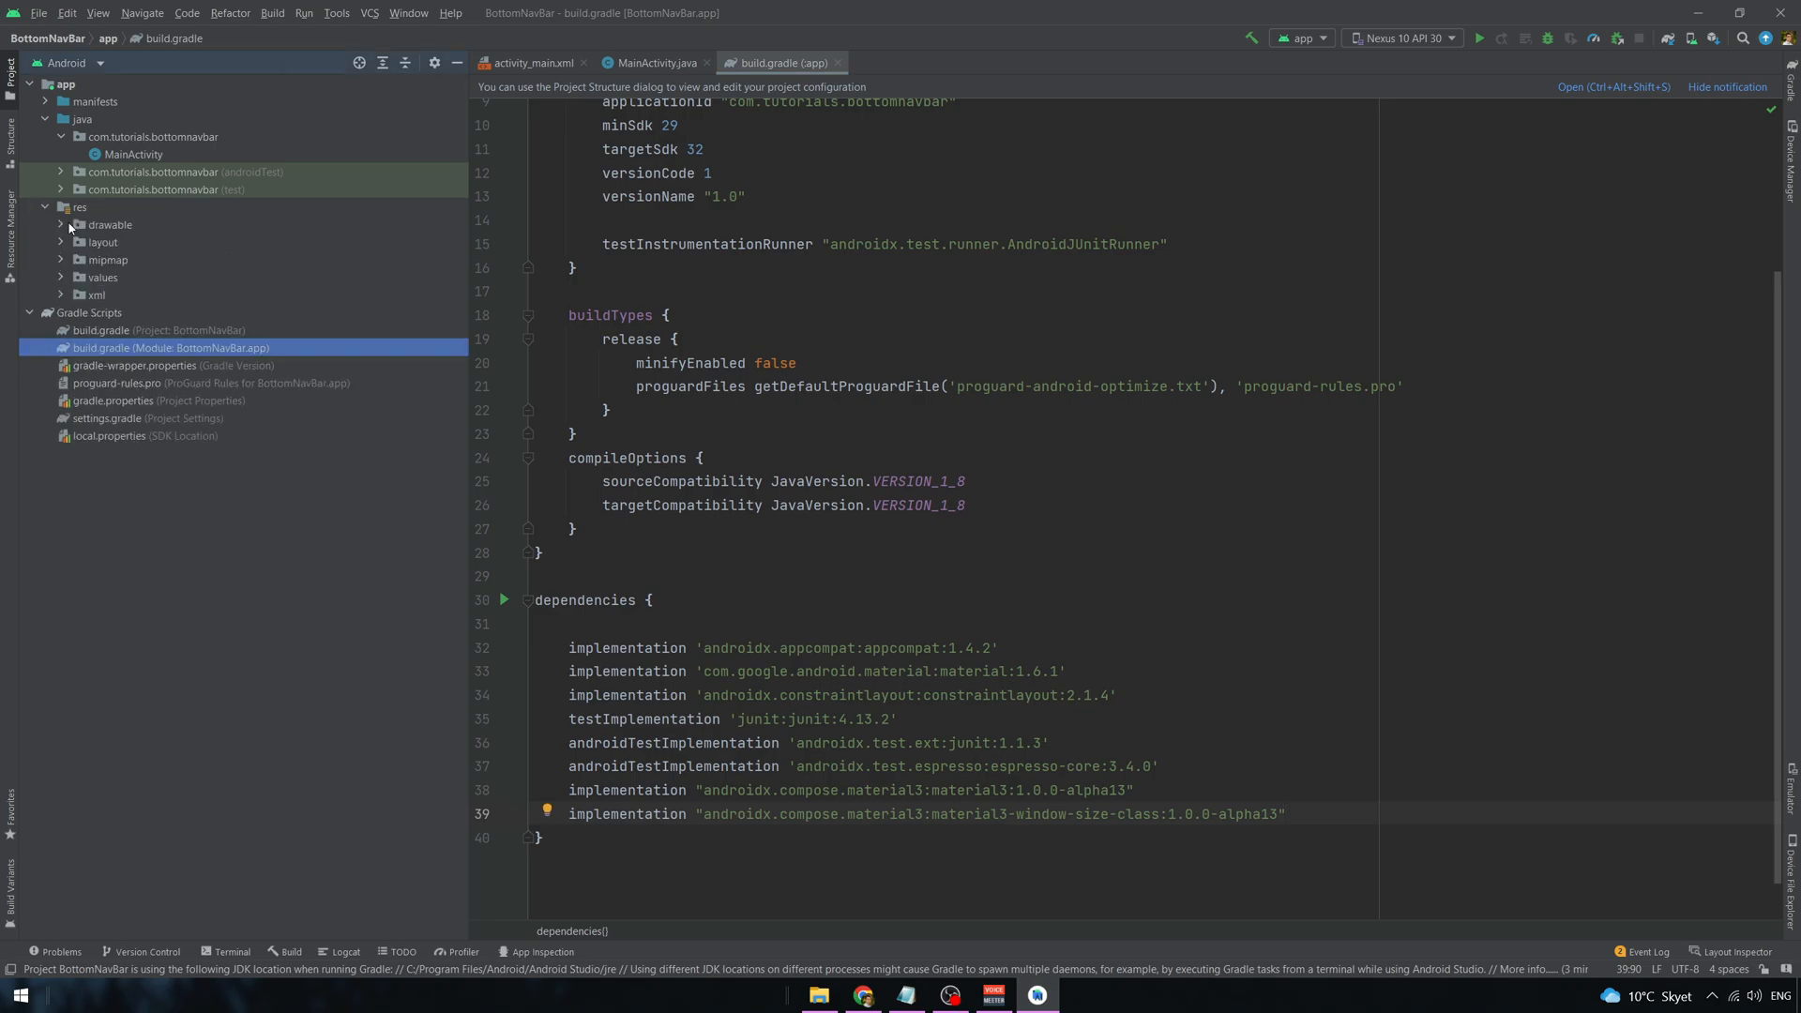
- Create a menu directory under res containing a bottom_navigation_menu resource file
{"action": "right_click", "coordinate": [81, 207]}
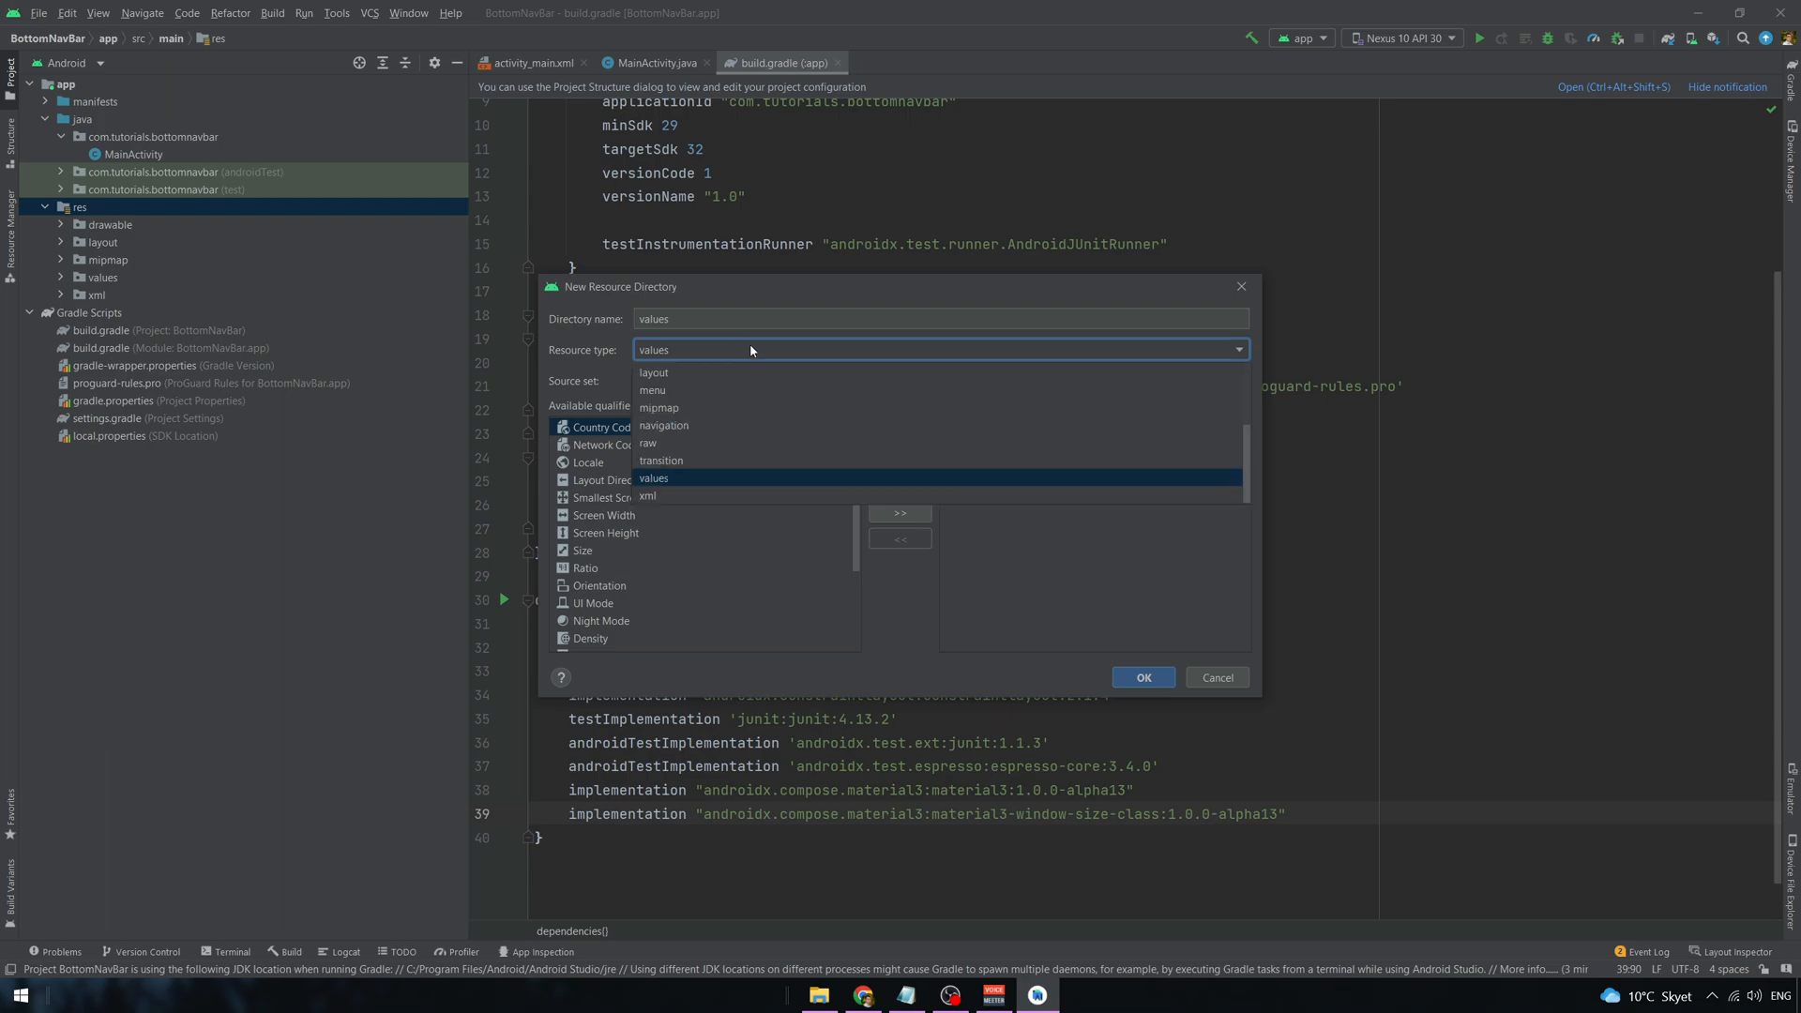
{"action": "left_click", "coordinate": [651, 389]}
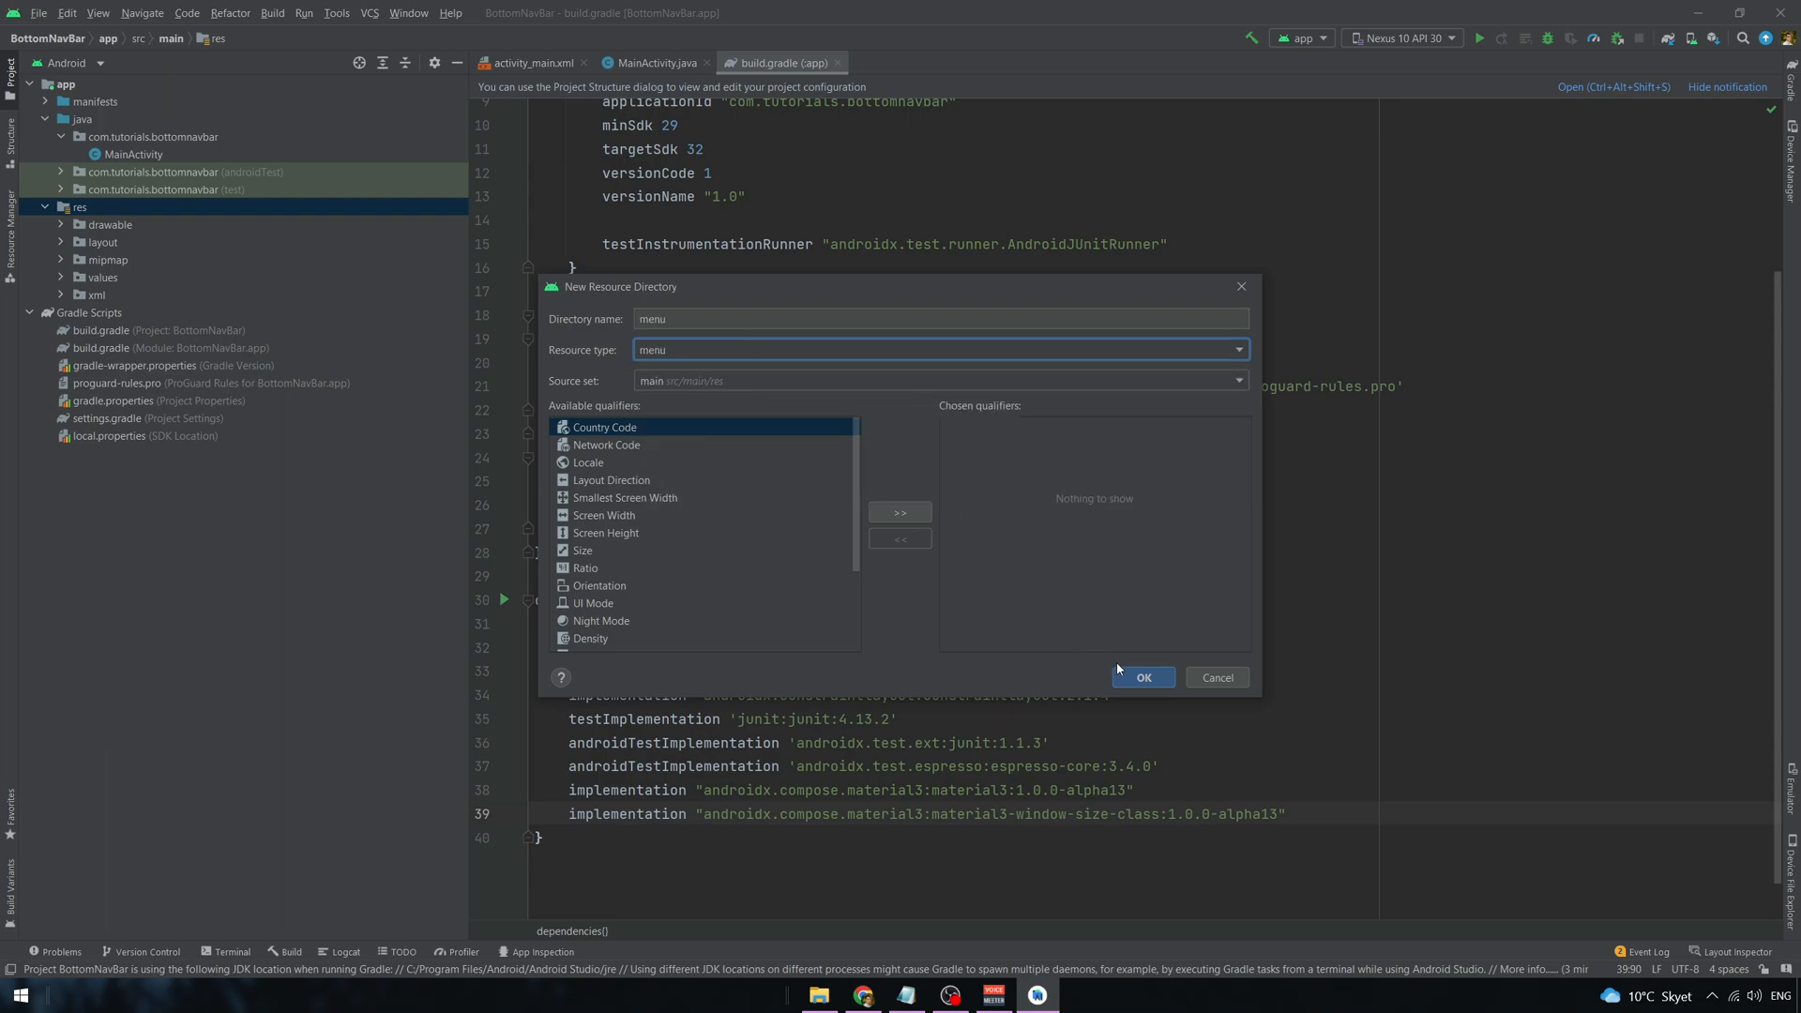
{"action": "left_click", "coordinate": [1142, 676]}
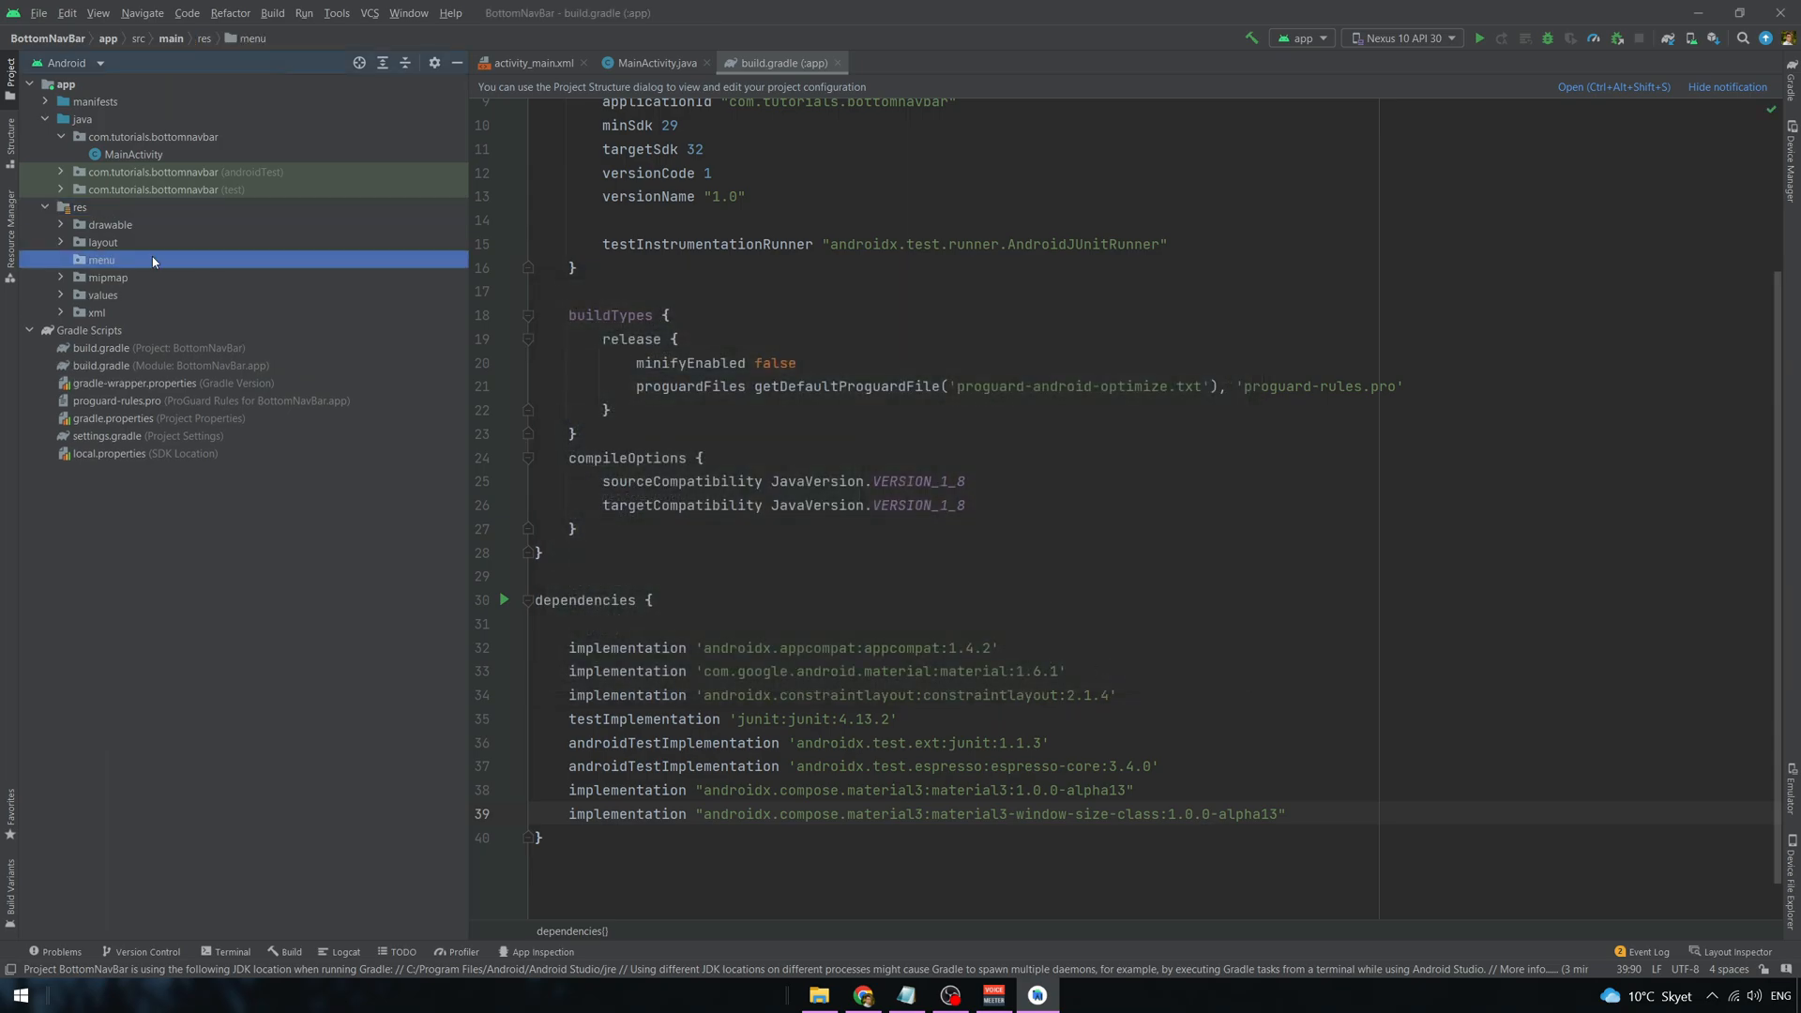
{"action": "right_click", "coordinate": [101, 260]}
{"action": "type", "text": "bottom_navigation_menu"}
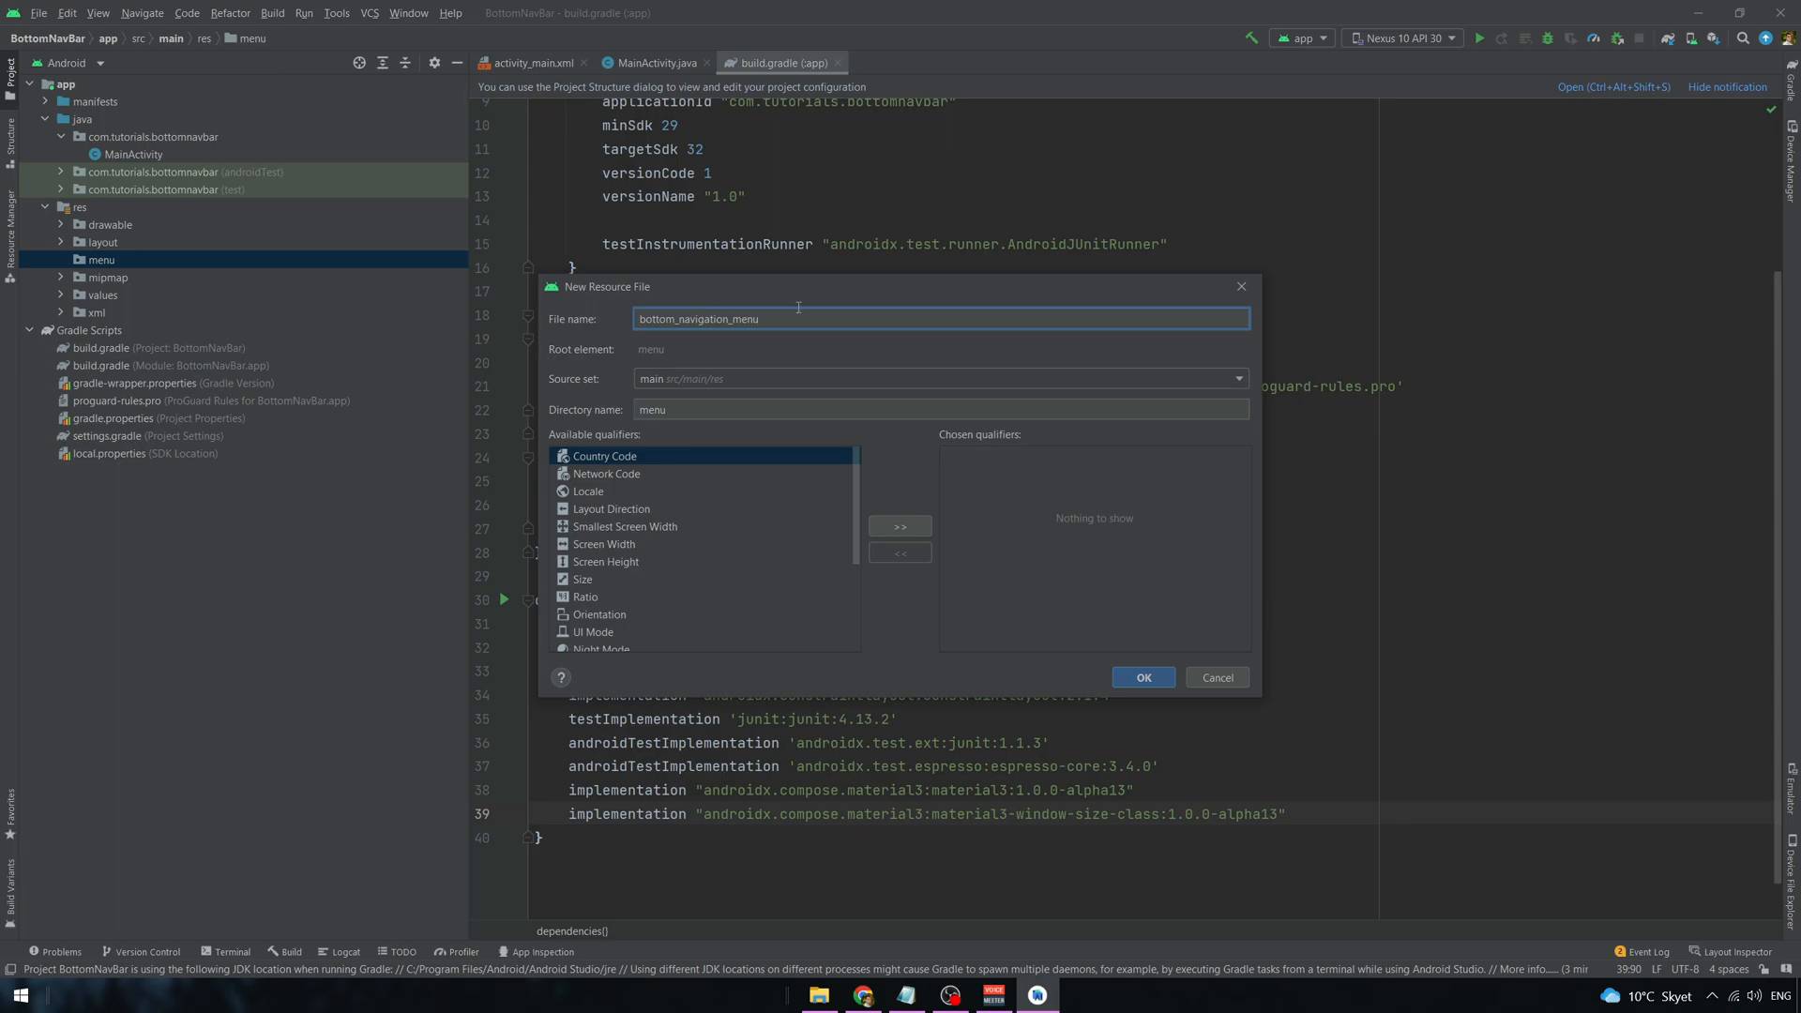
{"action": "mouse_move", "coordinate": [1150, 652]}
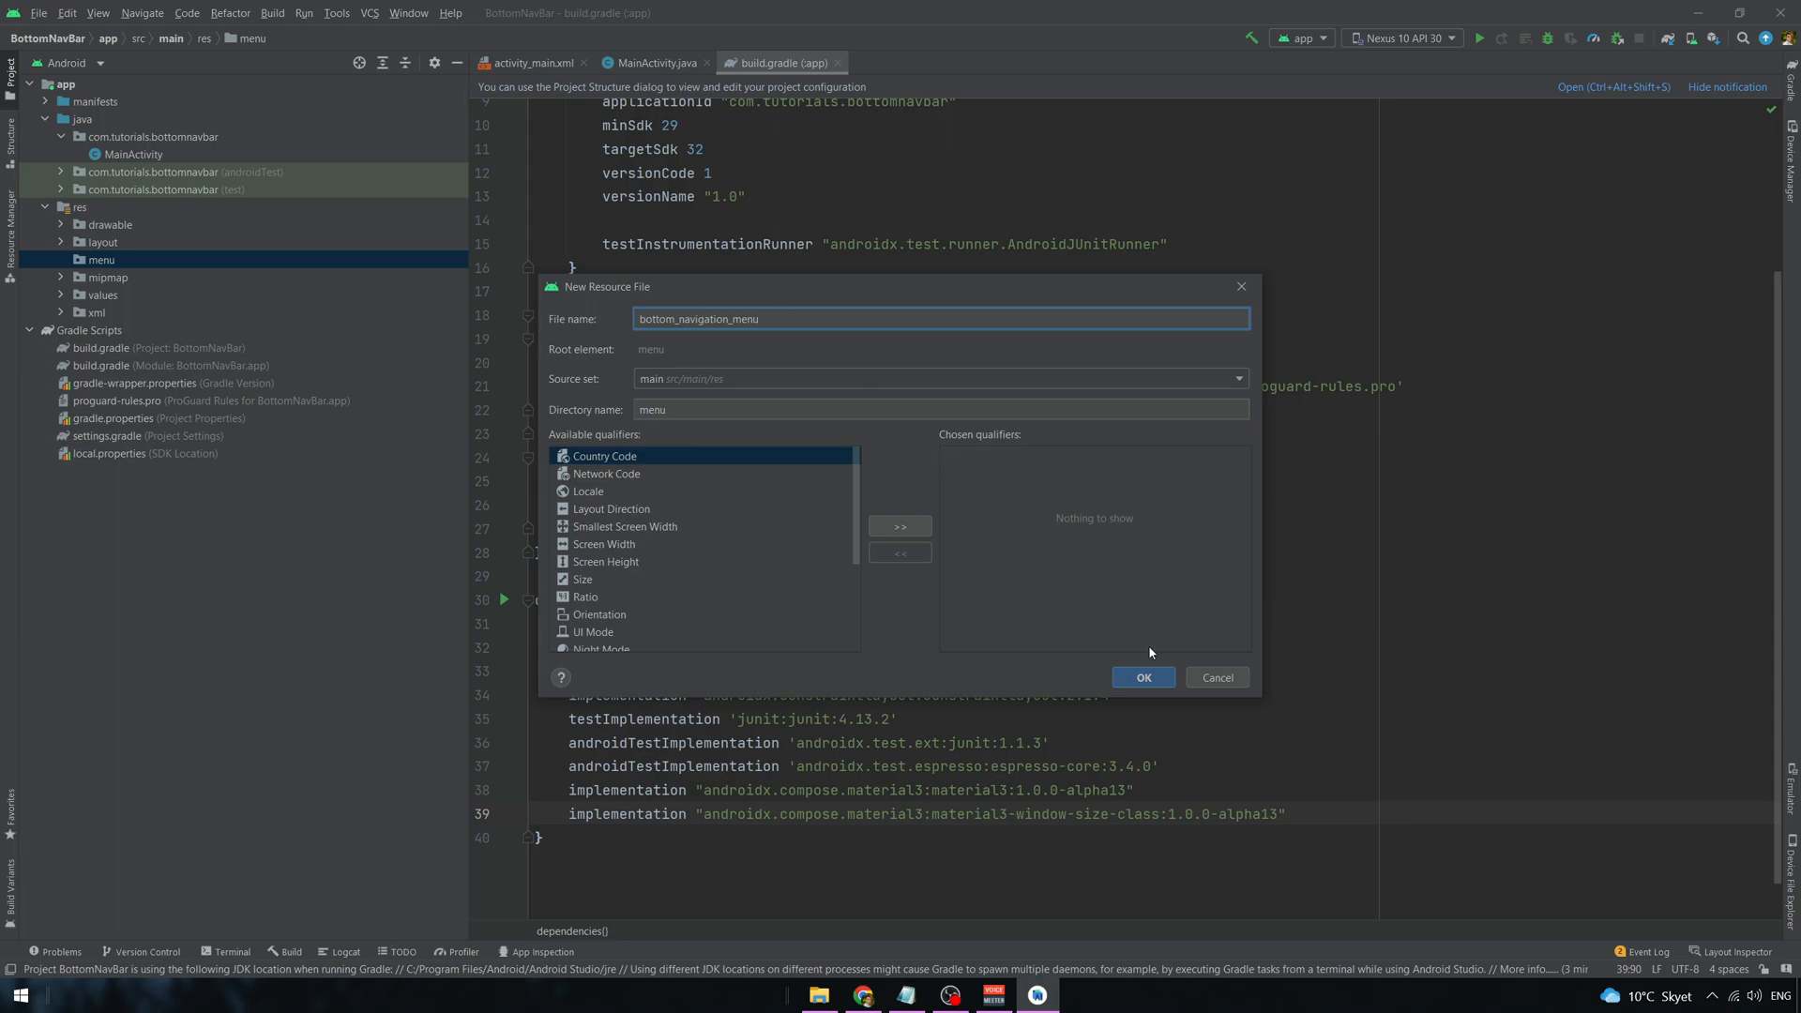
{"action": "left_click", "coordinate": [1142, 676]}
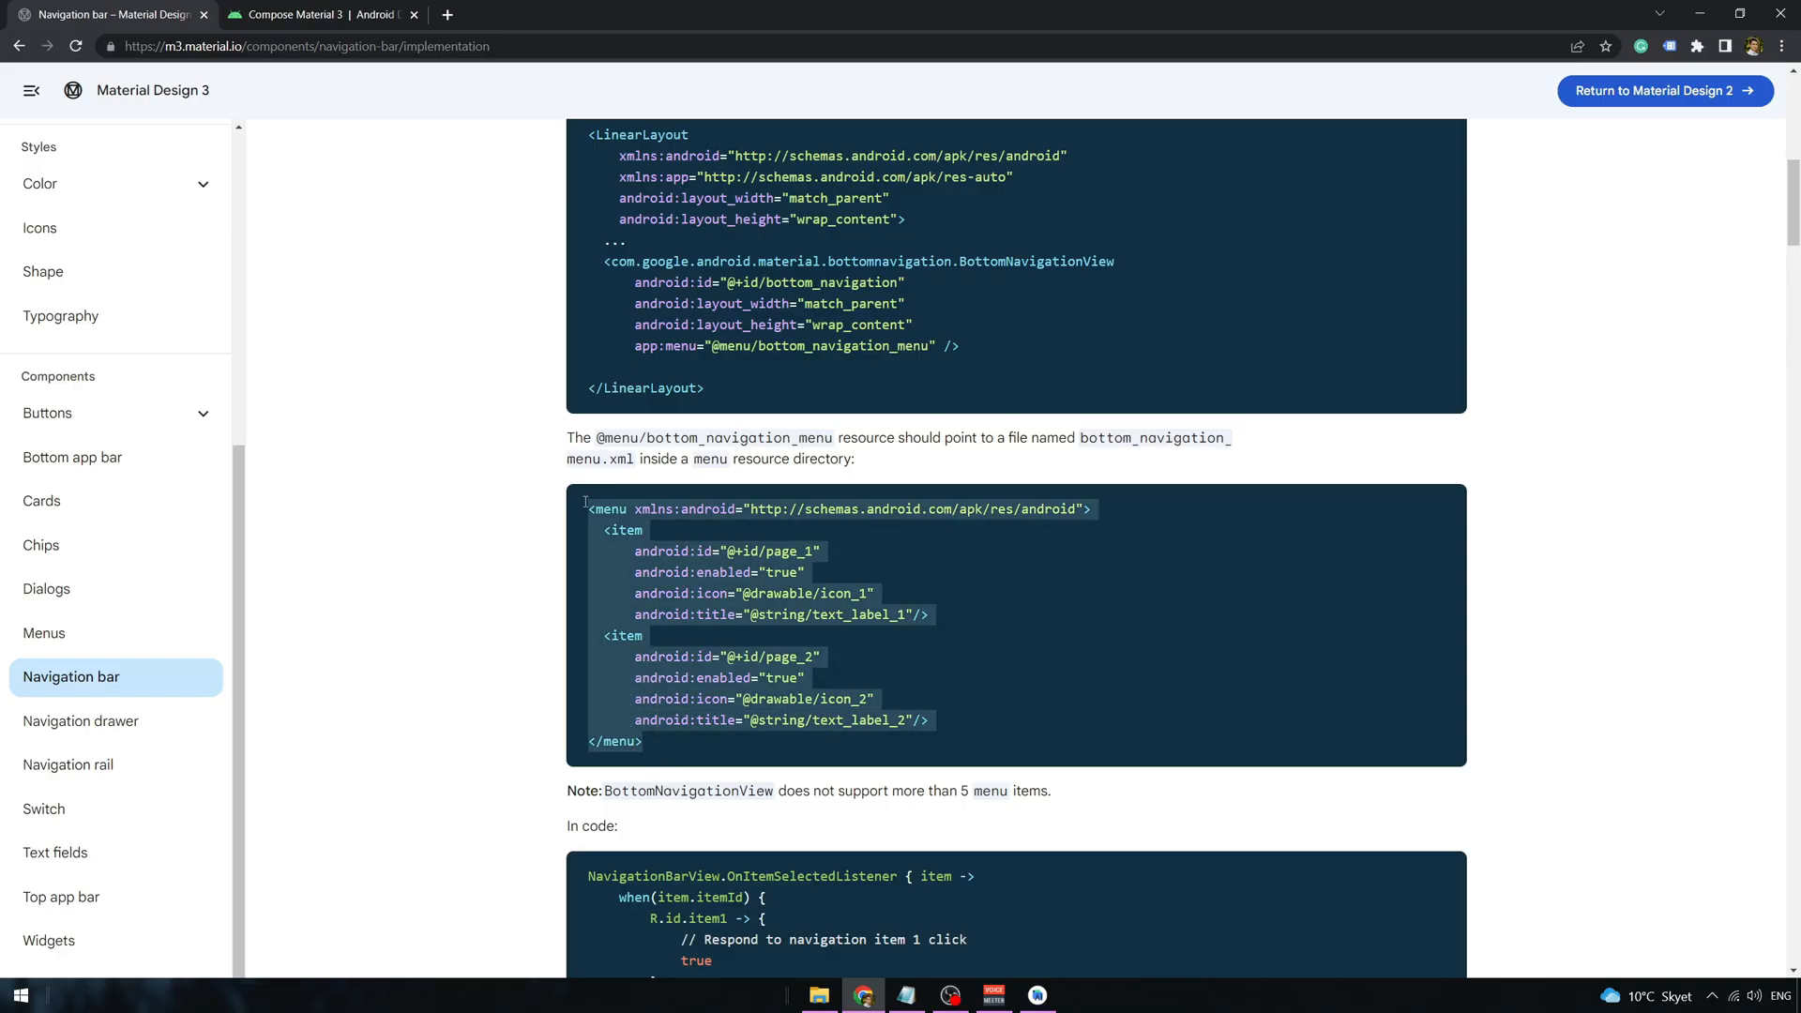
- Paste the Material 3 menu XML and title the two items Home and Profile
{"action": "left_click", "coordinate": [1034, 994]}
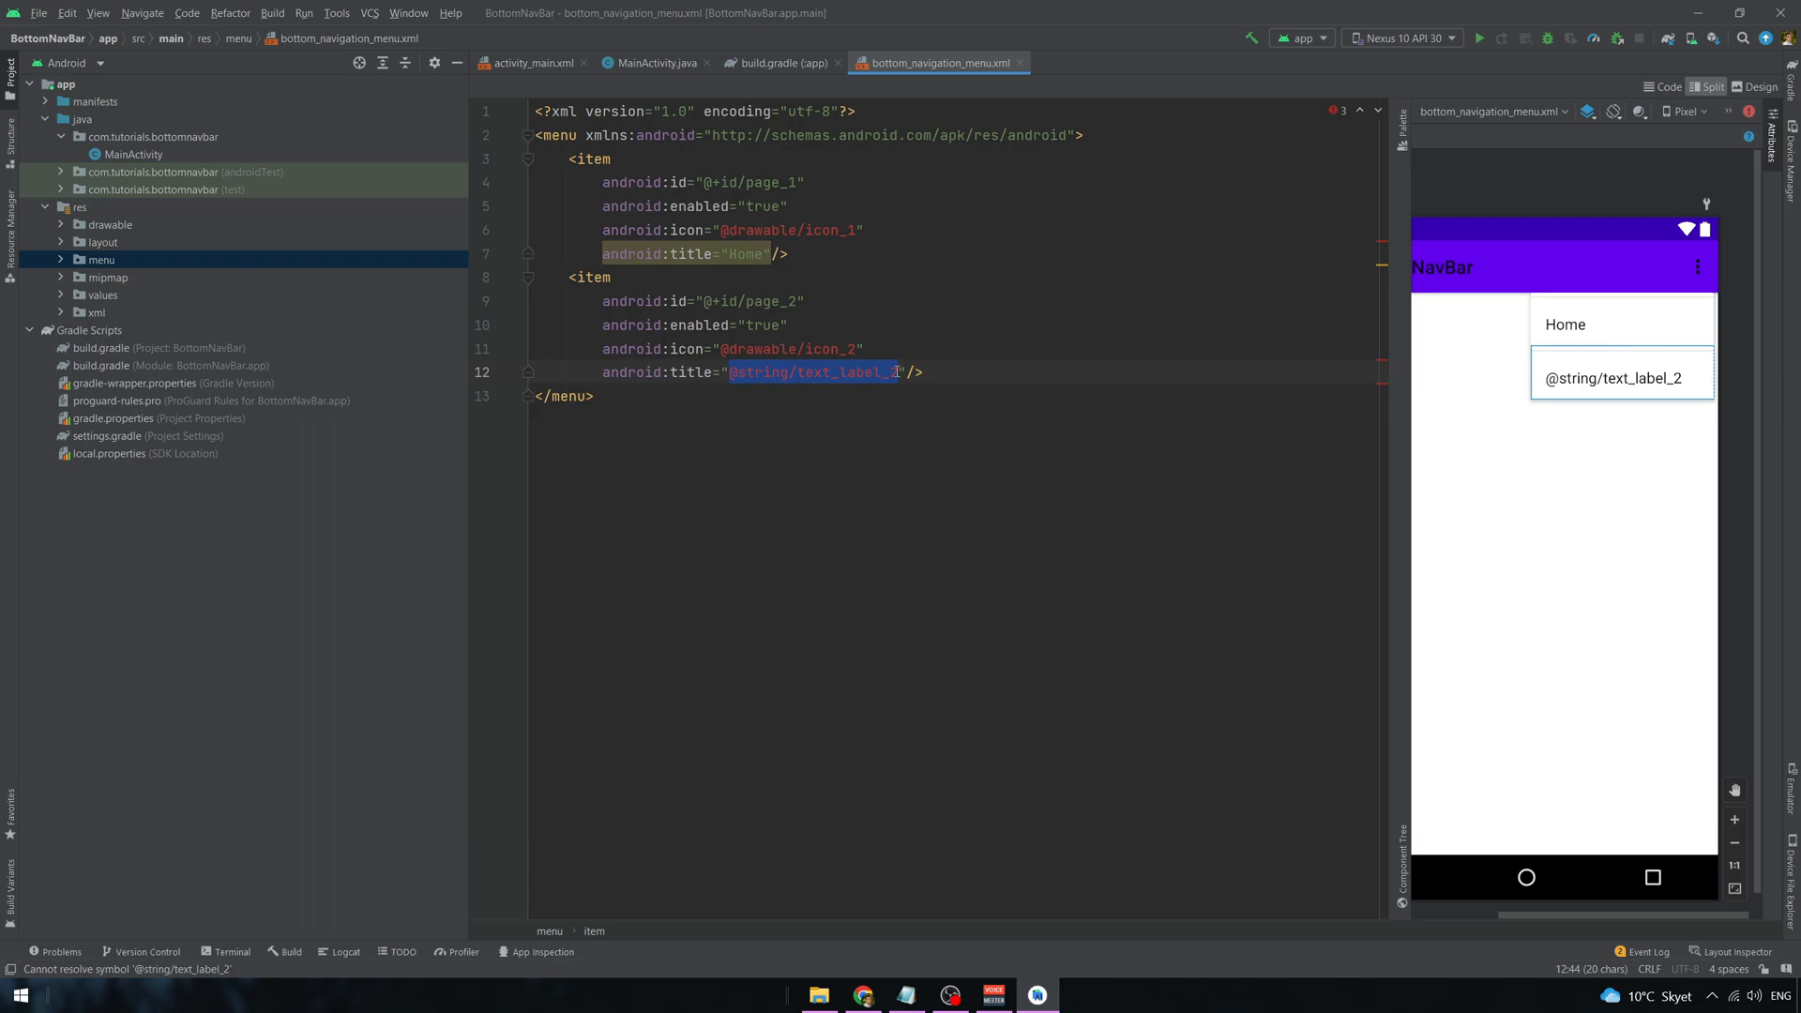
{"action": "type", "text": "Profile"}
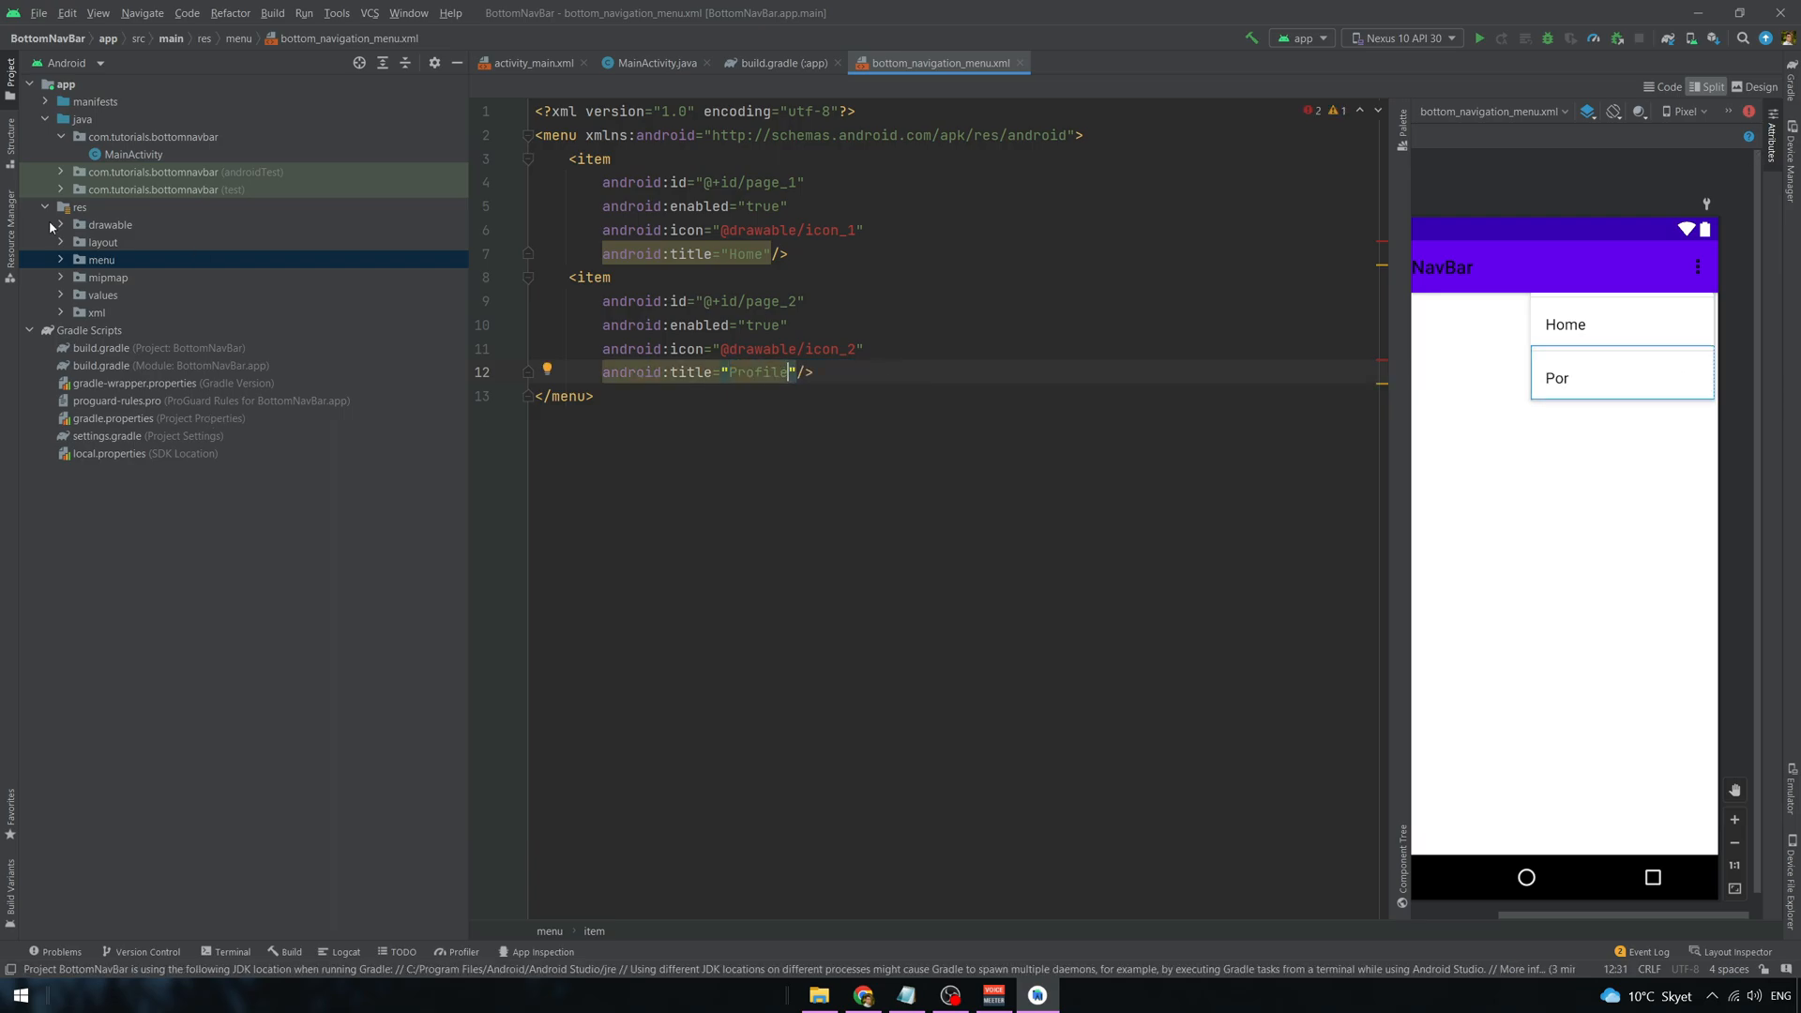
- Add the home clip-art vector asset as ic_baseline_home_24 in drawable
{"action": "right_click", "coordinate": [108, 224]}
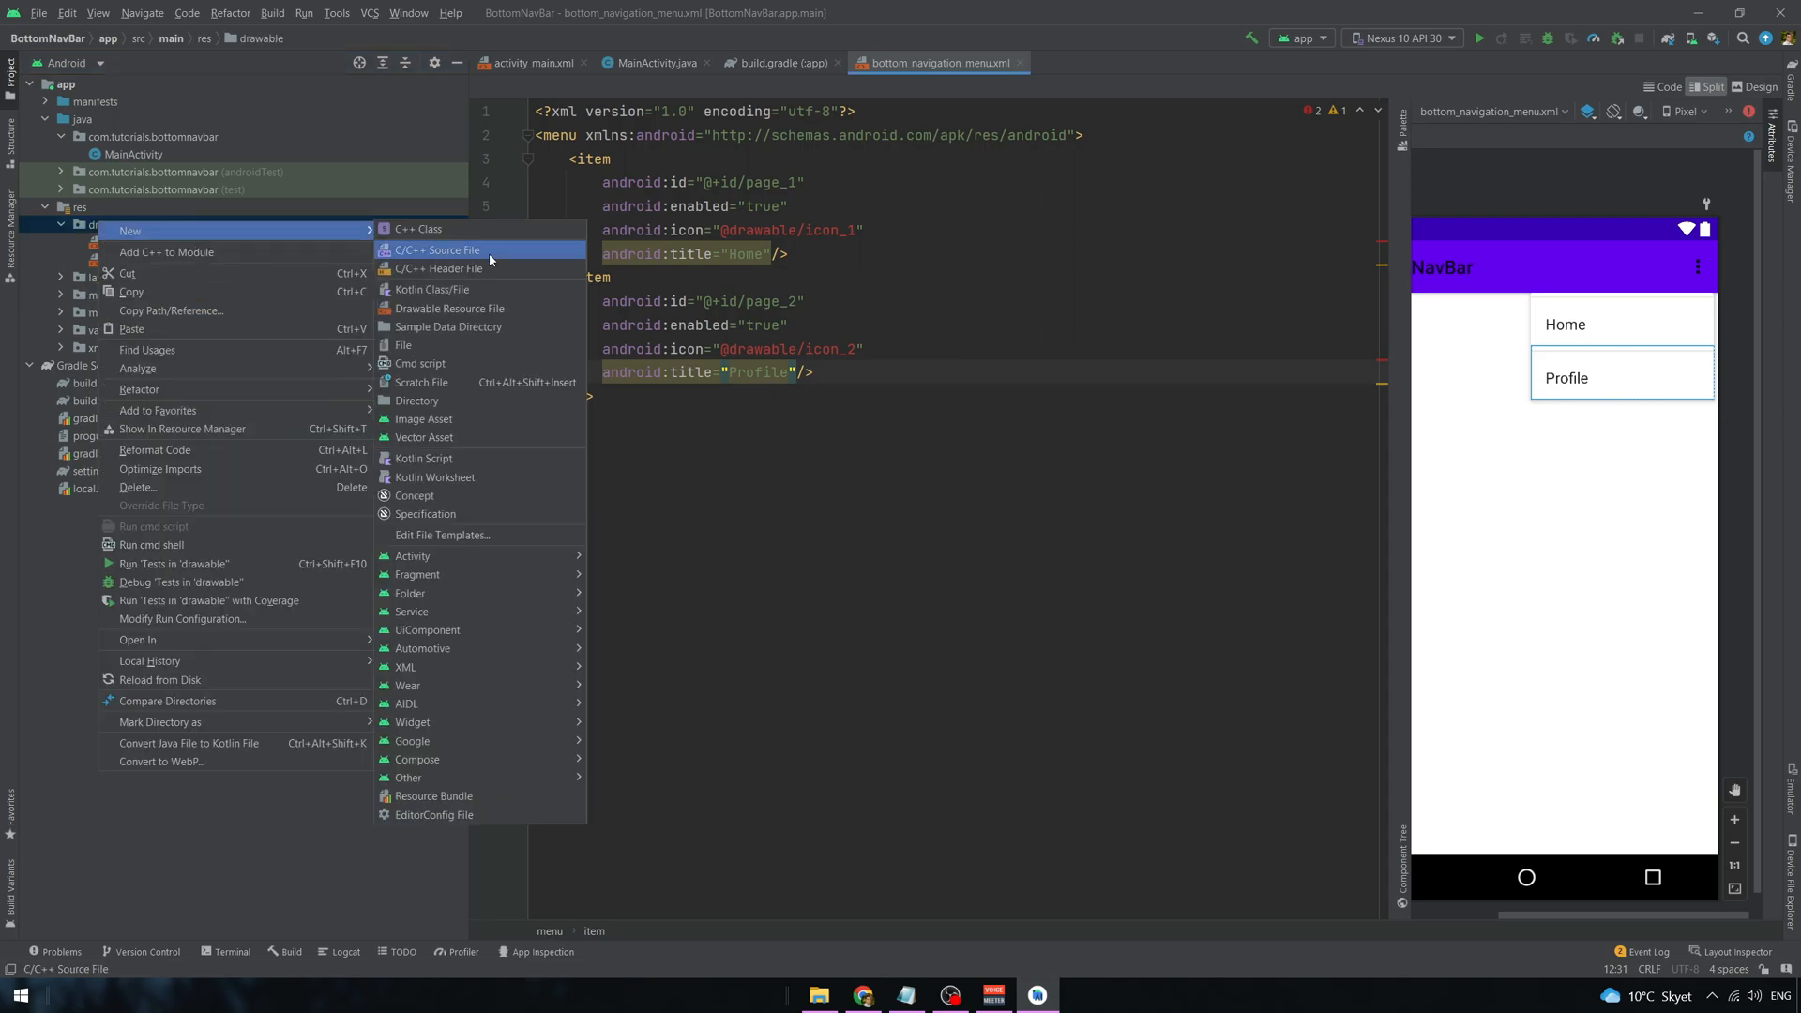
{"action": "left_click", "coordinate": [424, 436]}
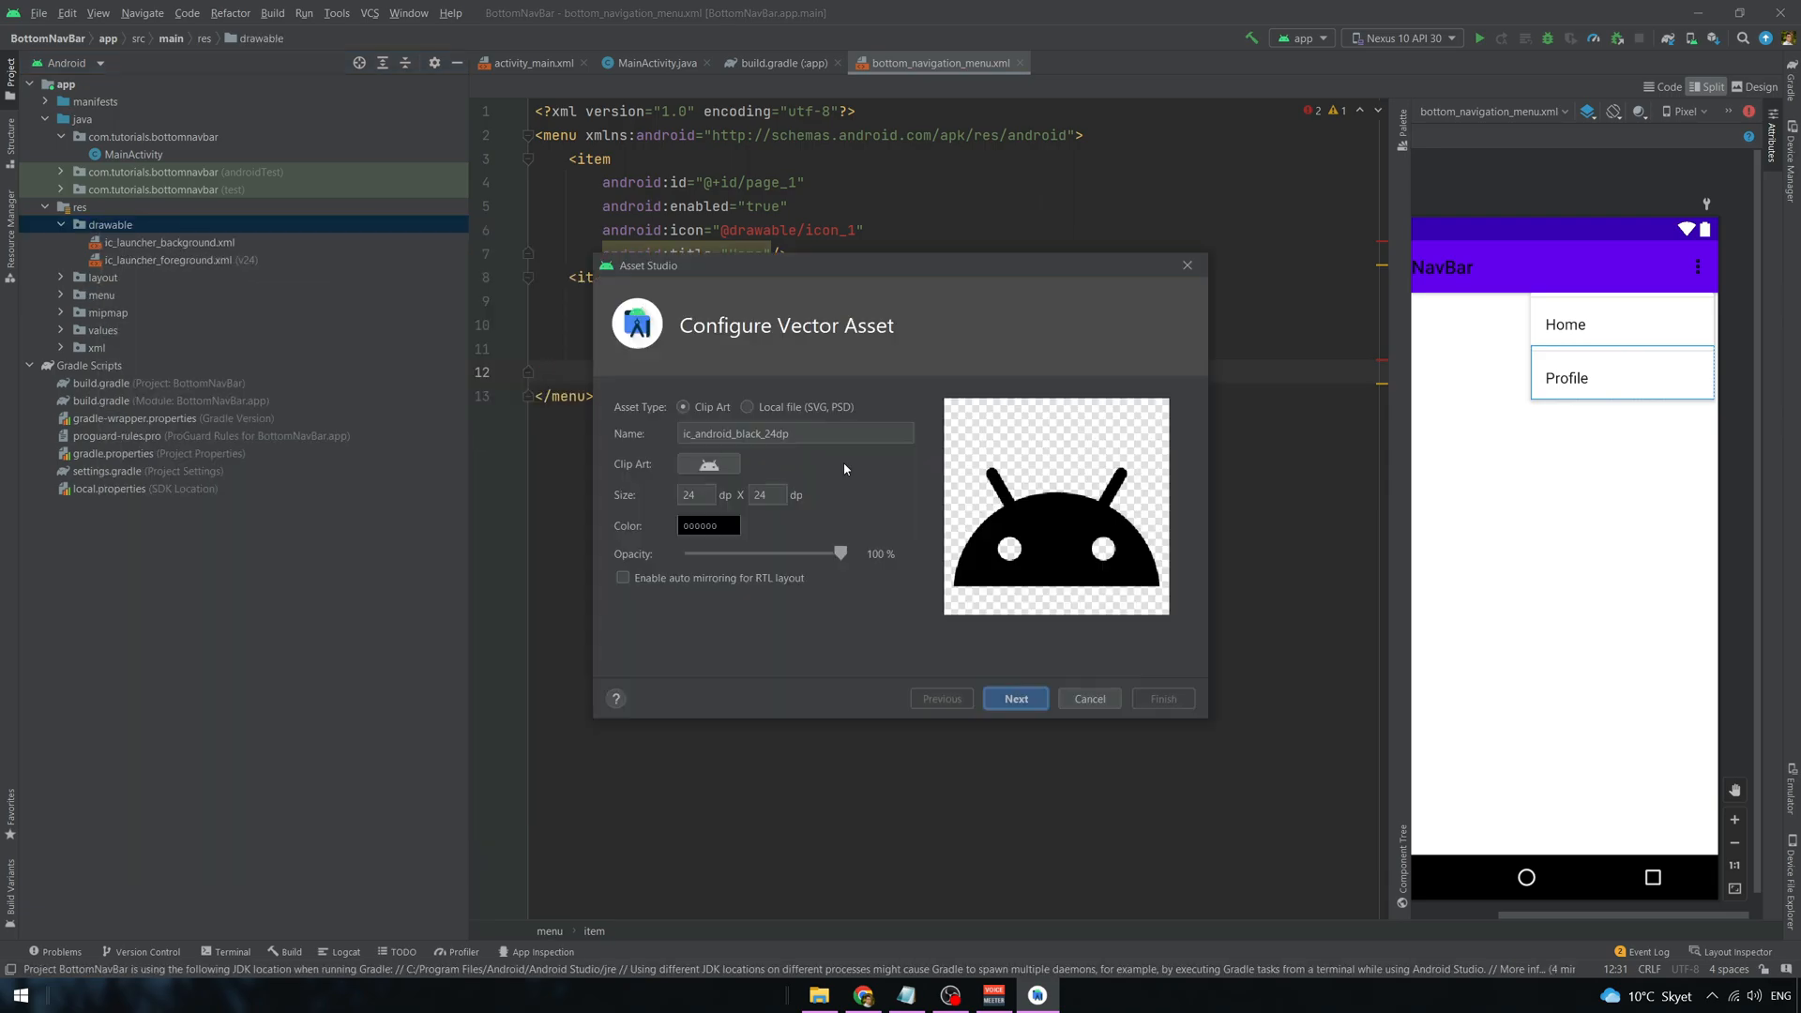
{"action": "left_click", "coordinate": [708, 464]}
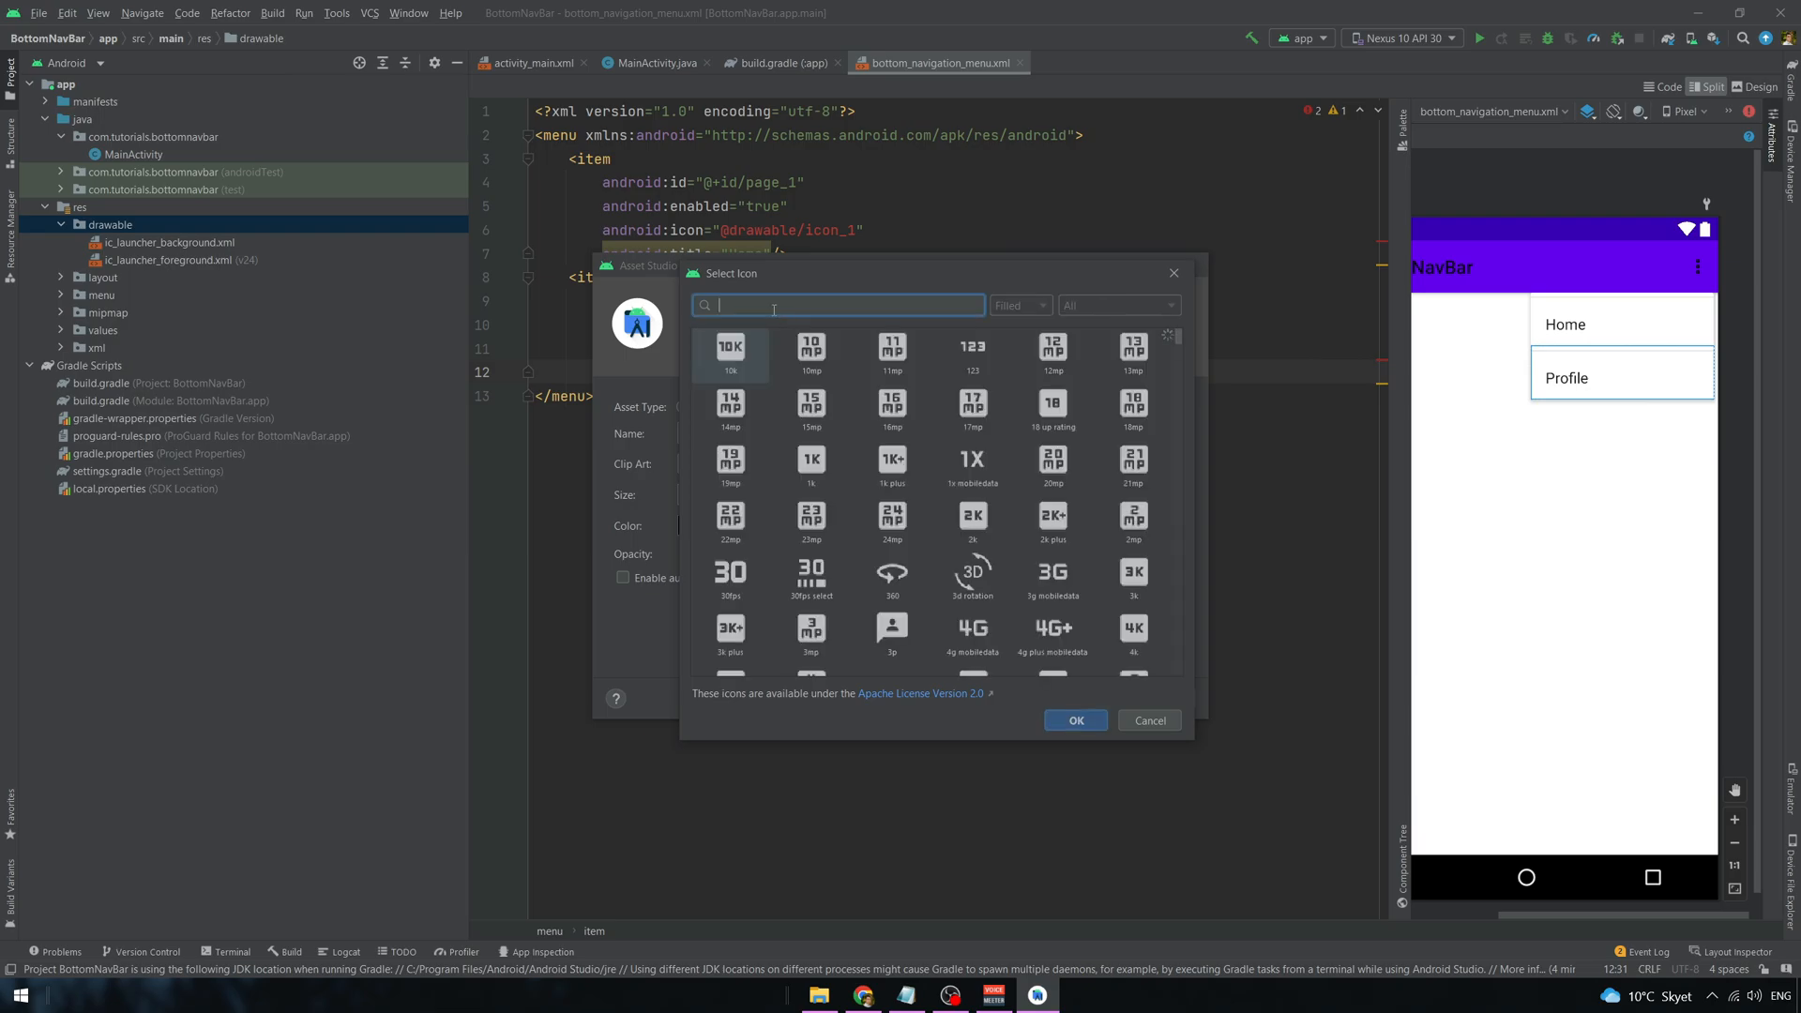
{"action": "type", "text": "home"}
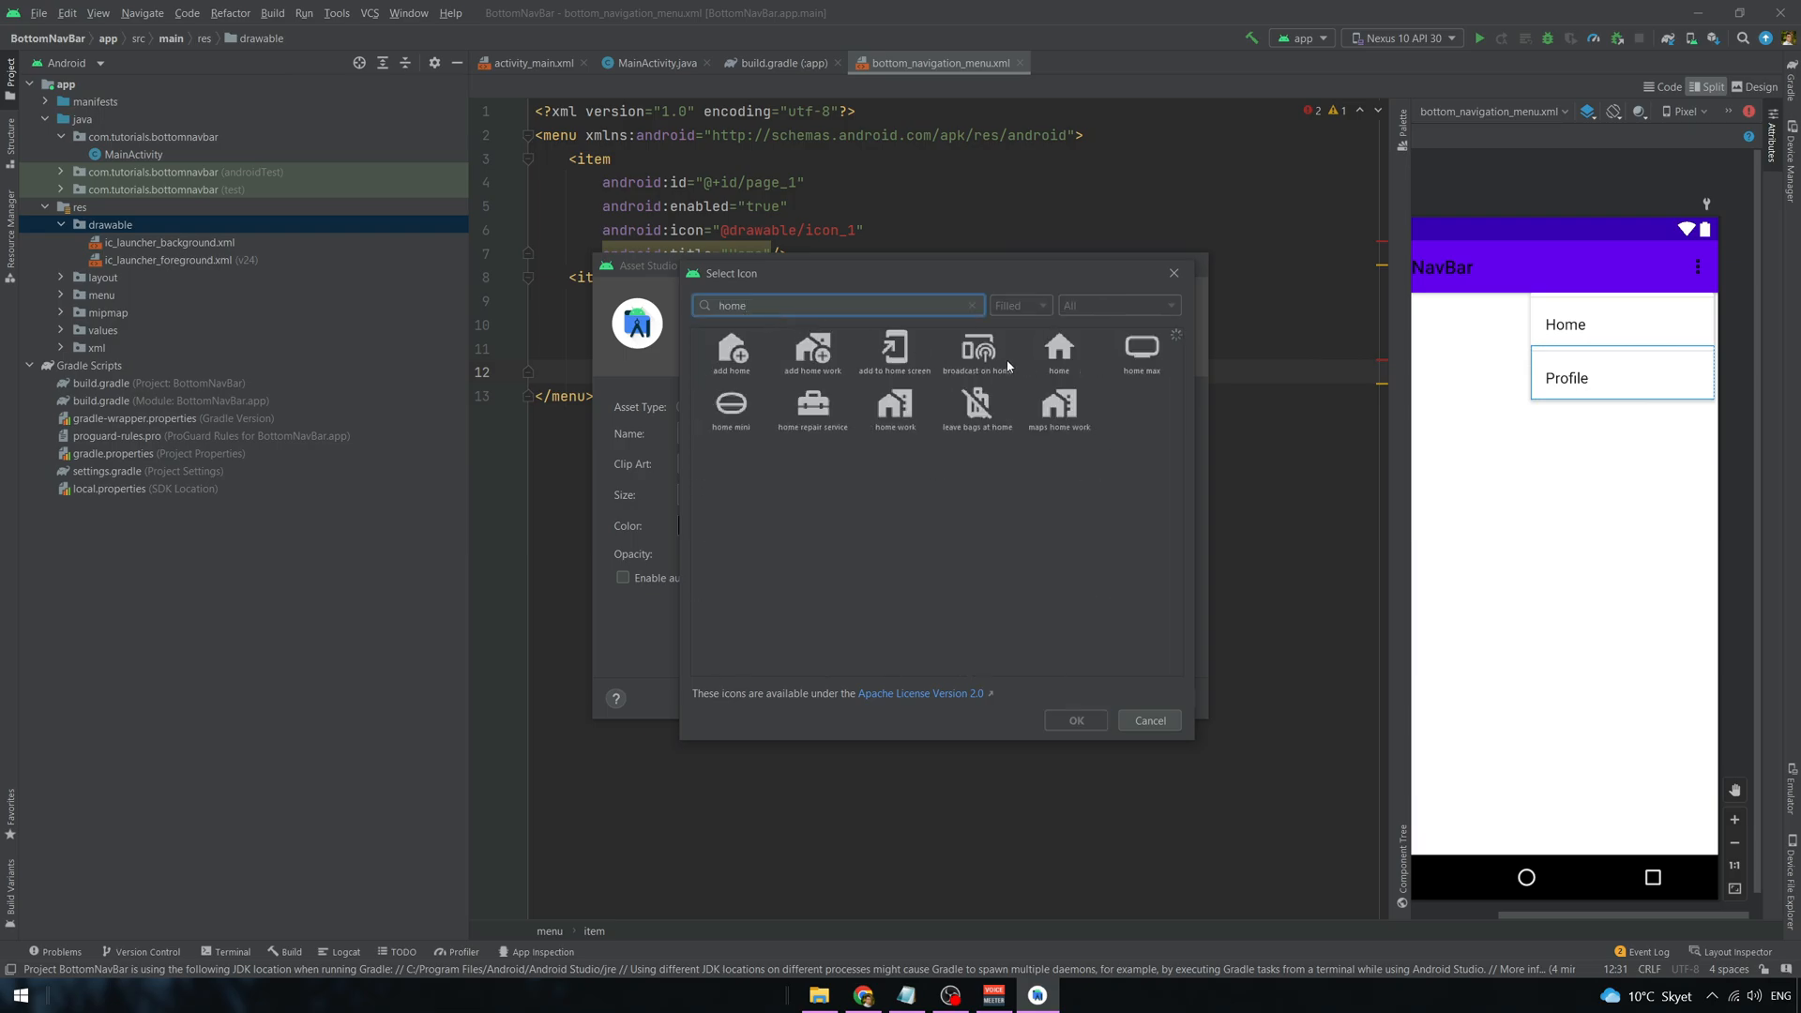
{"action": "left_click", "coordinate": [1059, 353]}
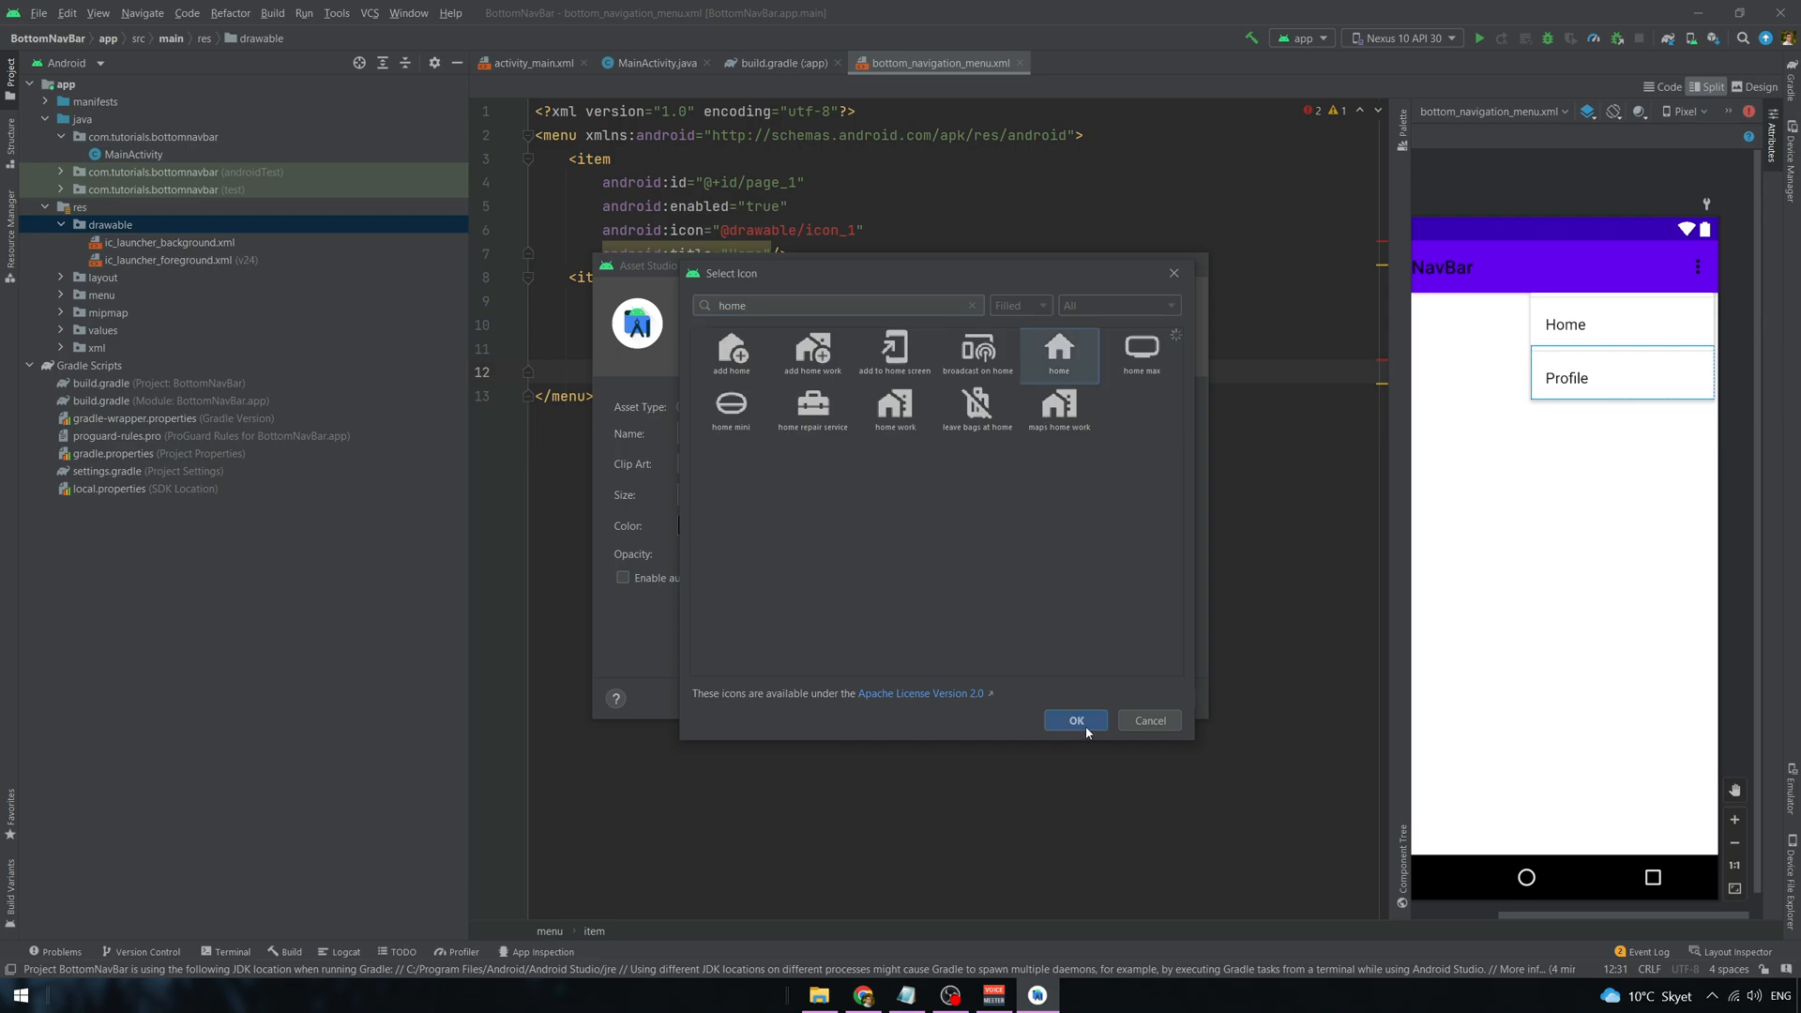
{"action": "left_click", "coordinate": [1075, 720]}
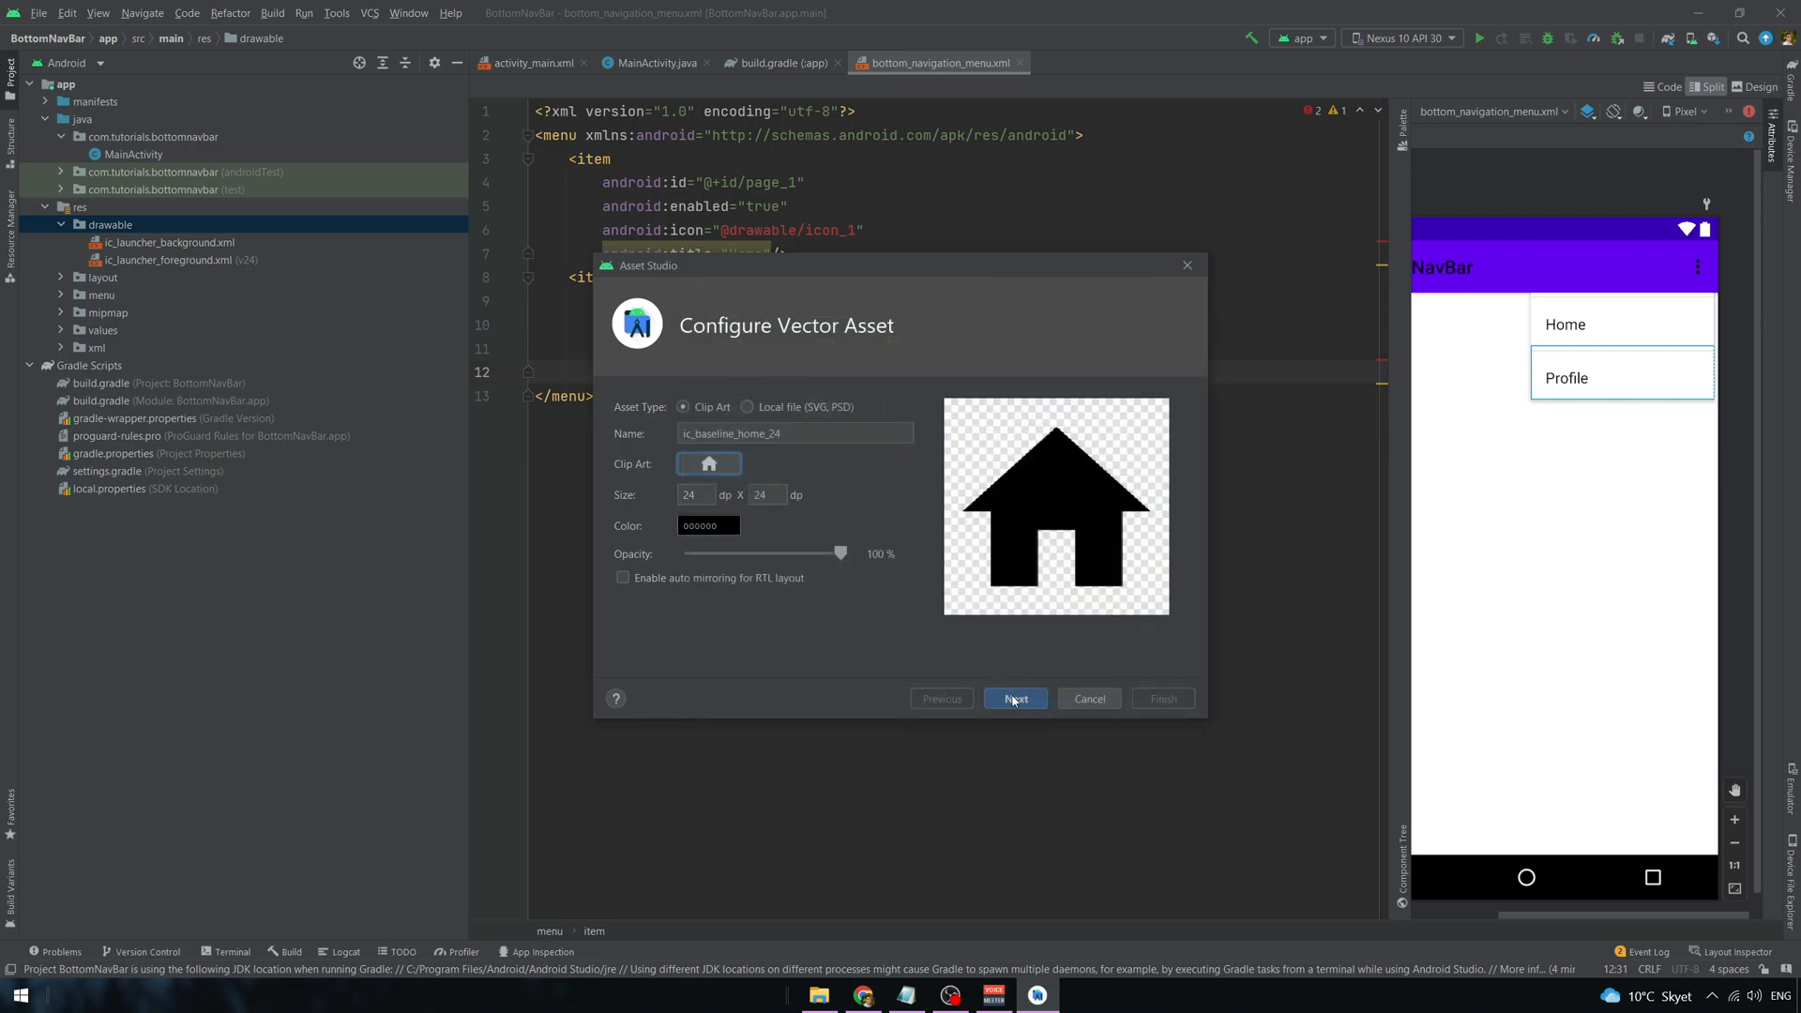
{"action": "left_click", "coordinate": [1013, 698]}
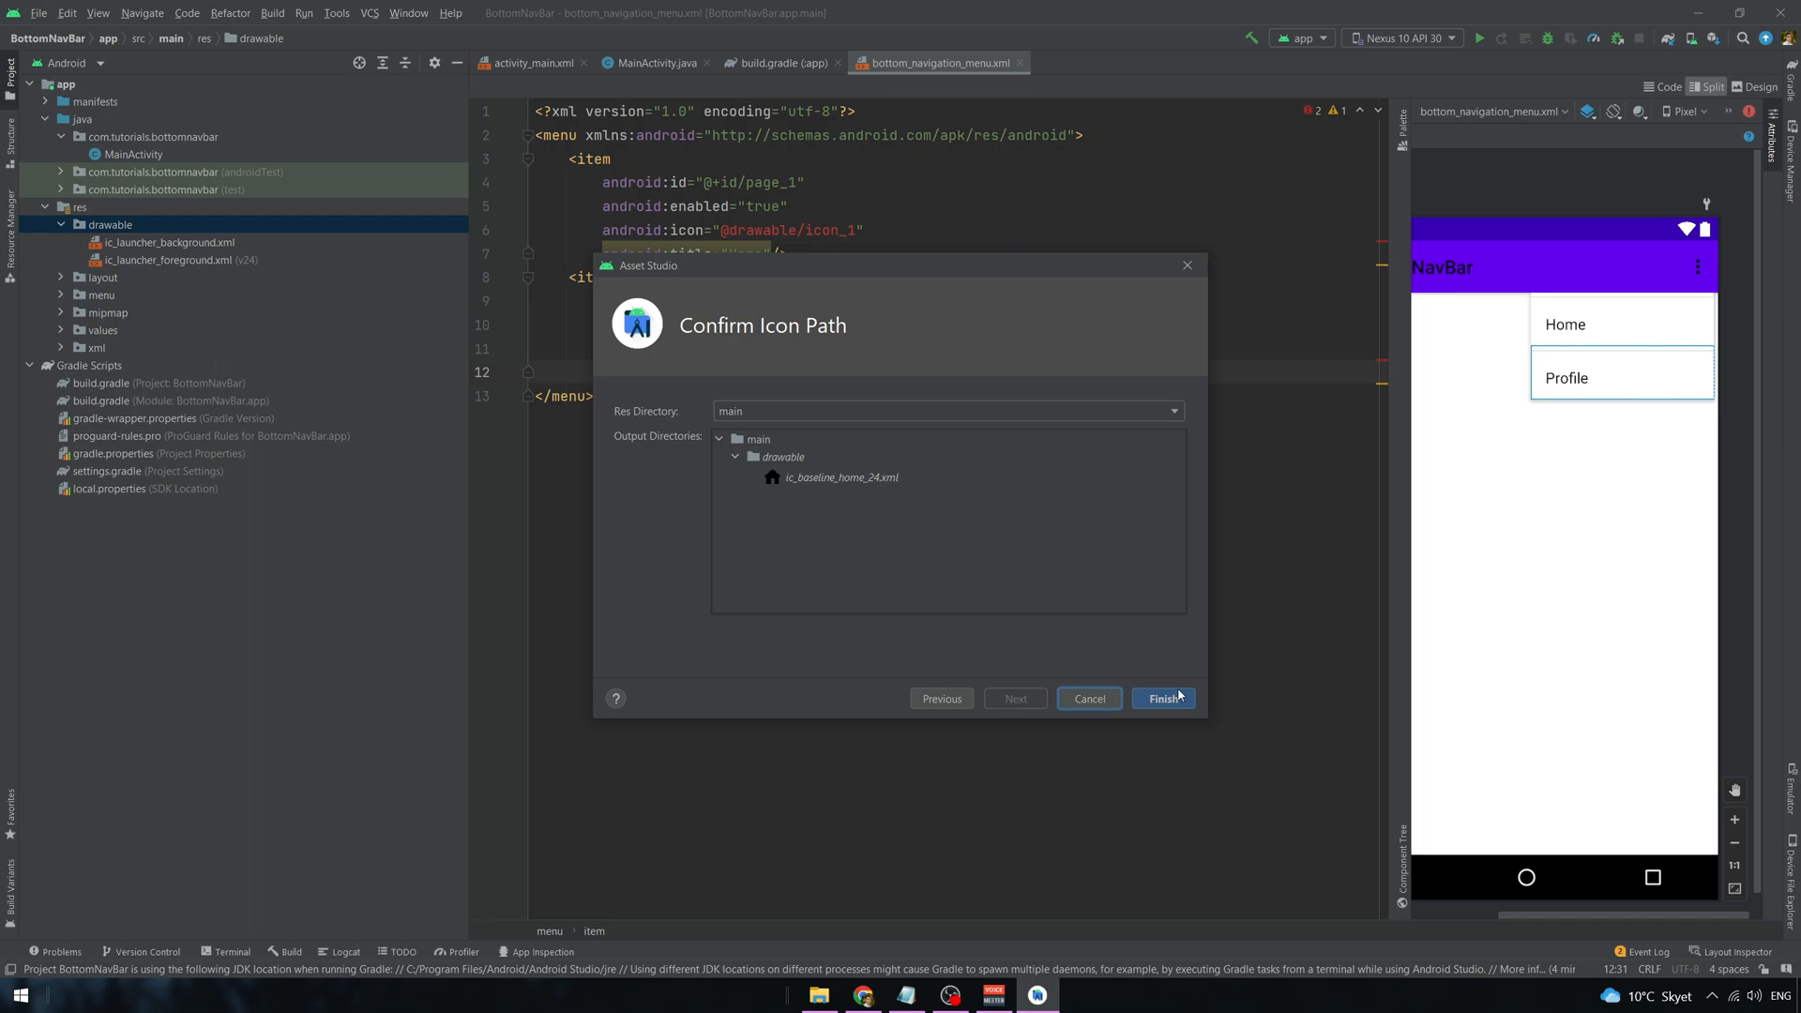
{"action": "left_click", "coordinate": [1162, 698]}
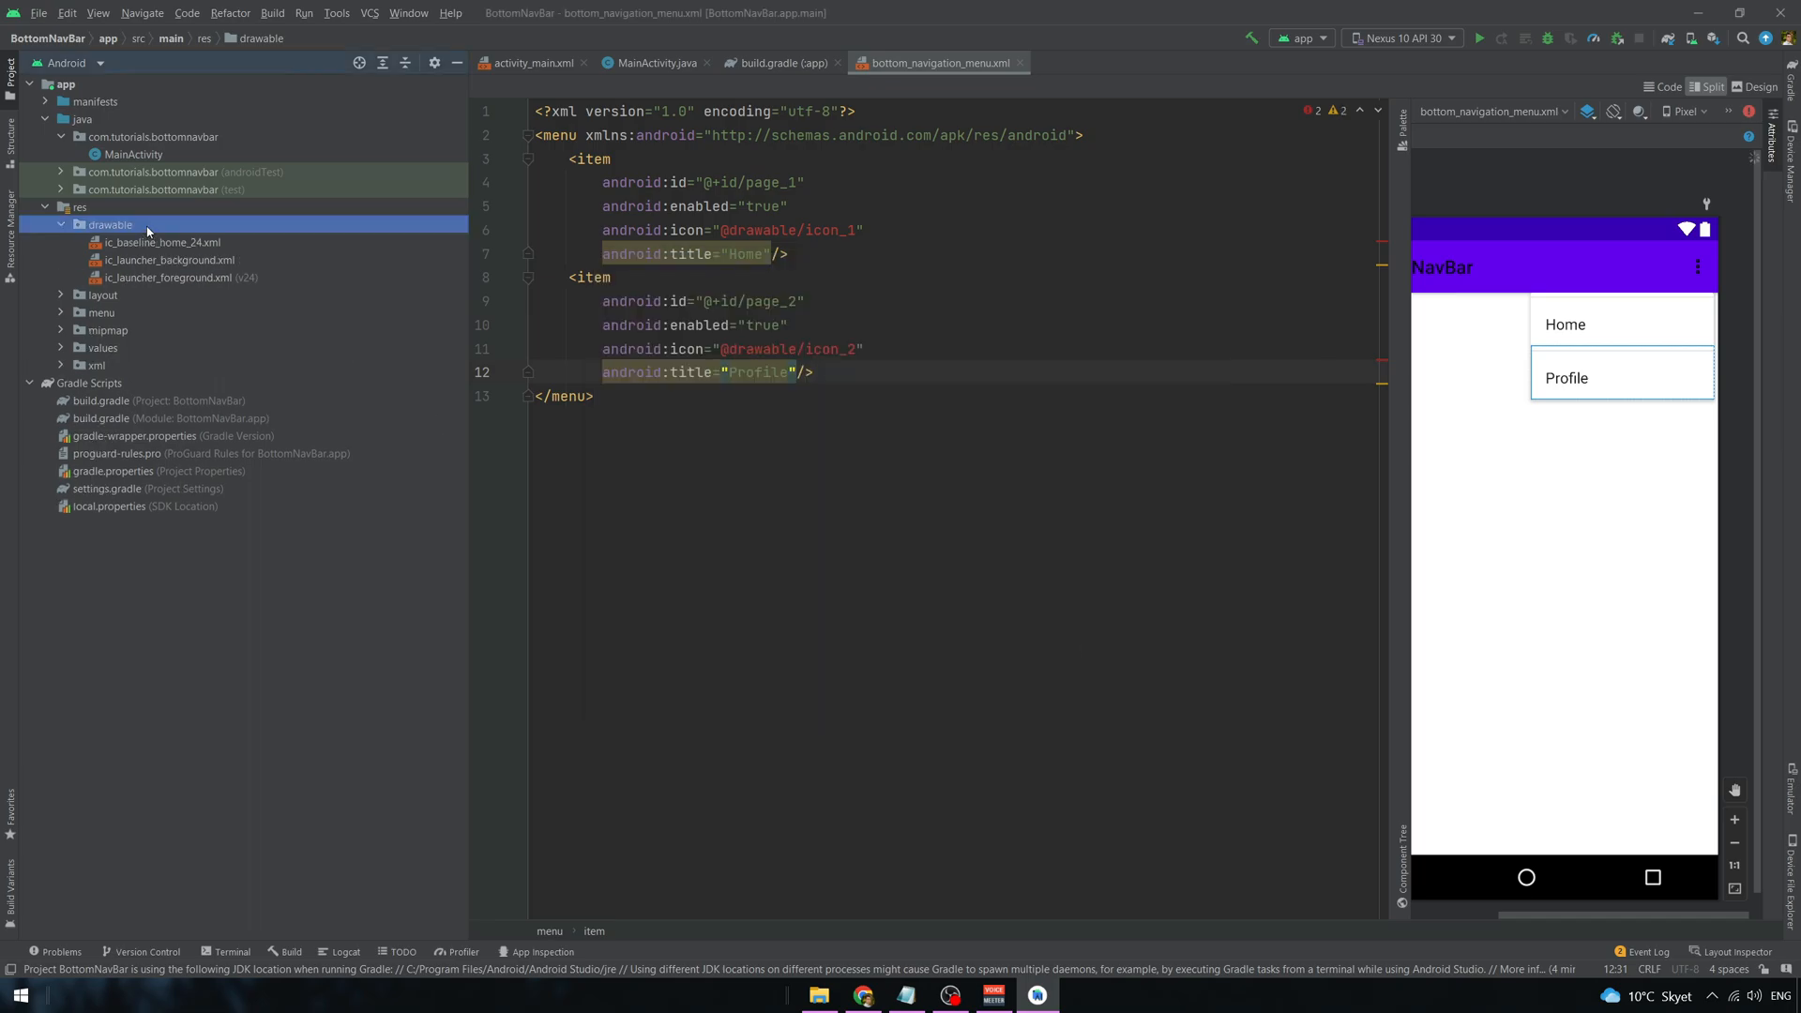
- Add the person clip-art vector asset as ic_baseline_person_24 in drawable
{"action": "right_click", "coordinate": [109, 224]}
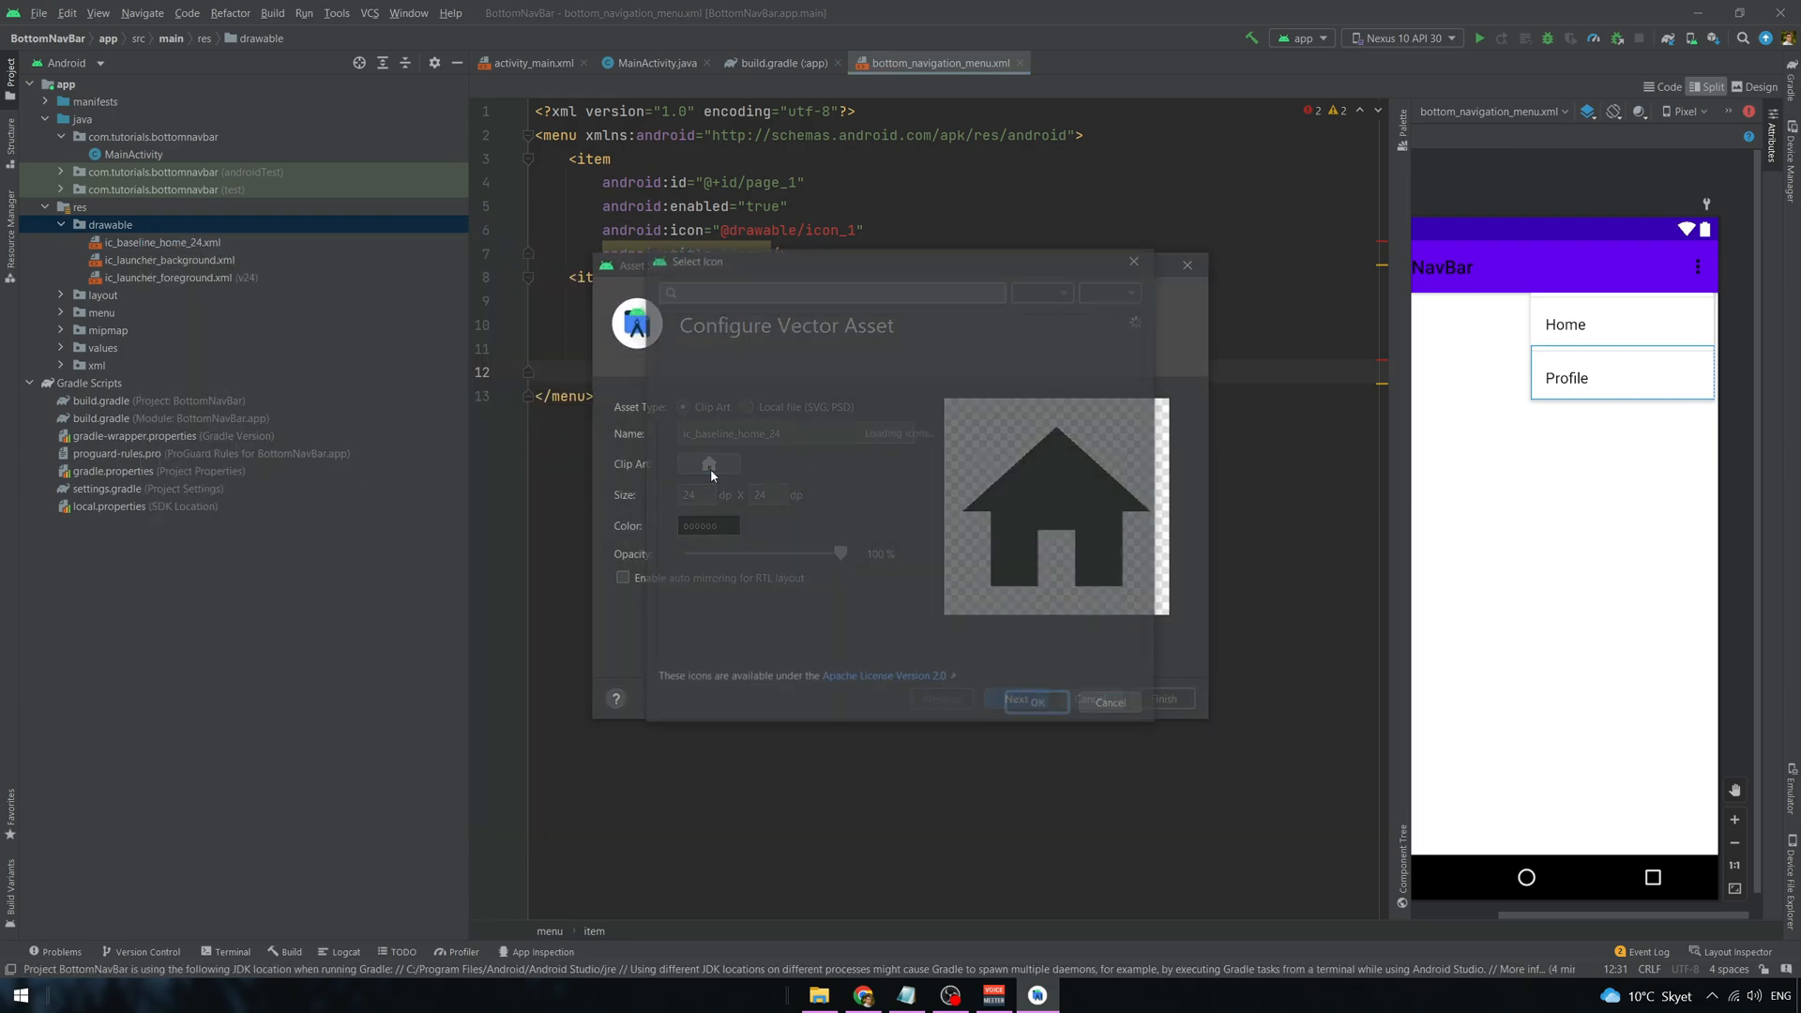
{"action": "left_click", "coordinate": [707, 463]}
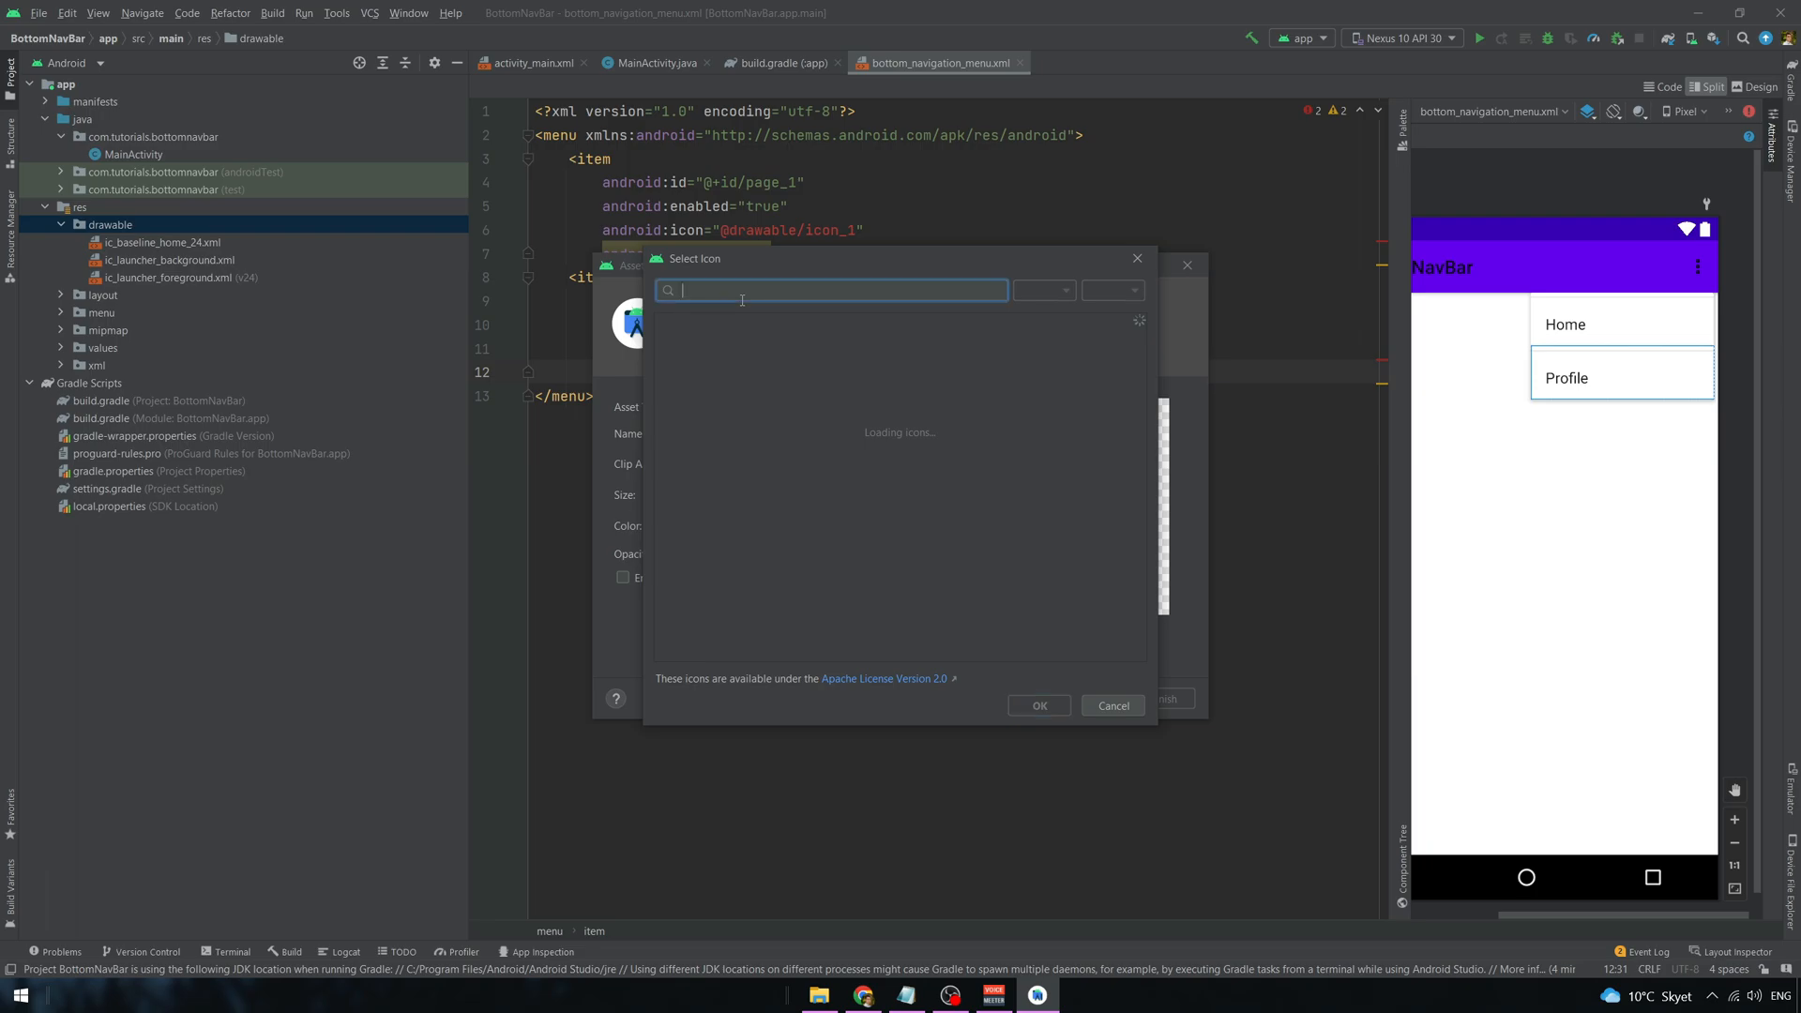
{"action": "type", "text": "user"}
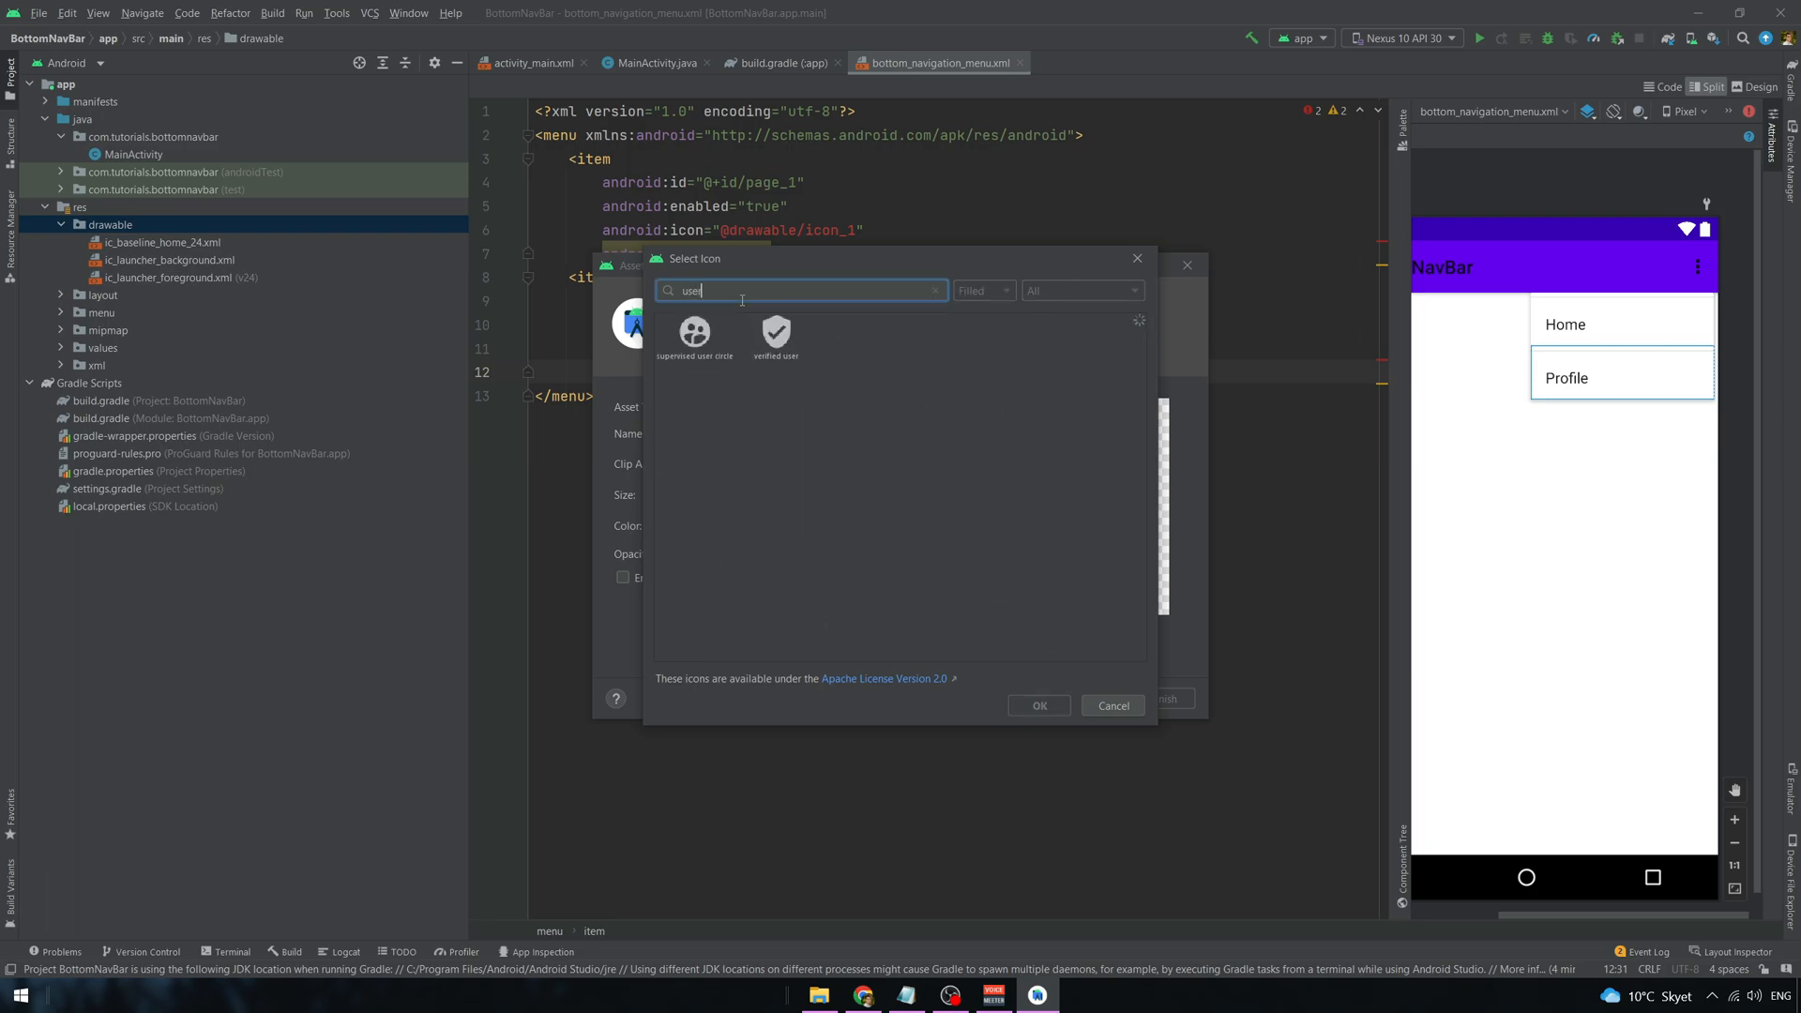
{"action": "type", "text": "profi"}
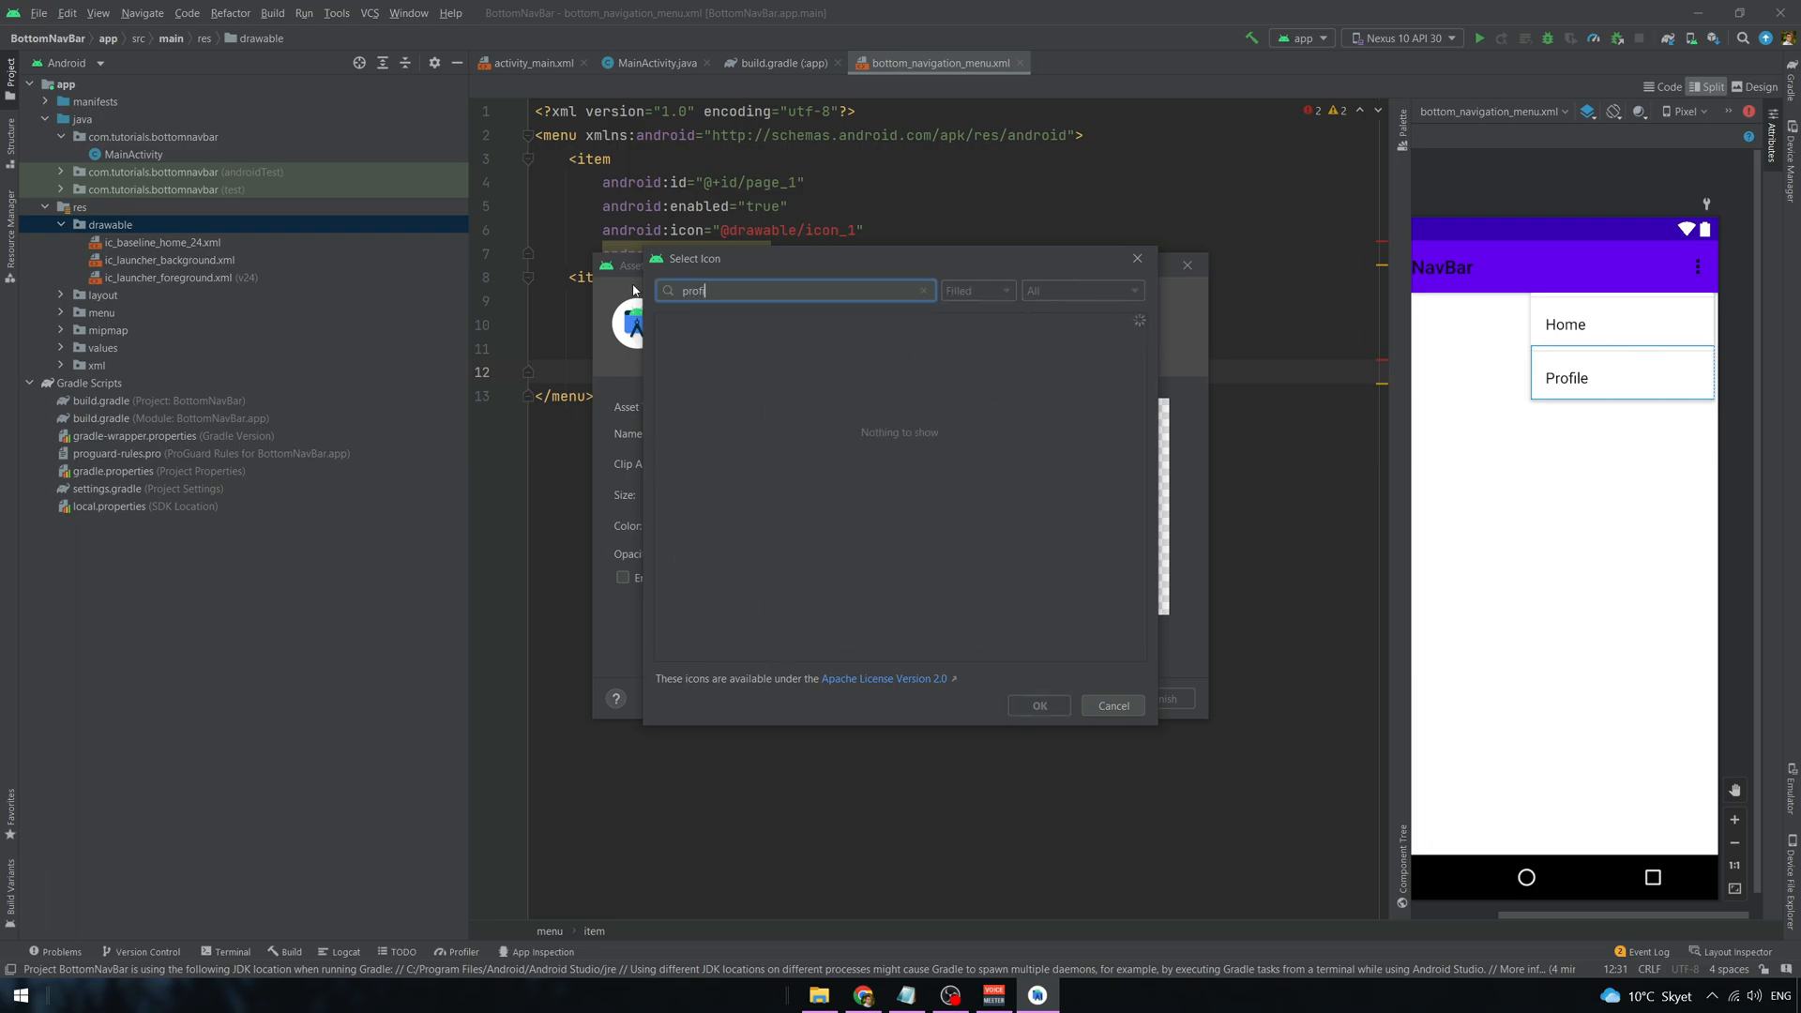
{"action": "left_click", "coordinate": [925, 290]}
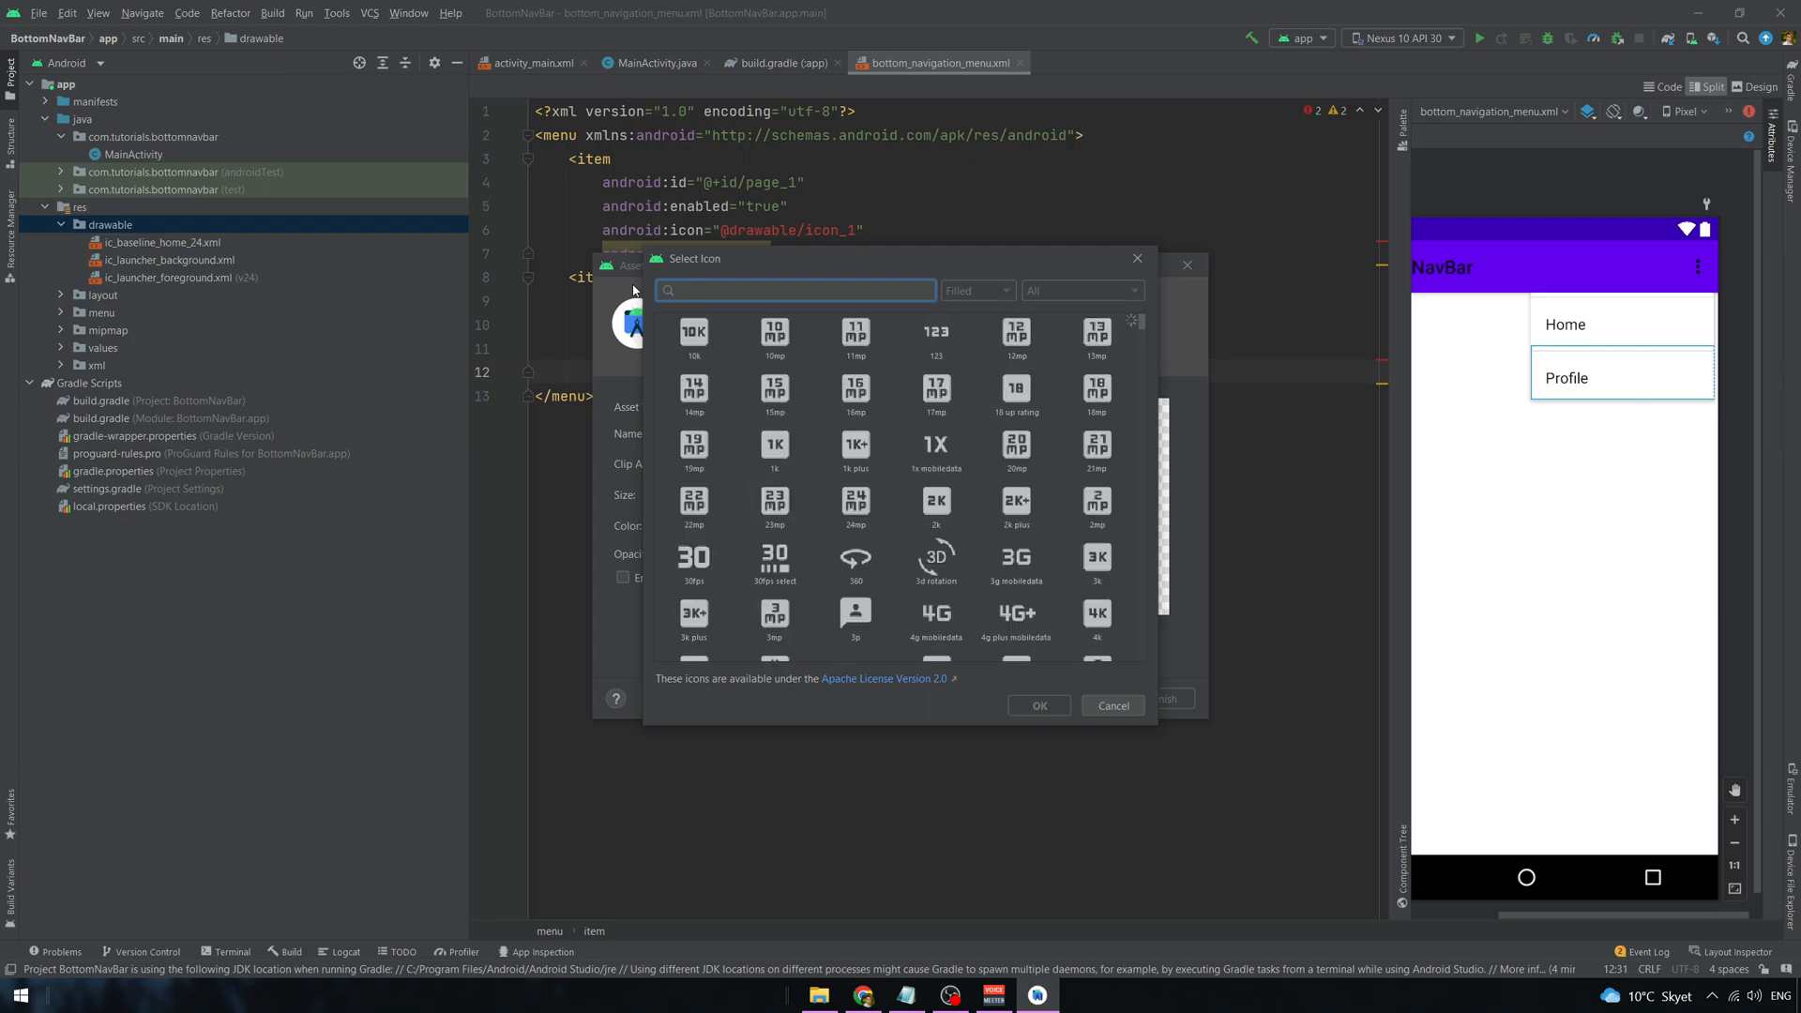
{"action": "type", "text": "a"}
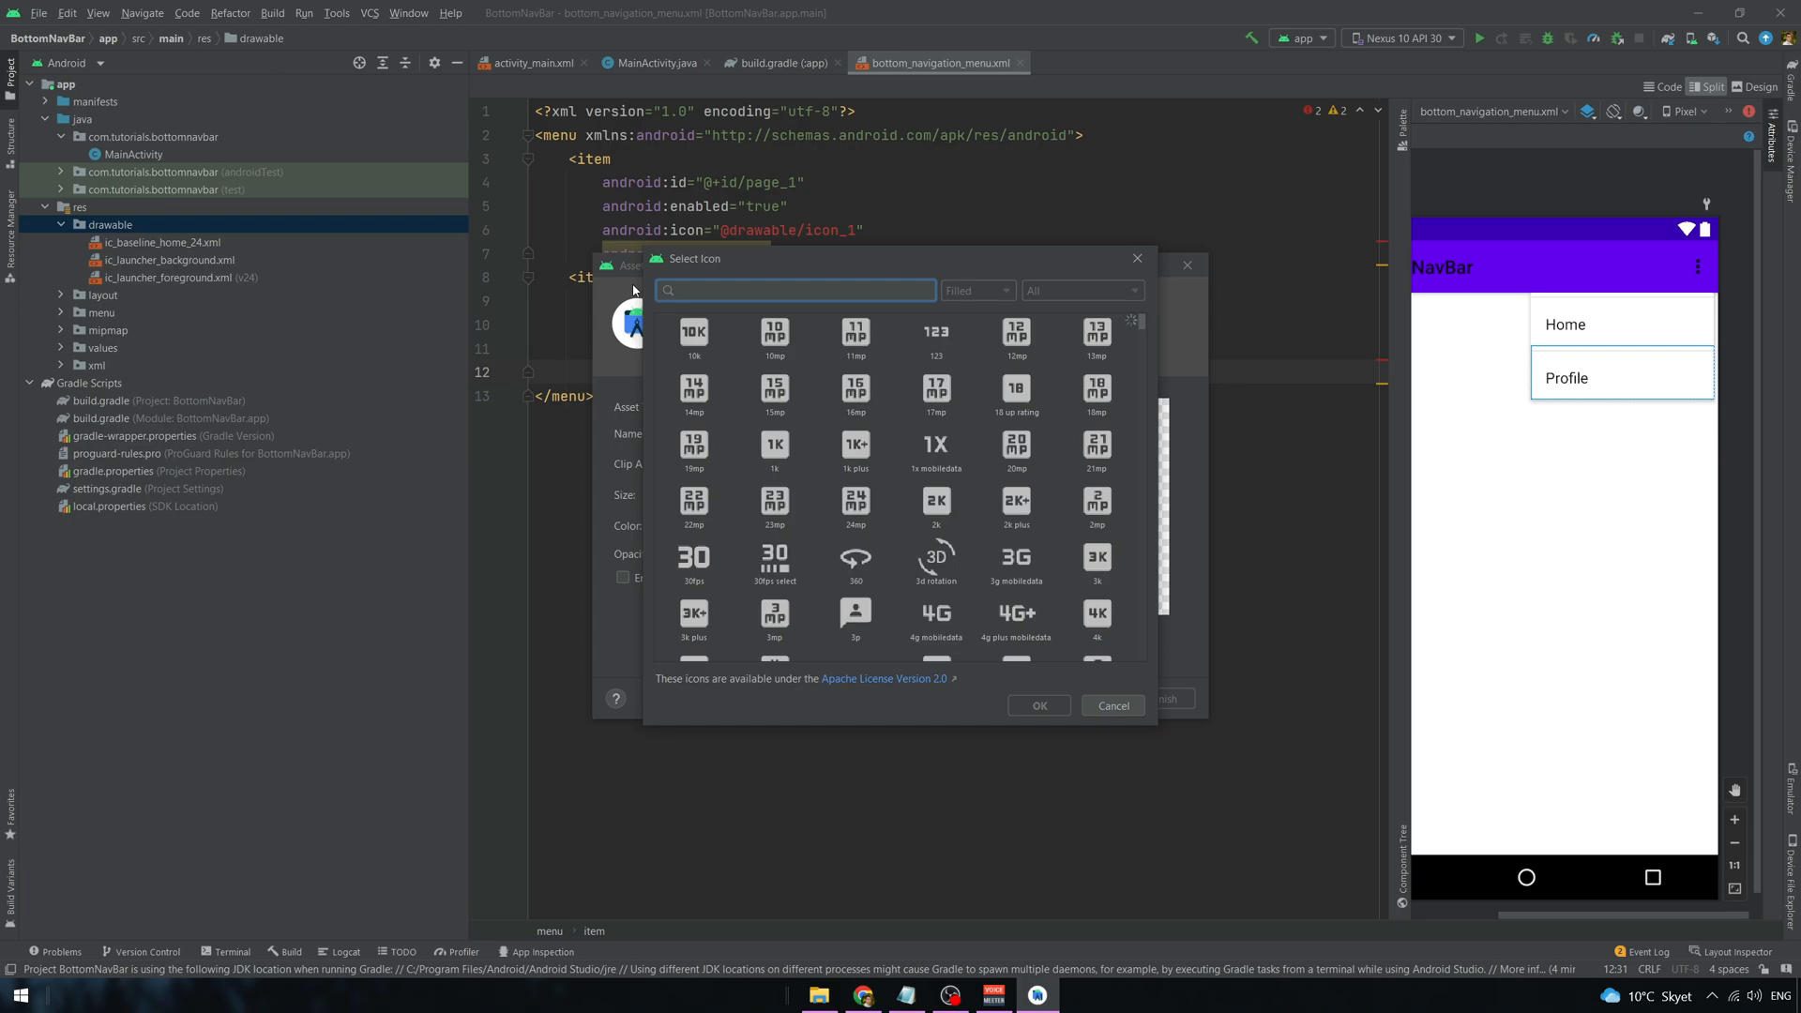
{"action": "type", "text": "perso"}
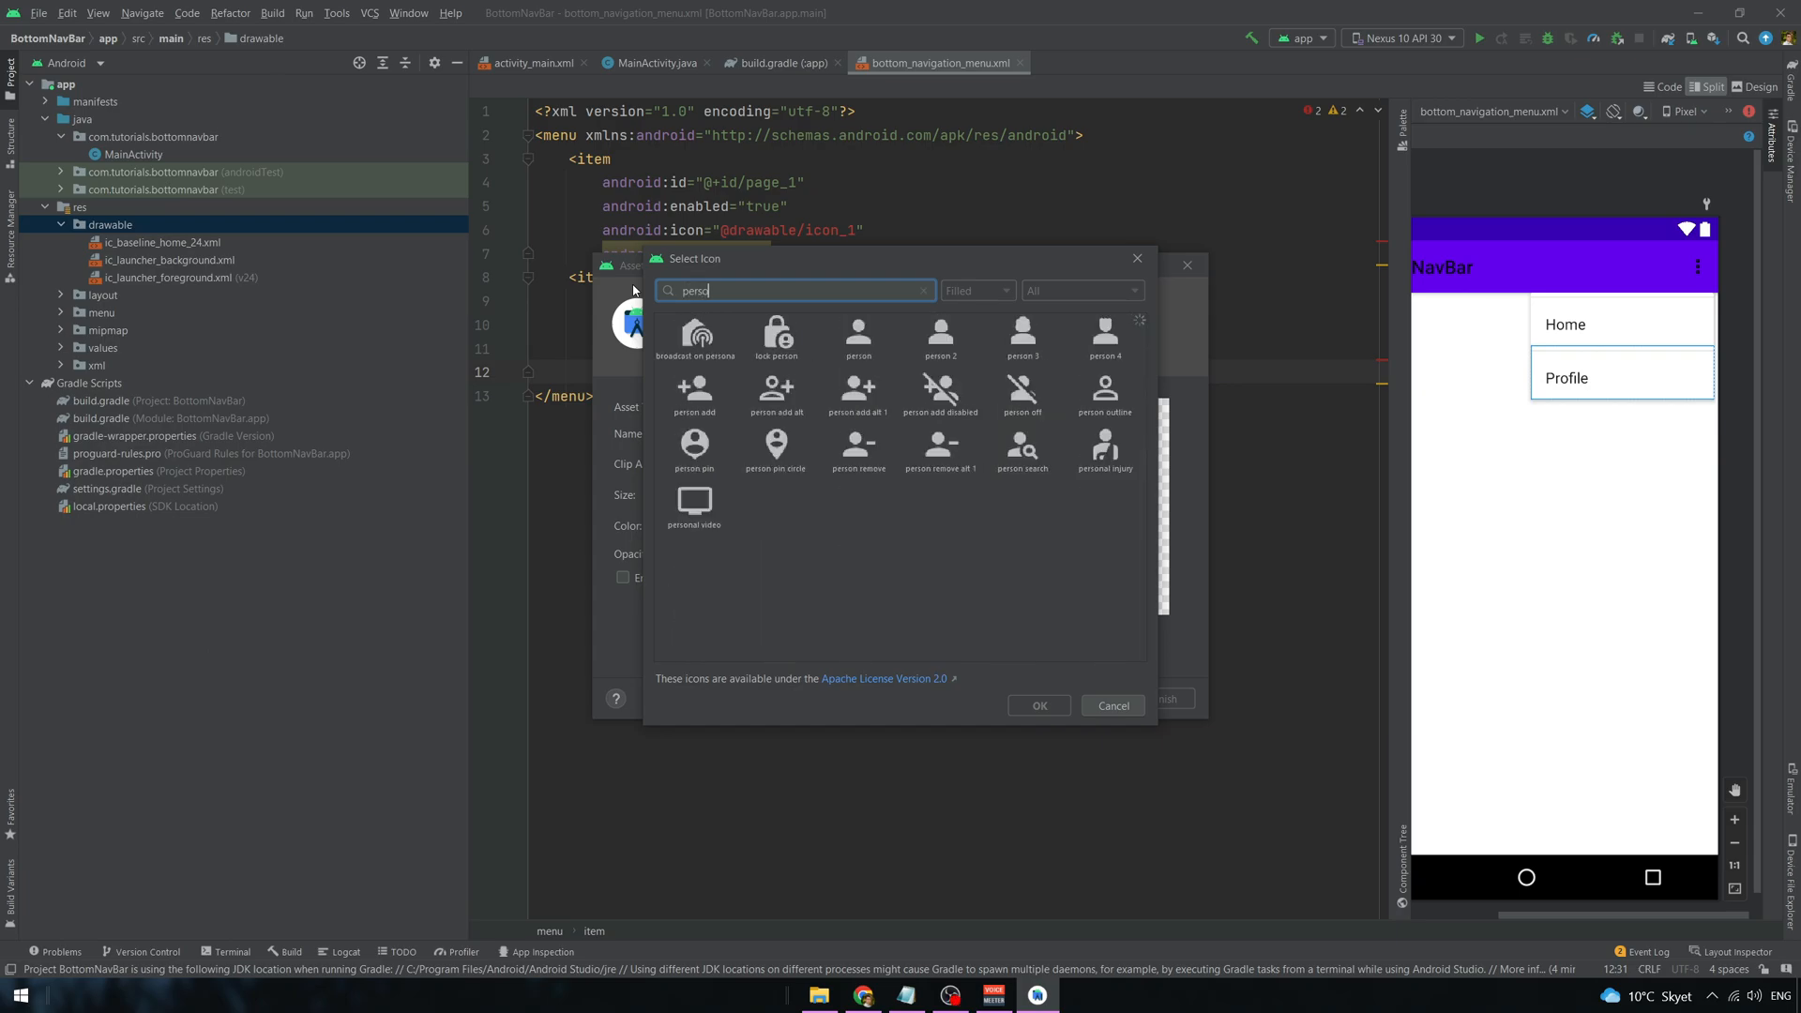
{"action": "left_click", "coordinate": [858, 340]}
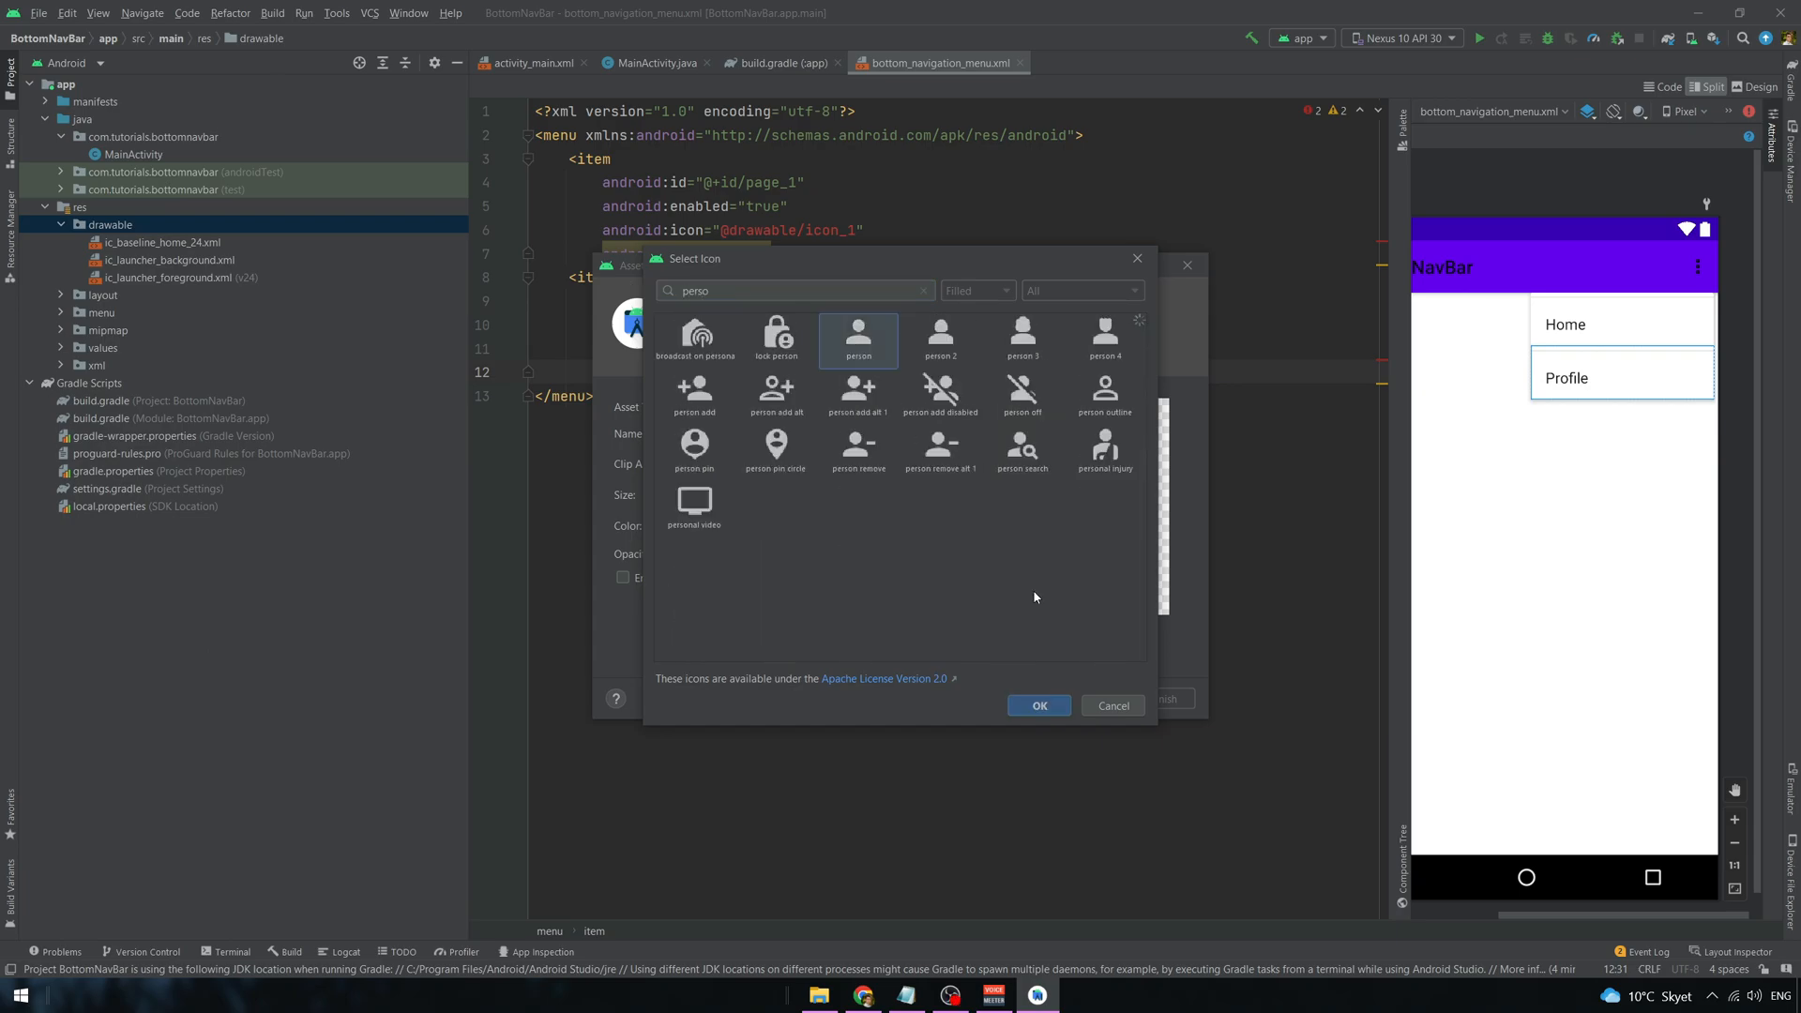
{"action": "left_click", "coordinate": [1037, 706]}
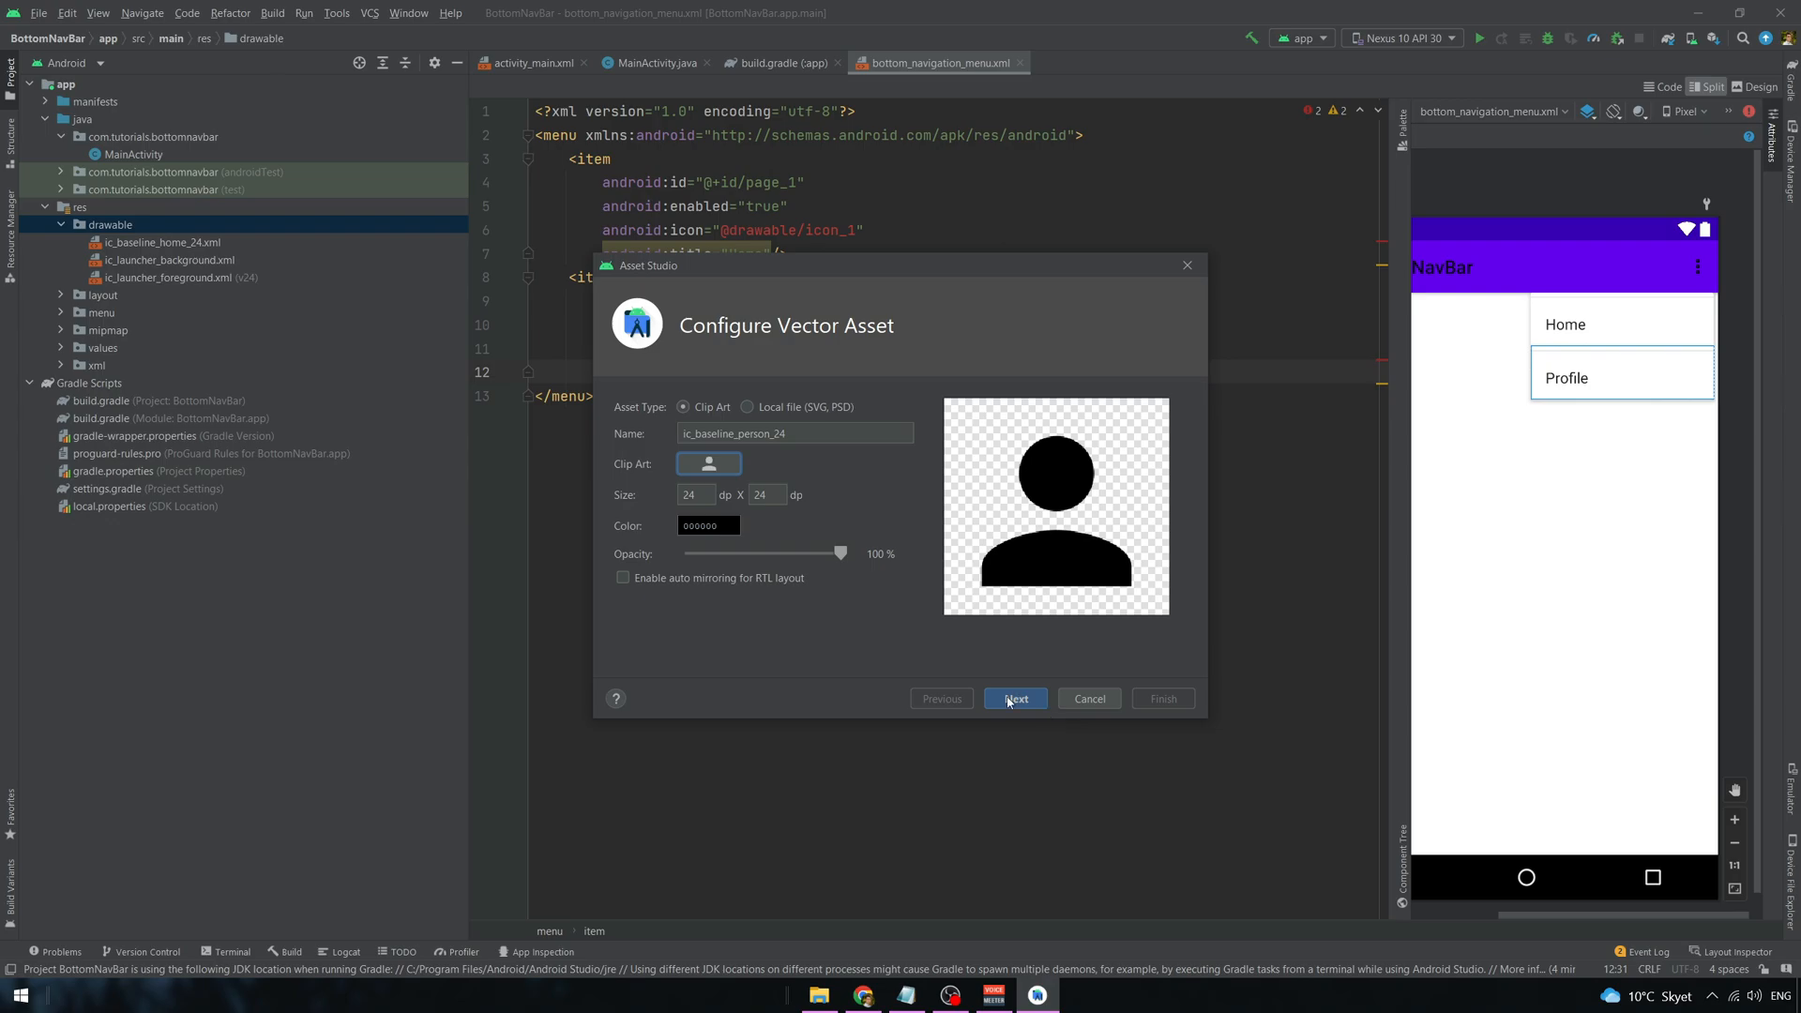
{"action": "left_click", "coordinate": [1014, 698]}
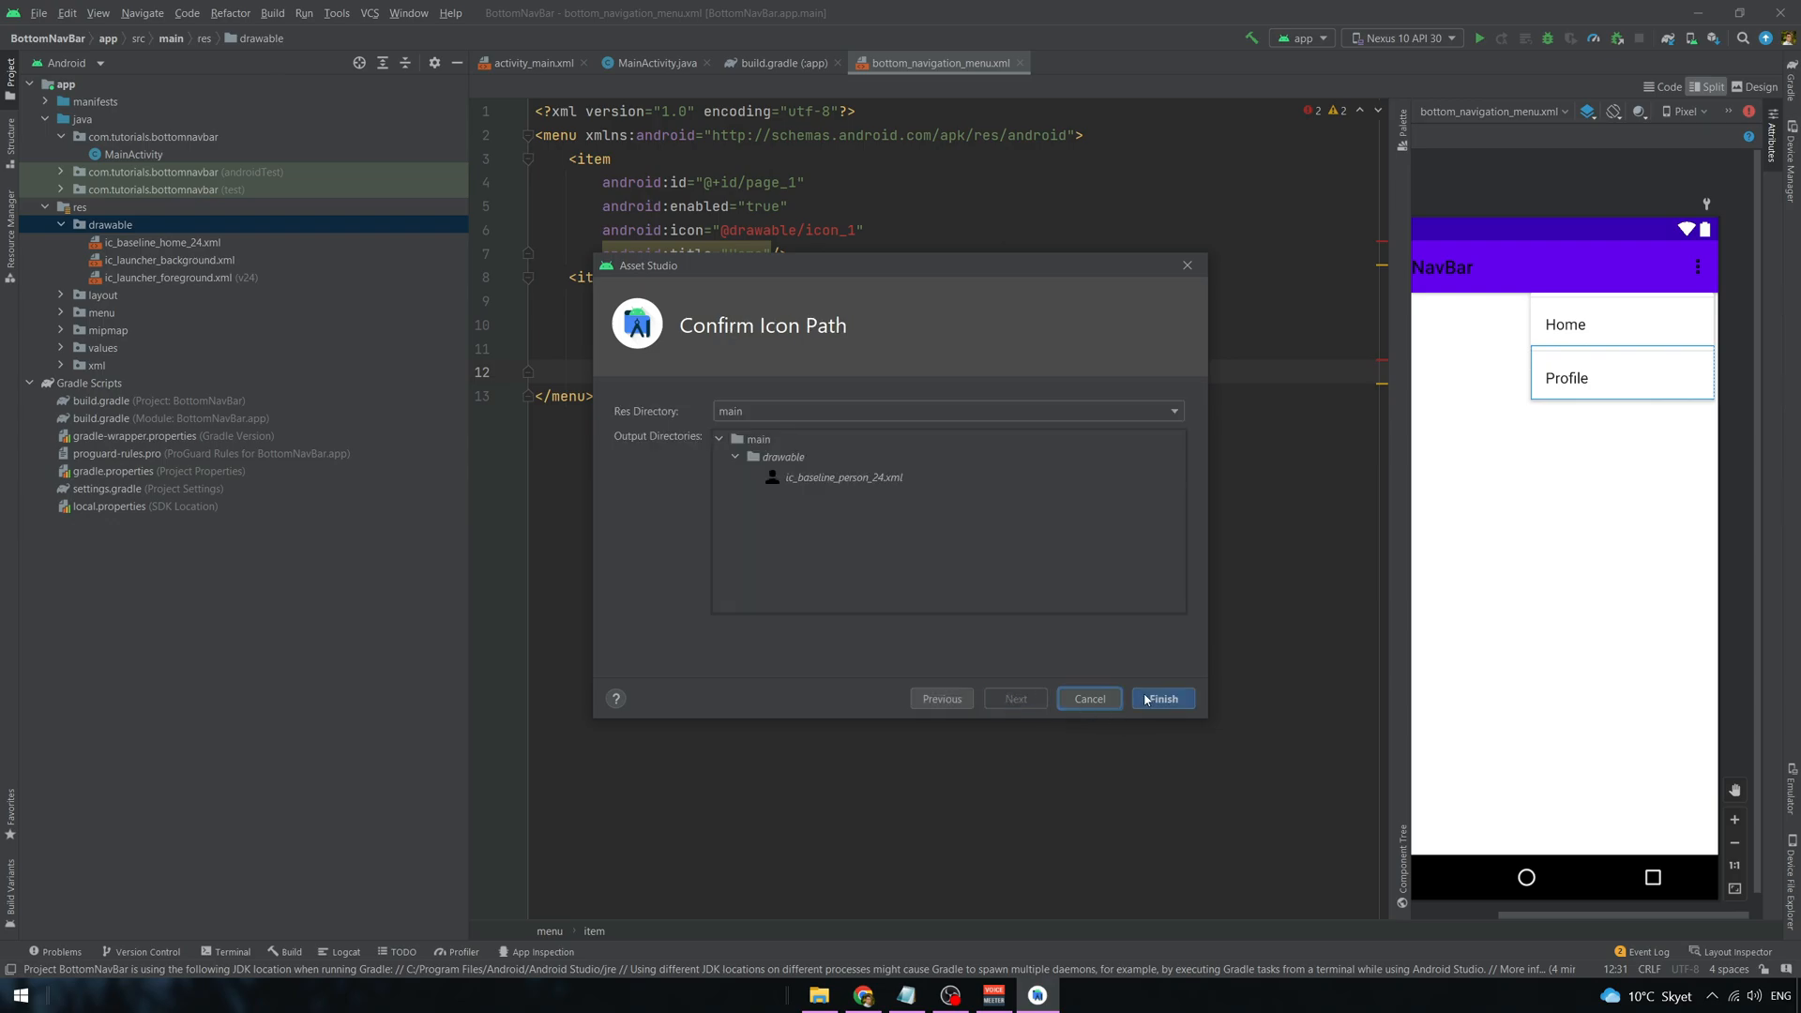
{"action": "left_click", "coordinate": [1160, 698]}
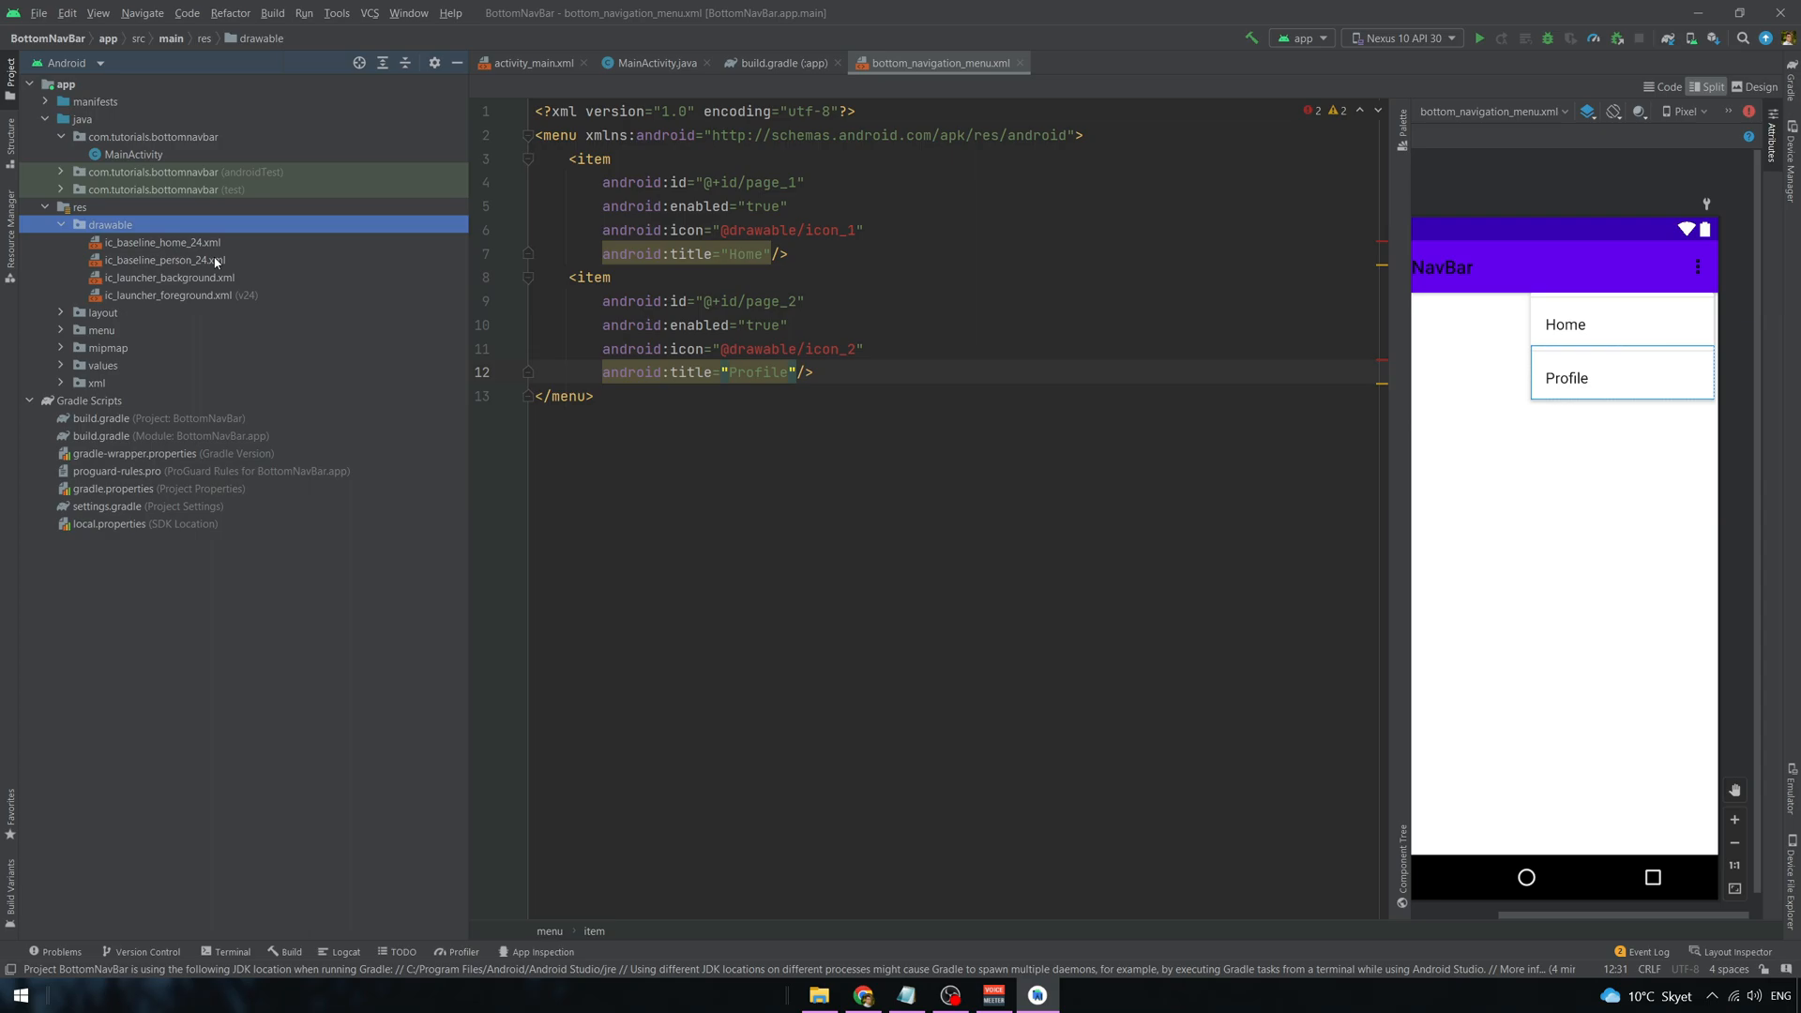
{"action": "double_click", "coordinate": [787, 230]}
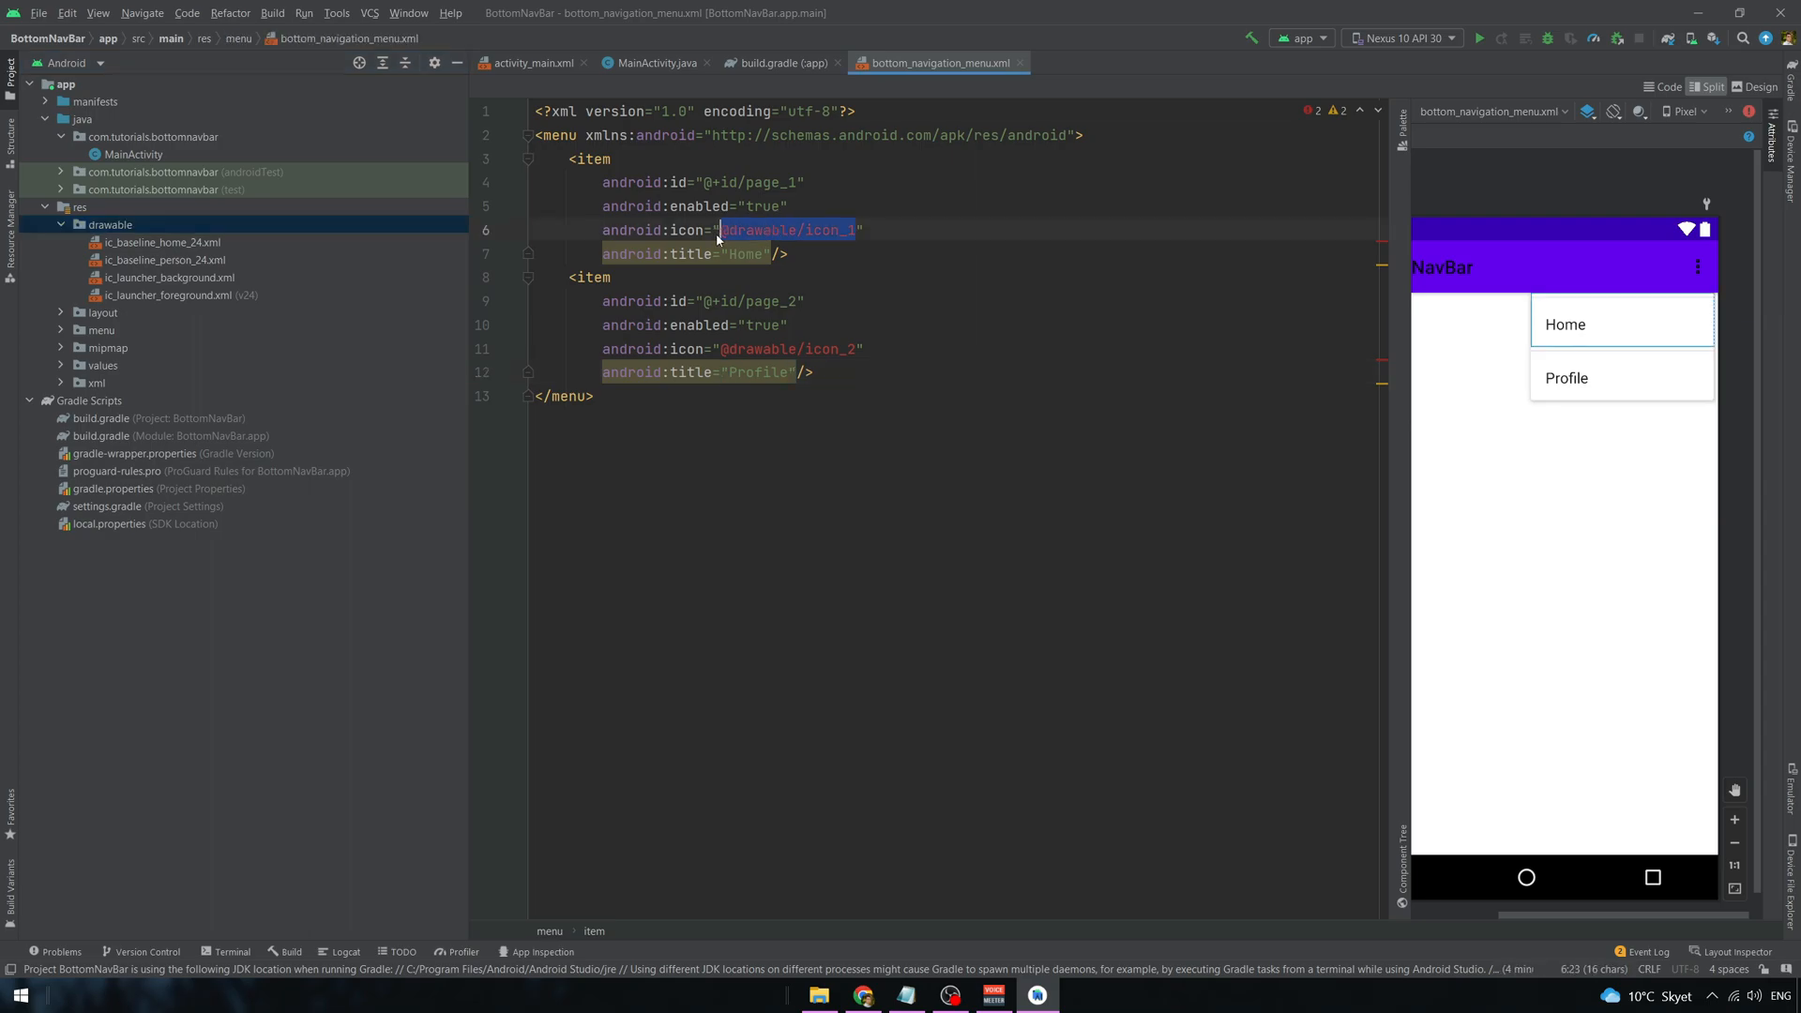
{"action": "type", "text": "home"}
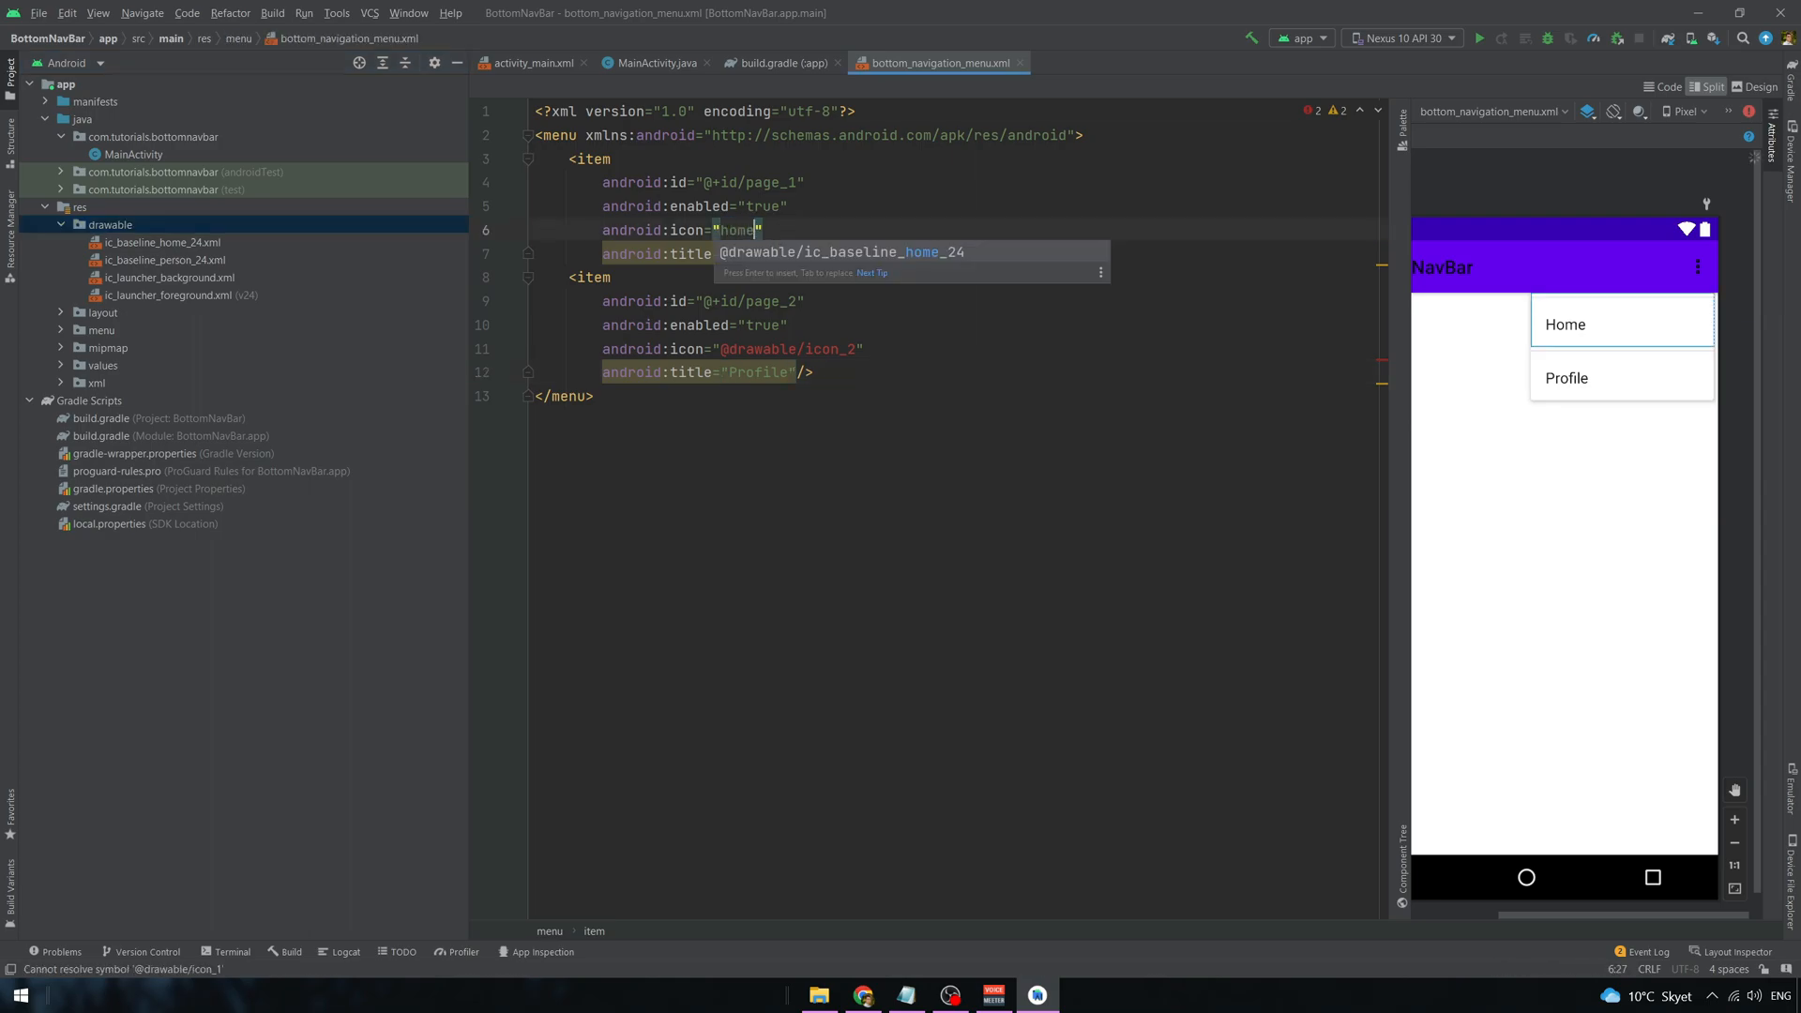
{"action": "key", "text": "Enter"}
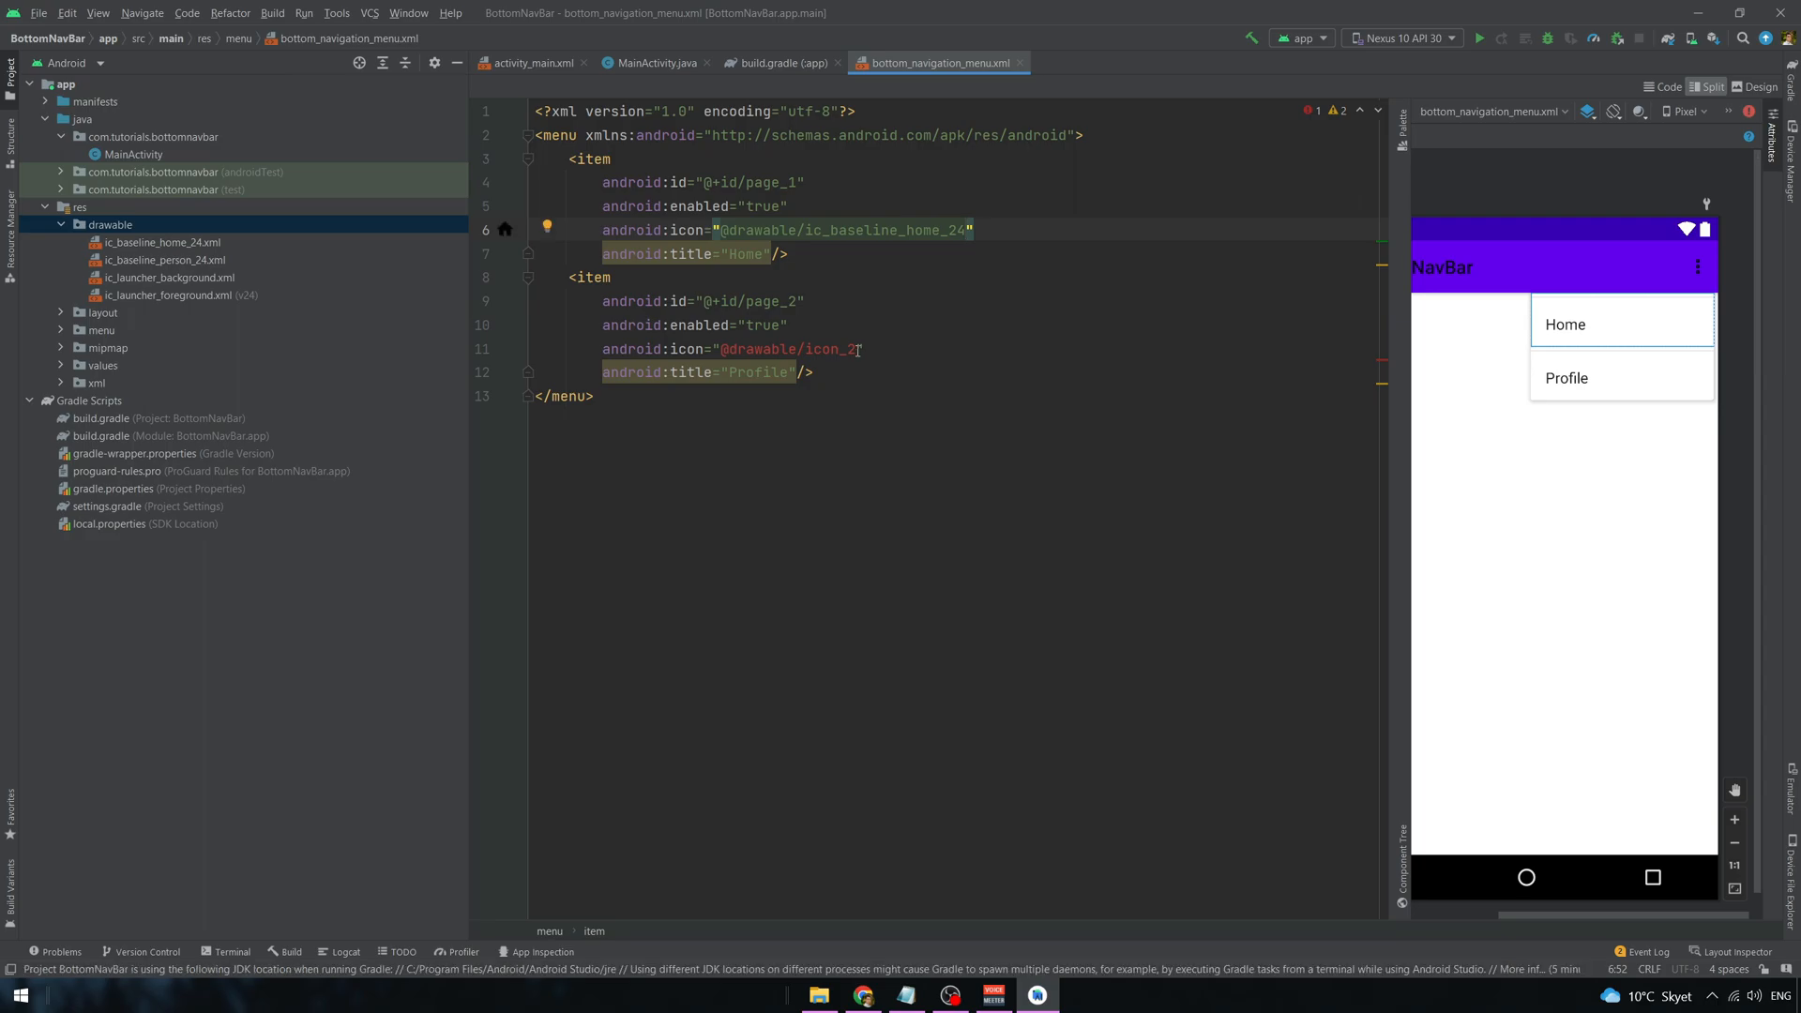
{"action": "double_click", "coordinate": [821, 348]}
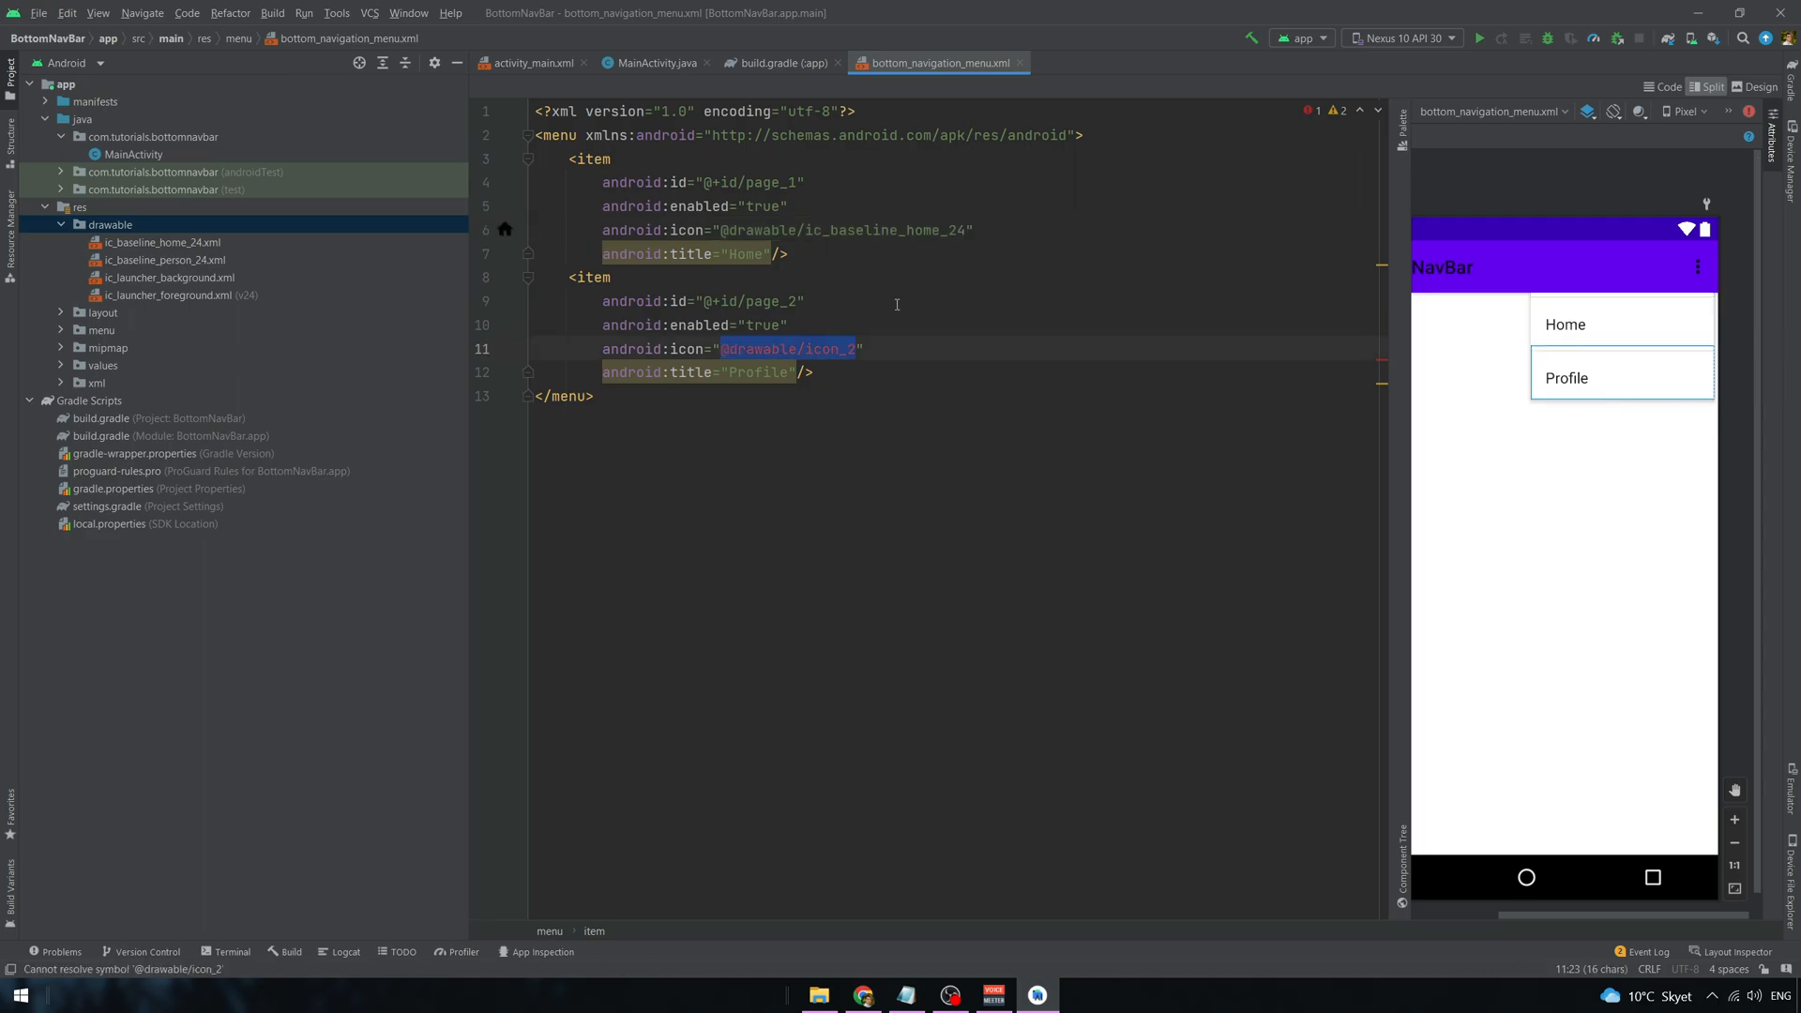
{"action": "type", "text": "per"}
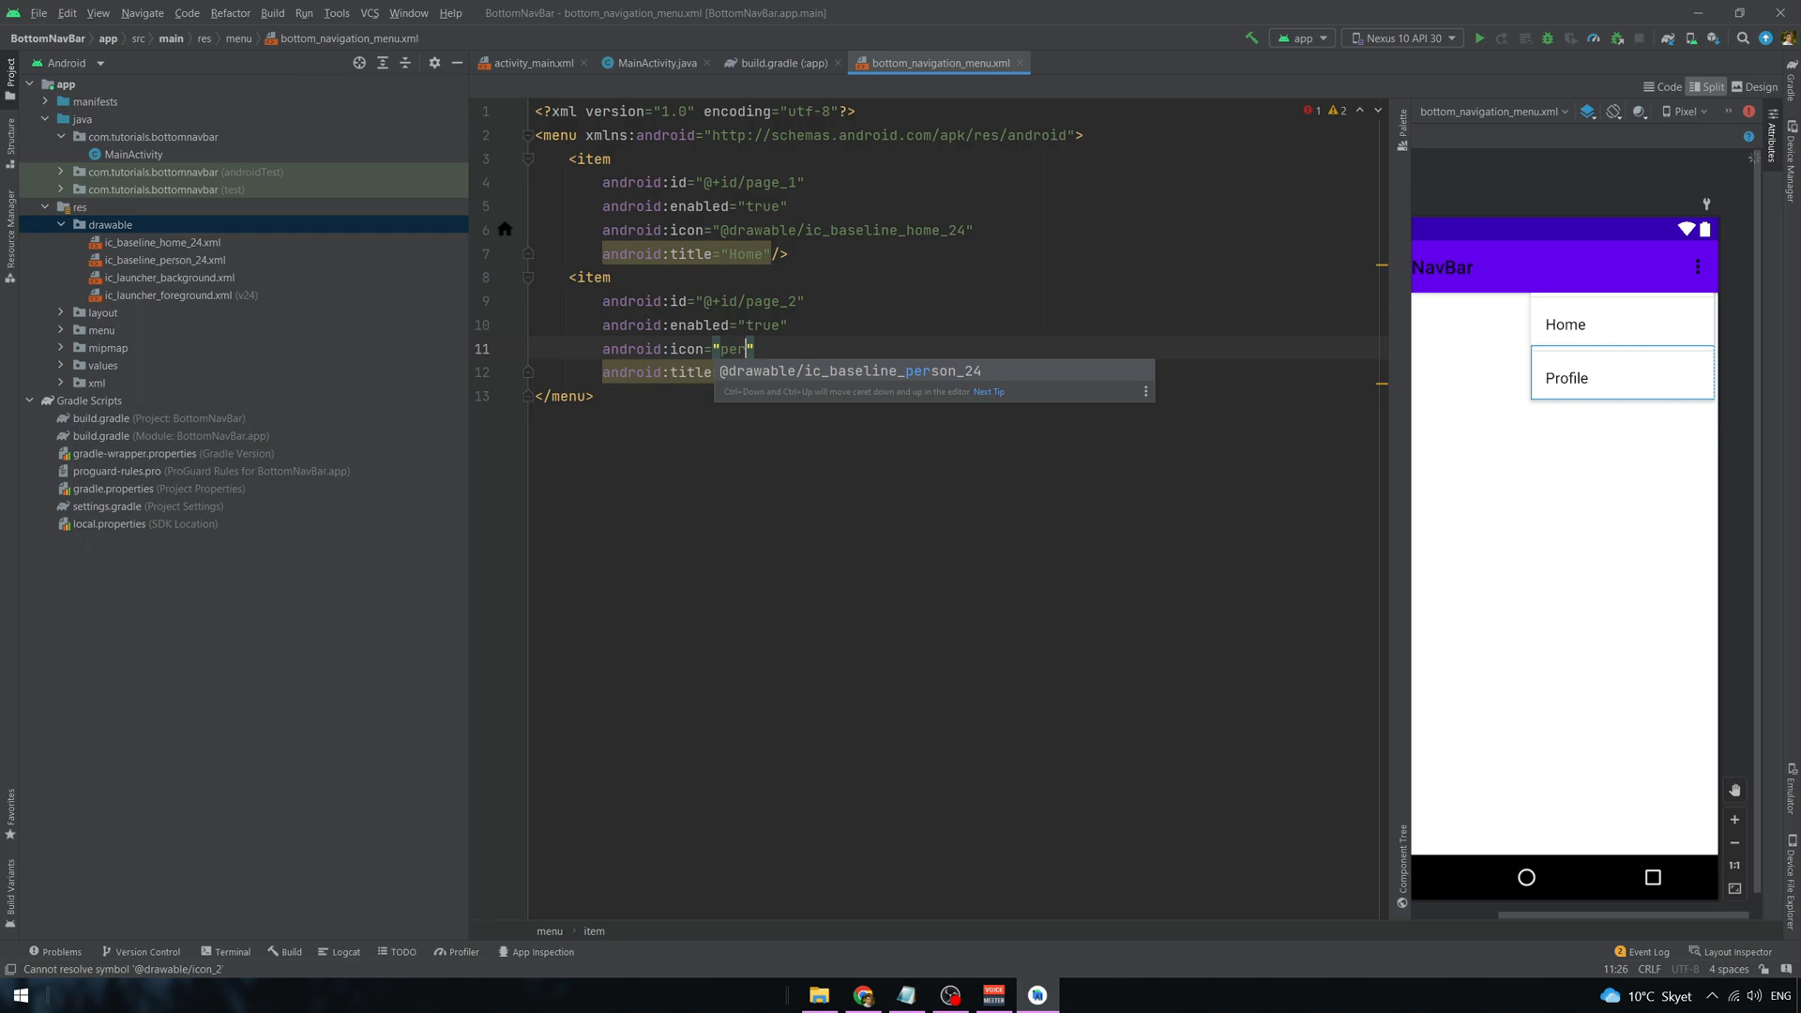
{"action": "left_click", "coordinate": [861, 994]}
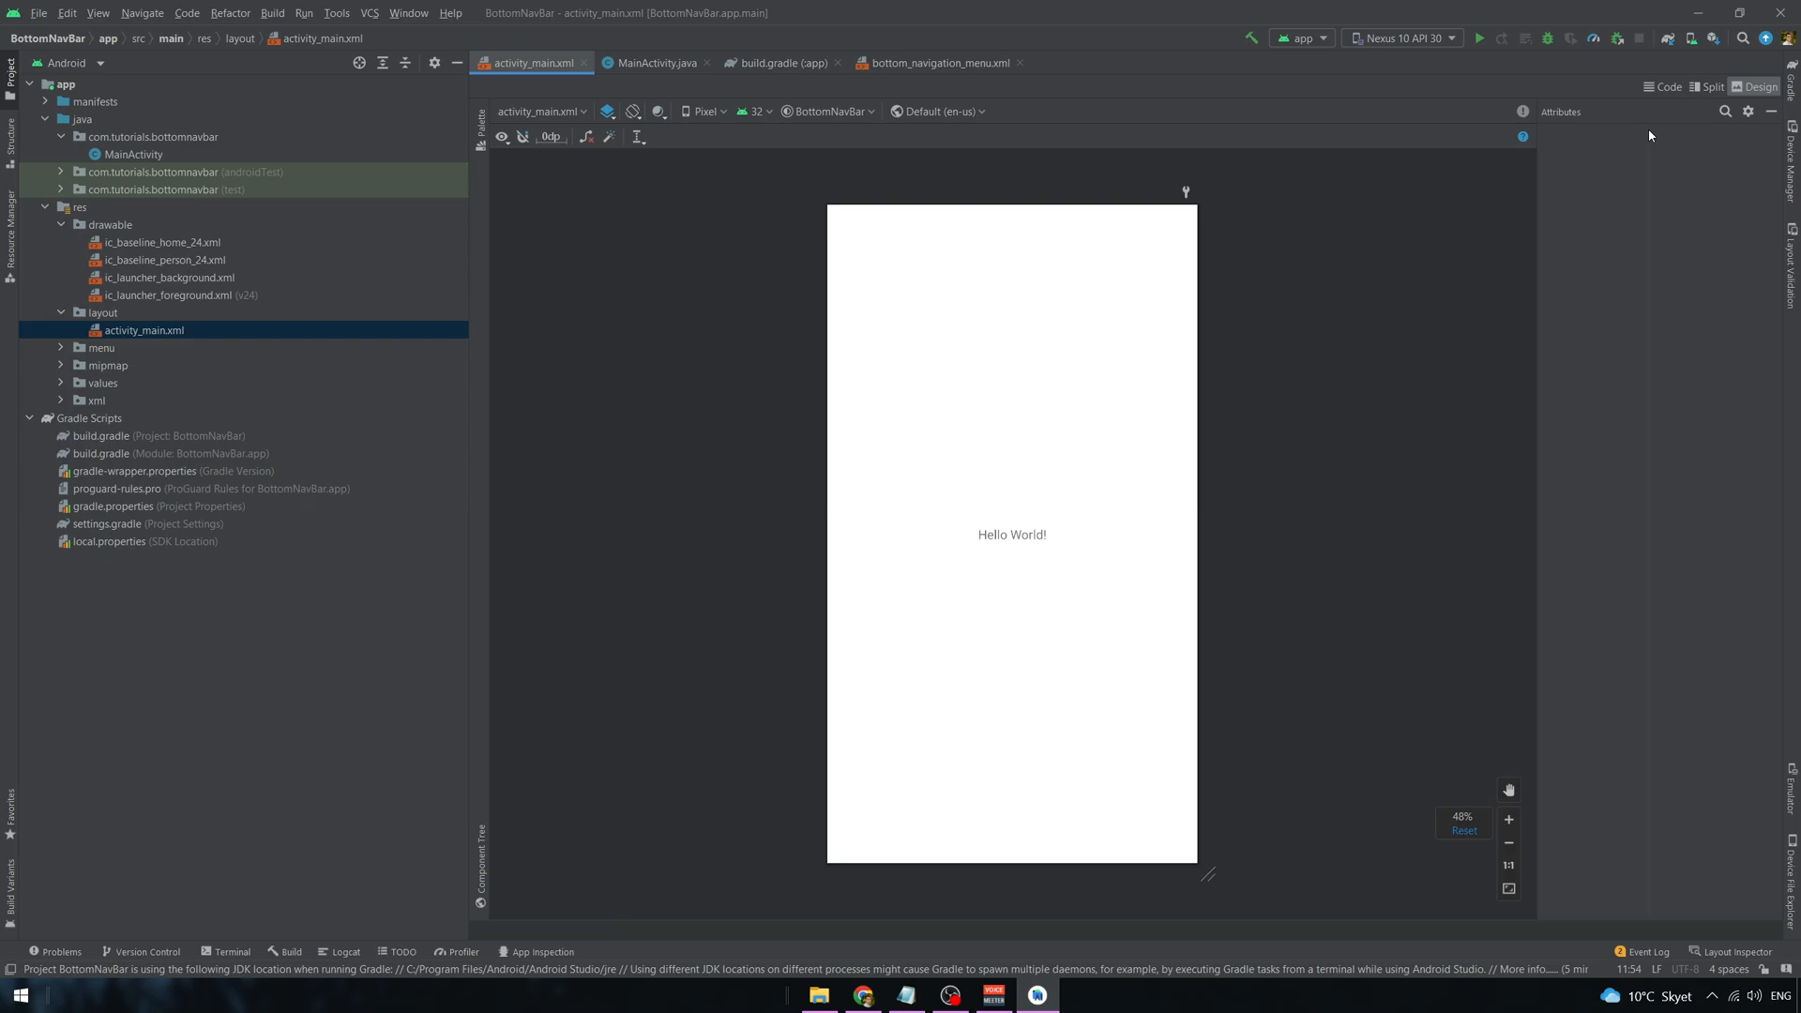
- In Split view, change activity_main's root ConstraintLayout to a RelativeLayout
{"action": "left_click", "coordinate": [1711, 87]}
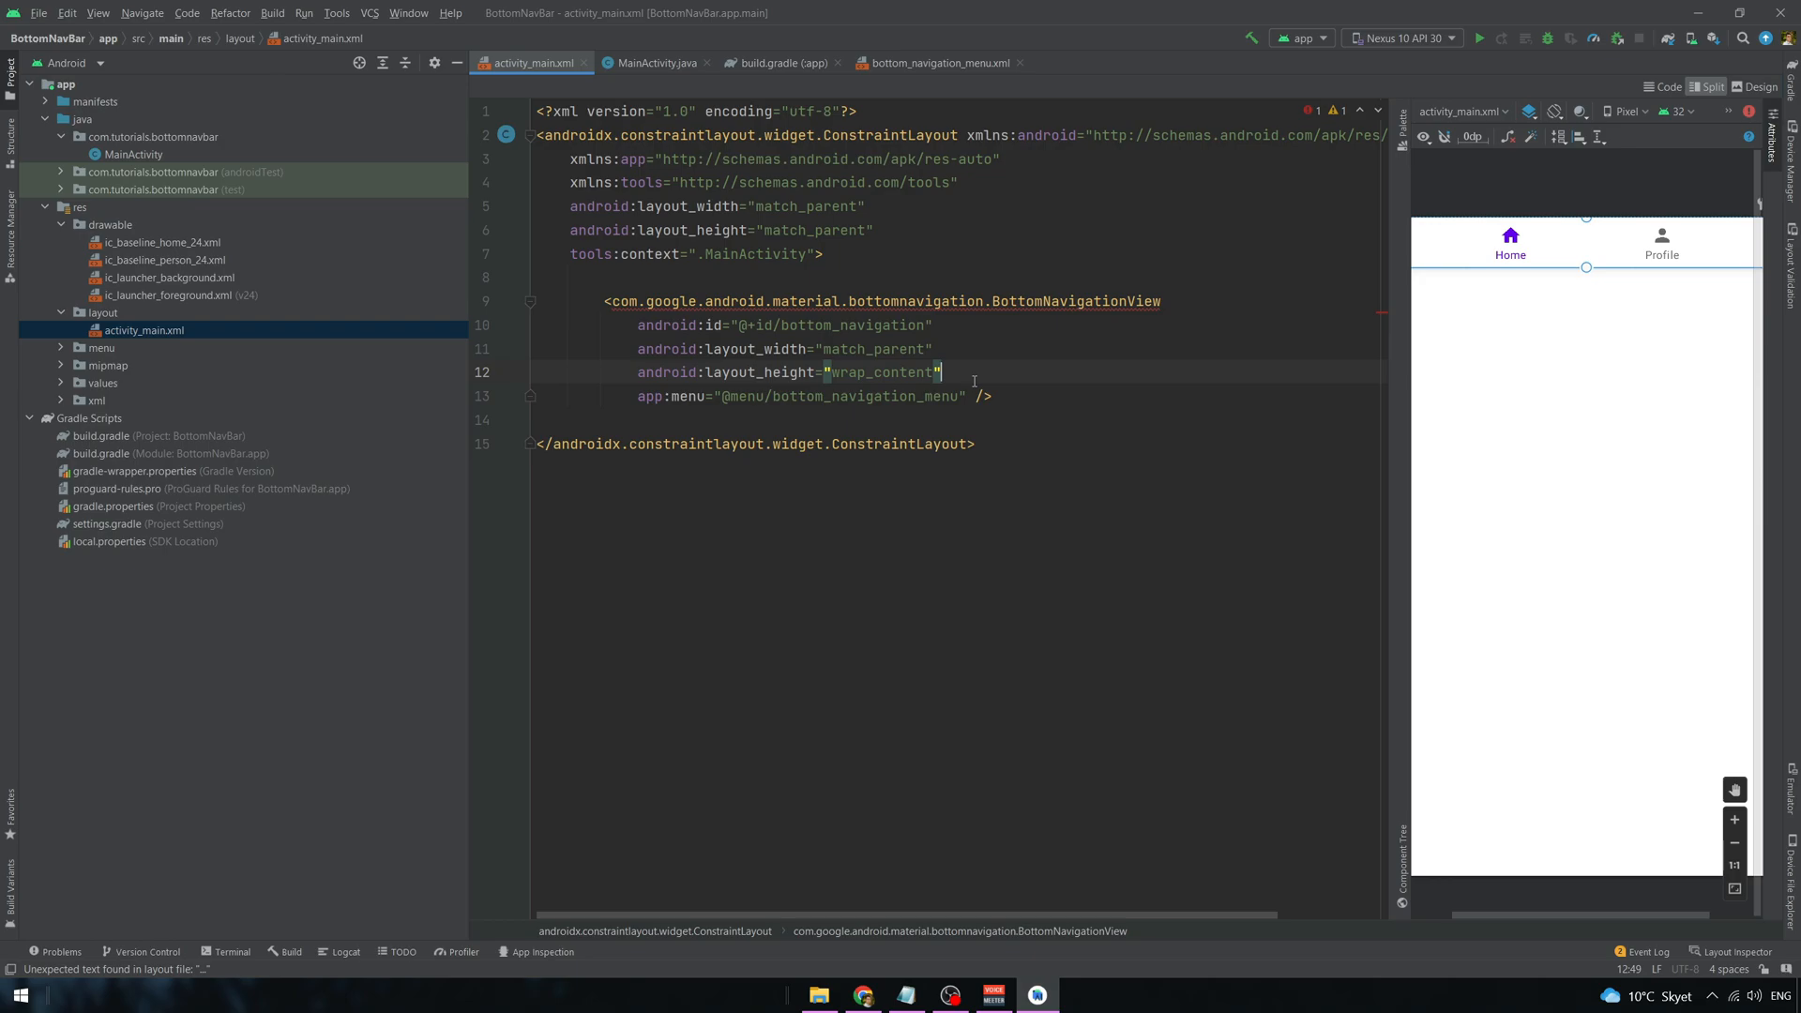
{"action": "type", "text": "align"}
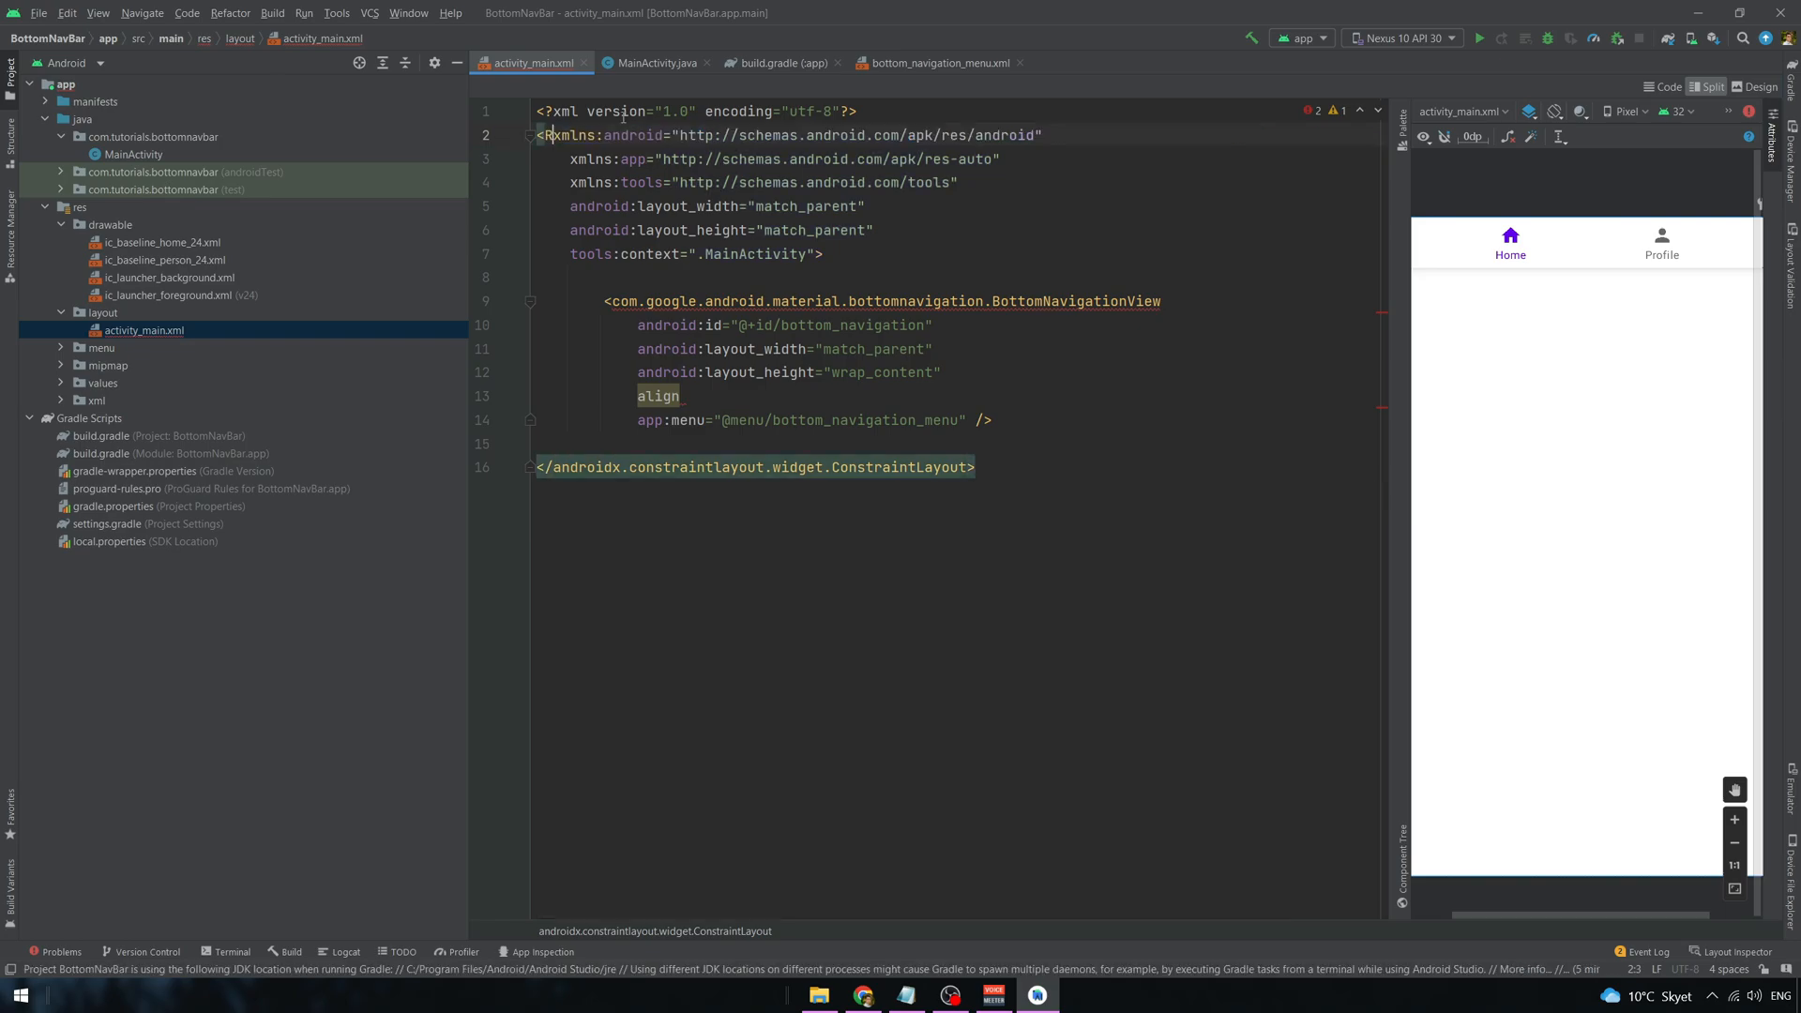
{"action": "type", "text": "e"}
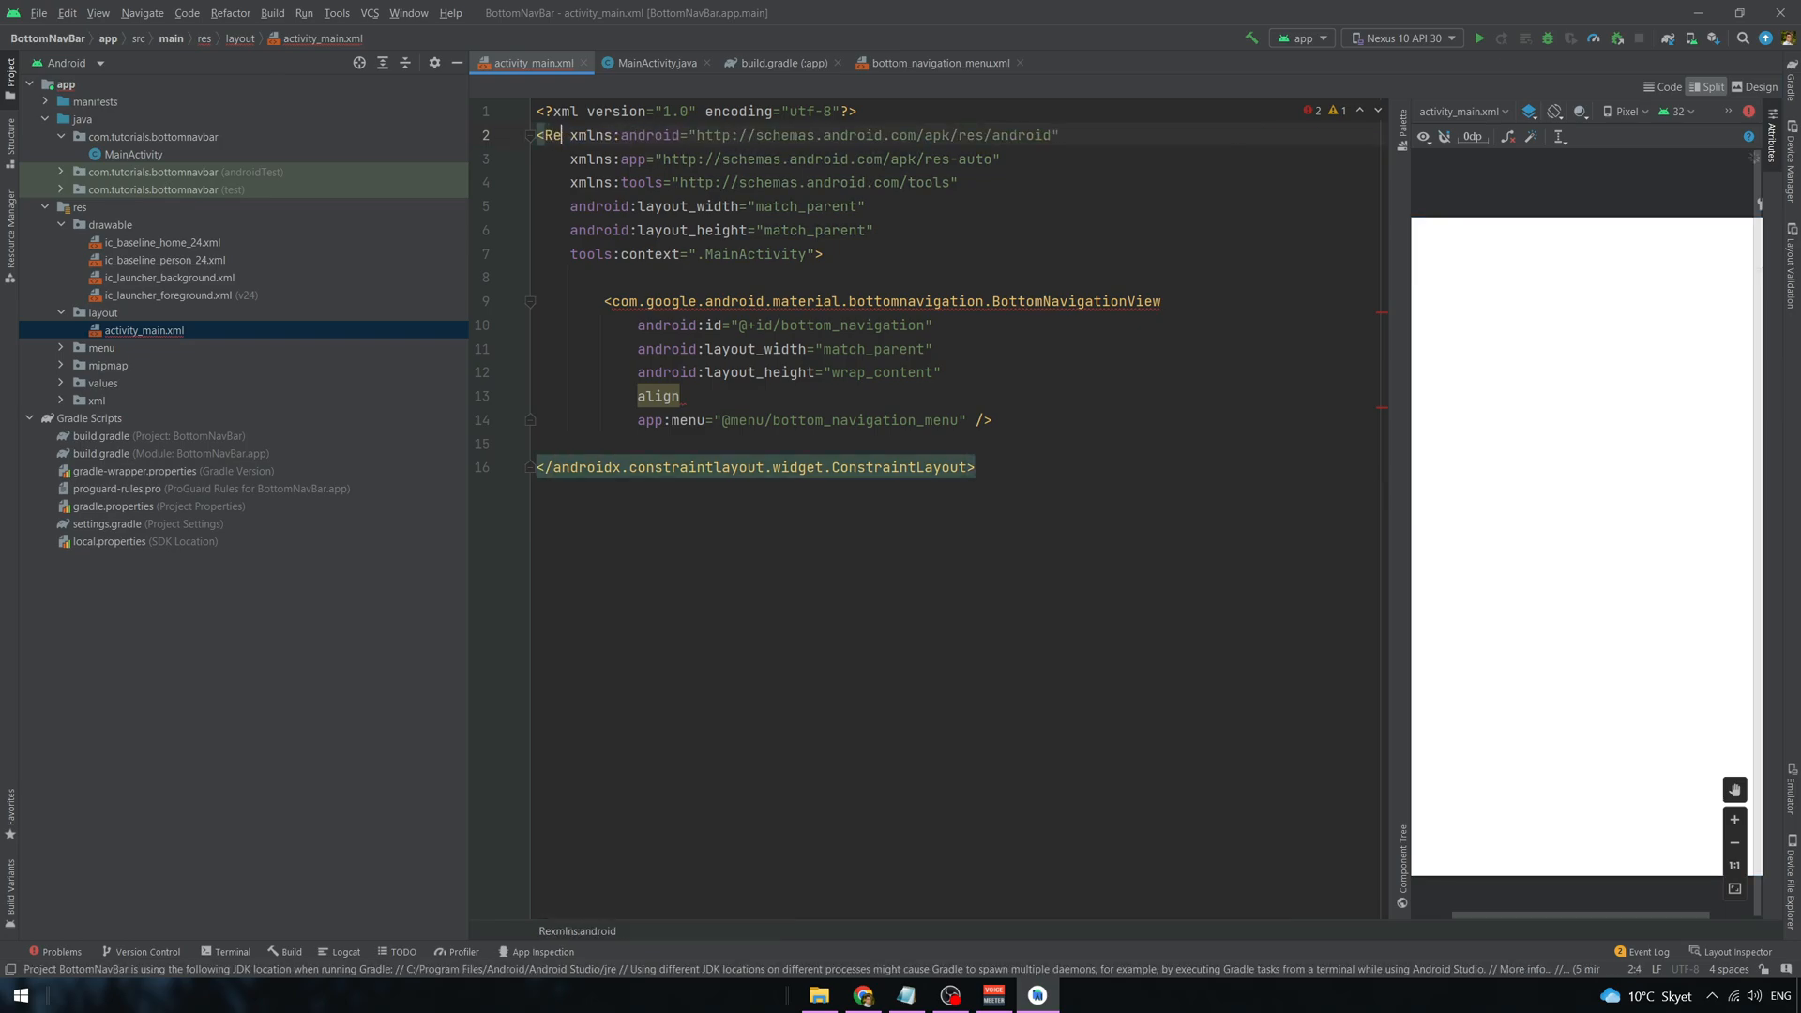
{"action": "type", "text": "elativeLayout"}
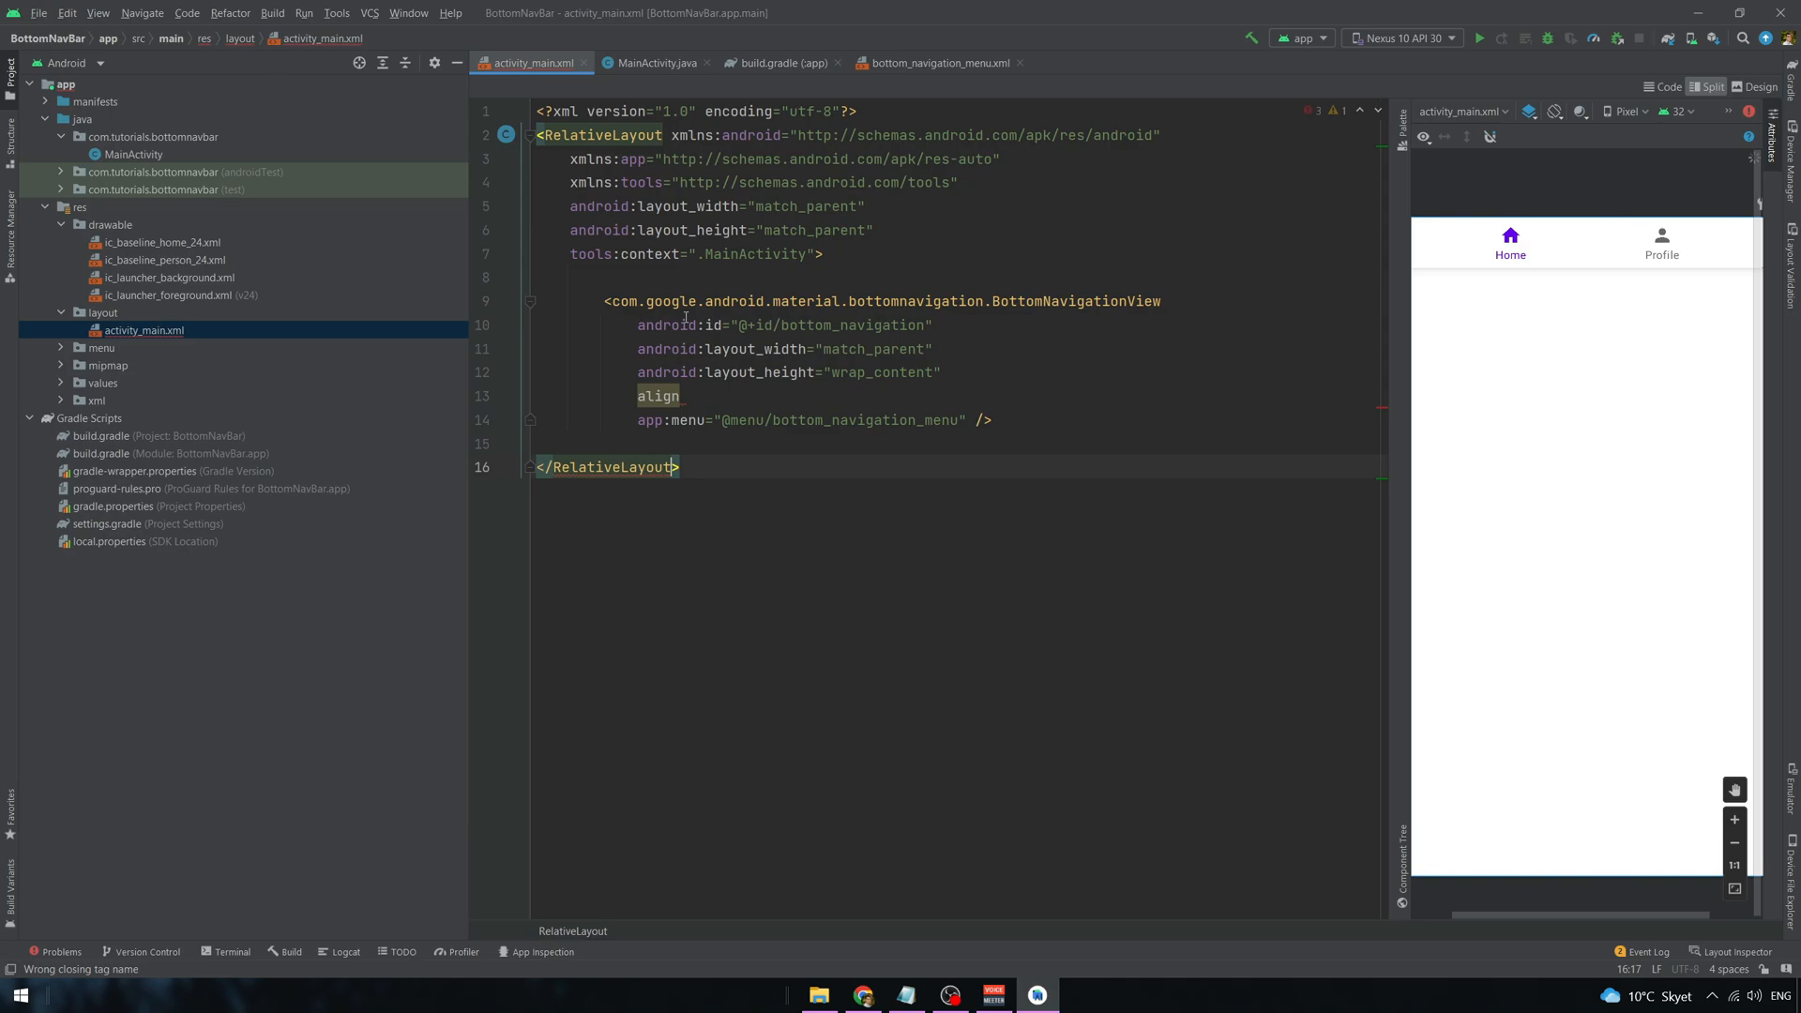
- Wrap the BottomNavigationView in a LinearLayout with android:gravity="bottom"
{"action": "type", "text": "<Line"}
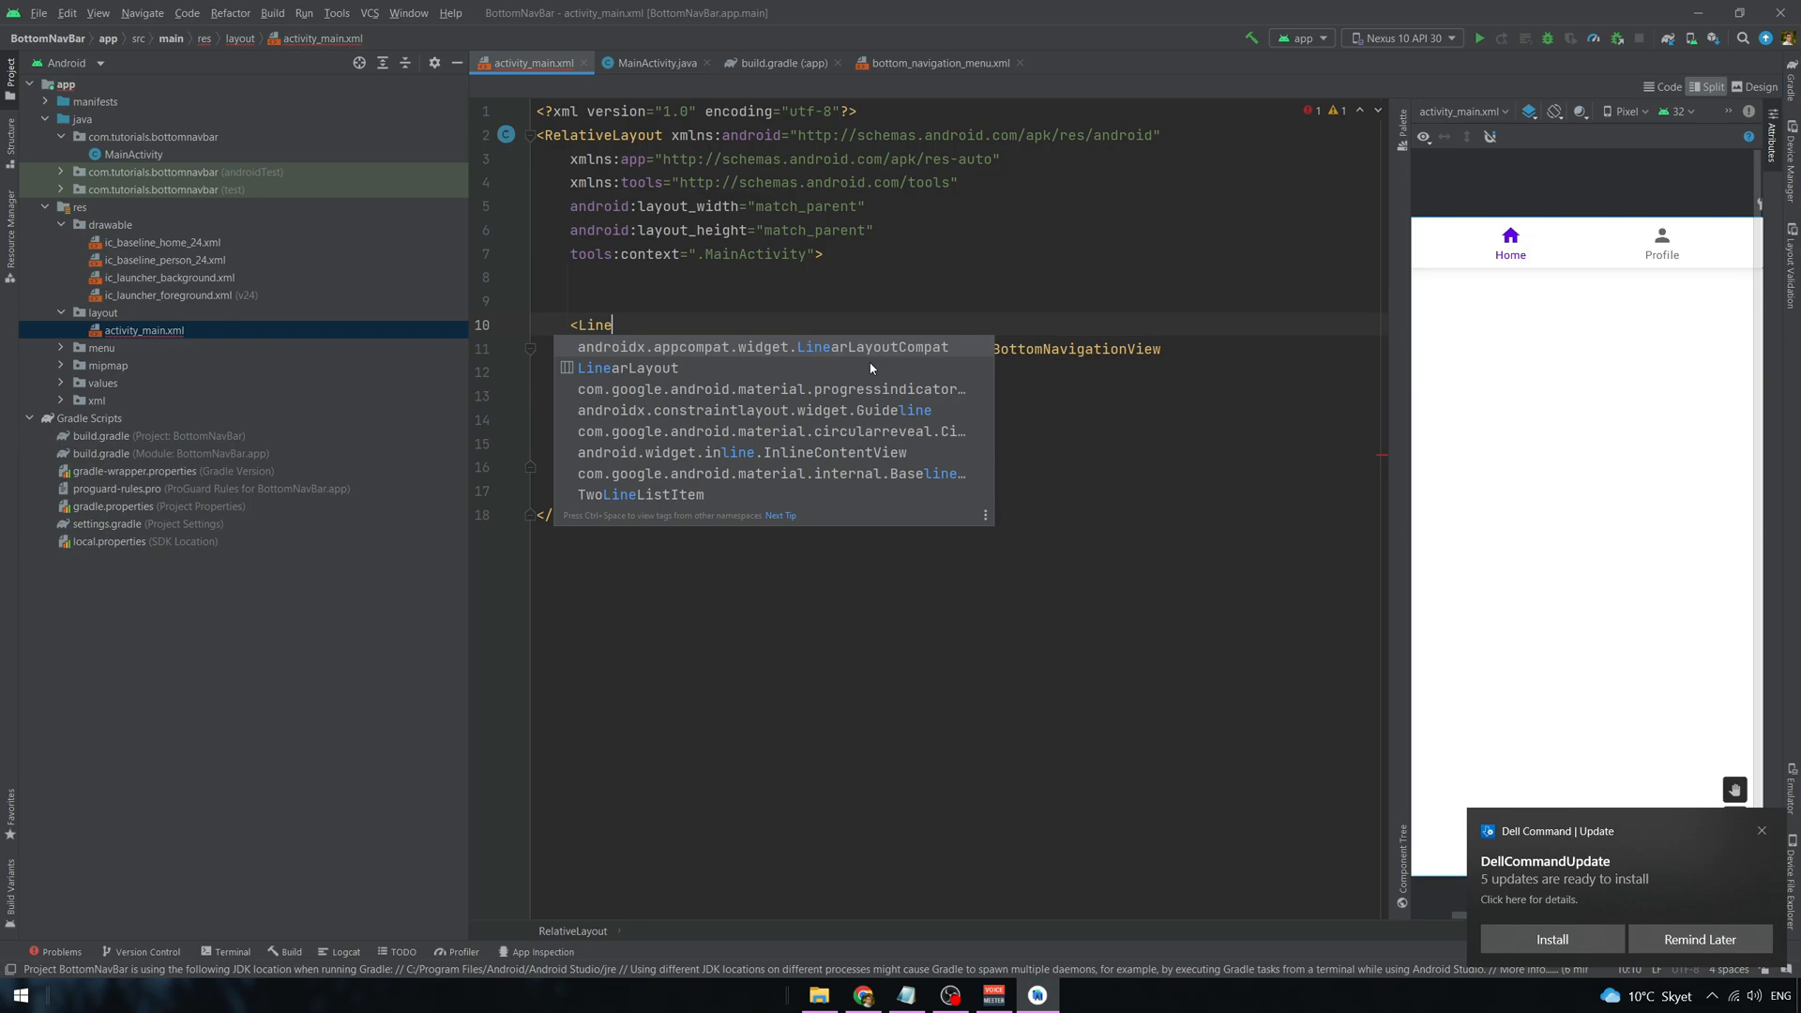
{"action": "left_click", "coordinate": [628, 368]}
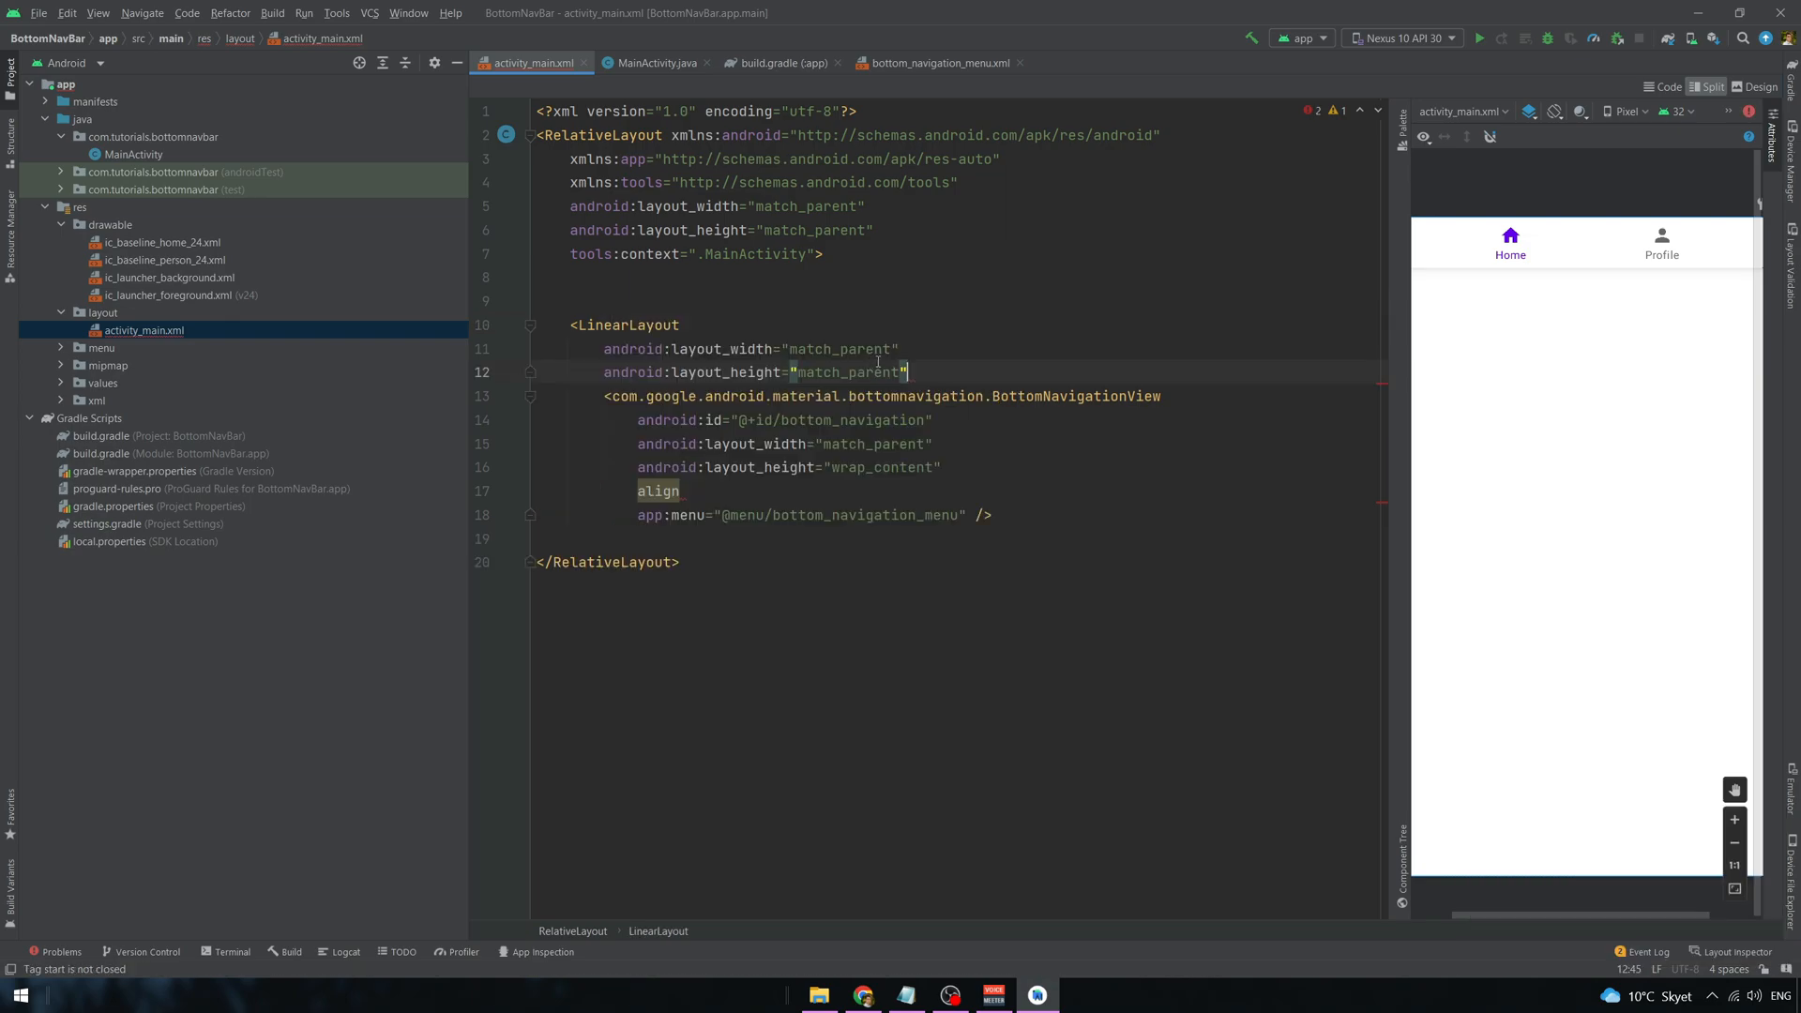
{"action": "type", "text": "/>"}
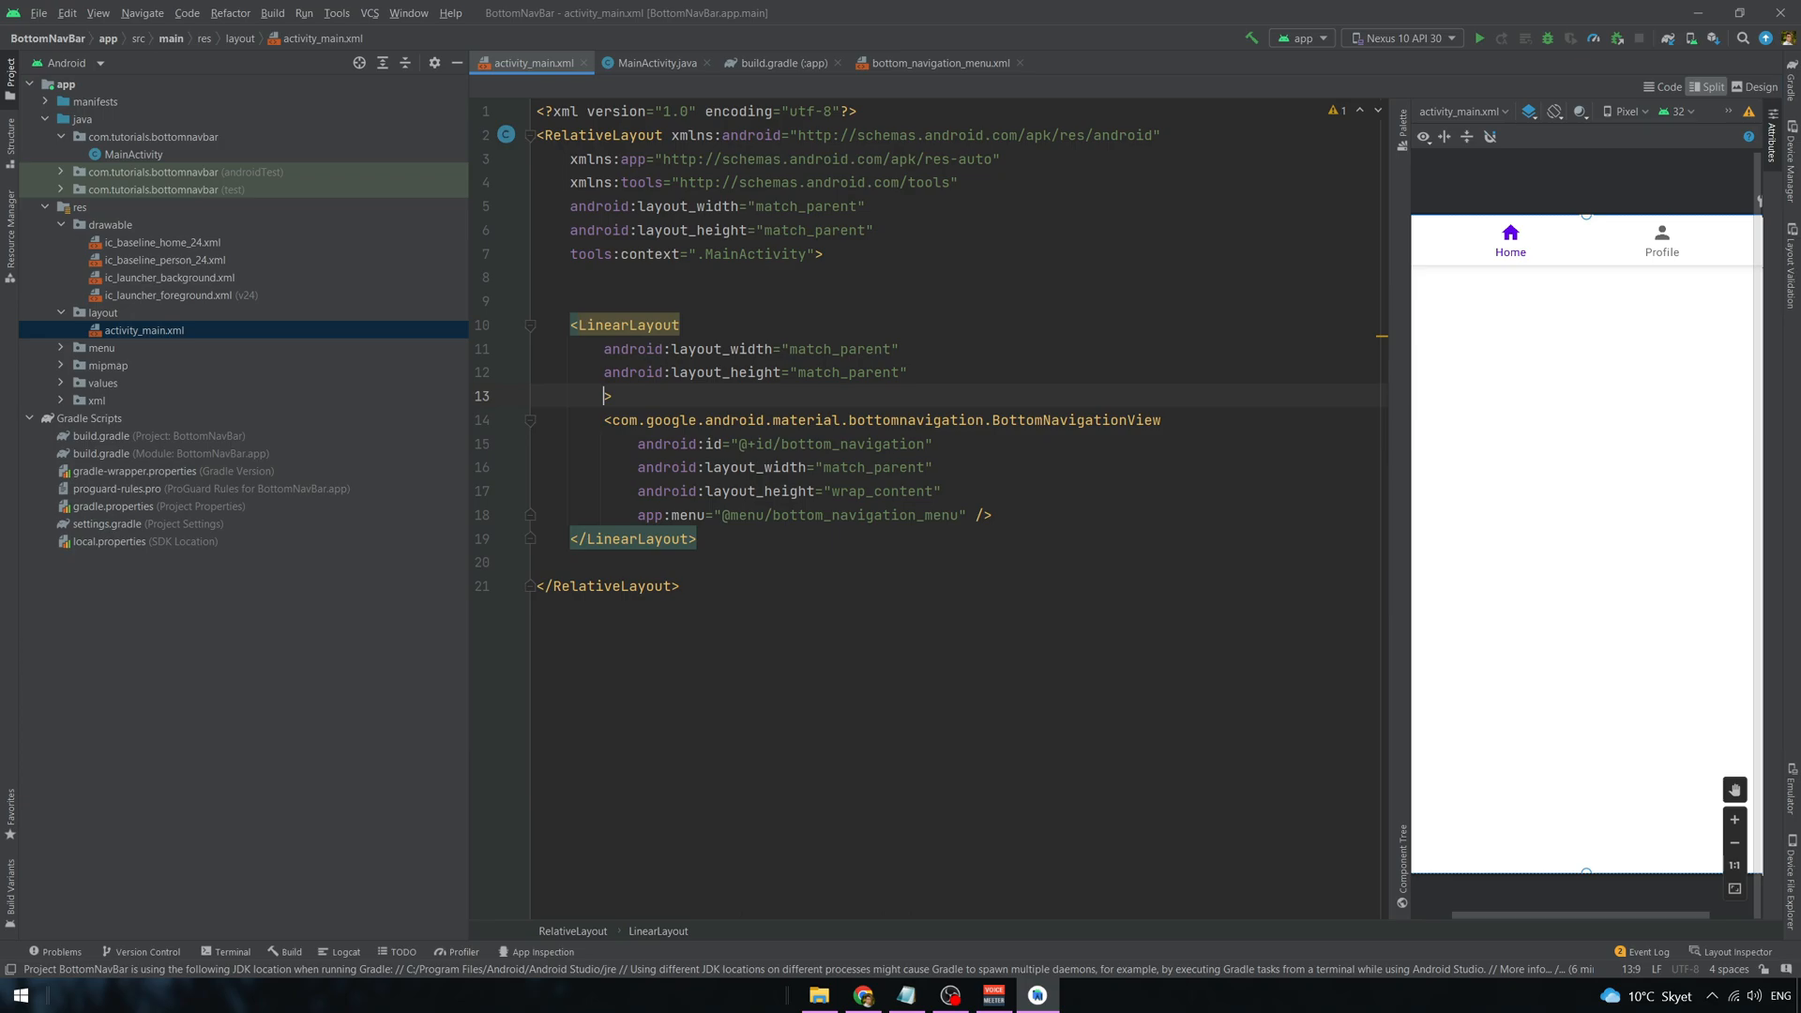
{"action": "type", "text": "android:gravity=\"bottom"}
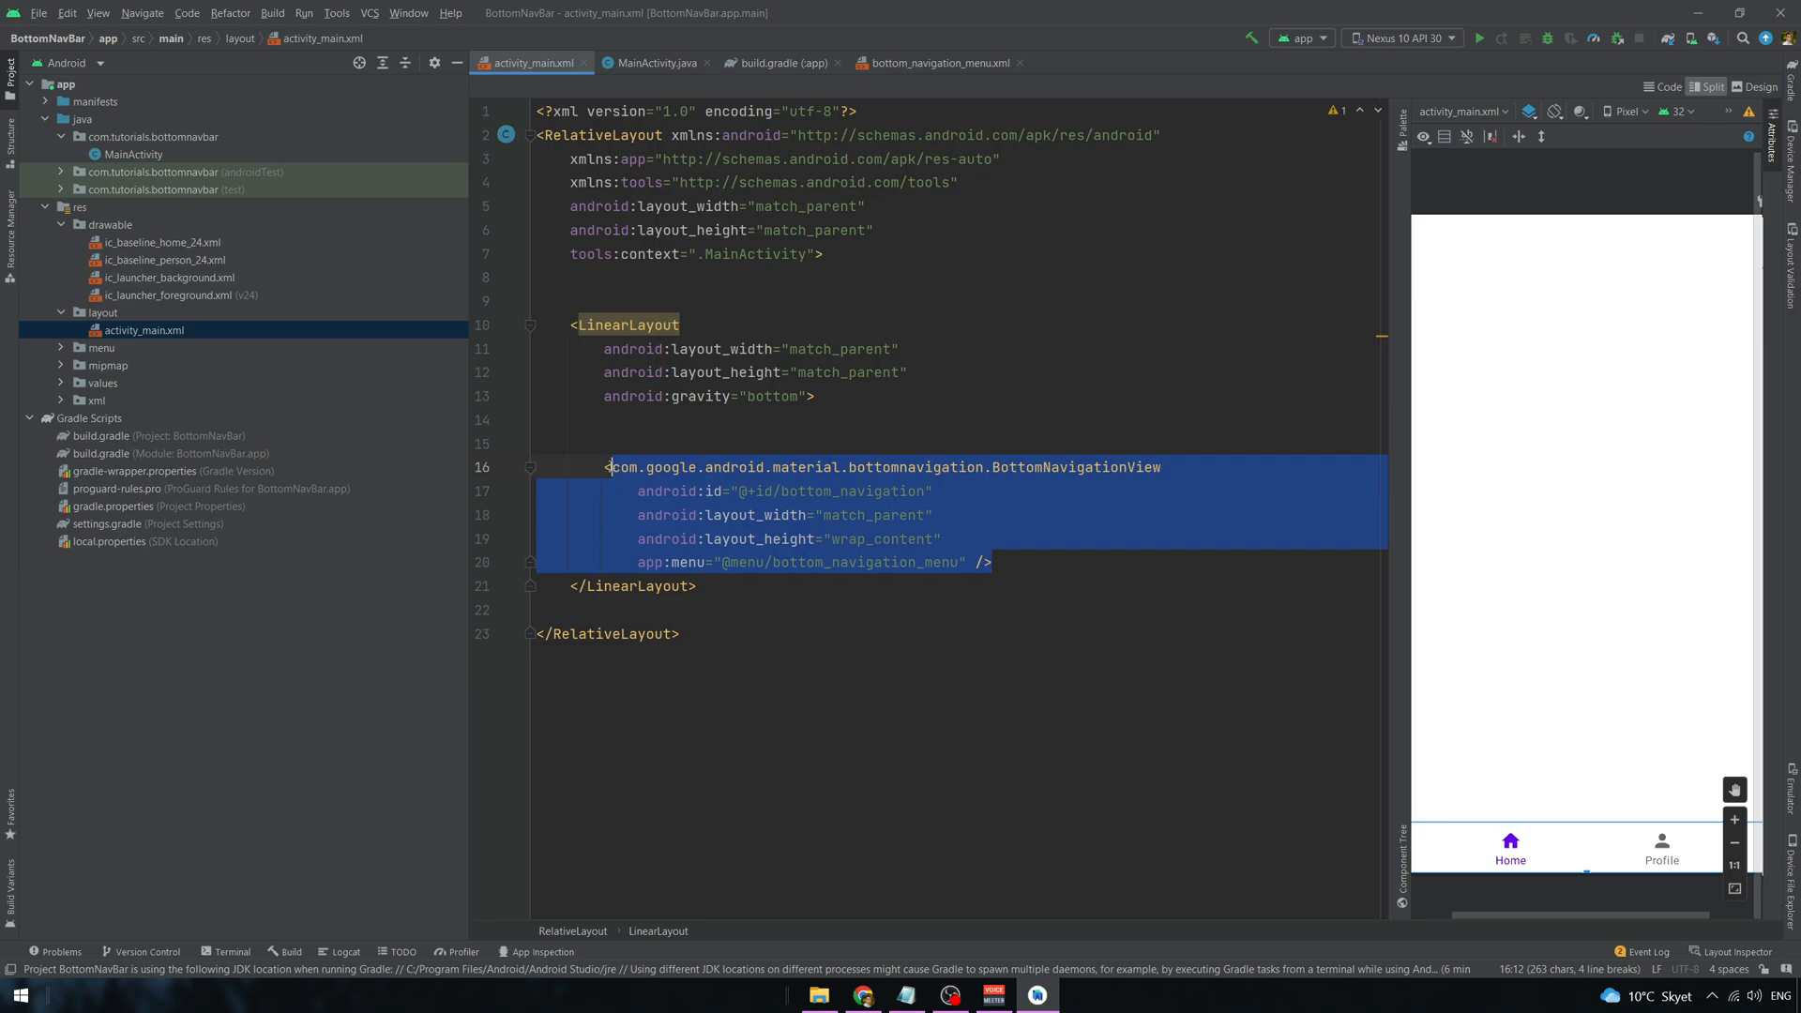
- Add a centred Home TextView and set the navigation bar's layout_alignParentBottom to true
{"action": "key", "text": "Delete"}
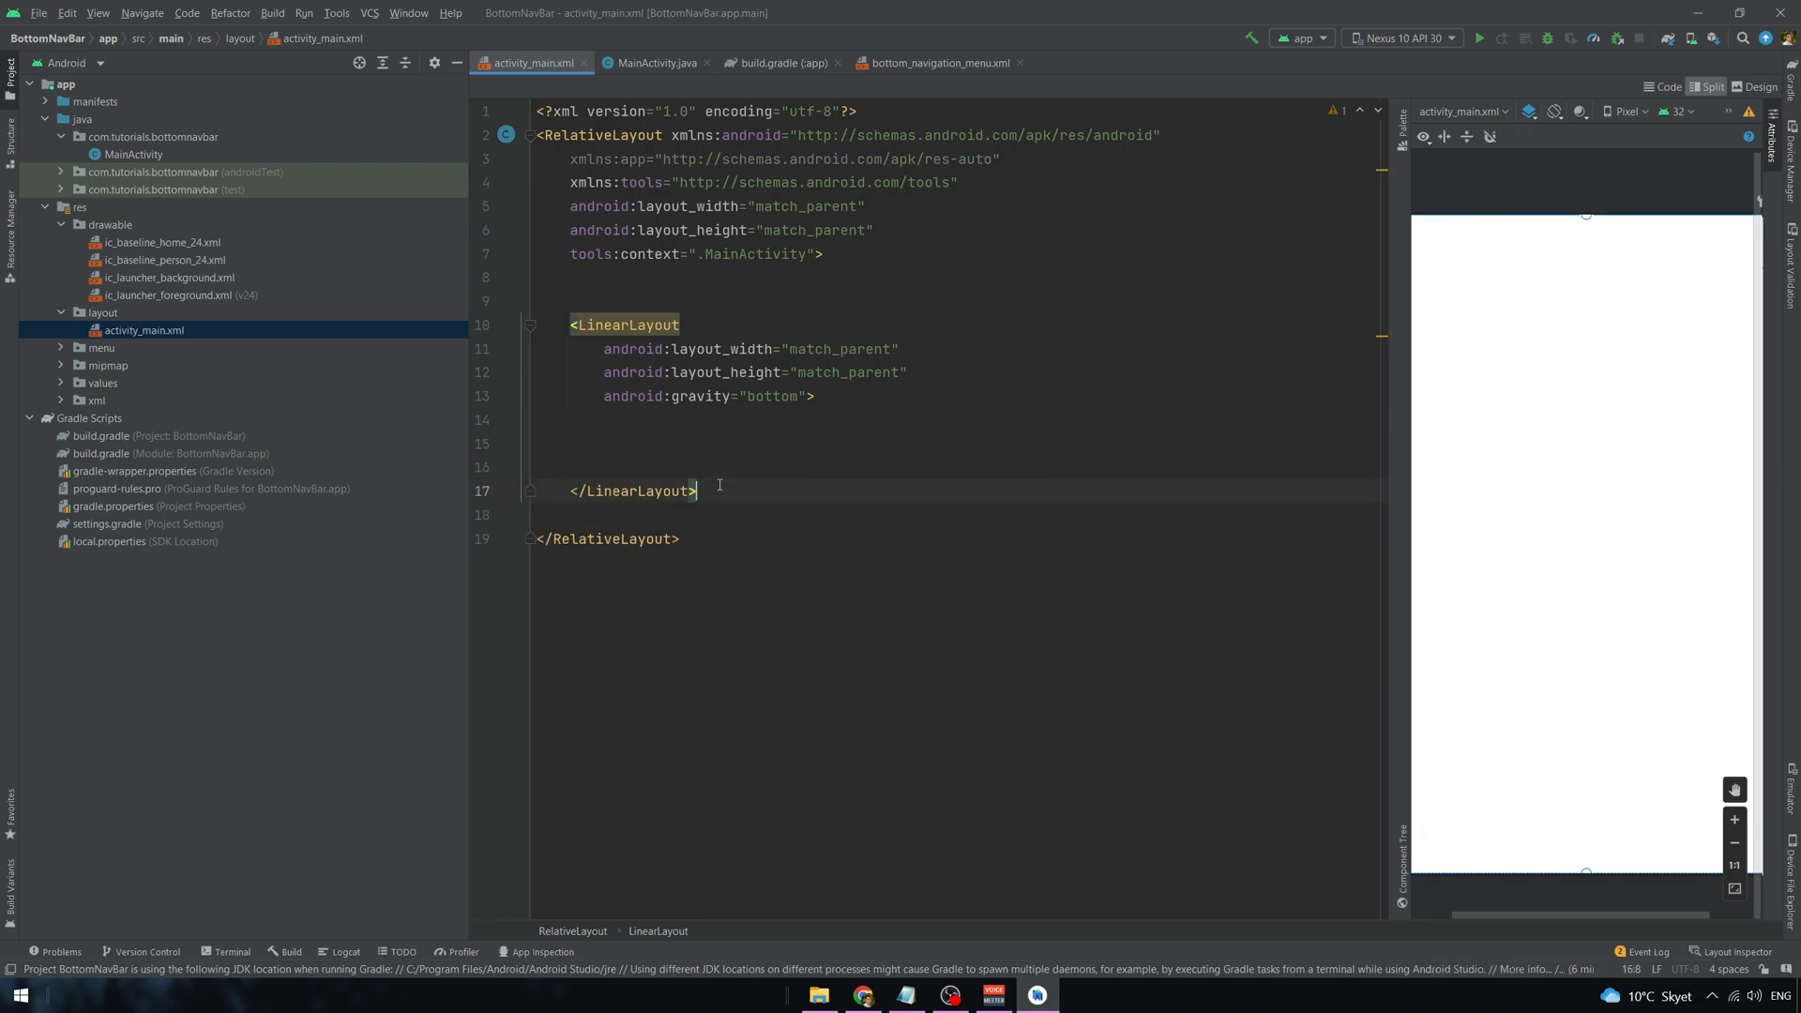
{"action": "type", "text": "<"}
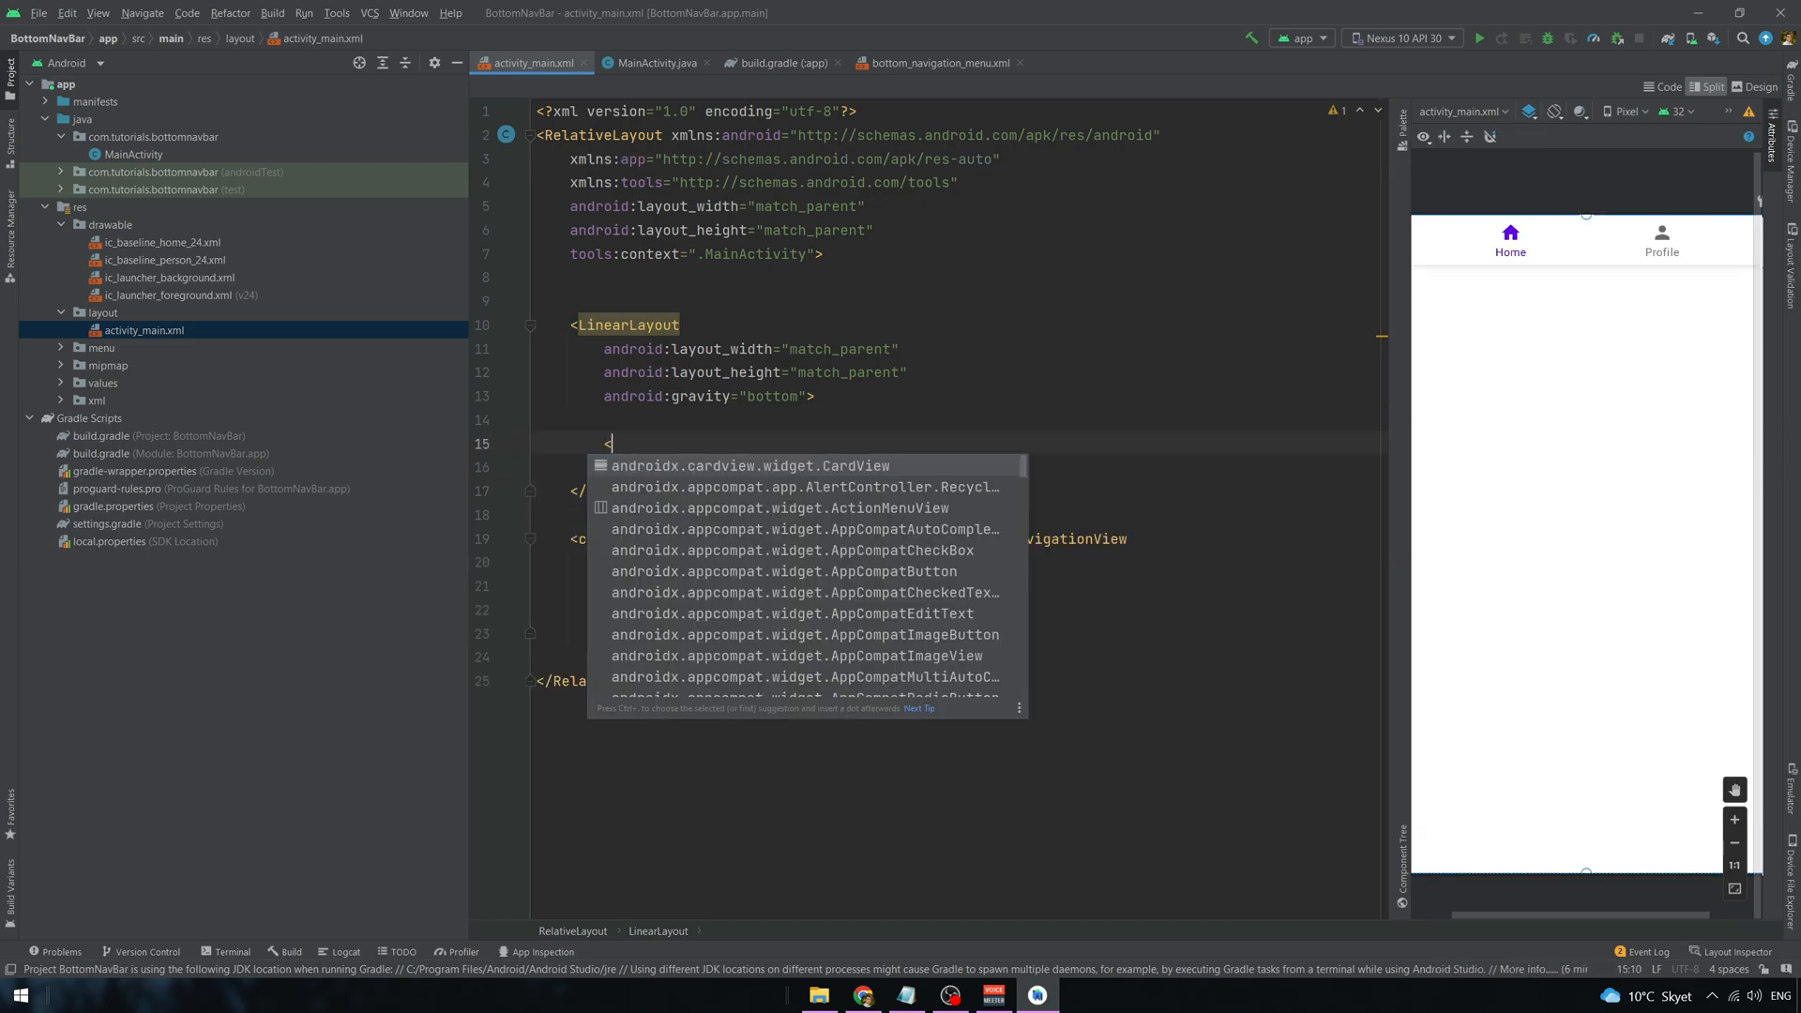
{"action": "type", "text": "TextView"}
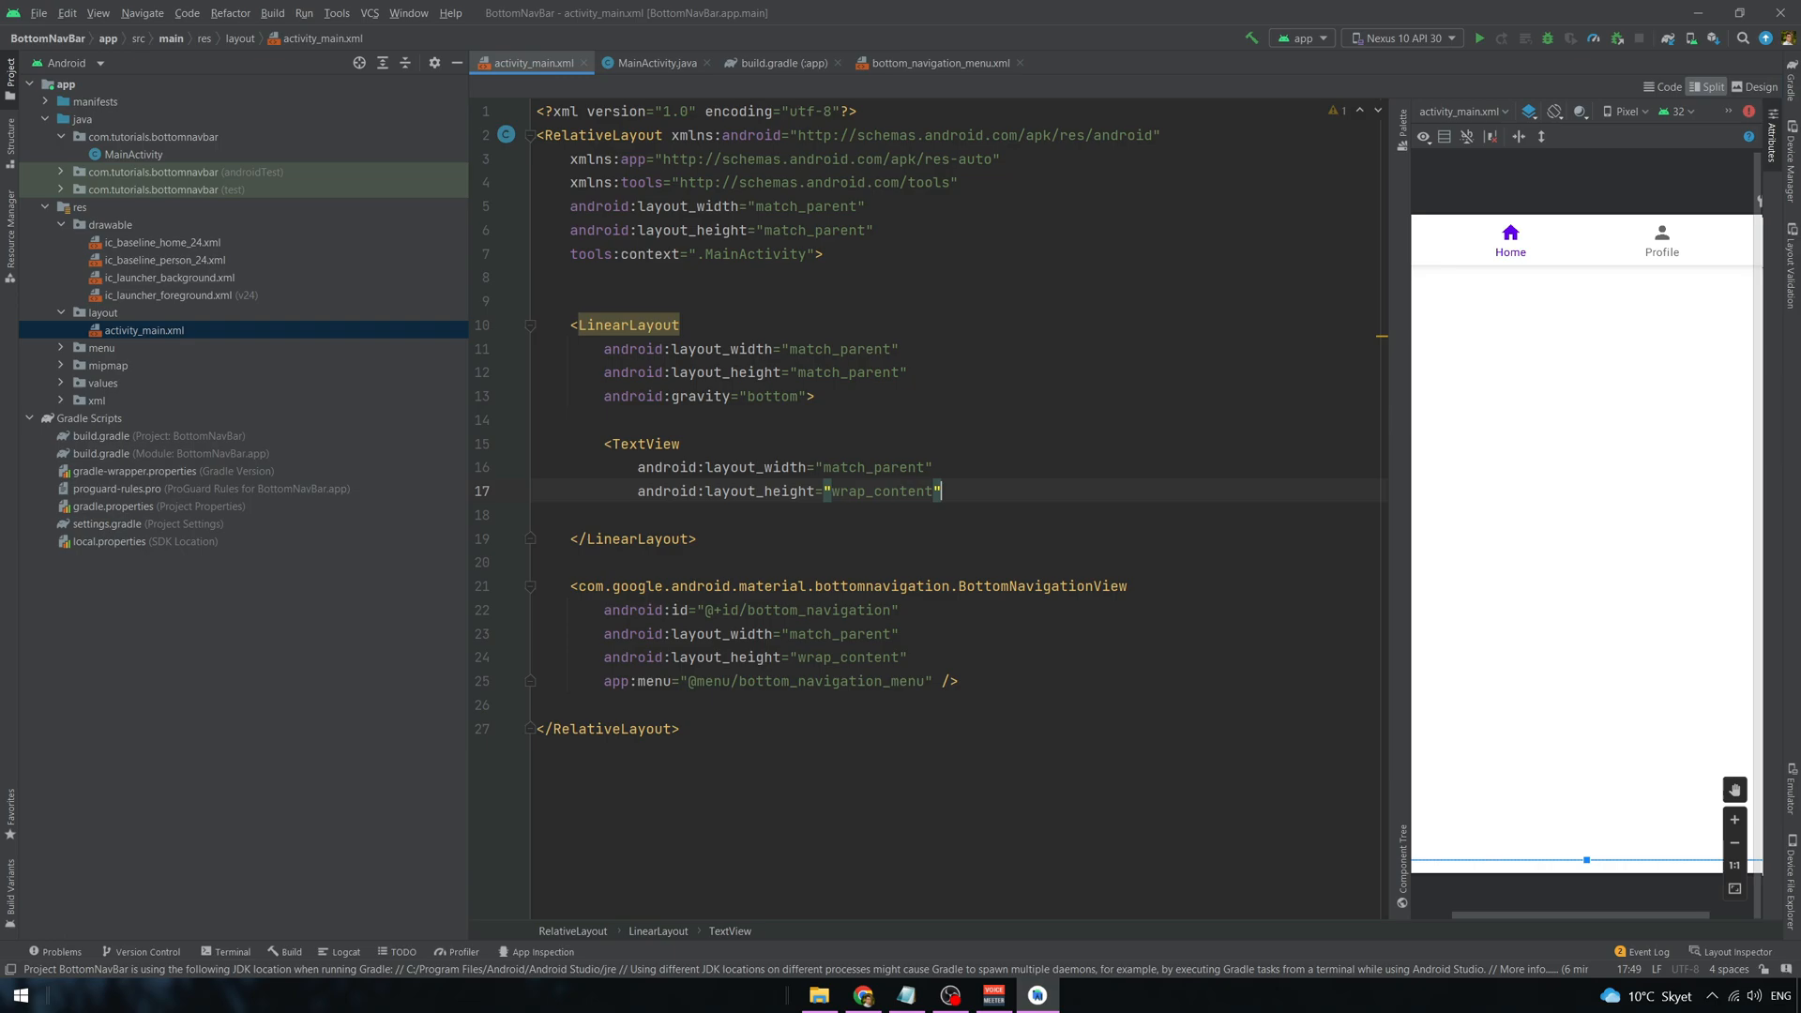
{"action": "type", "text": "android:text=\"Home\"/>"}
{"action": "left_click", "coordinate": [711, 396]}
{"action": "type", "text": "cen"}
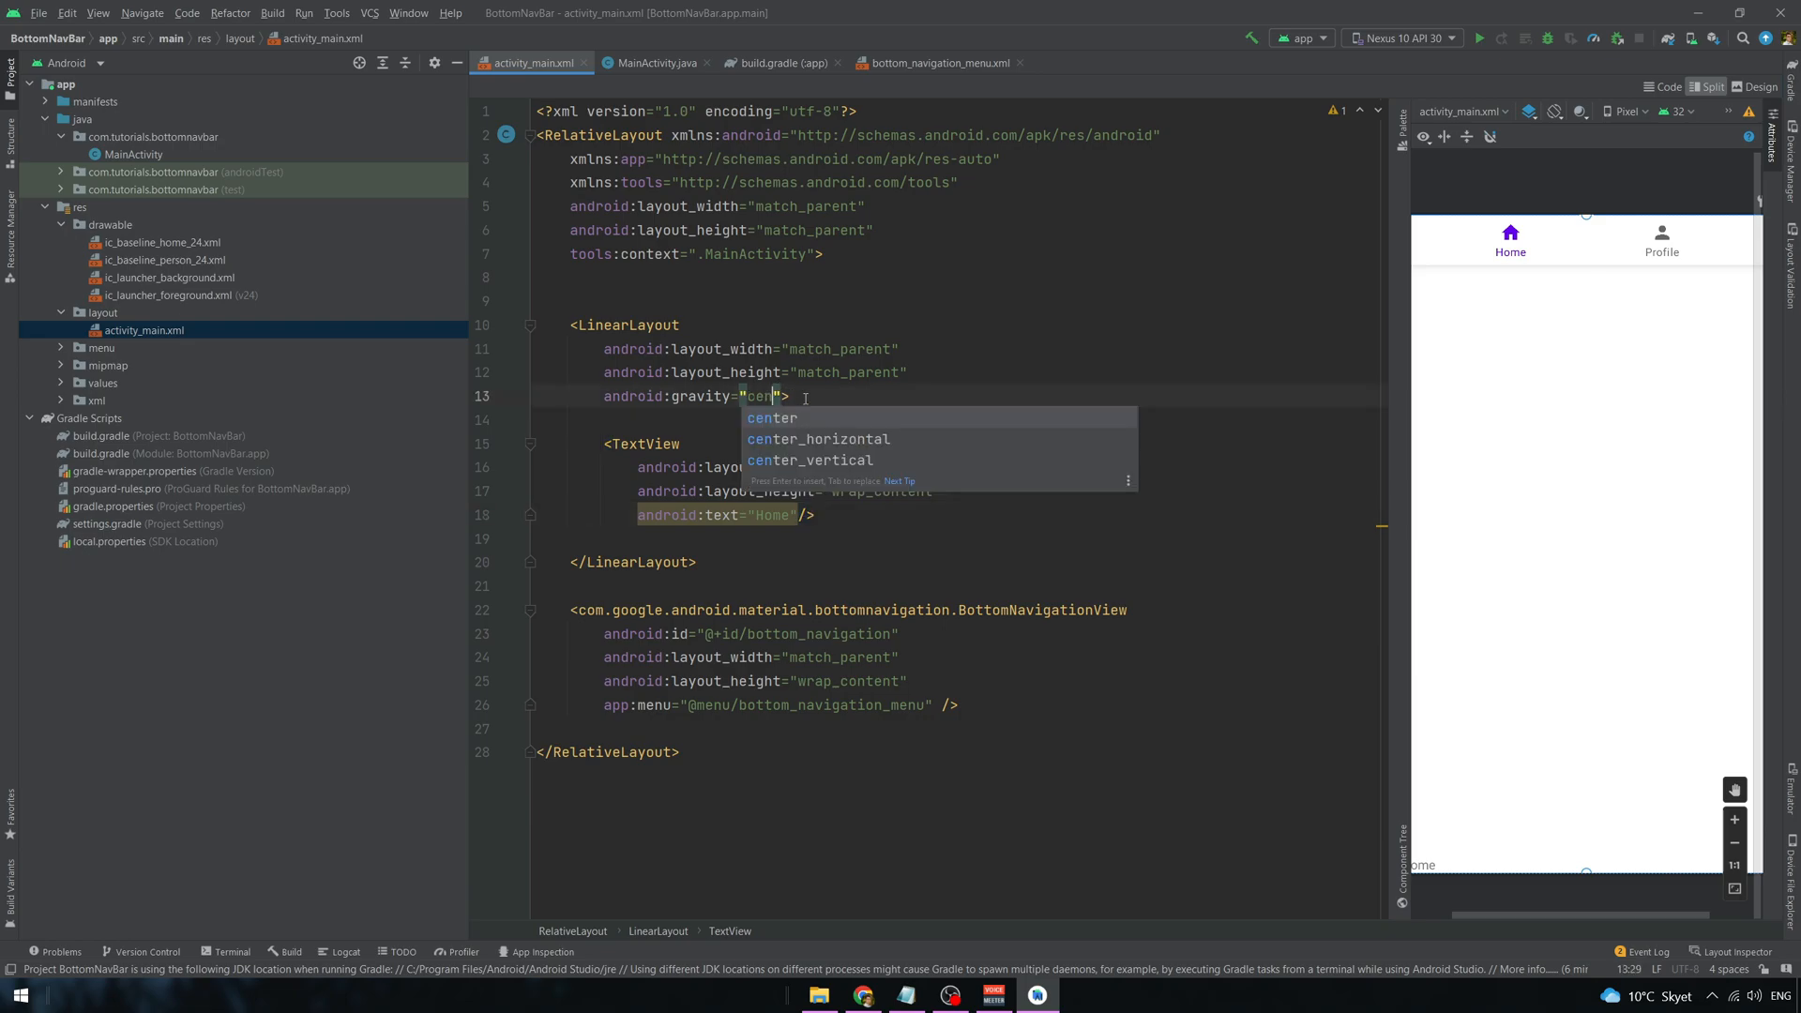
{"action": "key", "text": "Enter"}
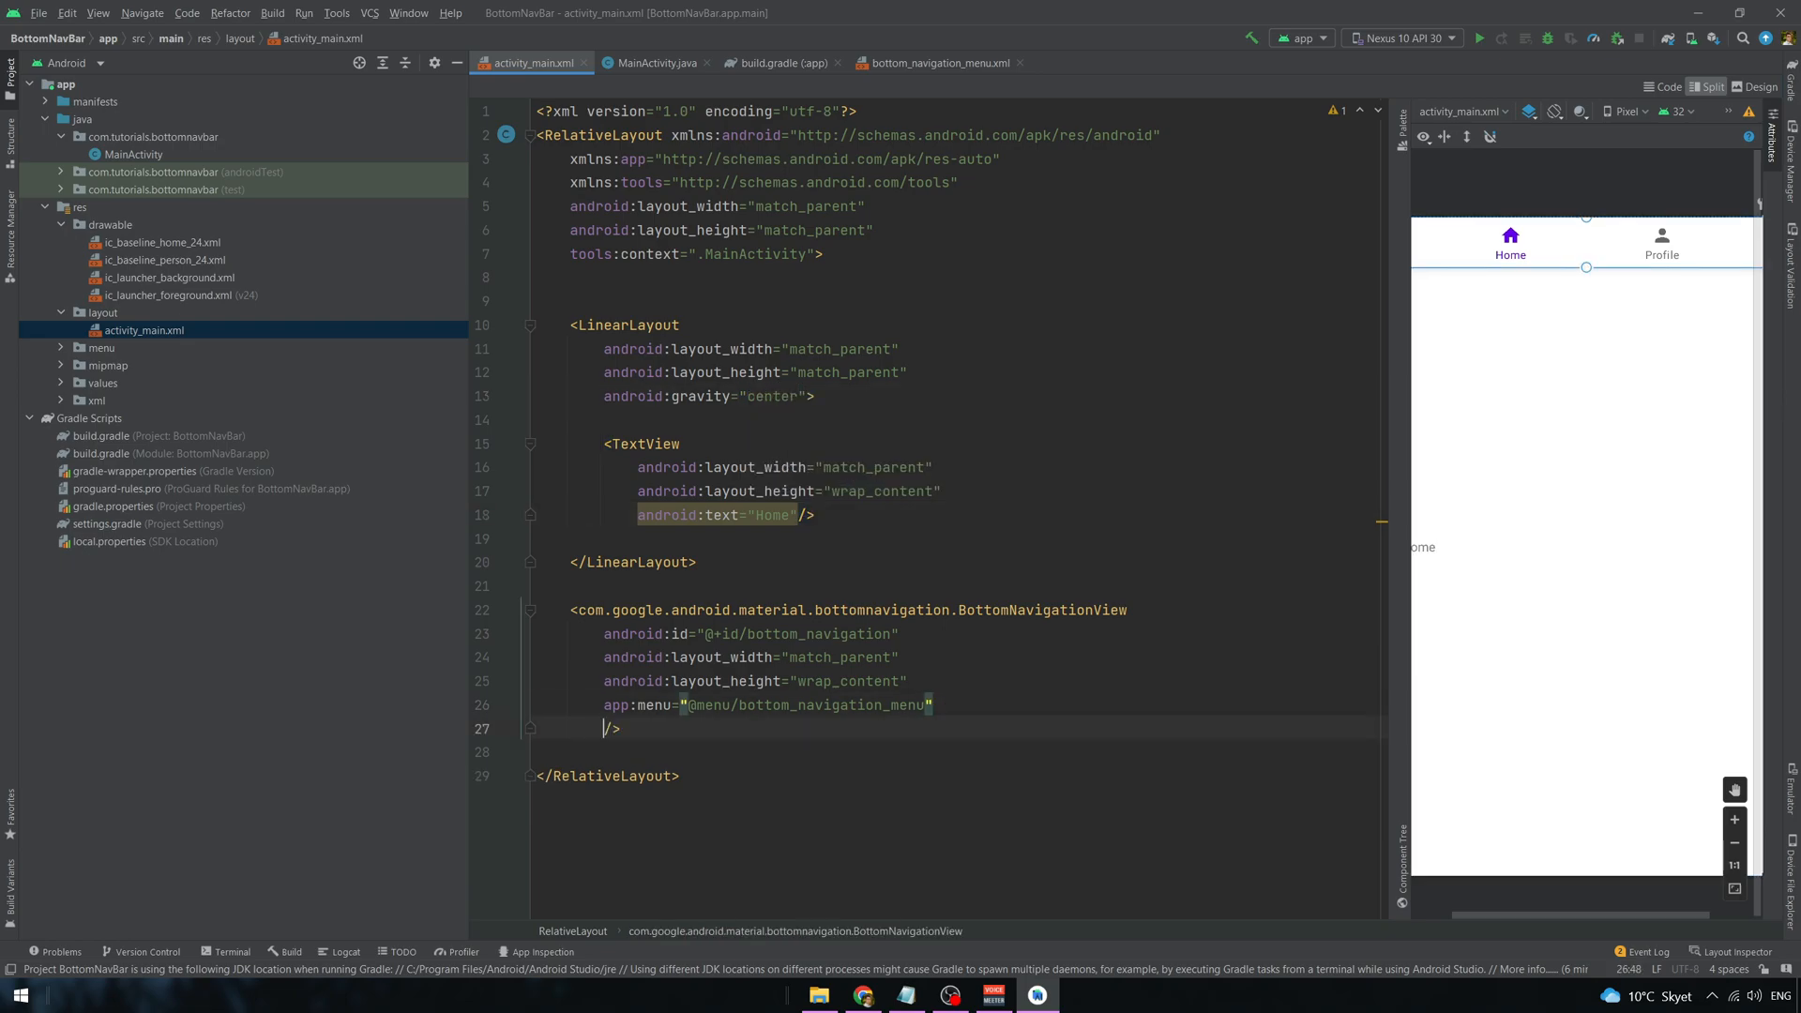
{"action": "type", "text": "pare"}
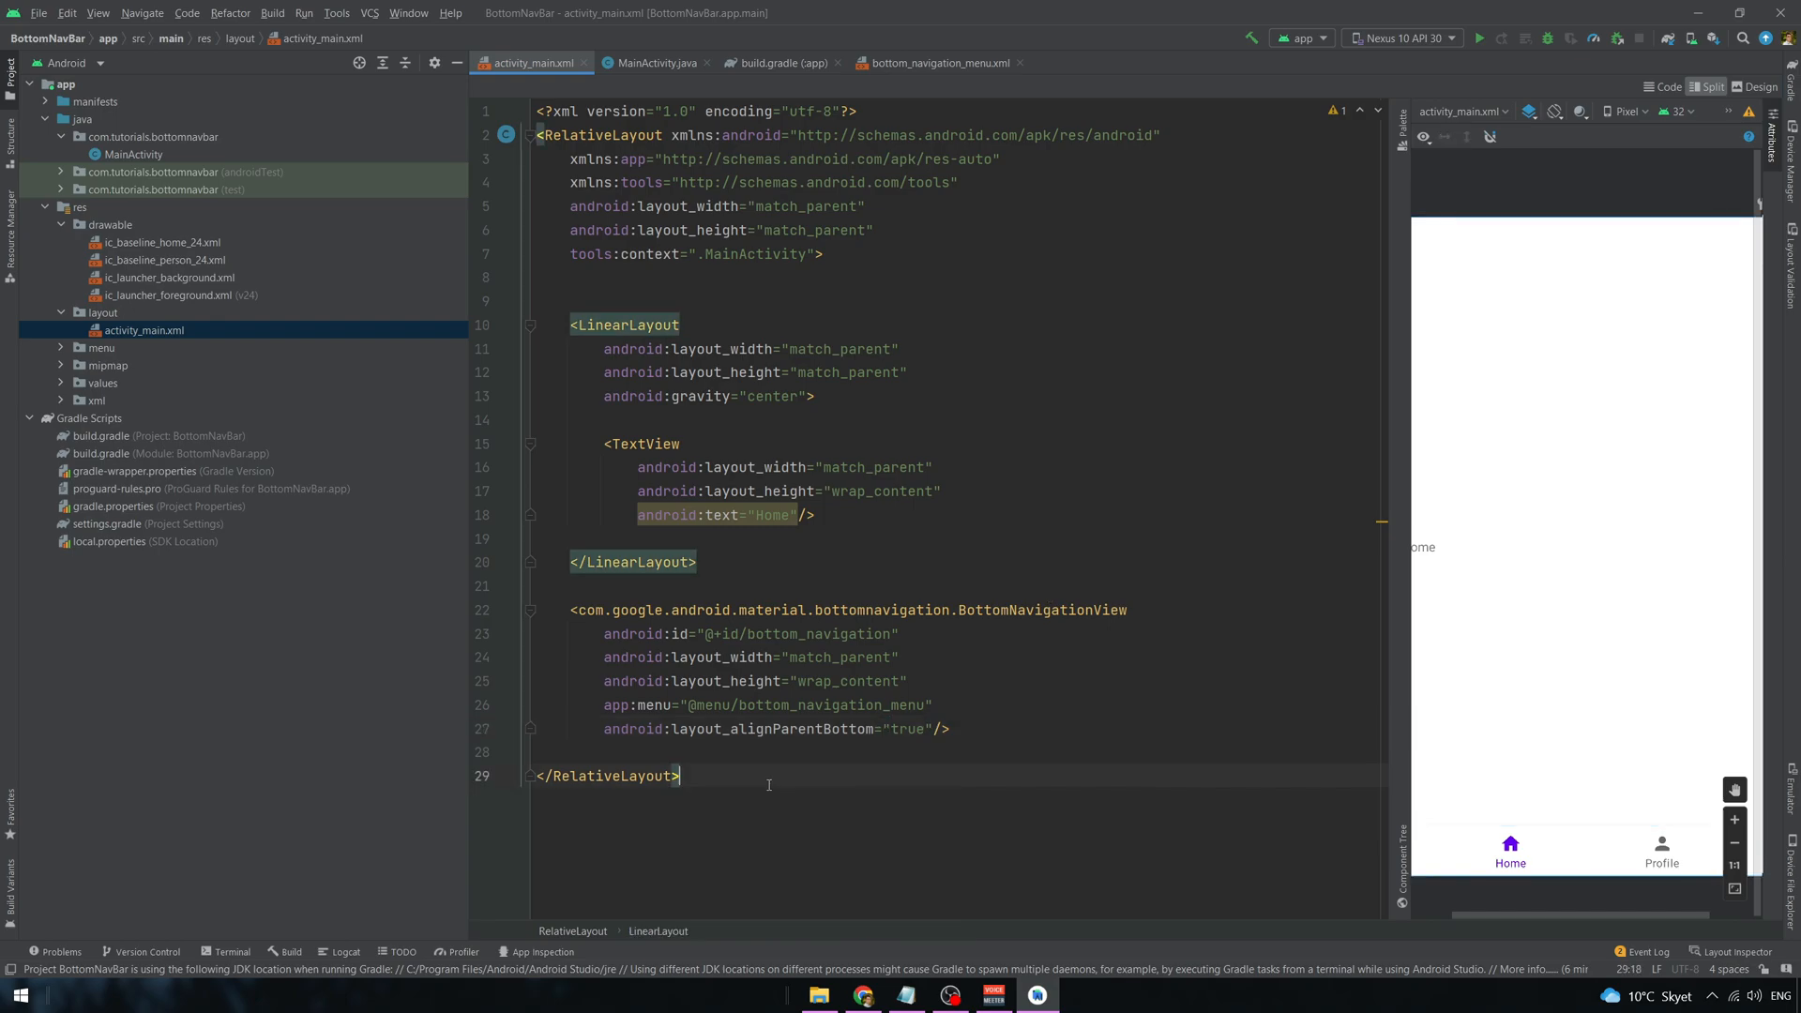
- Create an Empty Activity named SecondActivity with its activity_second layout
{"action": "left_click", "coordinate": [39, 13]}
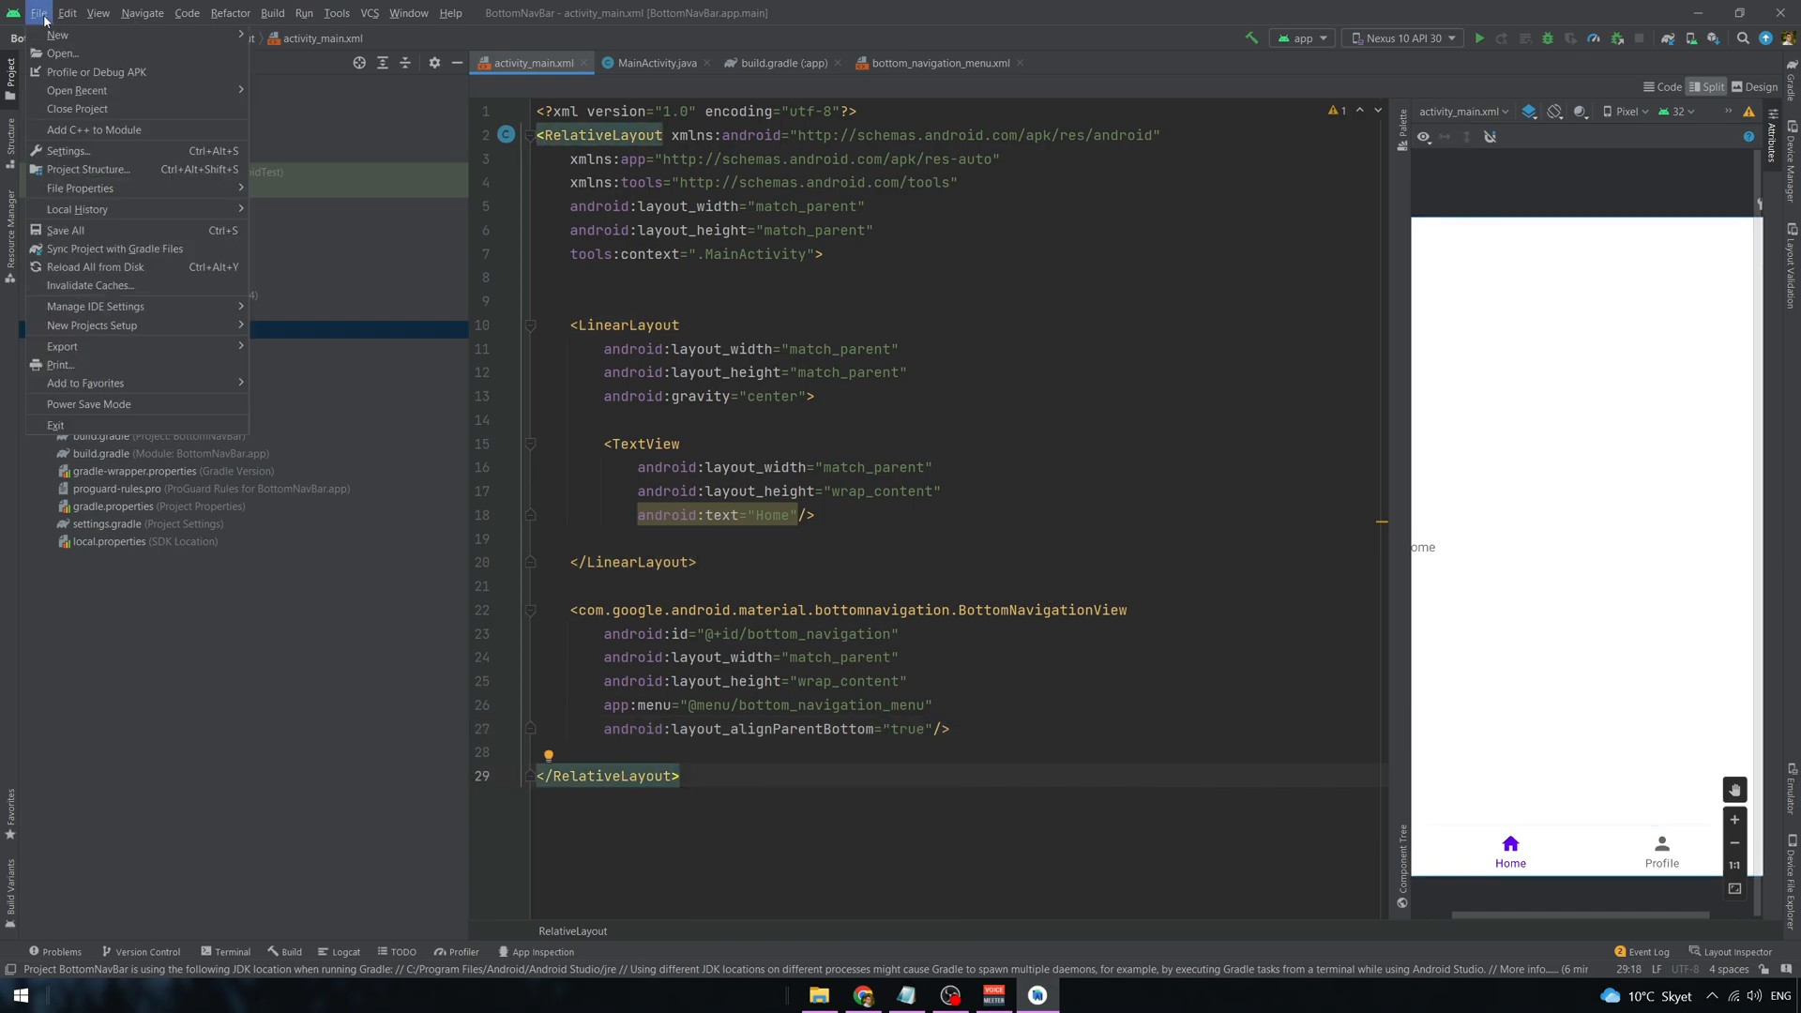
{"action": "mouse_move", "coordinate": [58, 35]}
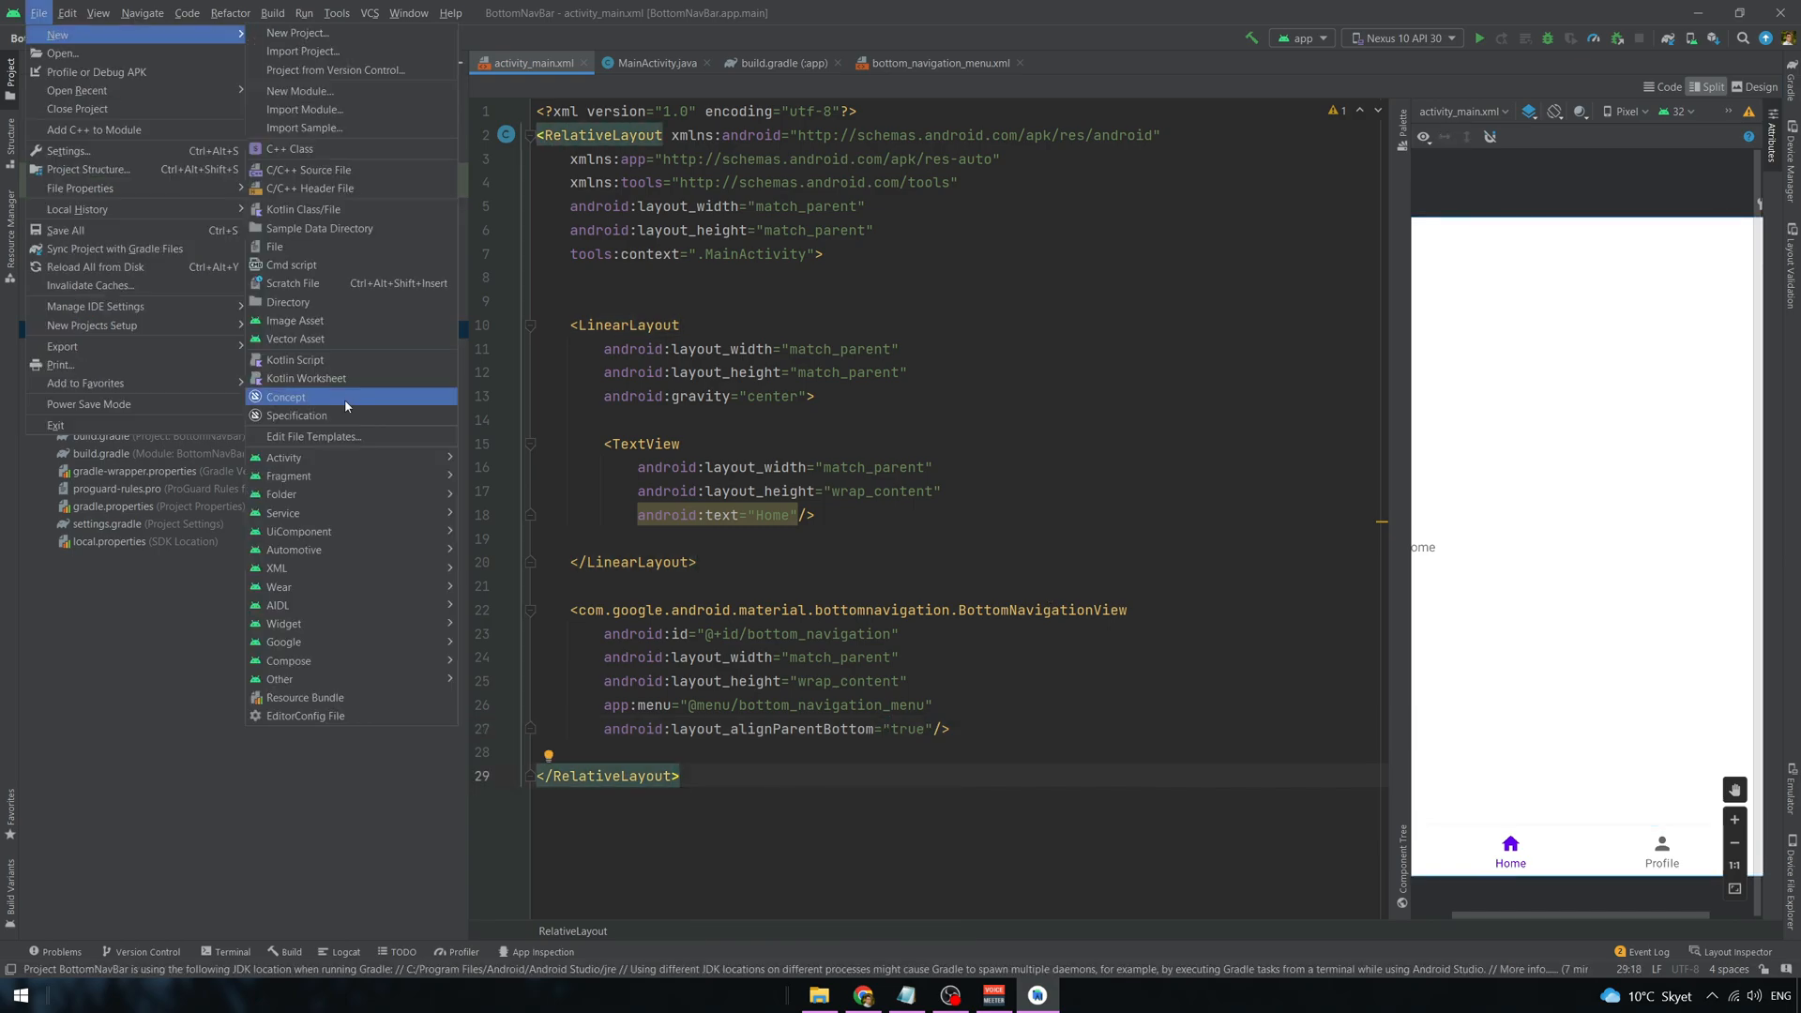
{"action": "mouse_move", "coordinate": [283, 457]}
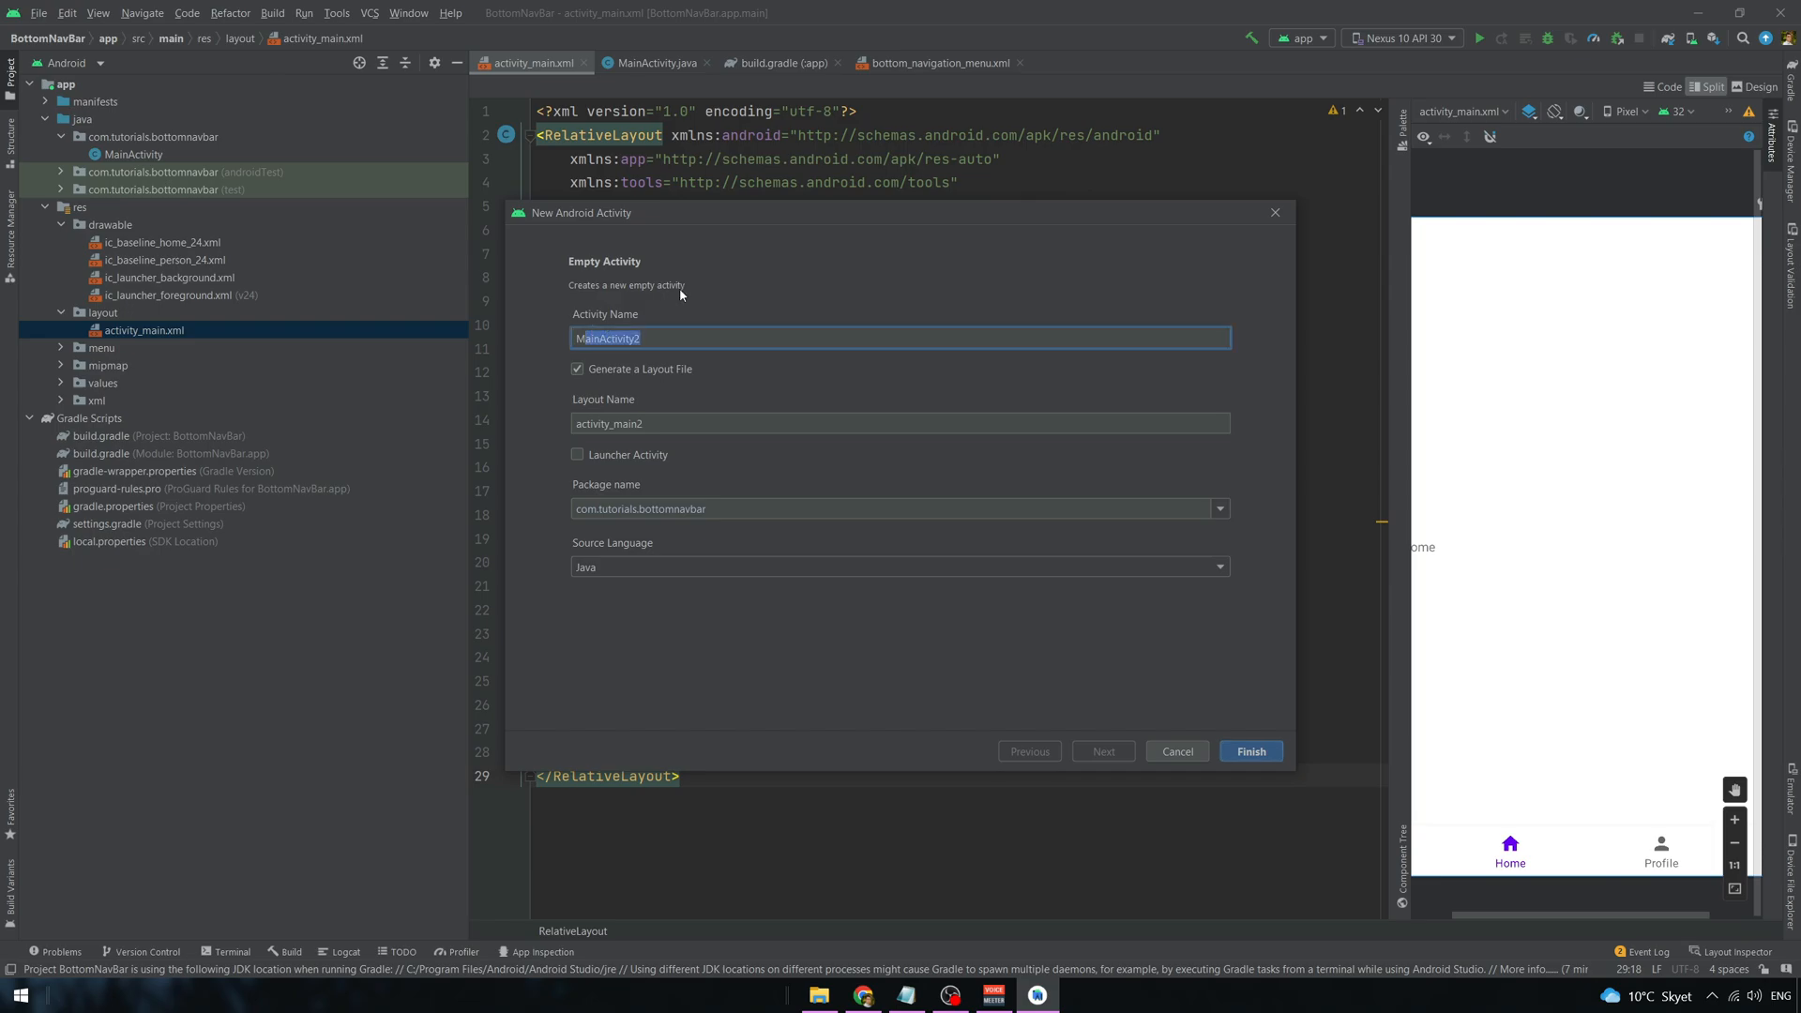
{"action": "type", "text": "SecondAct"}
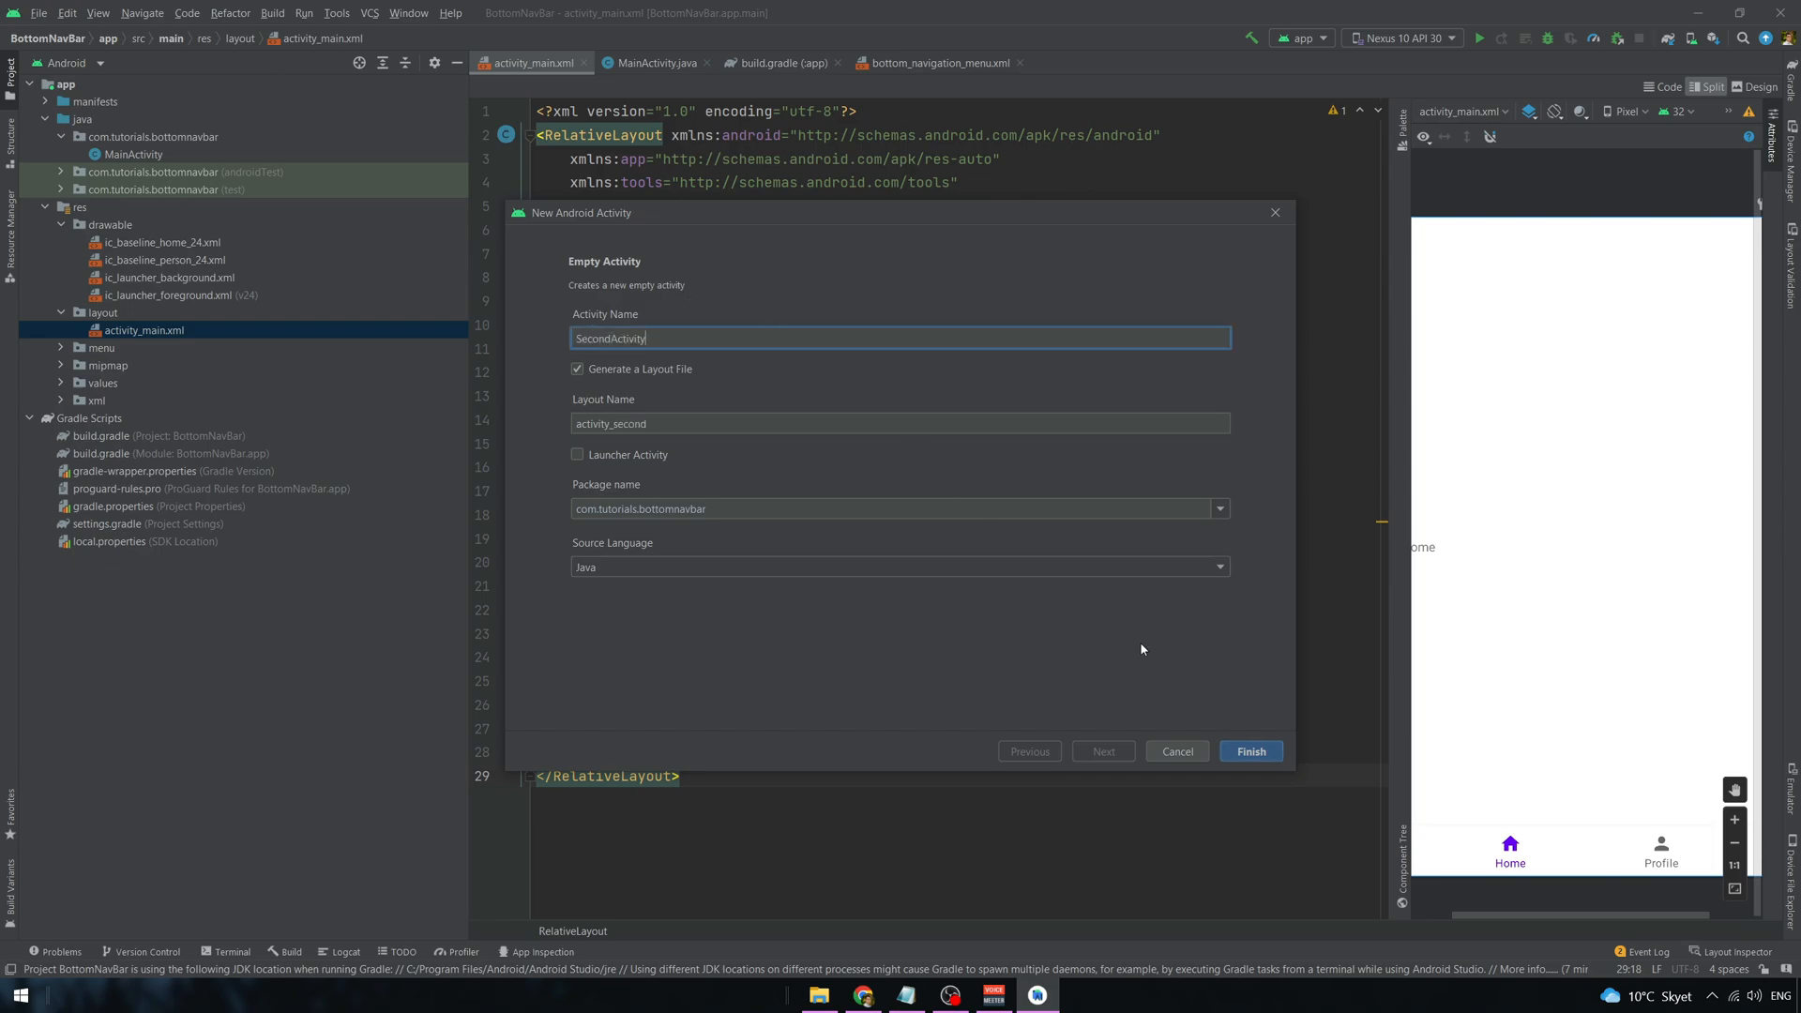
{"action": "left_click", "coordinate": [1250, 752]}
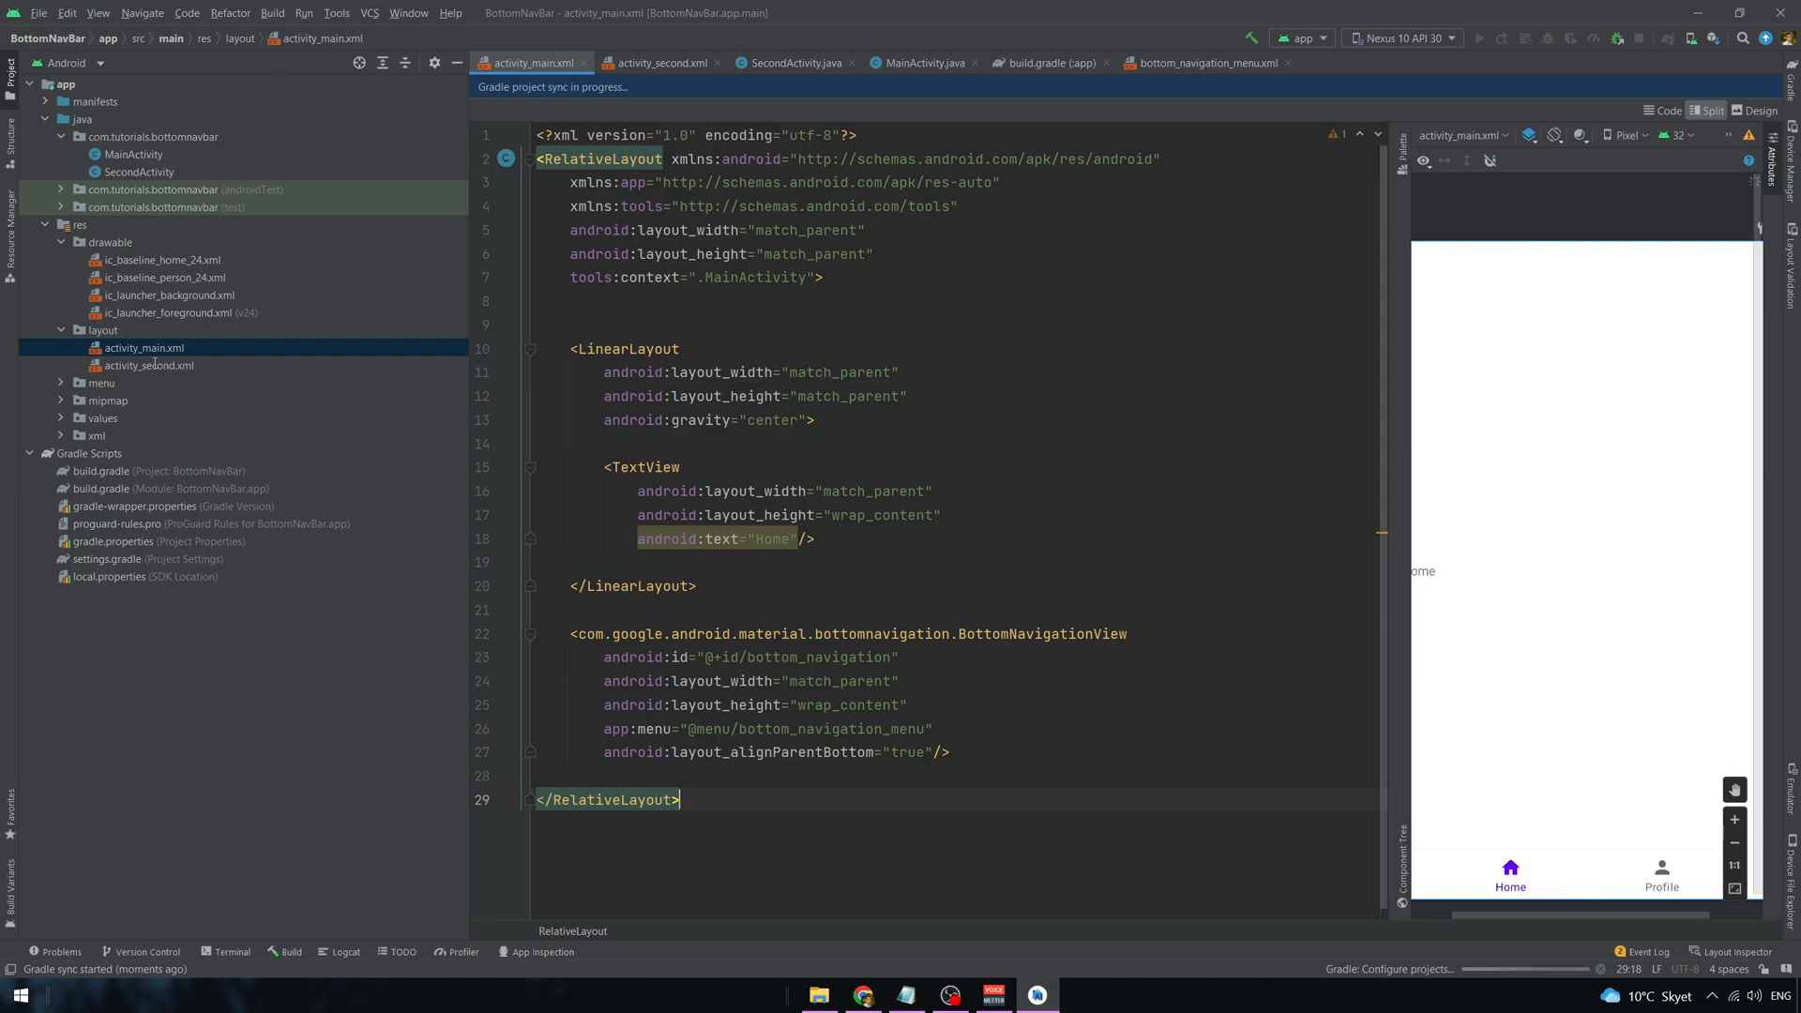
- In activity_second.xml, replace the copied Home text with Profile
{"action": "left_click", "coordinate": [147, 365]}
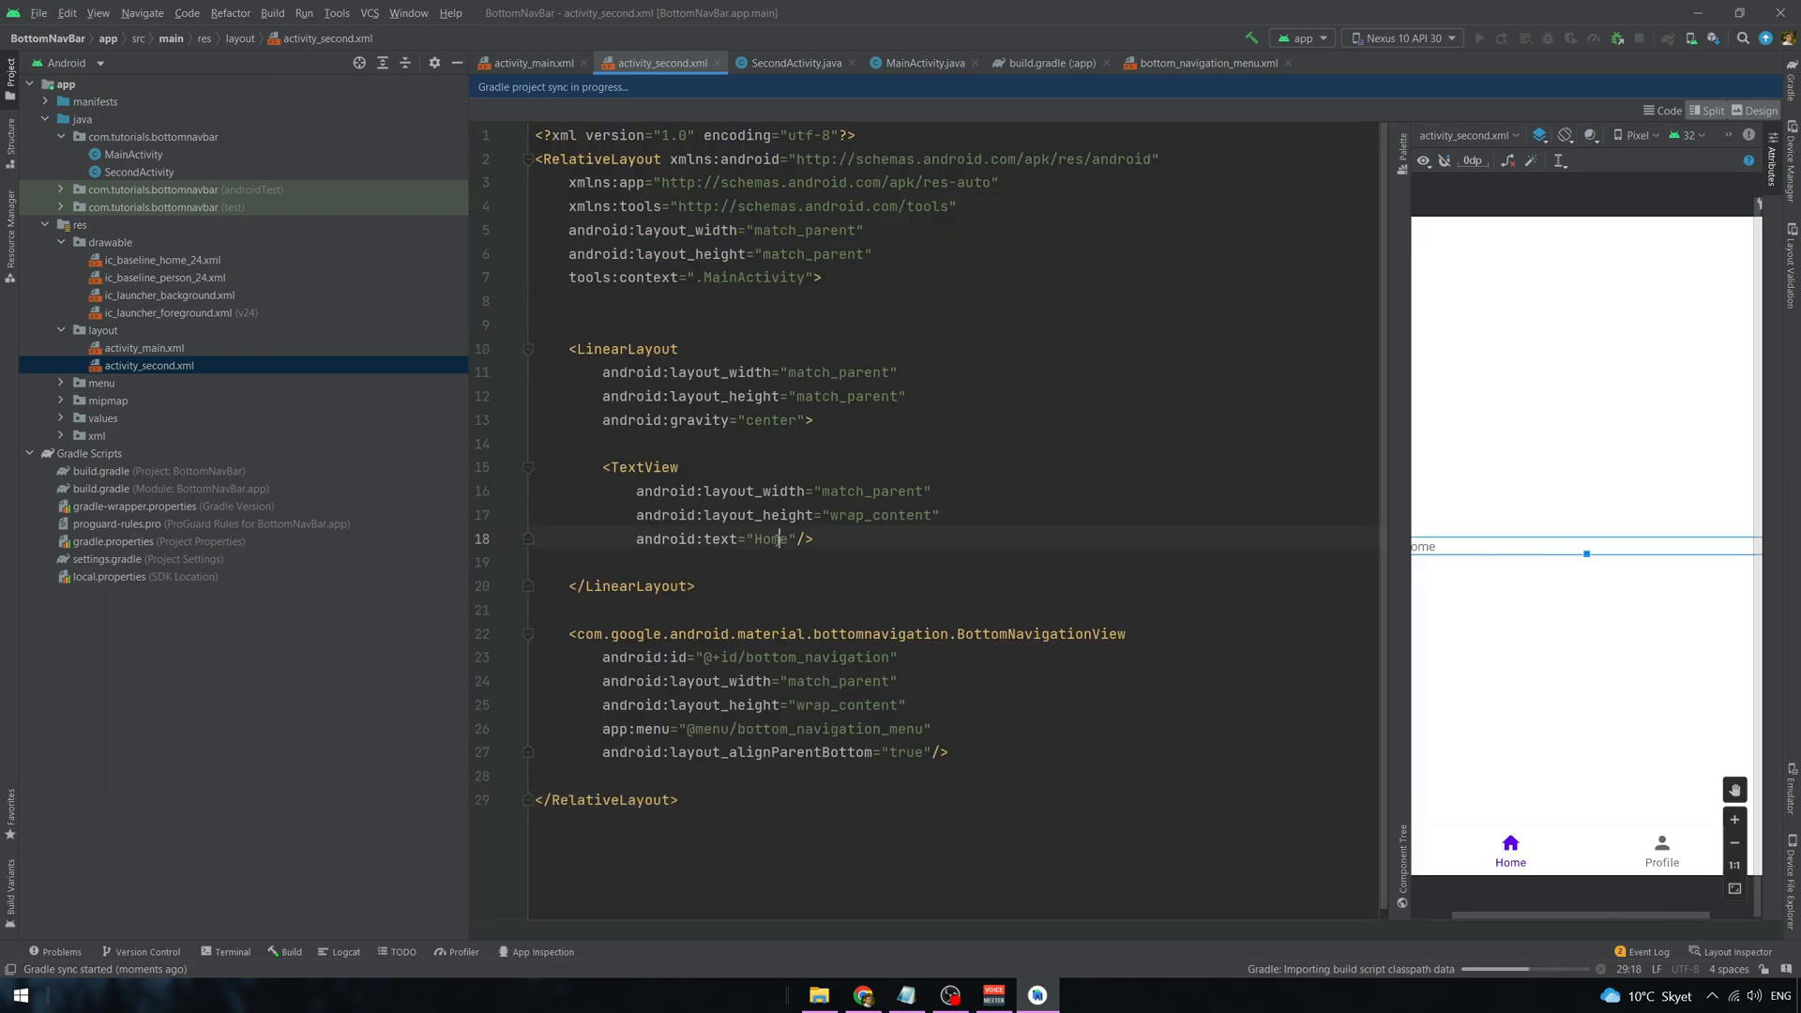
{"action": "double_click", "coordinate": [772, 539]}
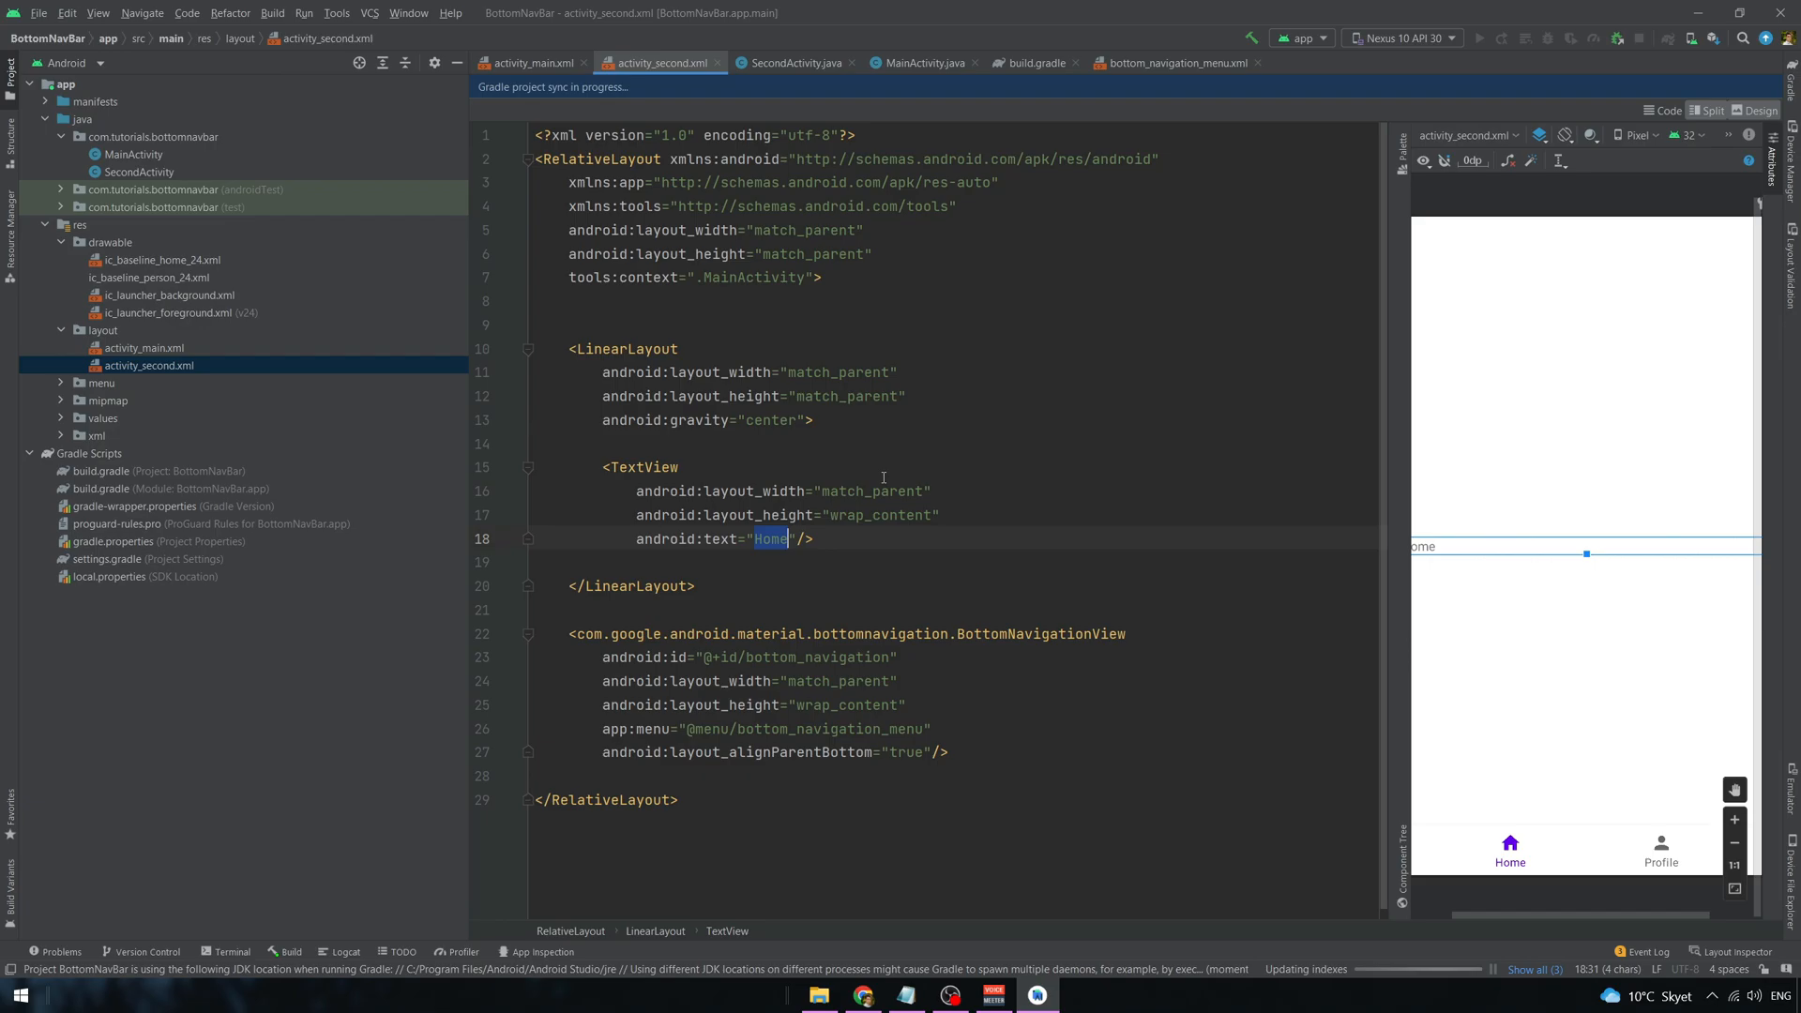
{"action": "type", "text": "Profile"}
{"action": "left_click", "coordinate": [785, 491]}
{"action": "type", "text": "wrap_con"}
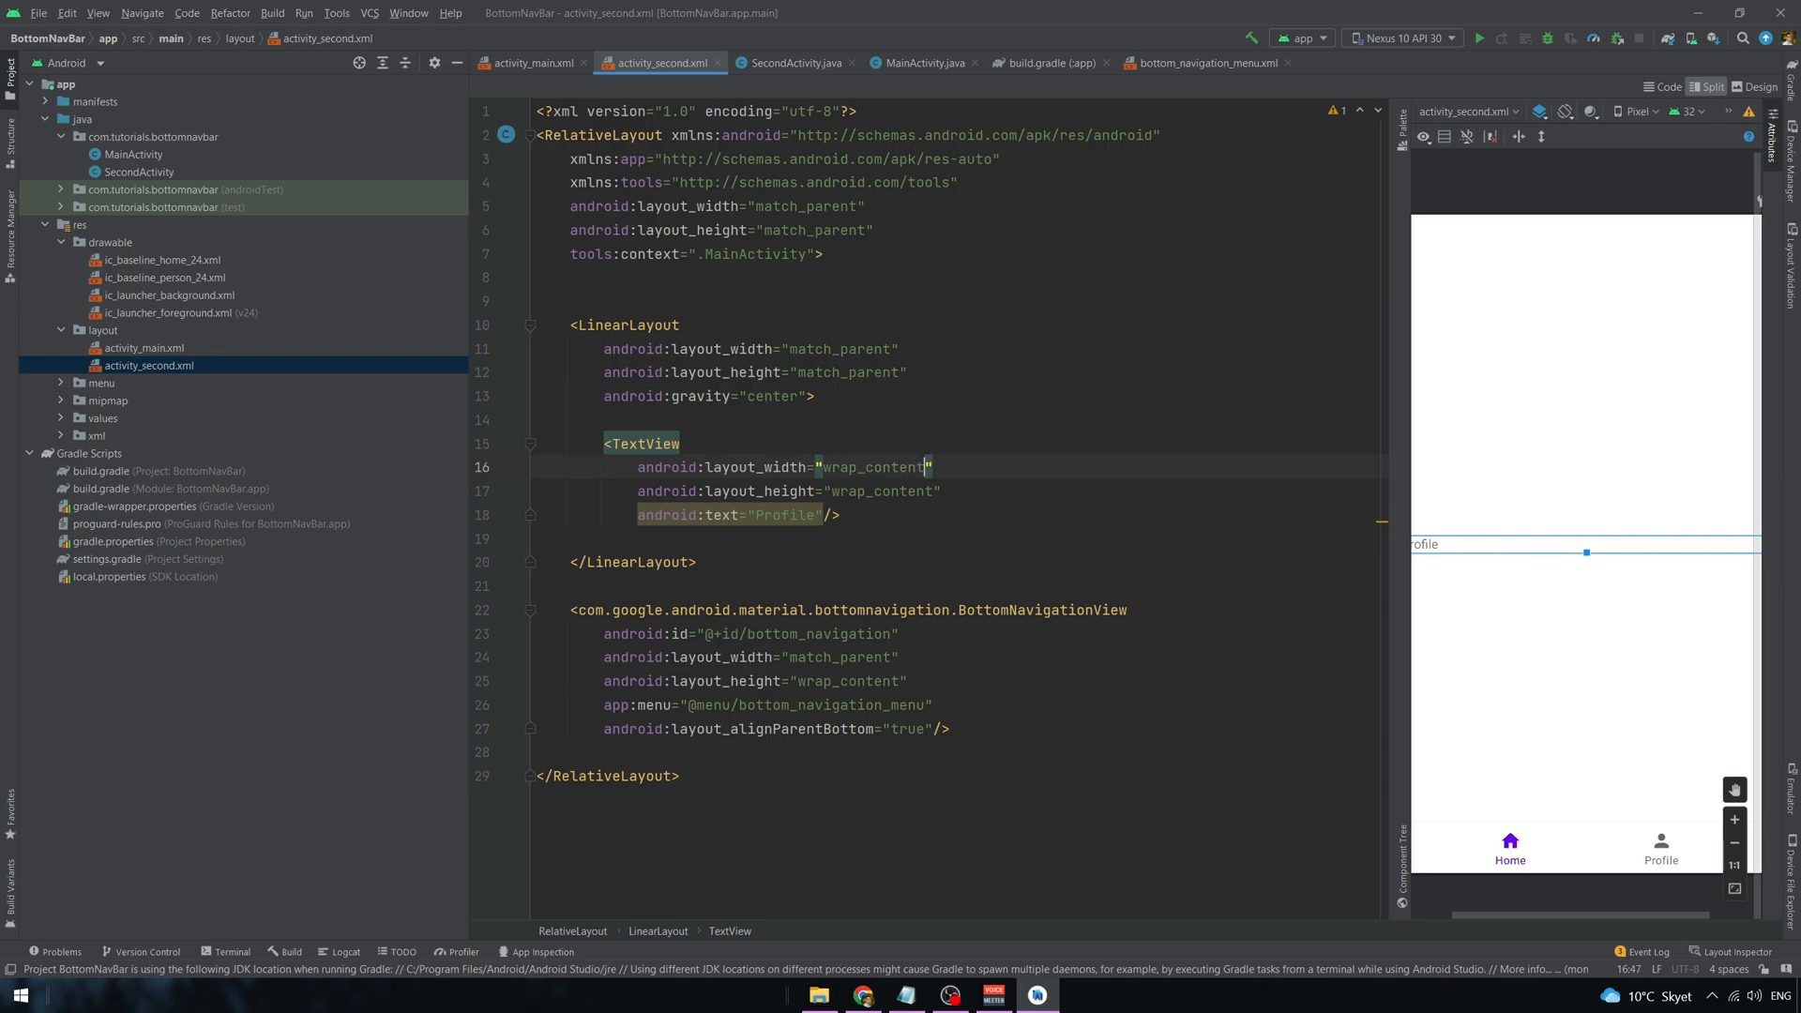
{"action": "left_click", "coordinate": [531, 62]}
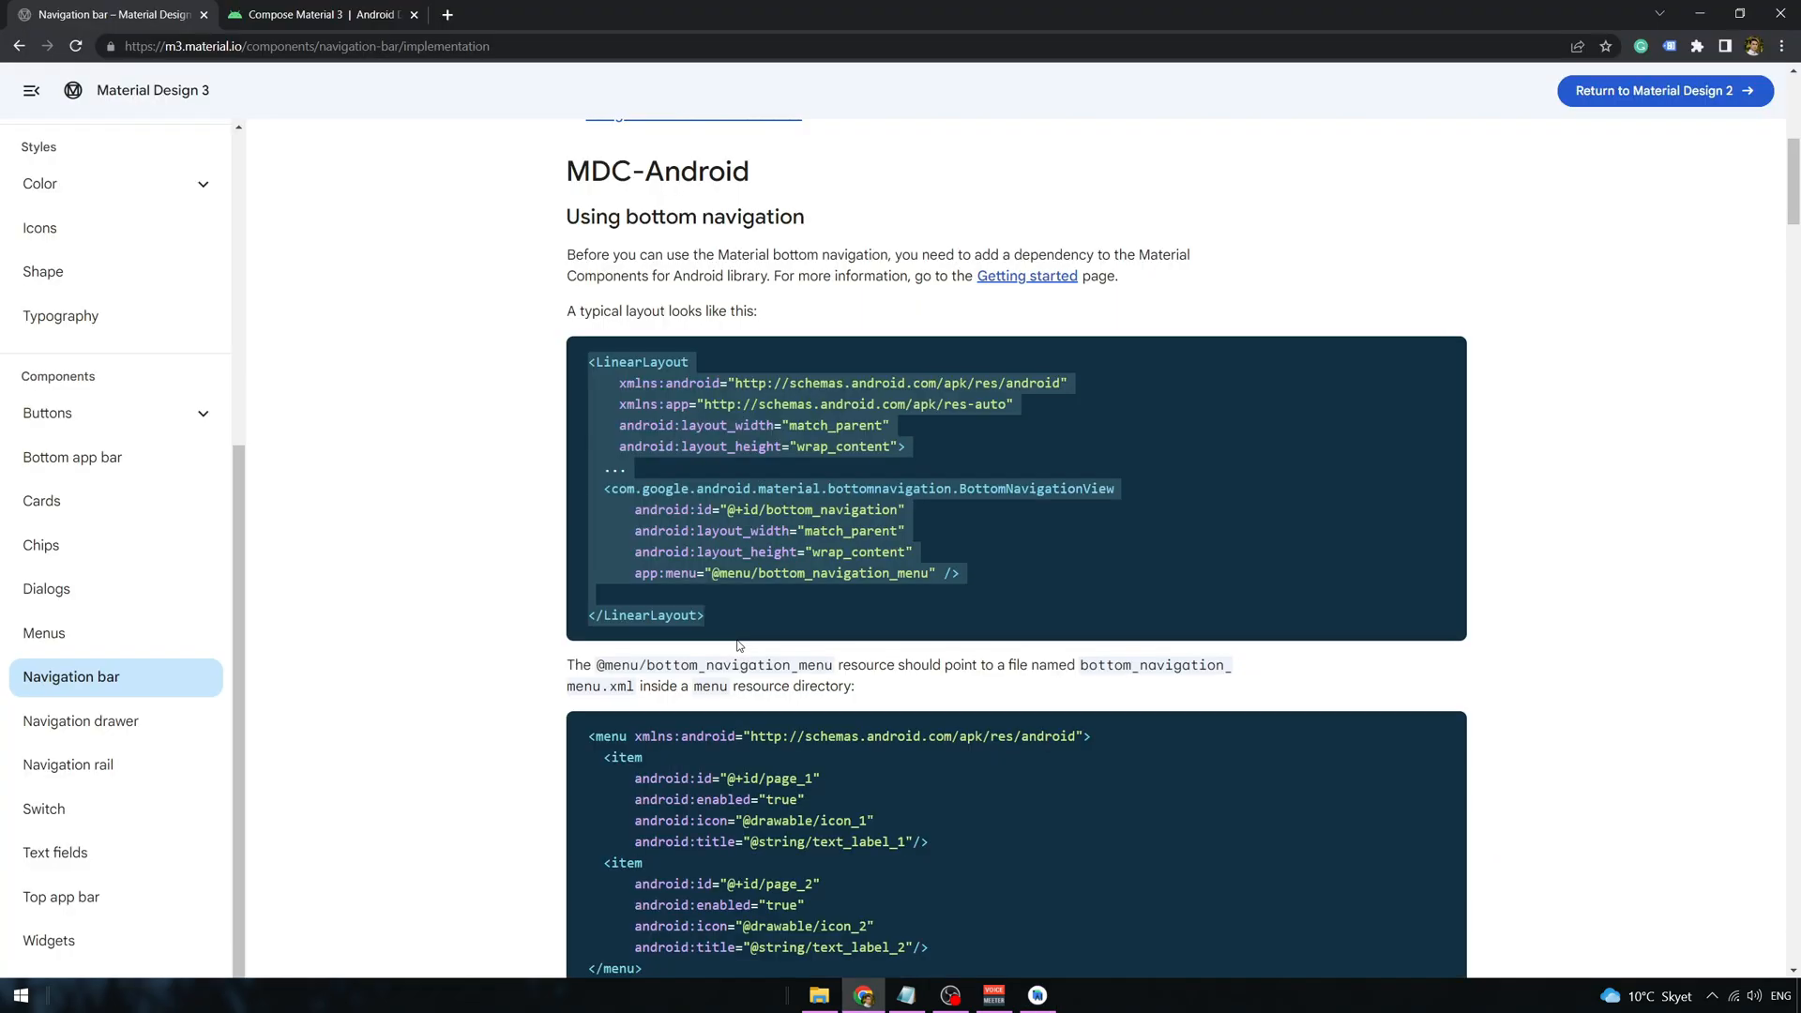
- Scroll the Material 3 Navigation bar docs to the item-selection listener example
{"action": "scroll", "scroll_direction": "down", "scroll_amount": 3}
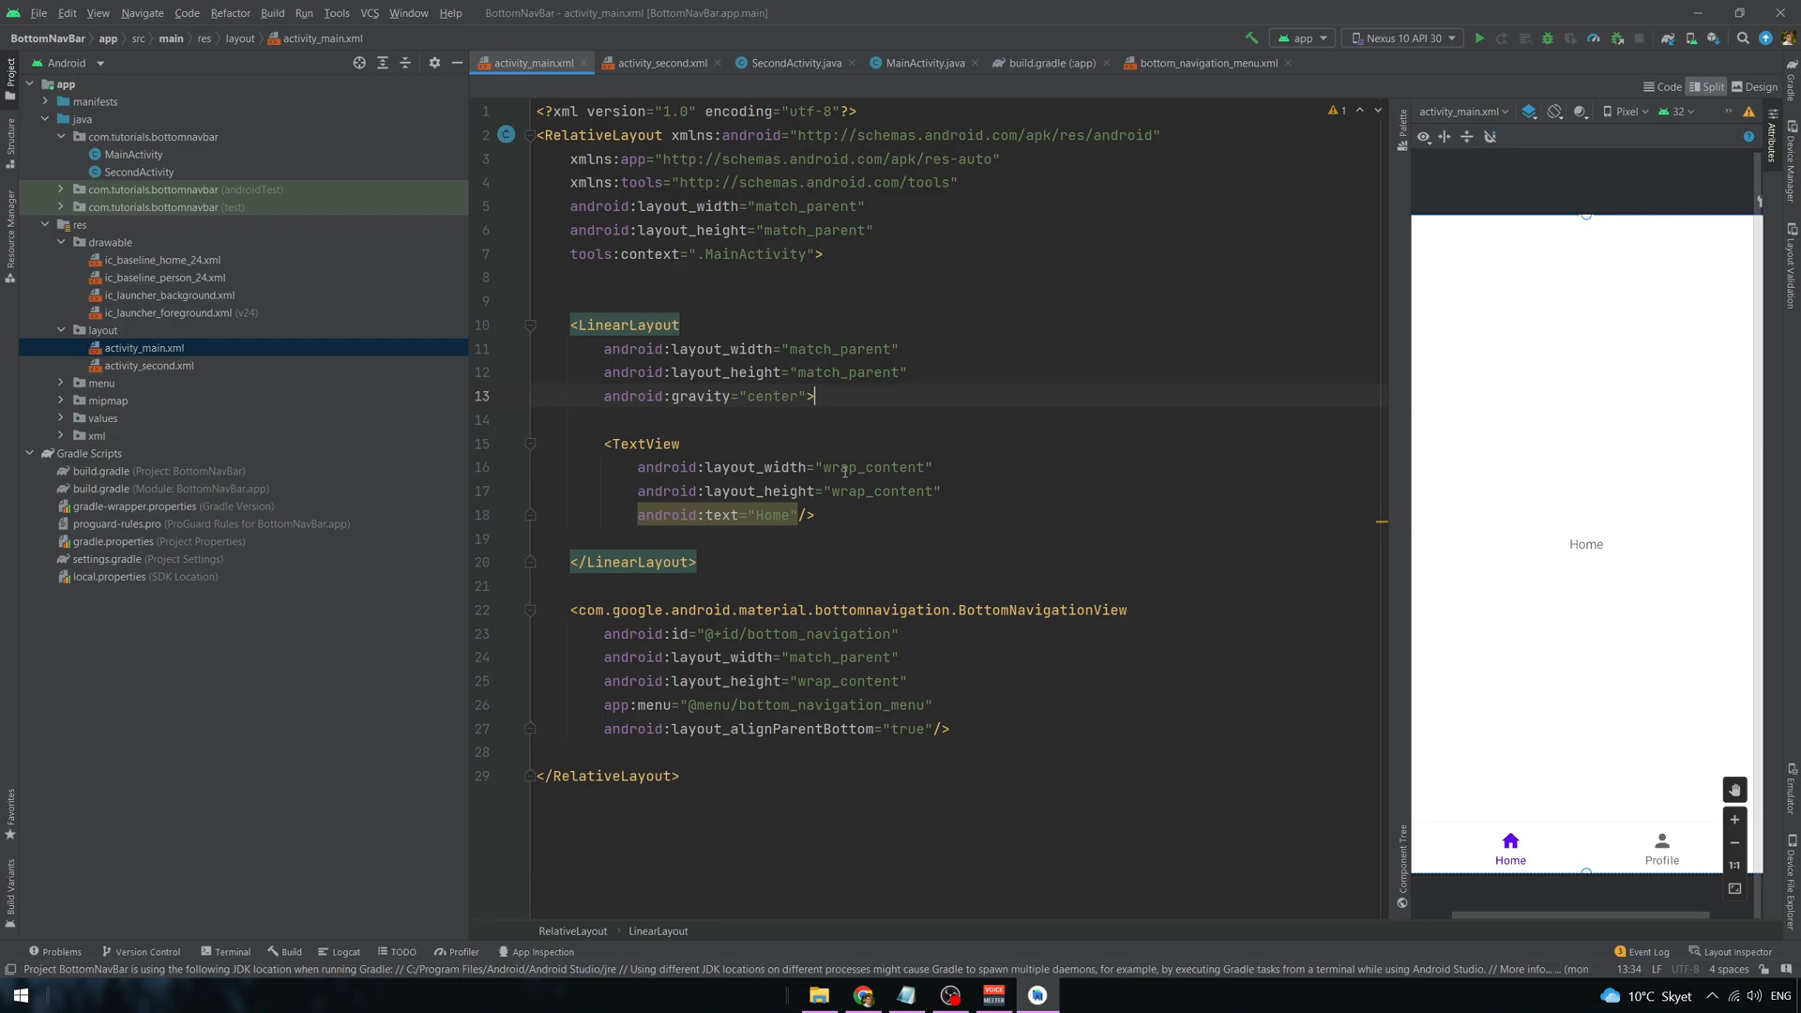
{"action": "left_click", "coordinate": [862, 994]}
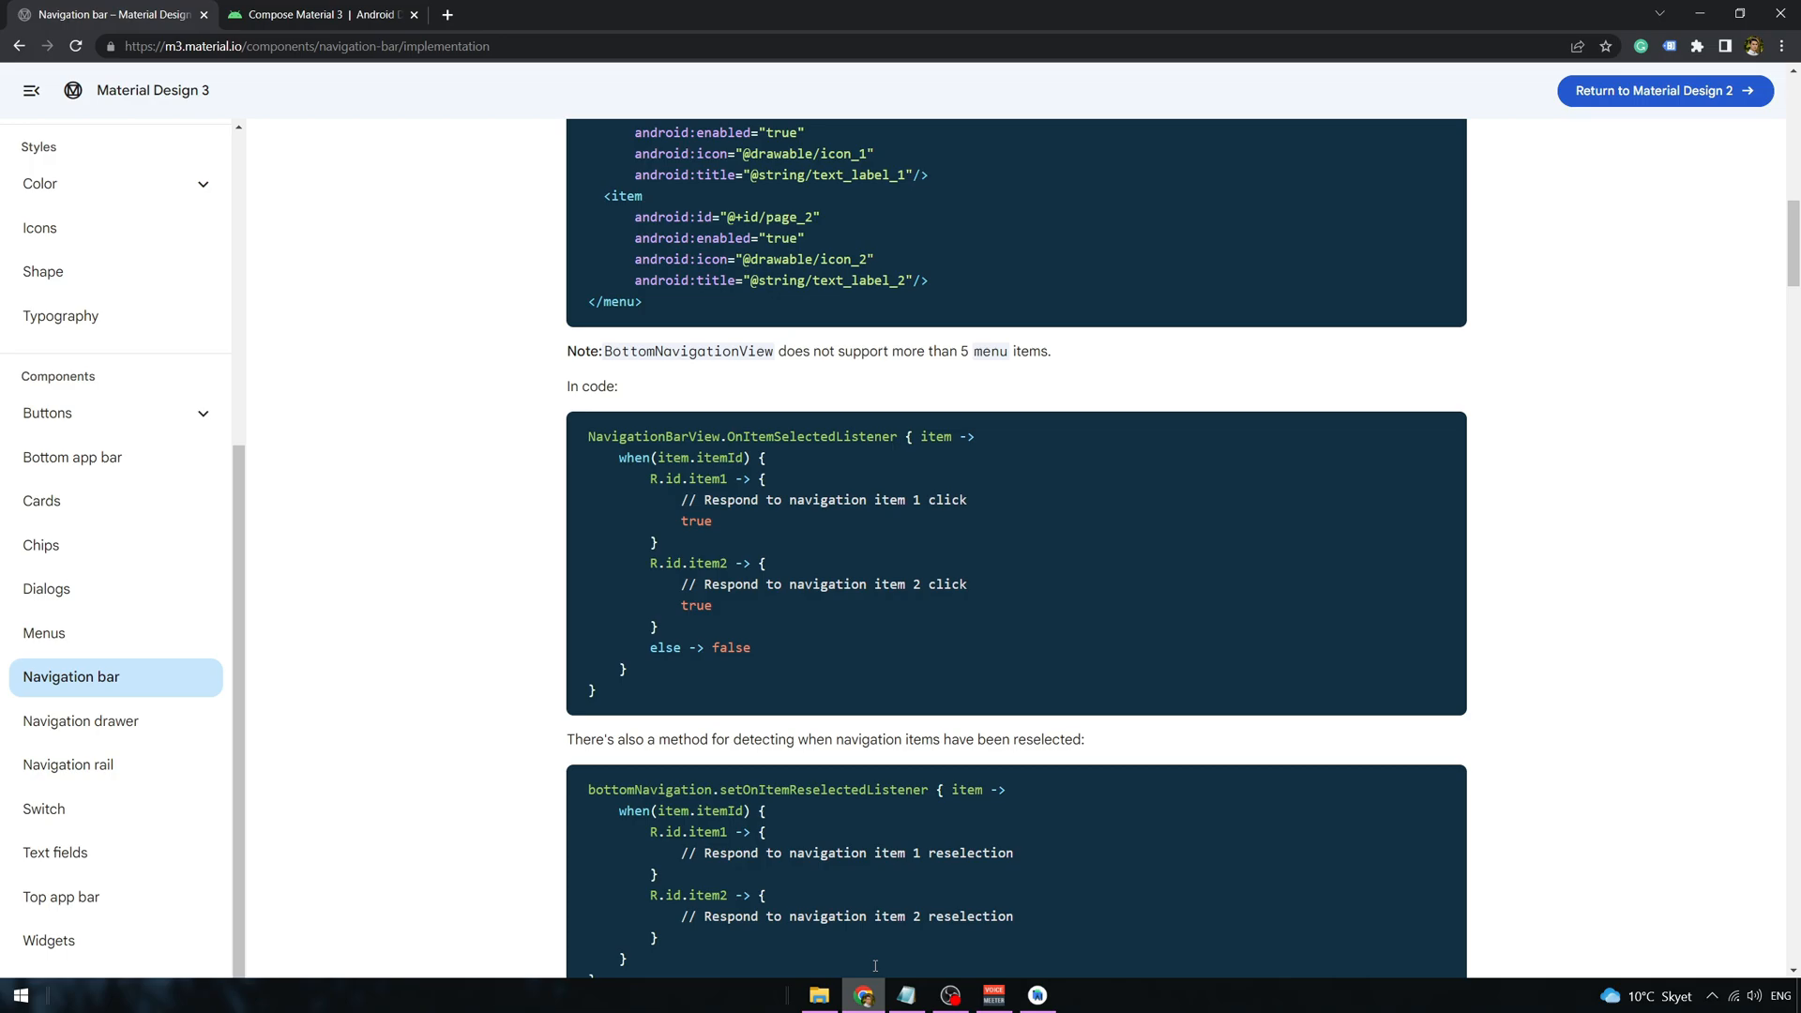
{"action": "scroll", "scroll_direction": "down", "scroll_amount": 3}
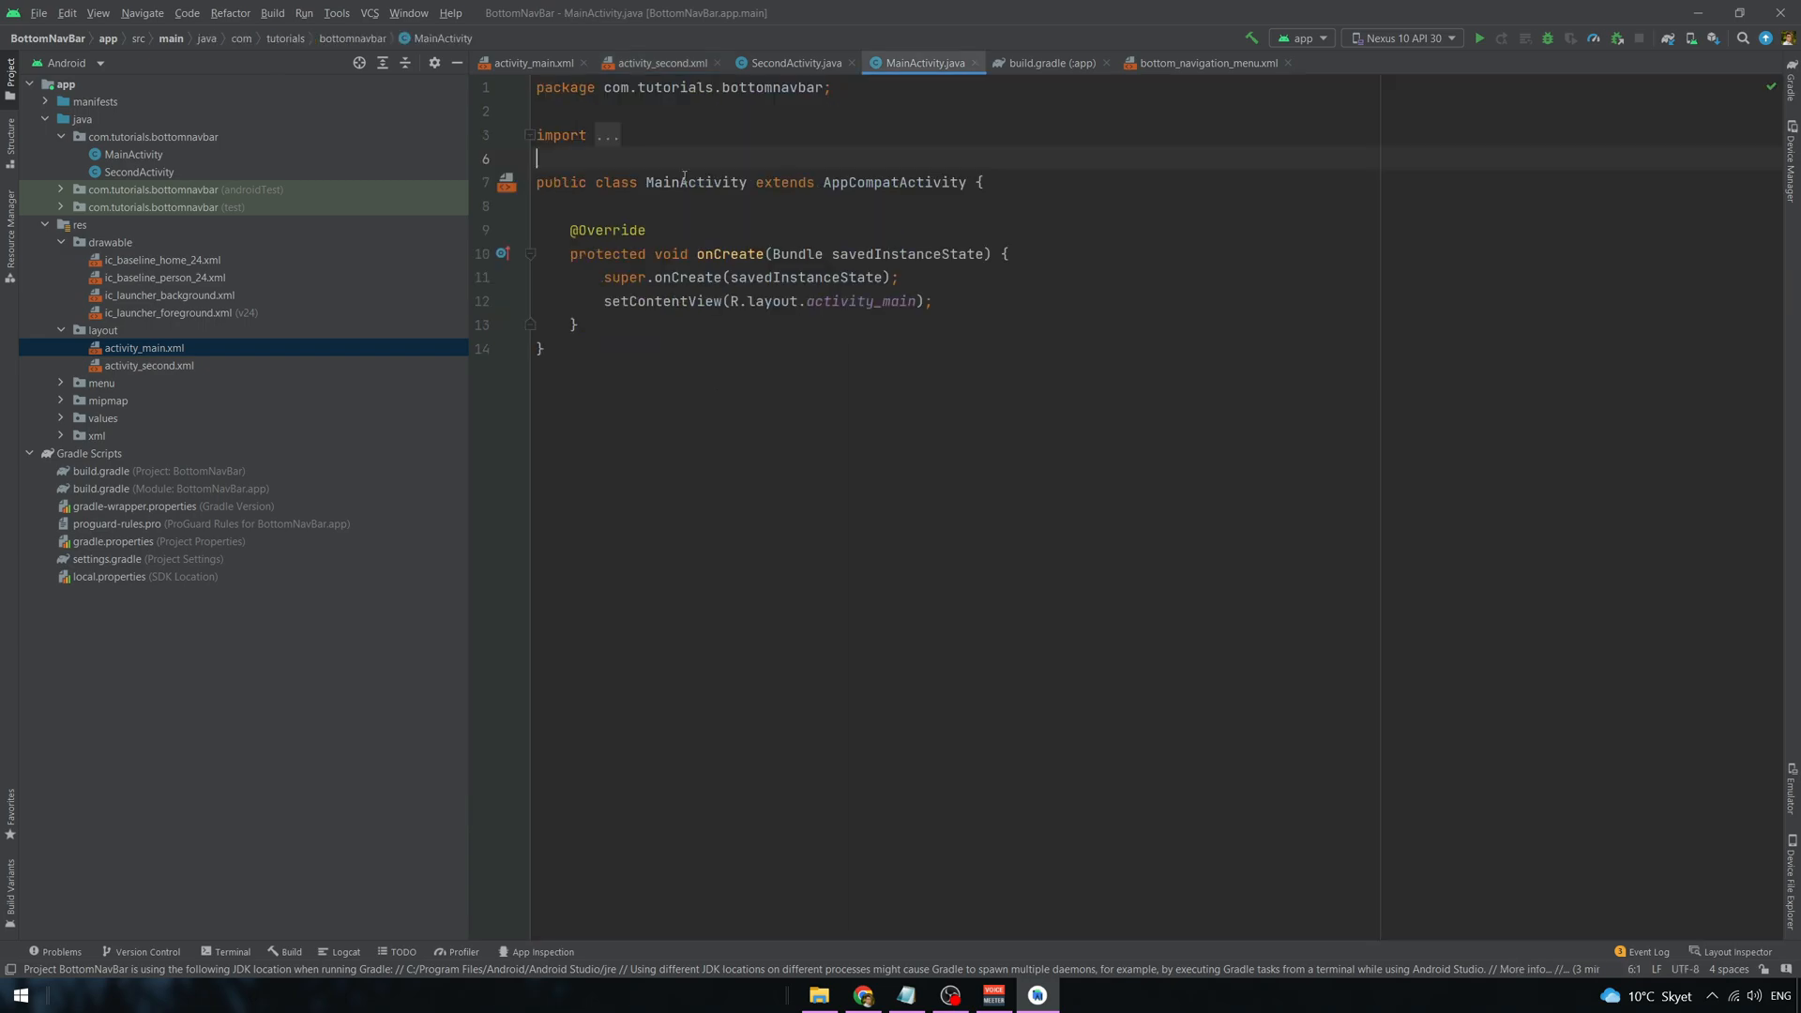
- Declare a BottomNavigationView bottom_navigation field and assign it with findViewById
{"action": "type", "text": "B"}
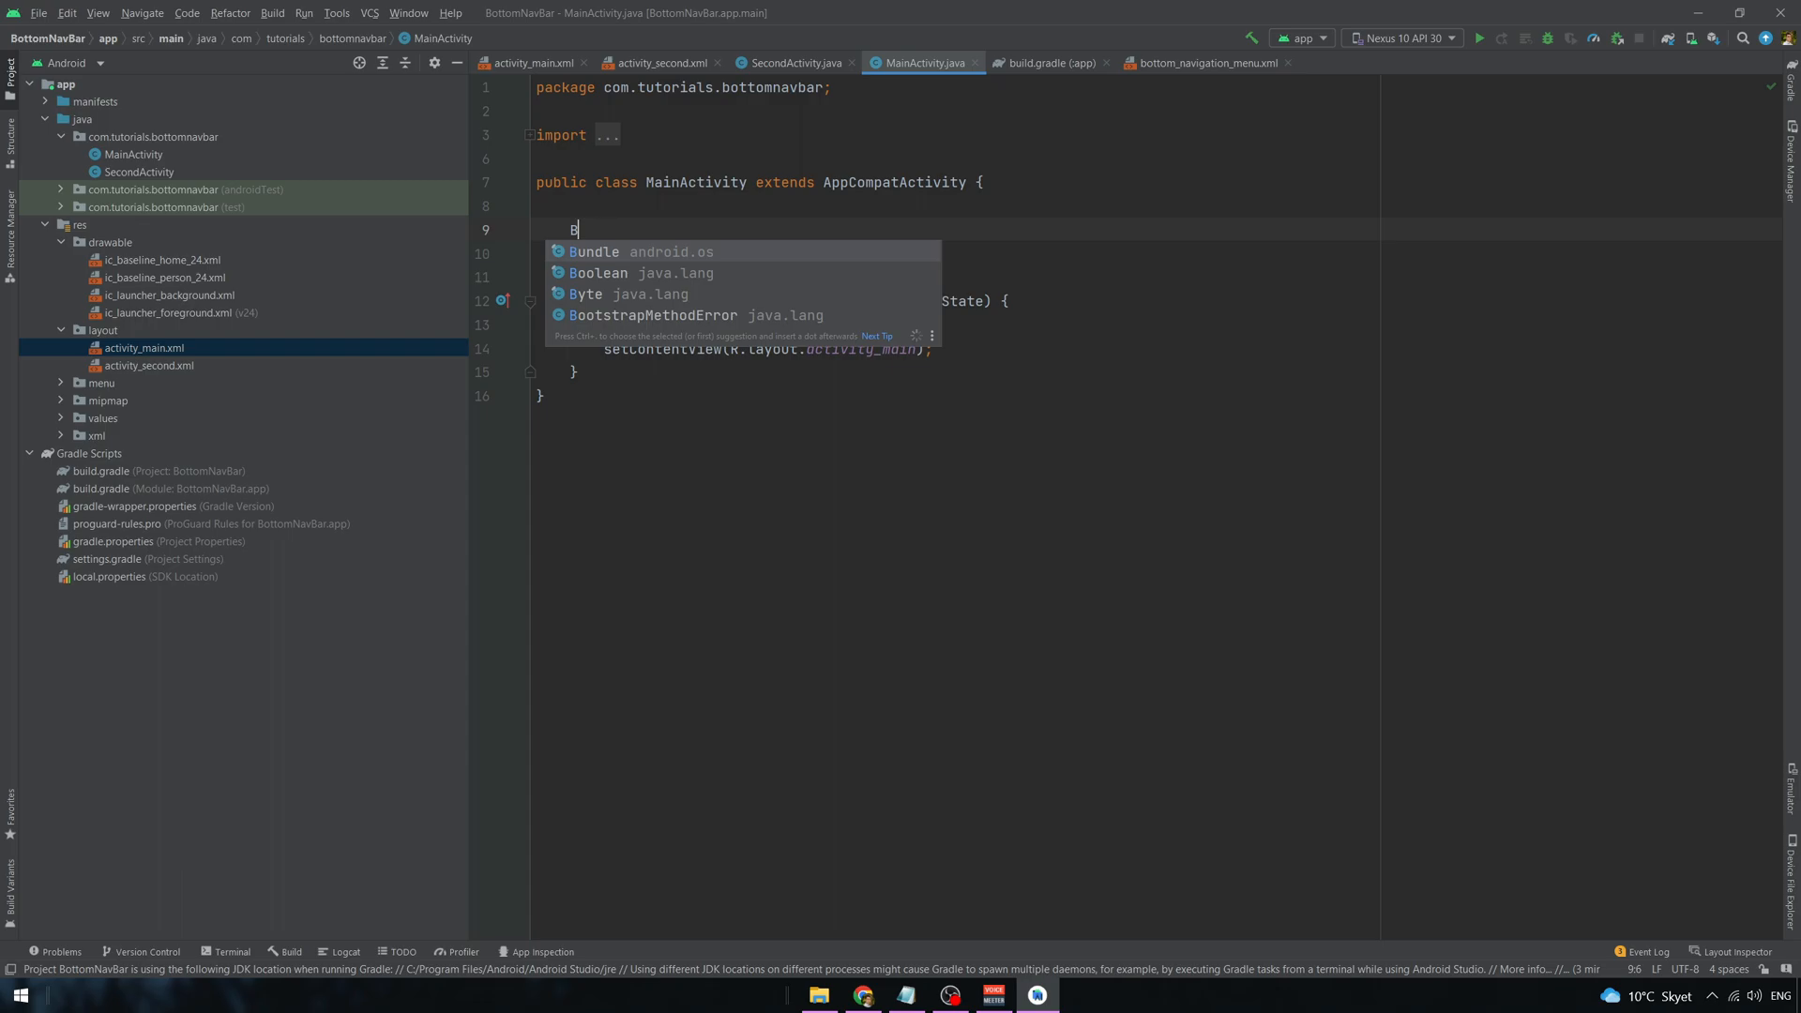
{"action": "type", "text": "ottomNavigationView bottom_navigation"}
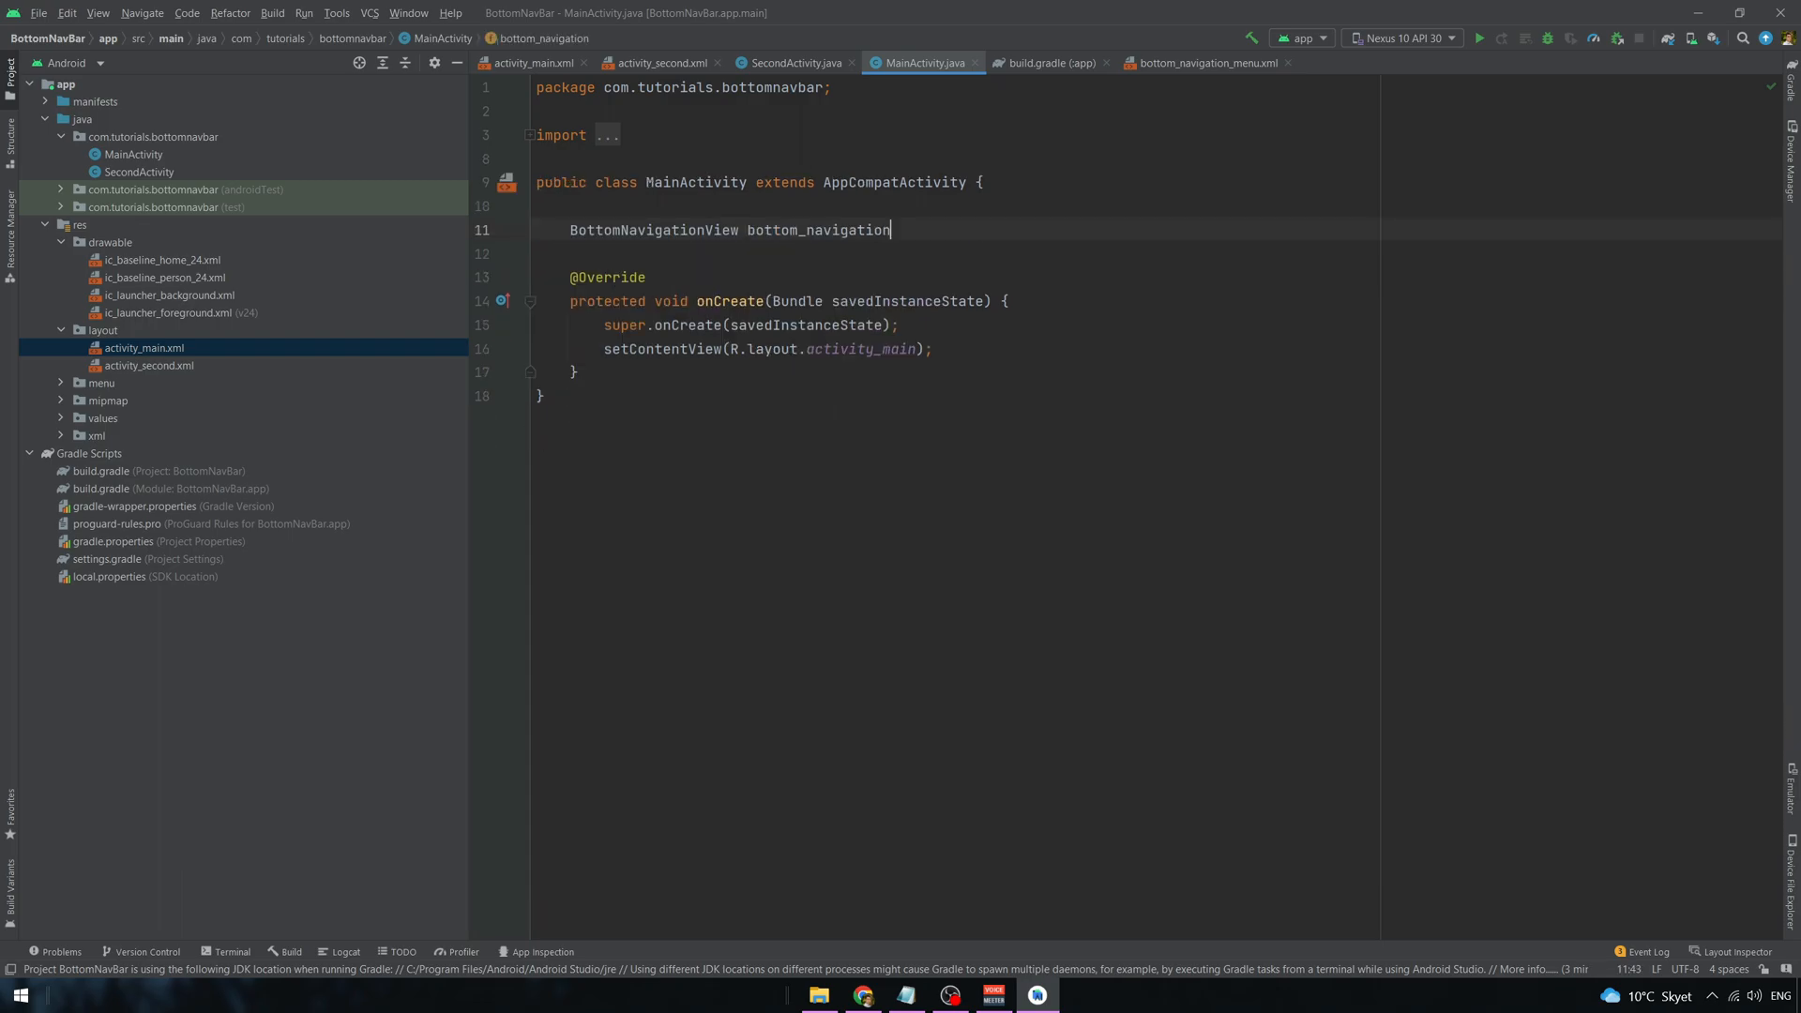
{"action": "type", "text": "bottom_navigation = findvi"}
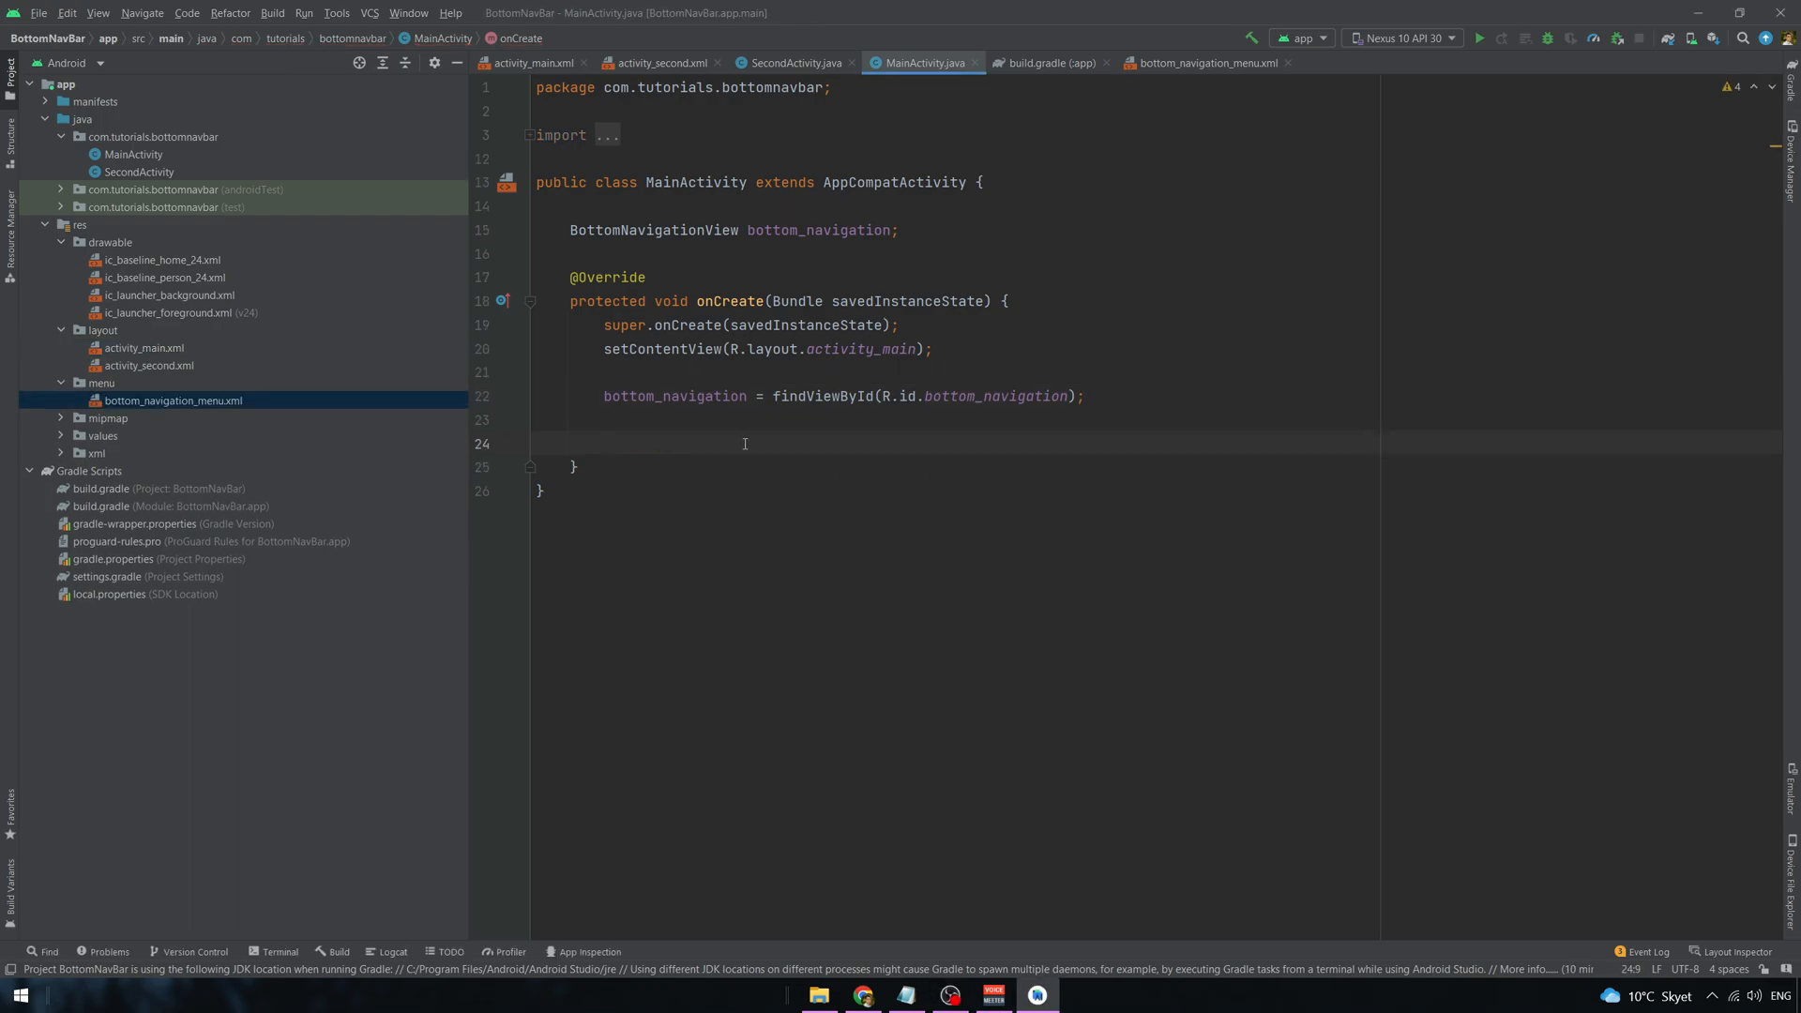
{"action": "type", "text": "bottom_navigation.setOnI"}
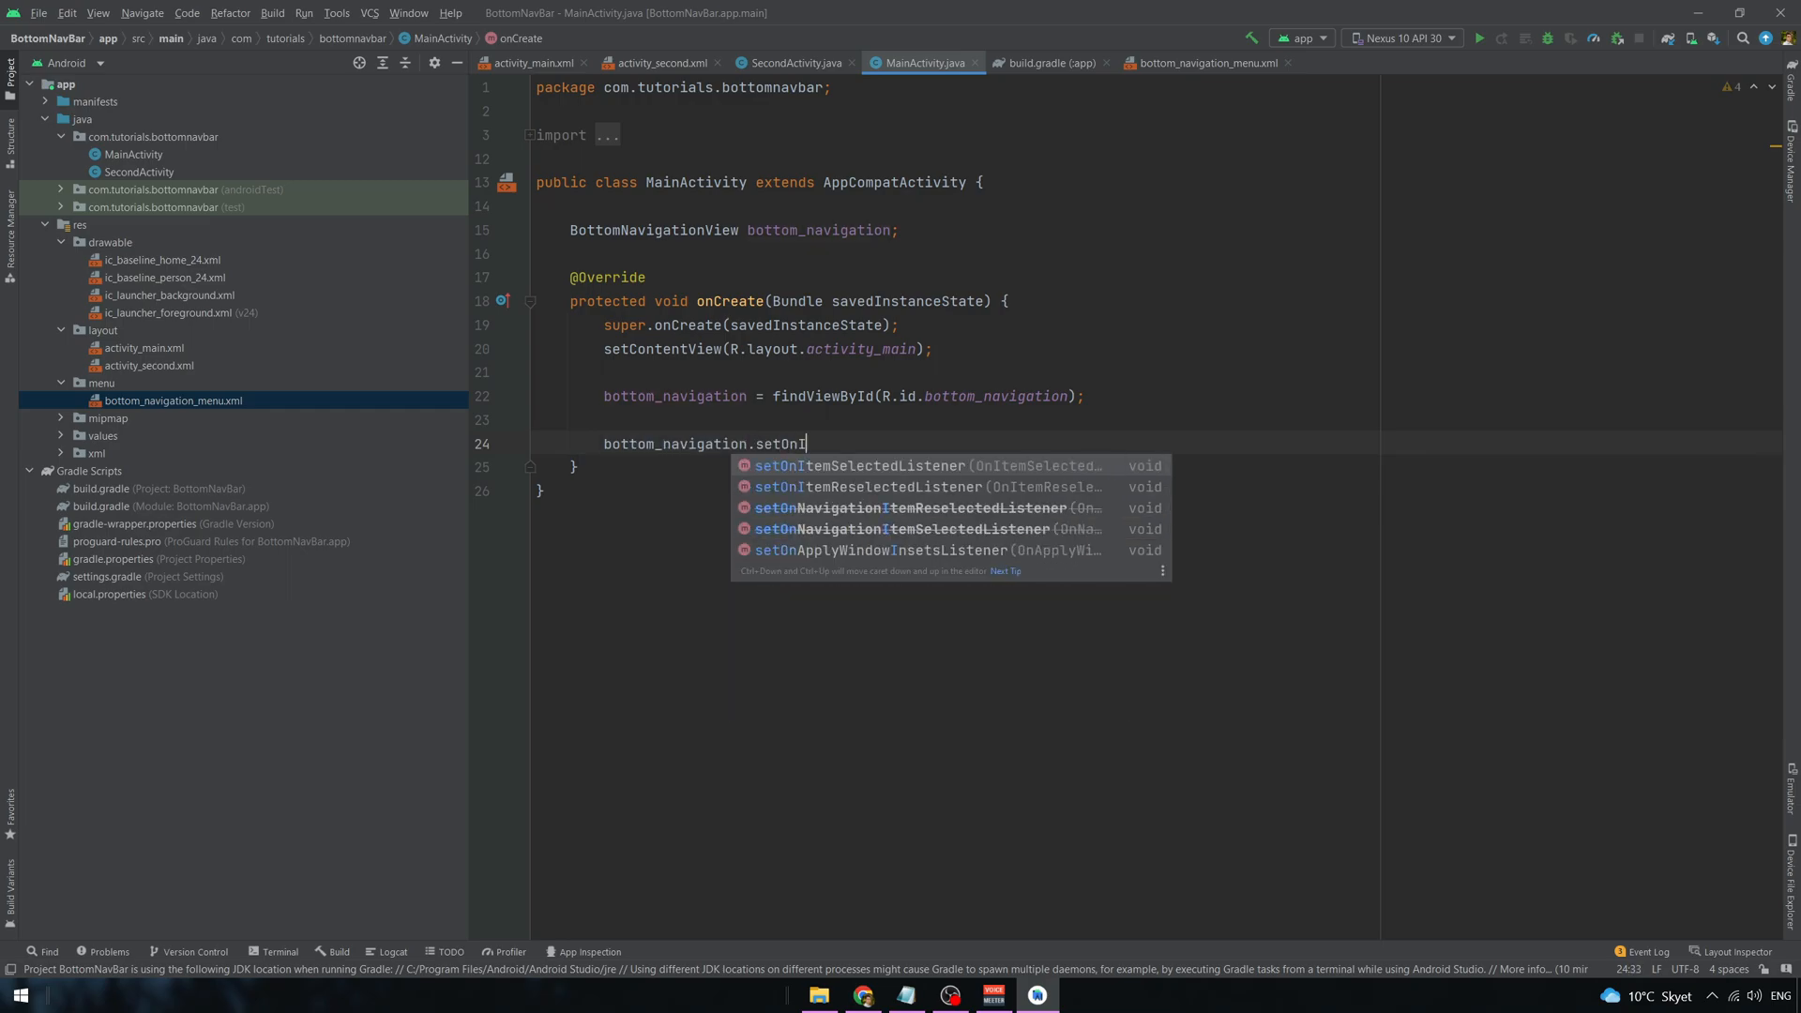
- Add setOnItemSelectedListener with an if checking for R.id.page_2
{"action": "left_click", "coordinate": [859, 466]}
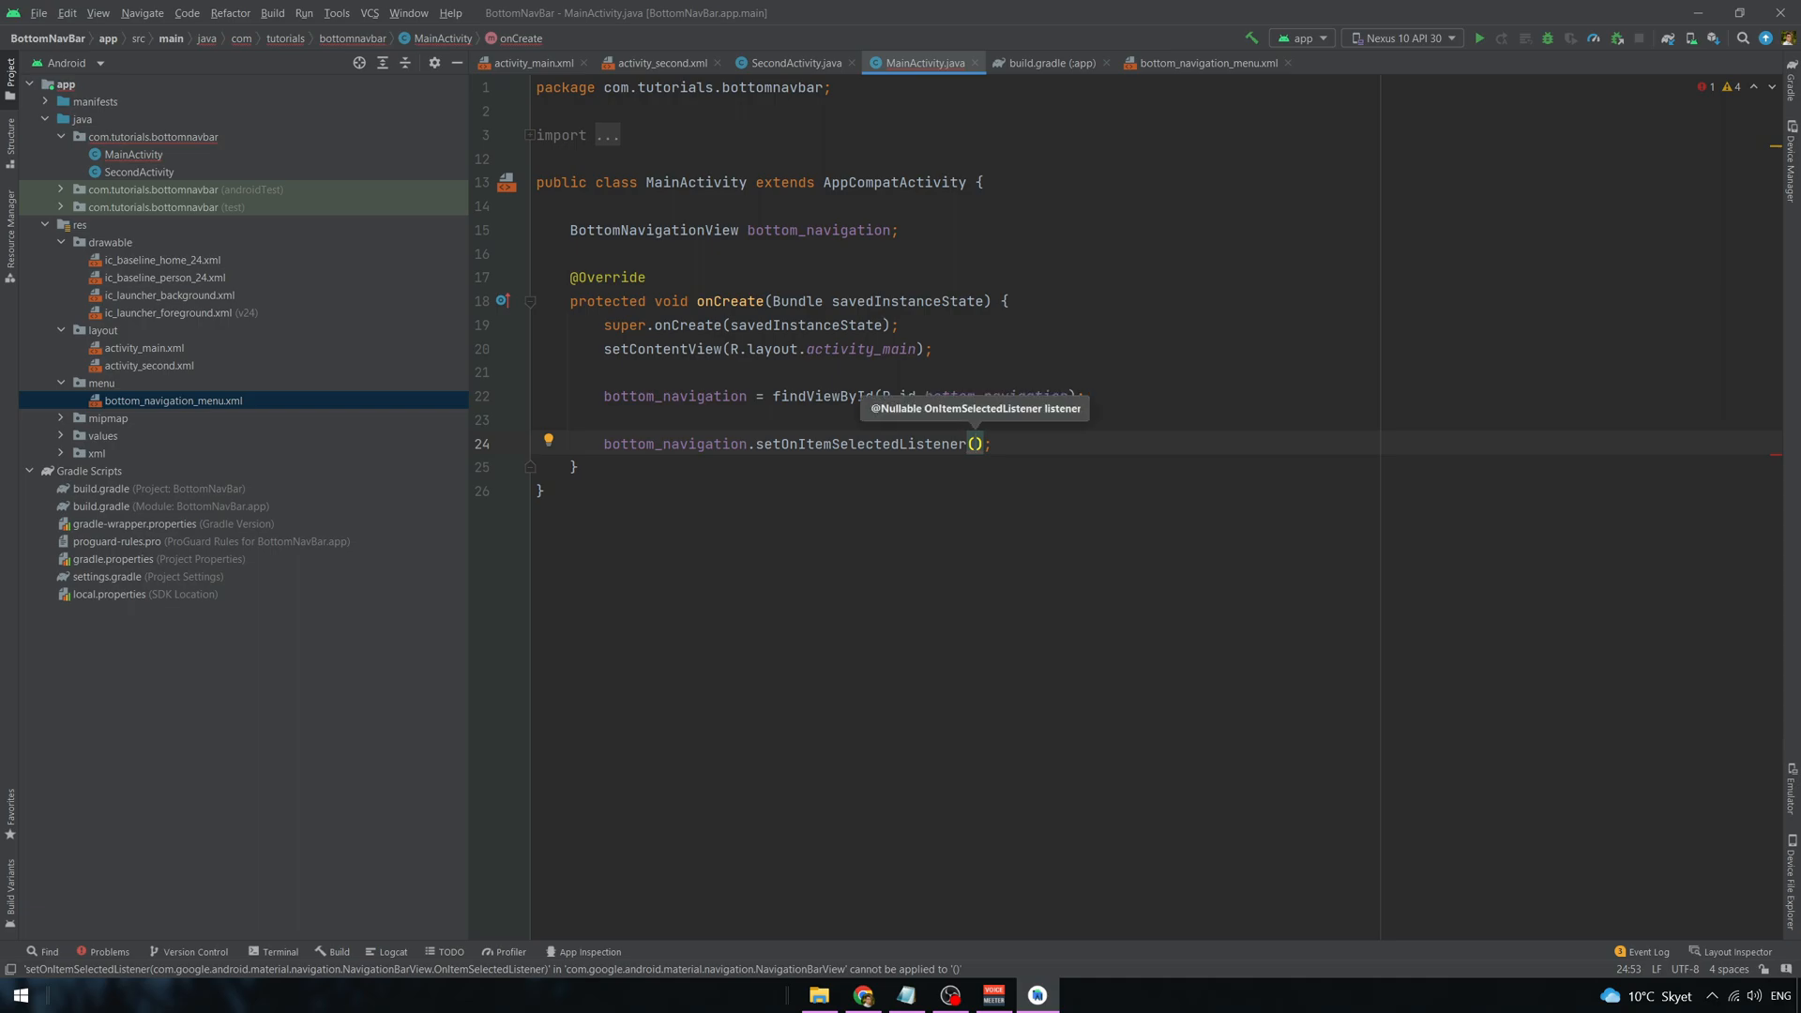
{"action": "type", "text": "new"}
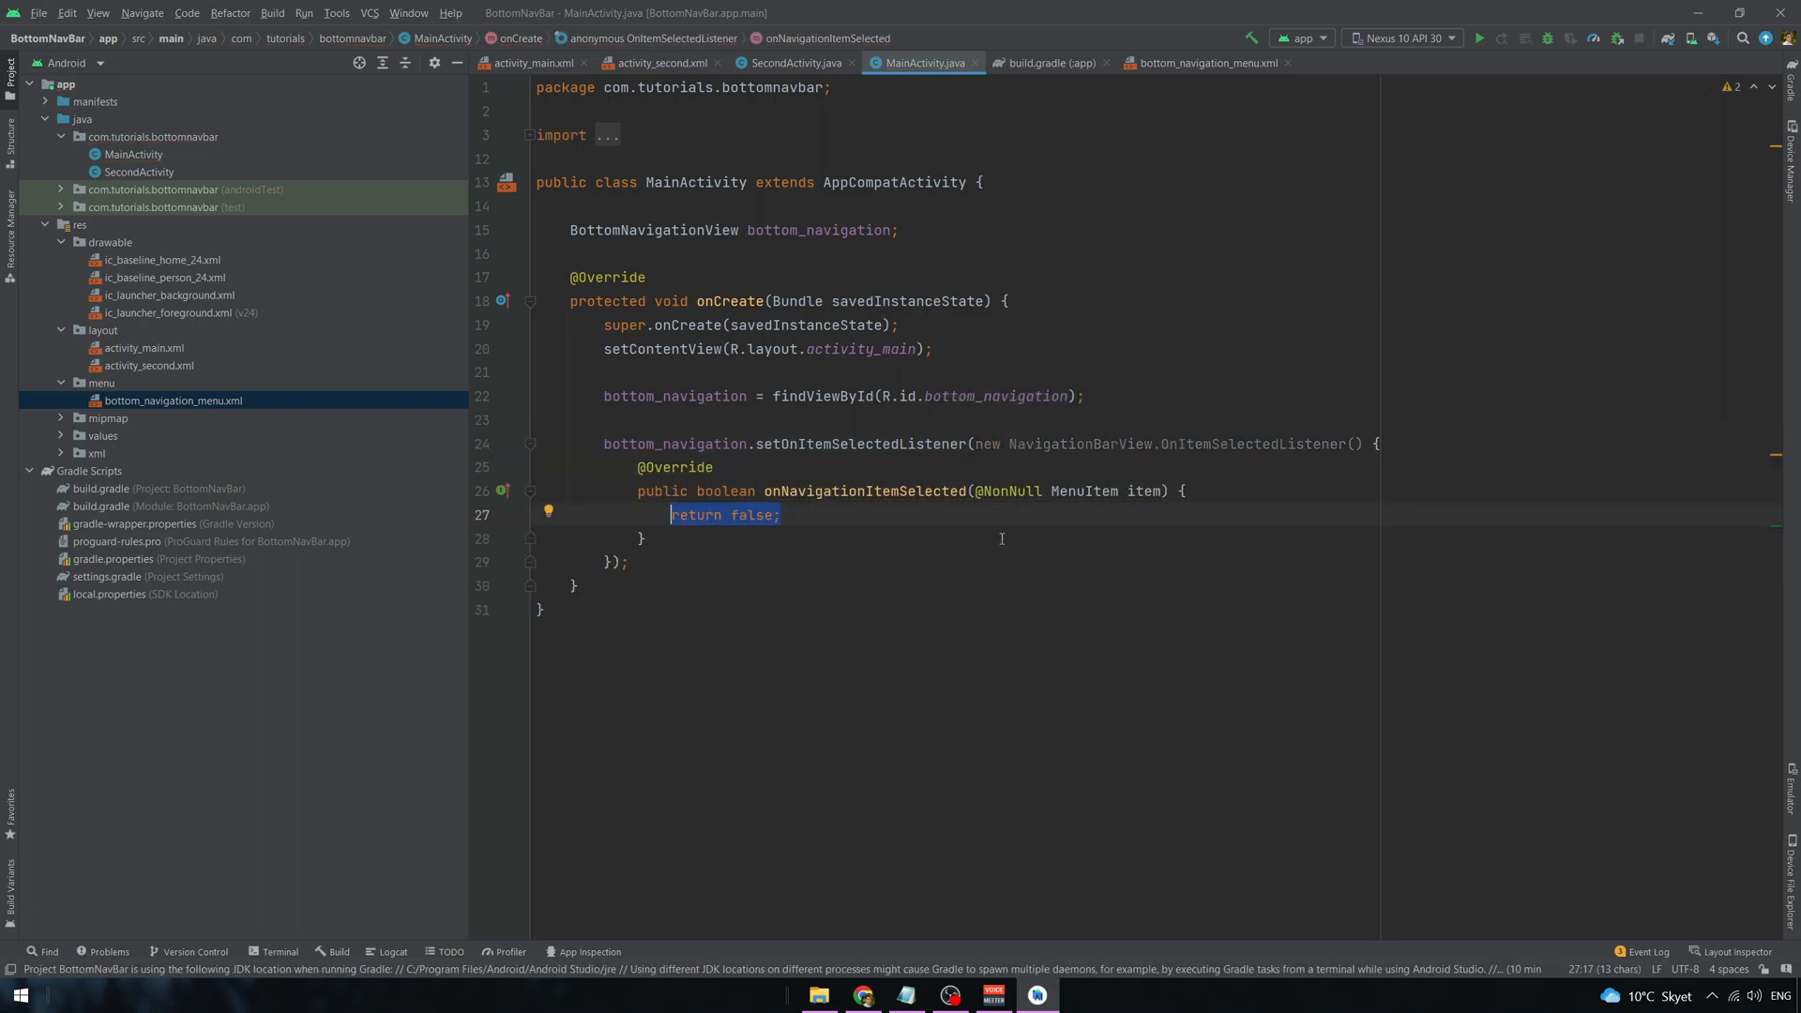
{"action": "key", "text": "Enter"}
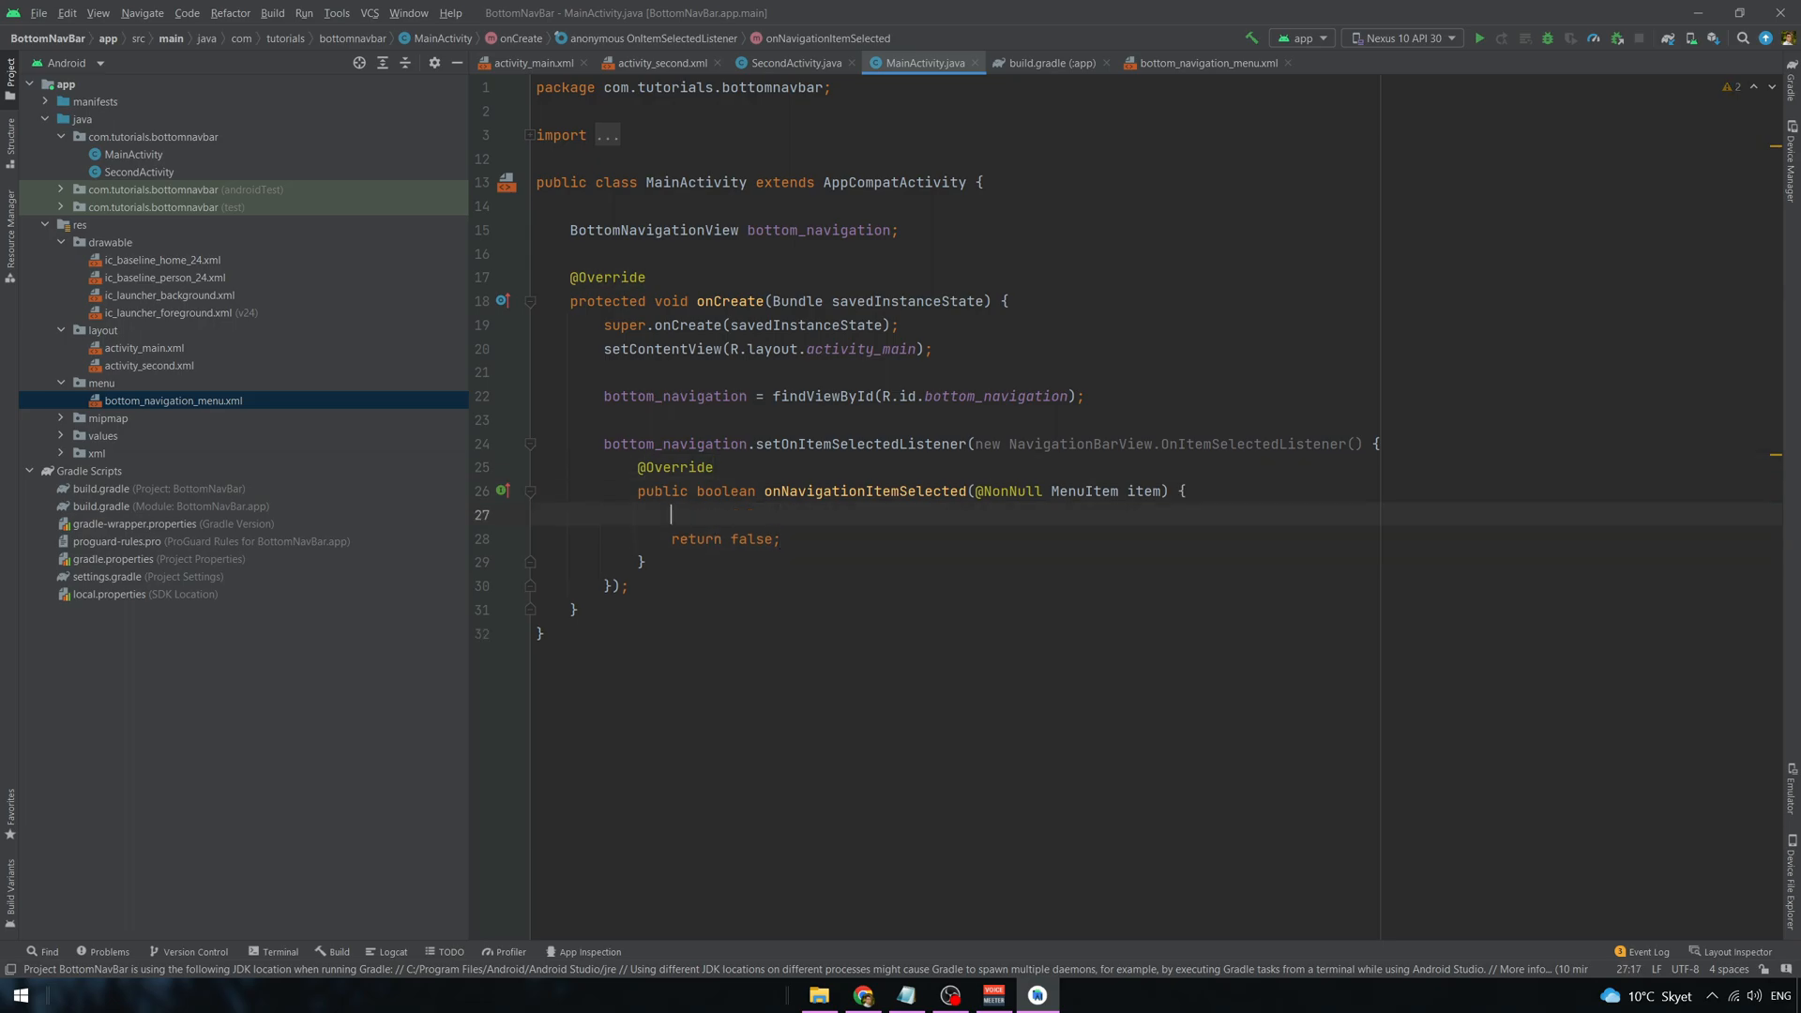
{"action": "type", "text": "if("}
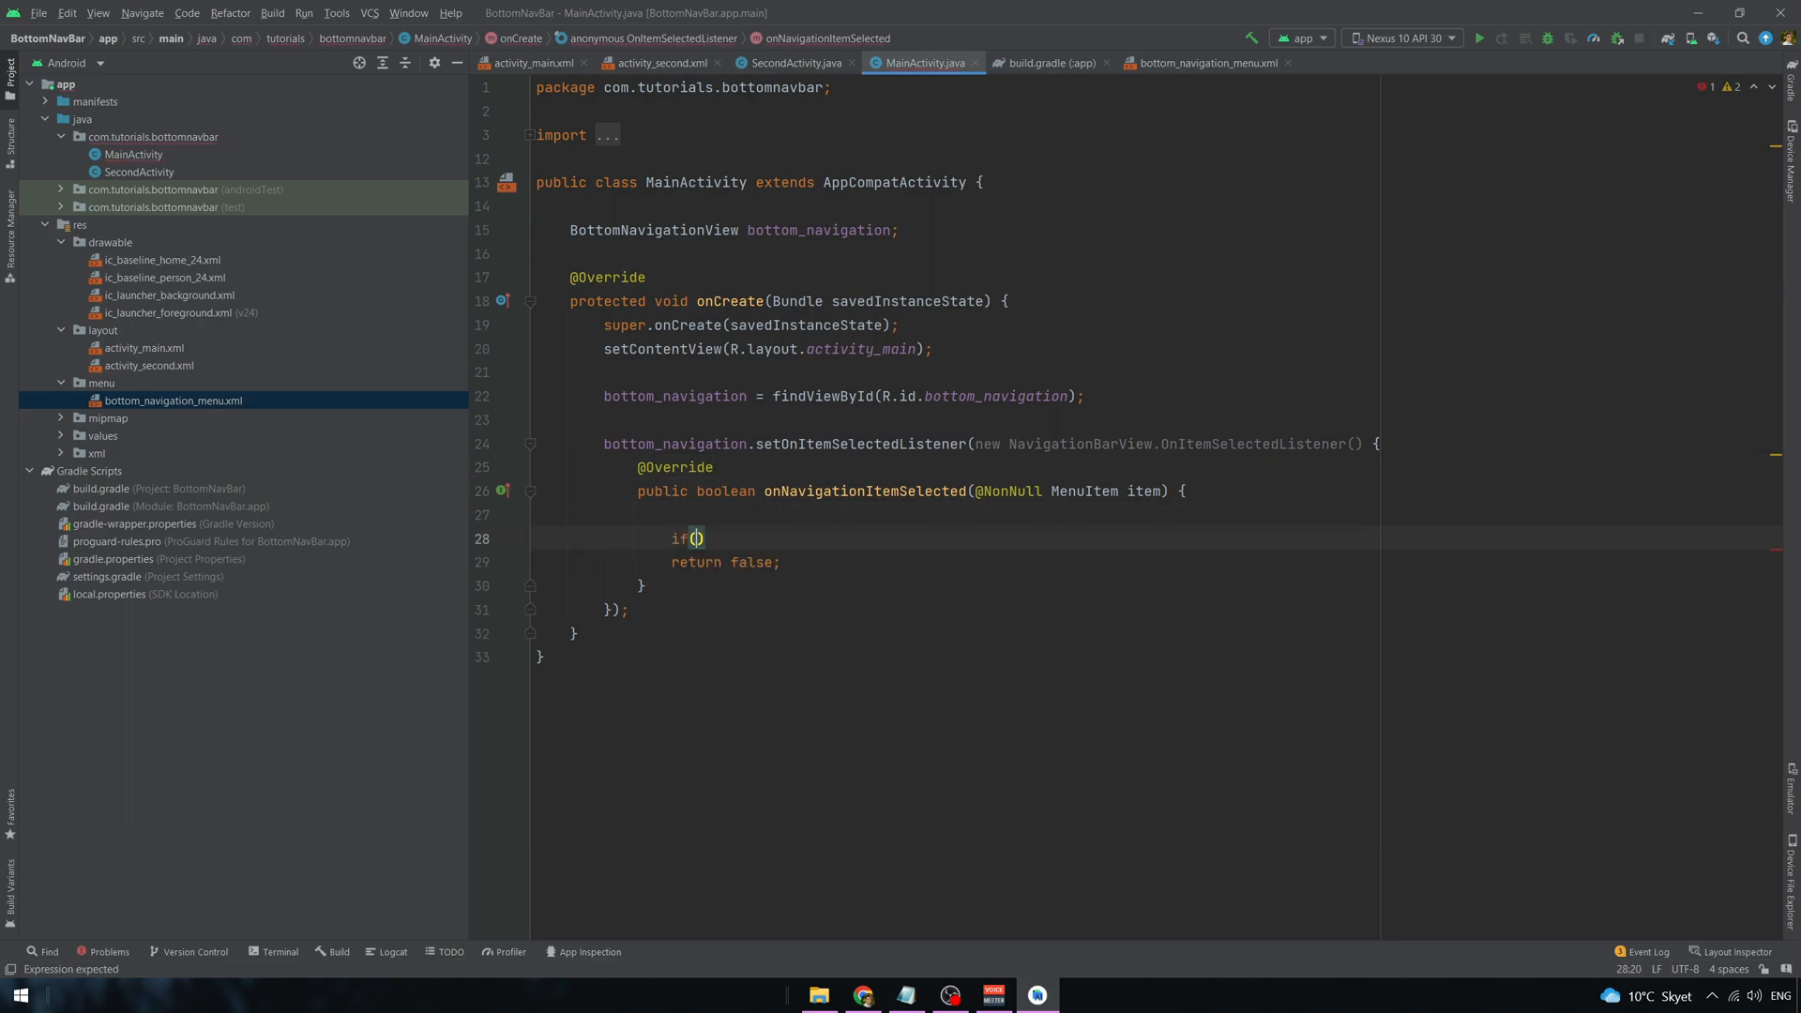
{"action": "type", "text": "item.getItemId("}
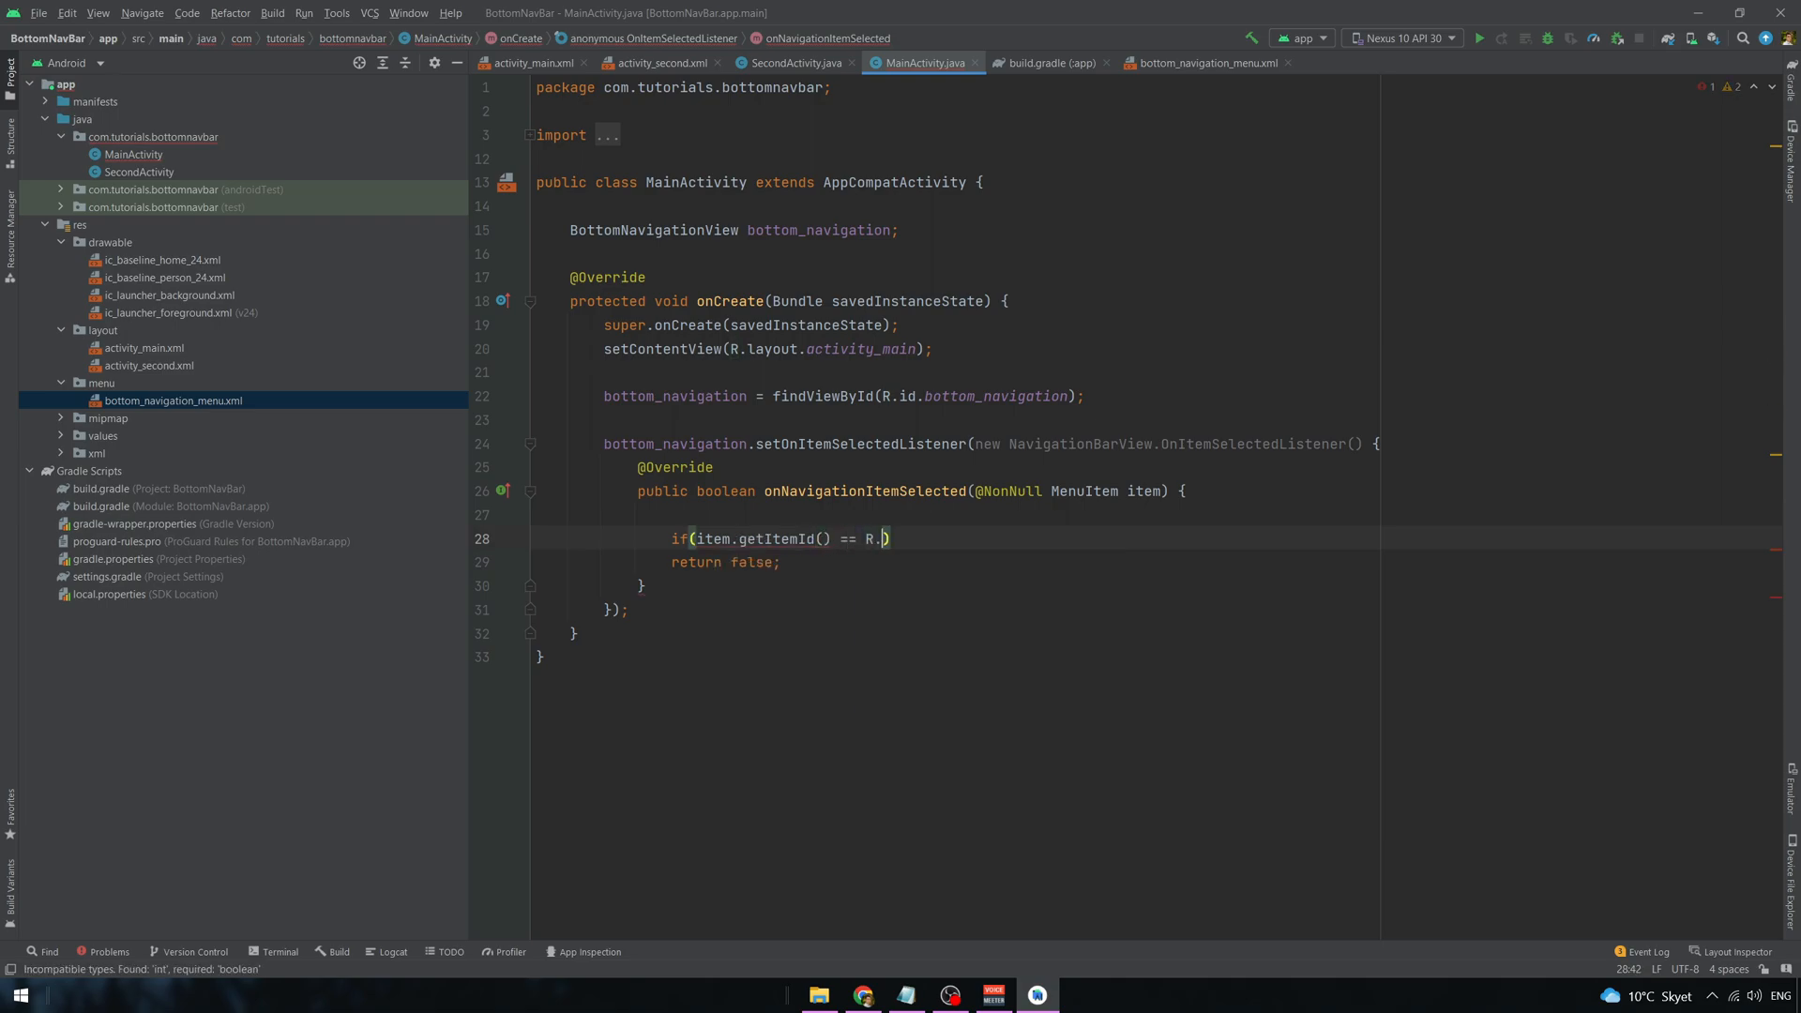
{"action": "type", "text": "item"}
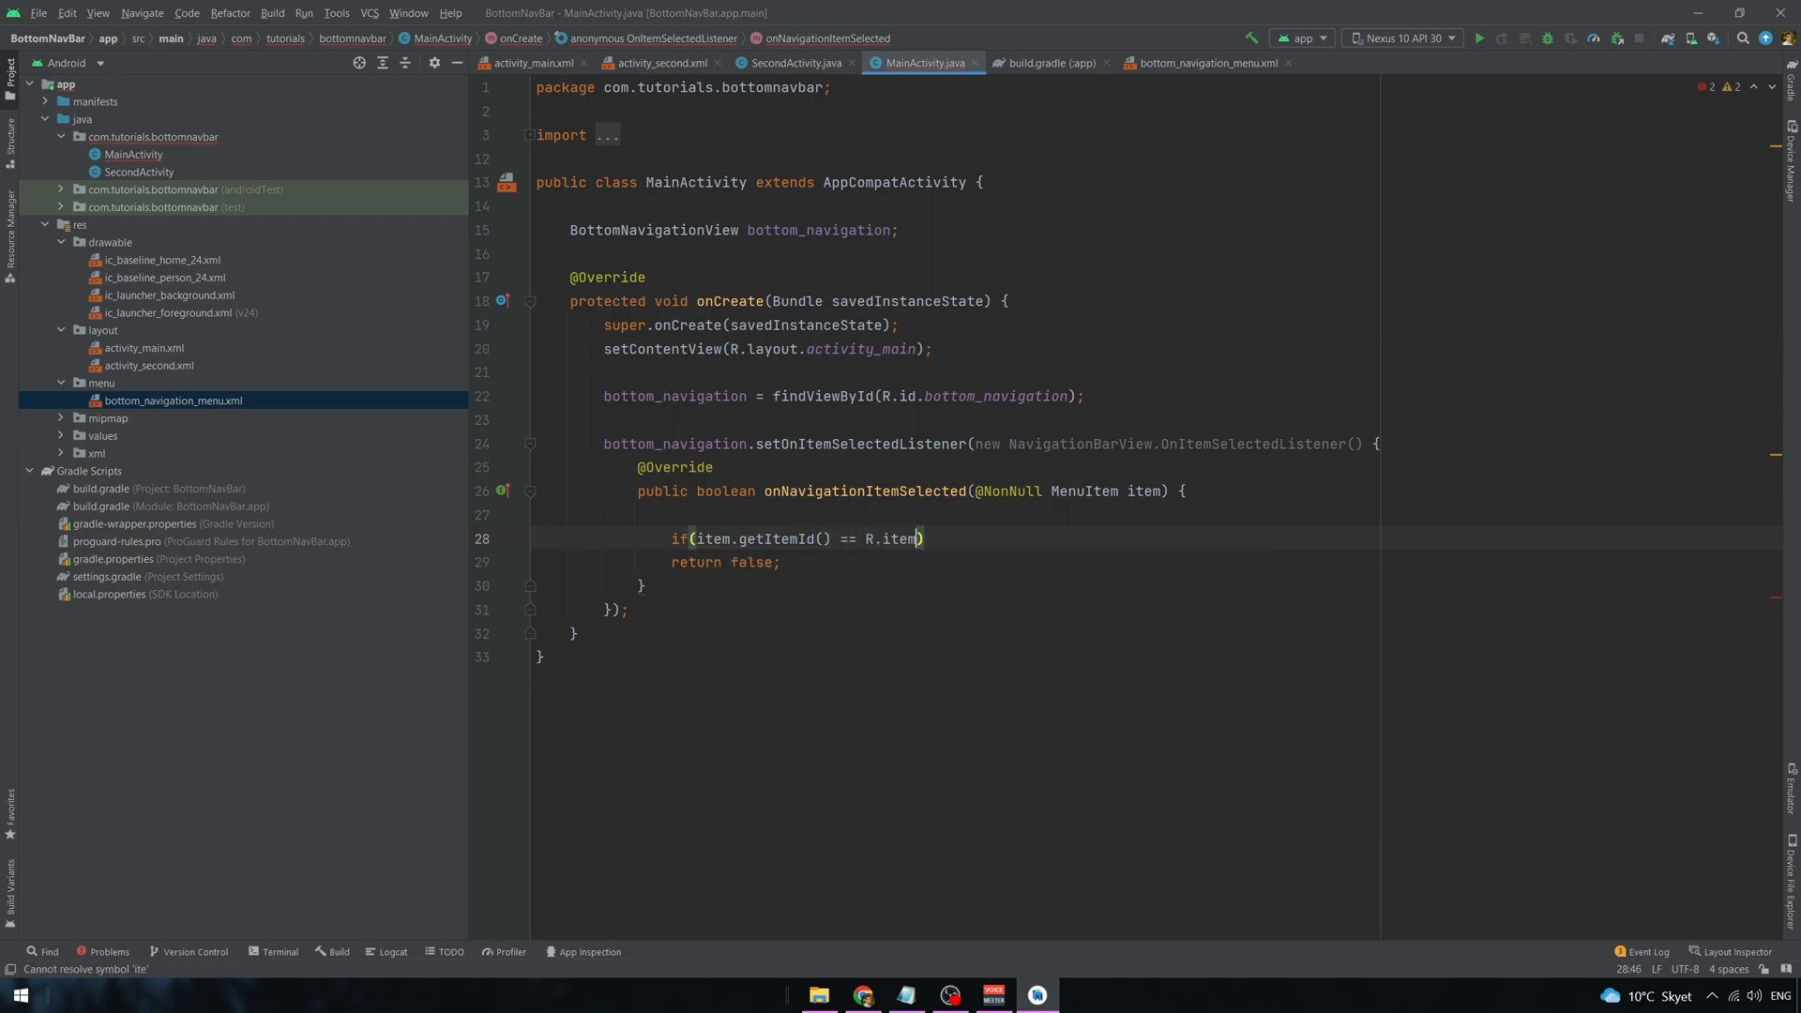
{"action": "type", "text": "menu."}
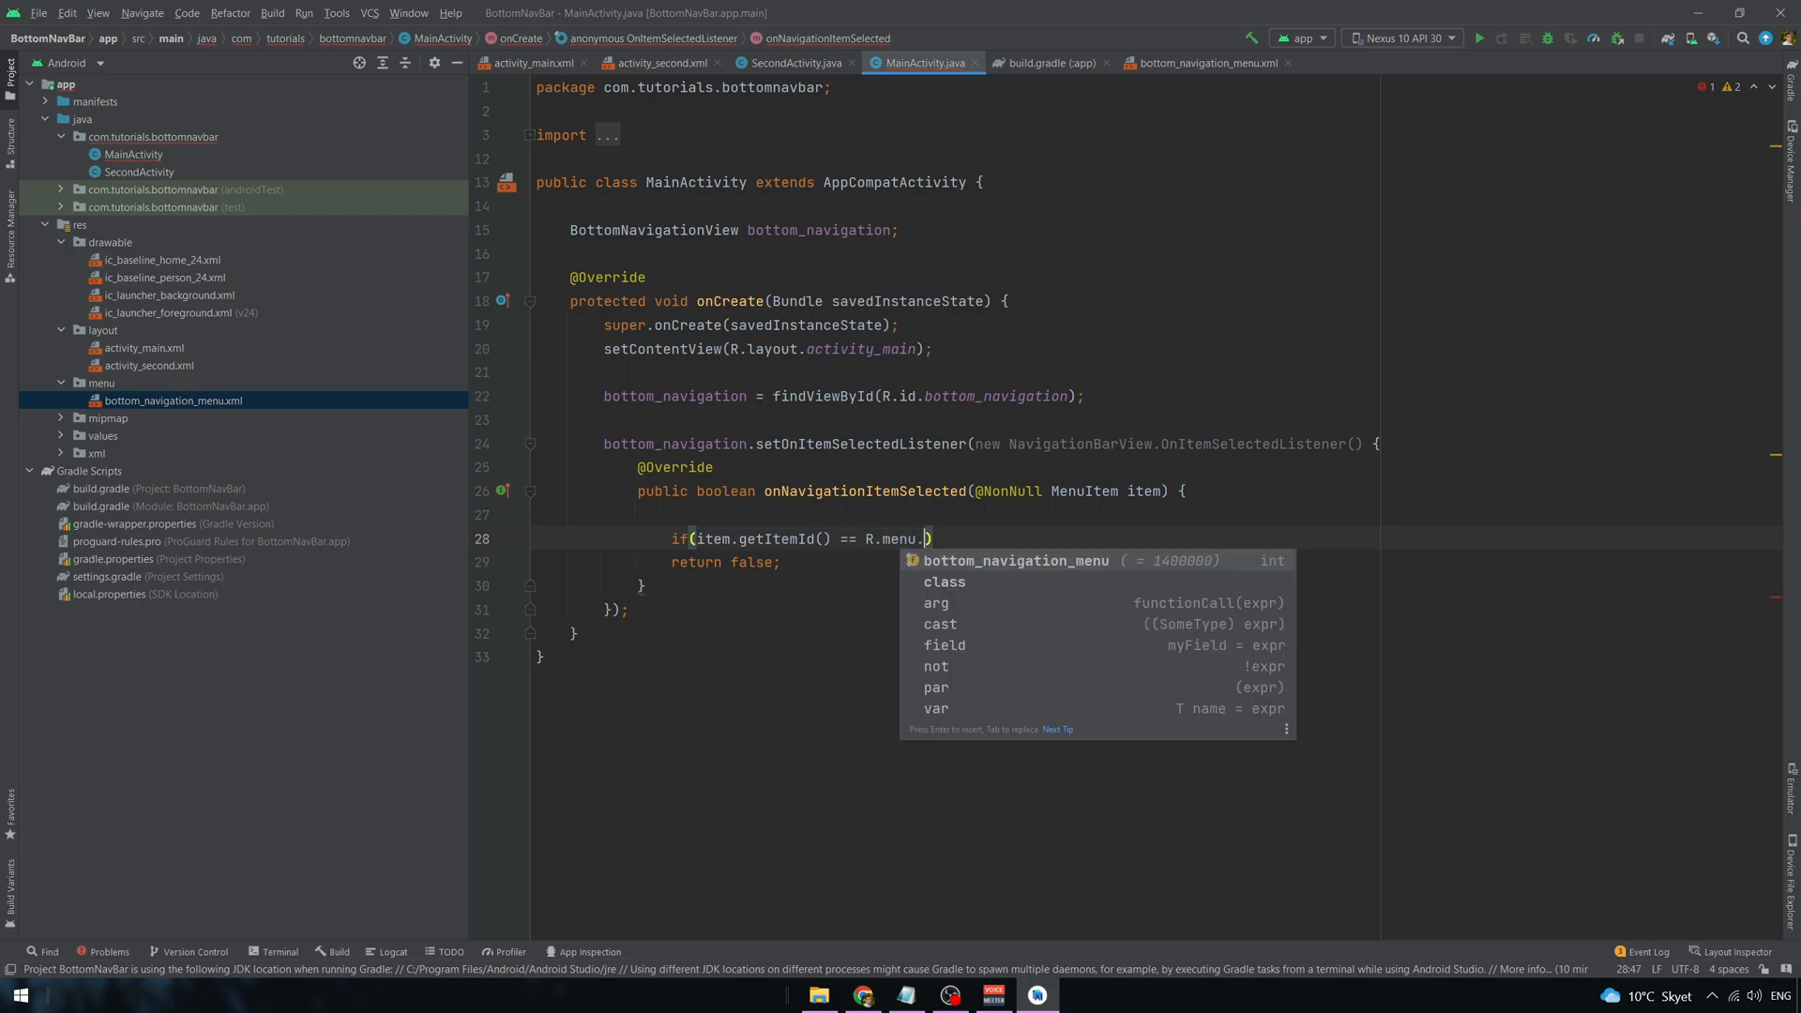
{"action": "type", "text": "pag"}
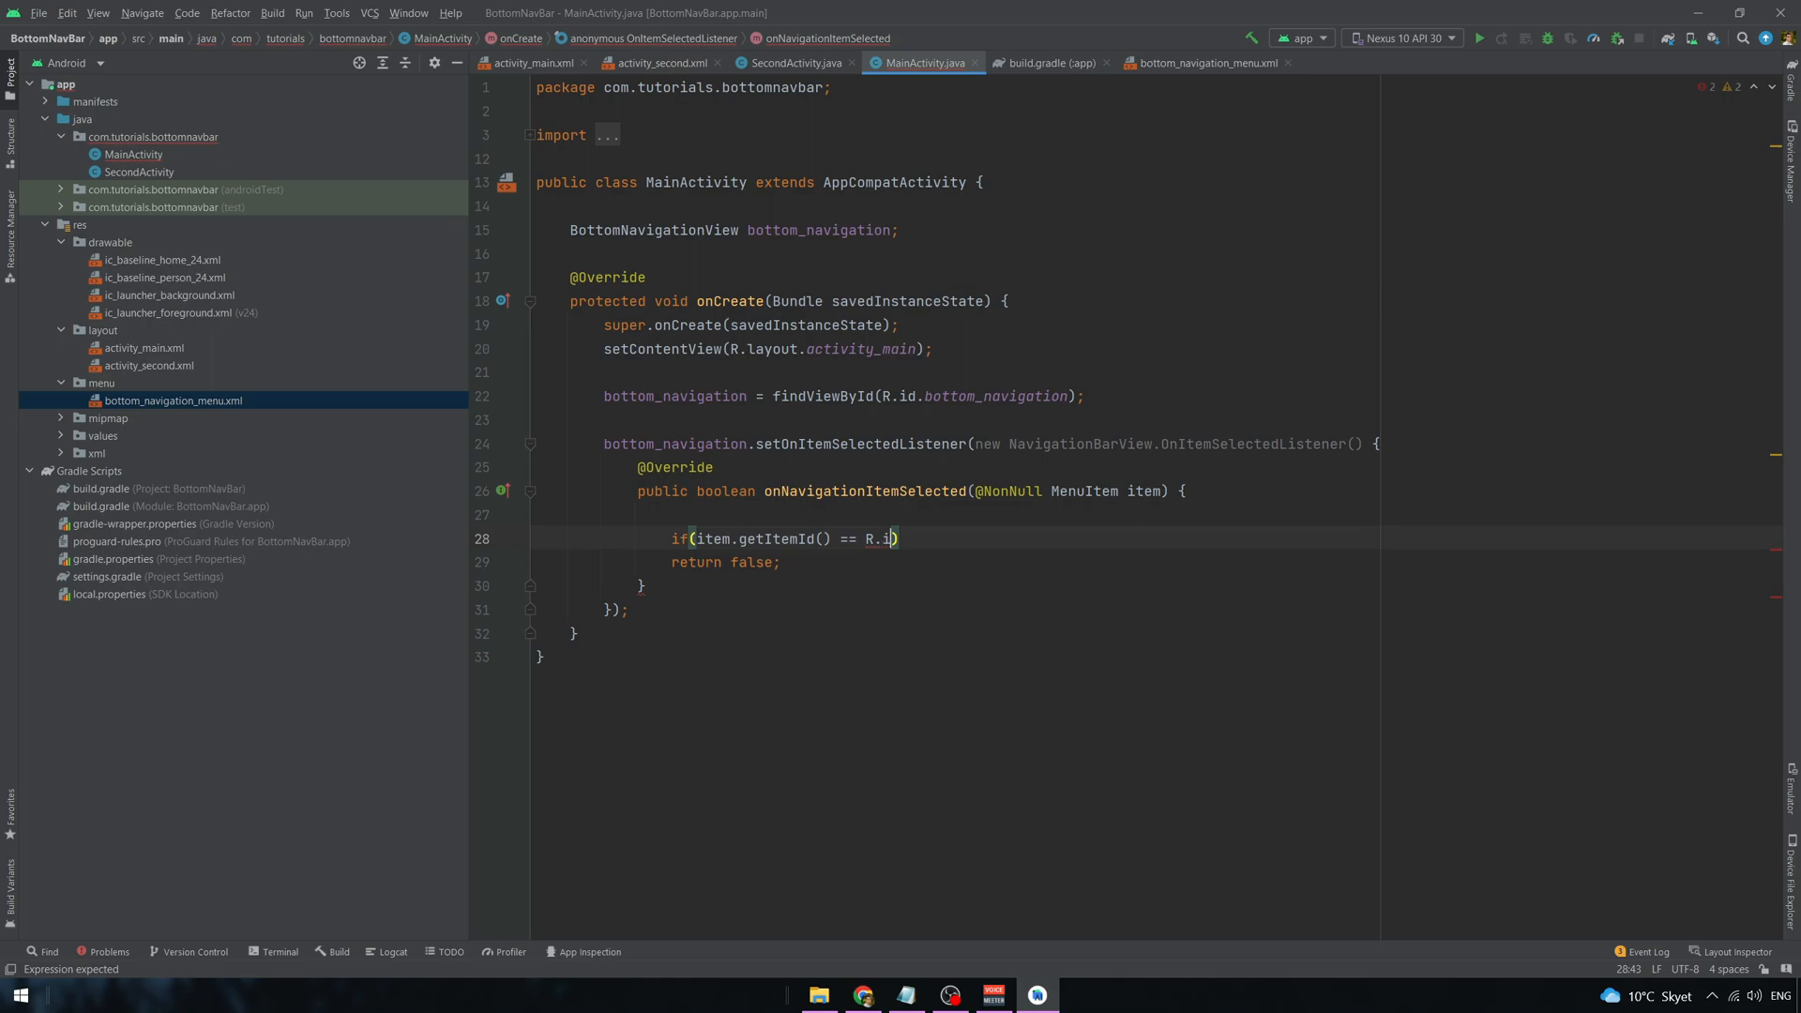
{"action": "type", "text": "page_2"}
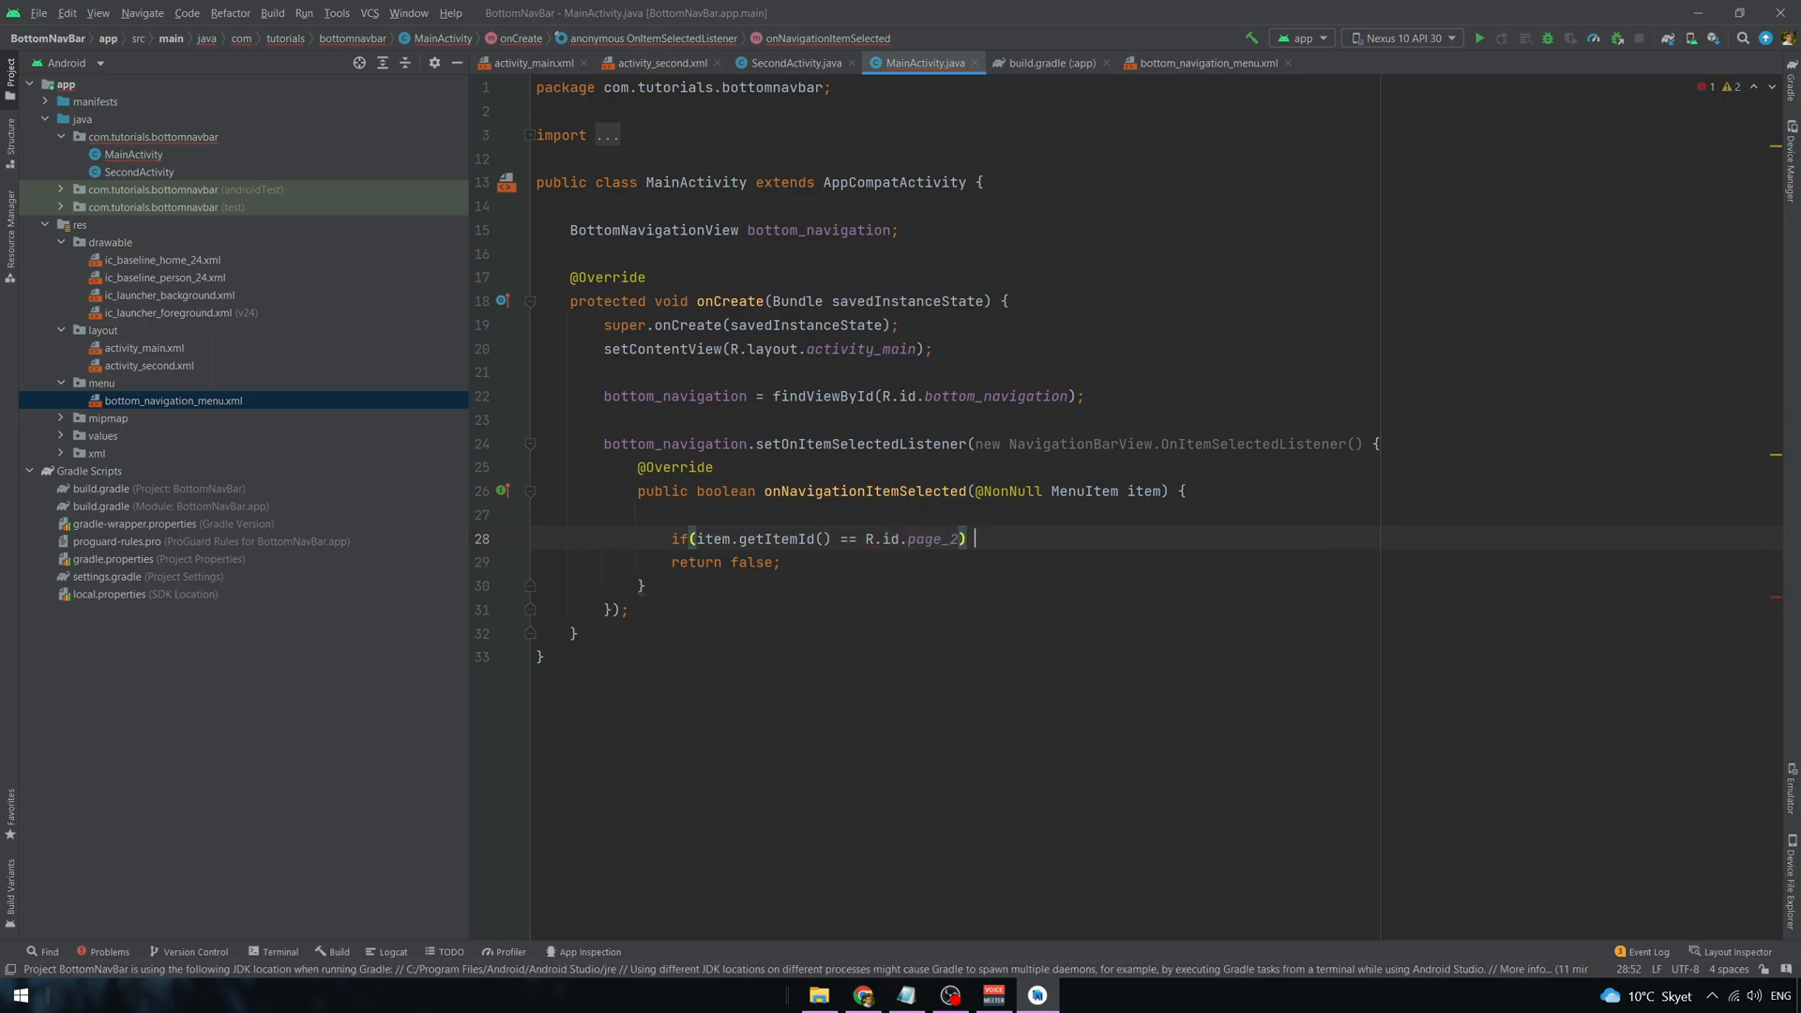
- Inside the if, start an Intent from MainActivity to SecondActivity
{"action": "type", "text": "{"}
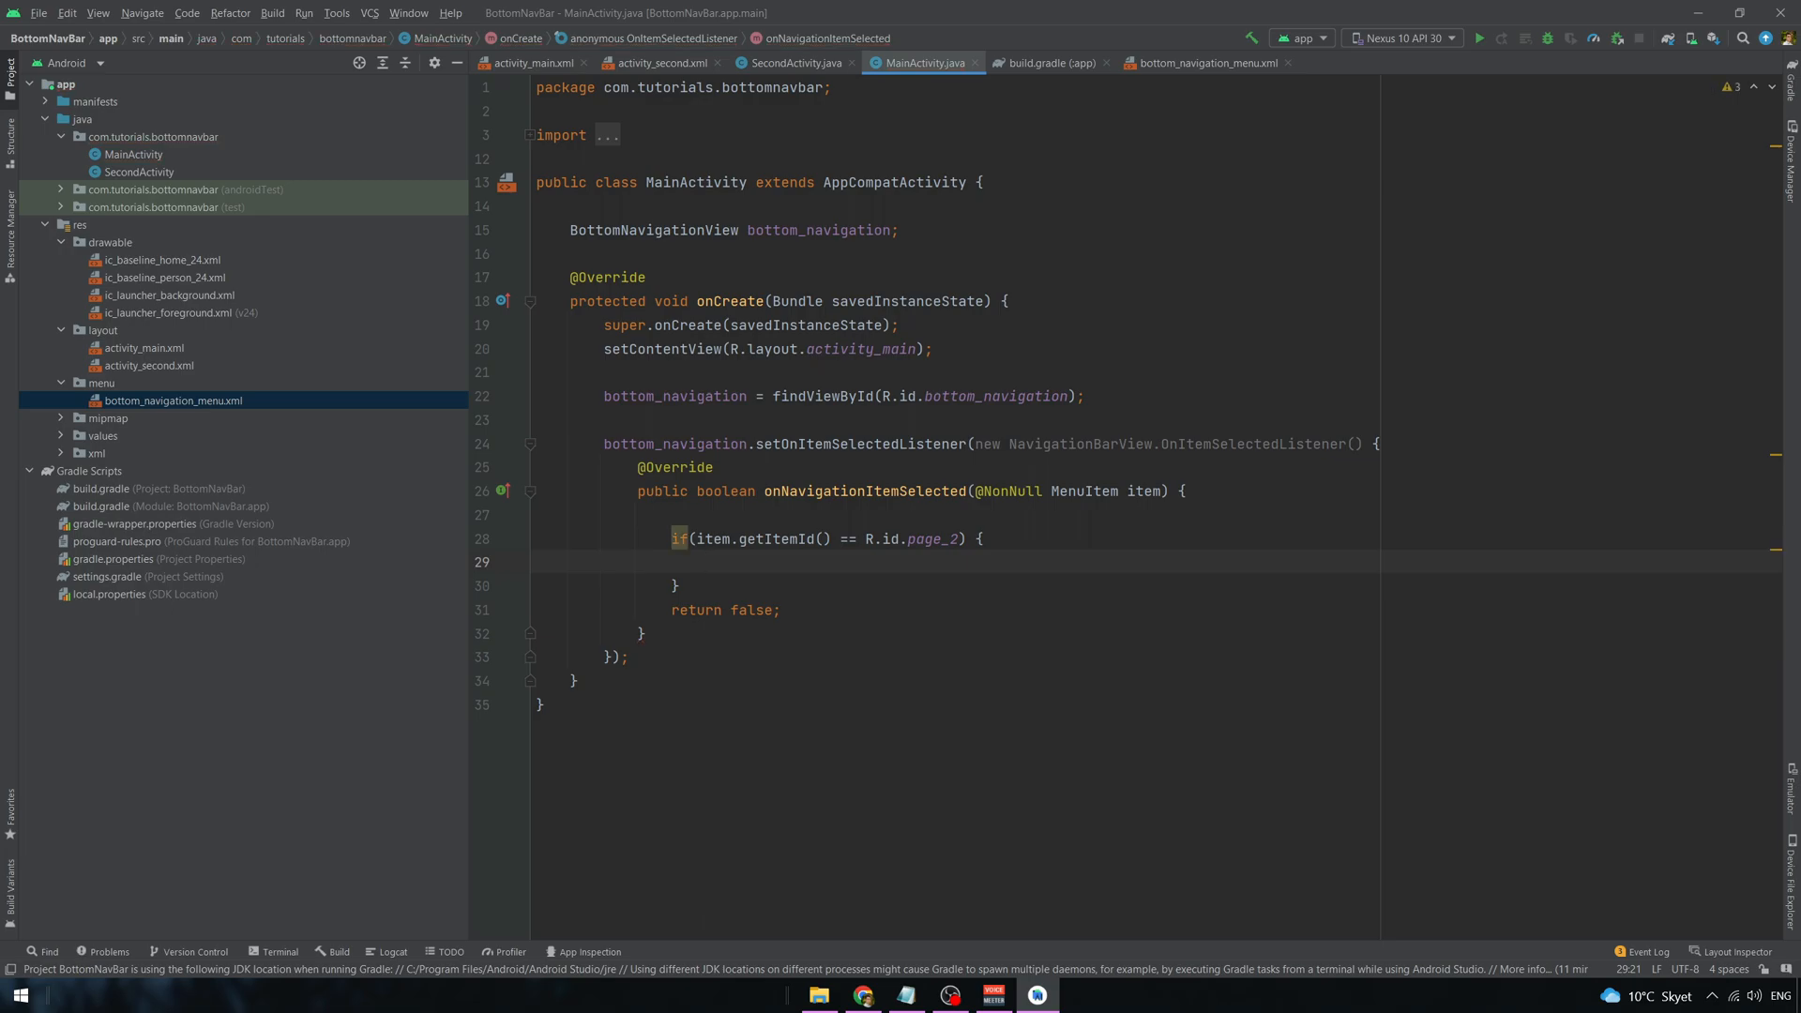
{"action": "type", "text": "Intent i ="}
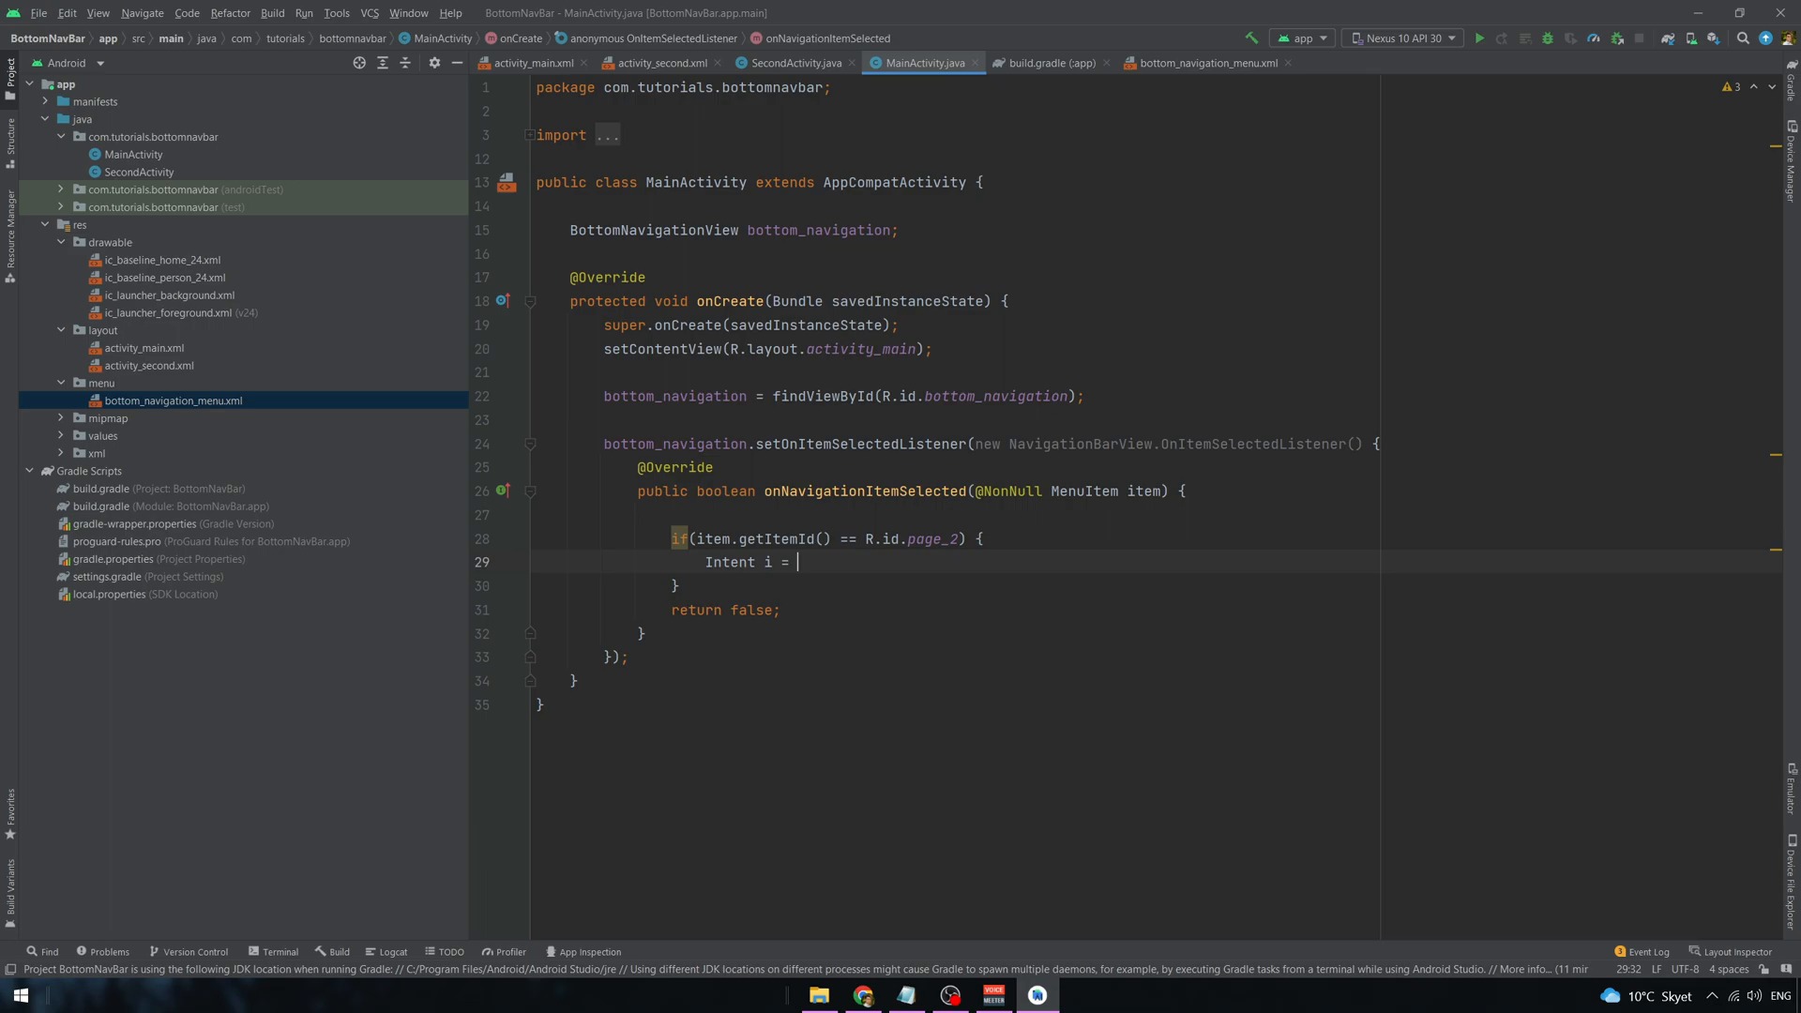
{"action": "type", "text": "new Intent()"}
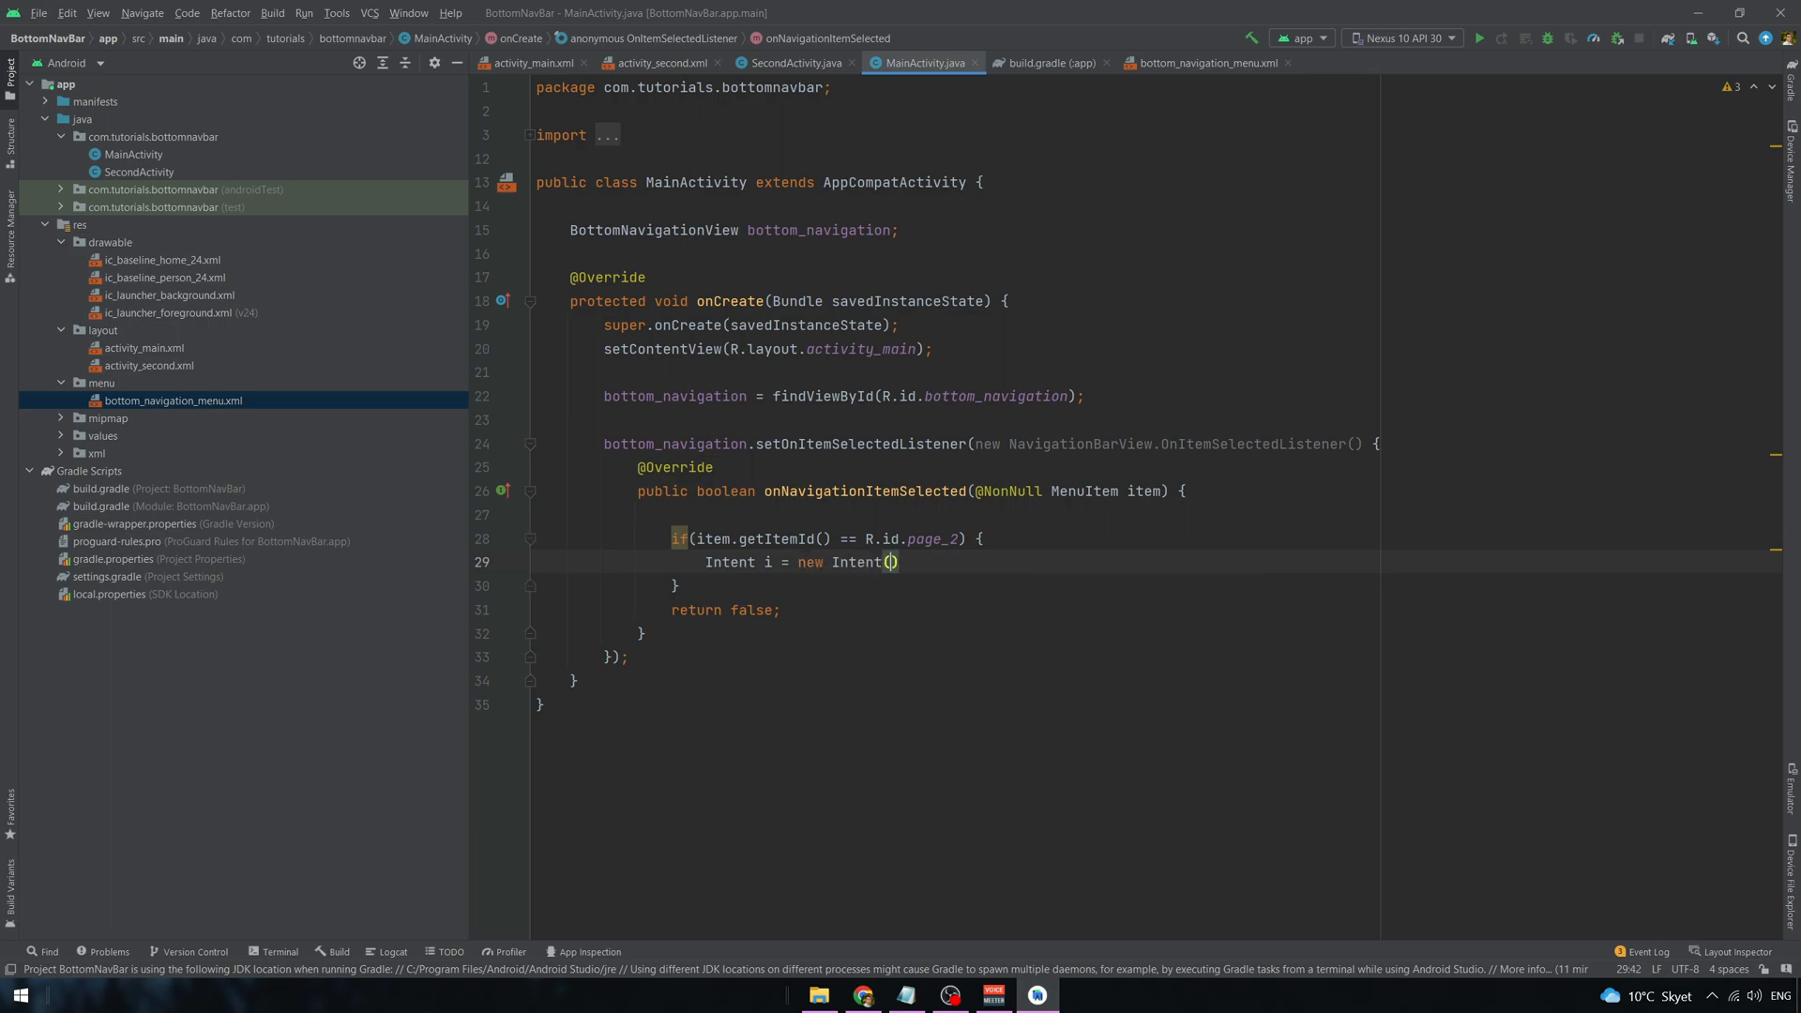
{"action": "type", "text": "MainActivity.this,"}
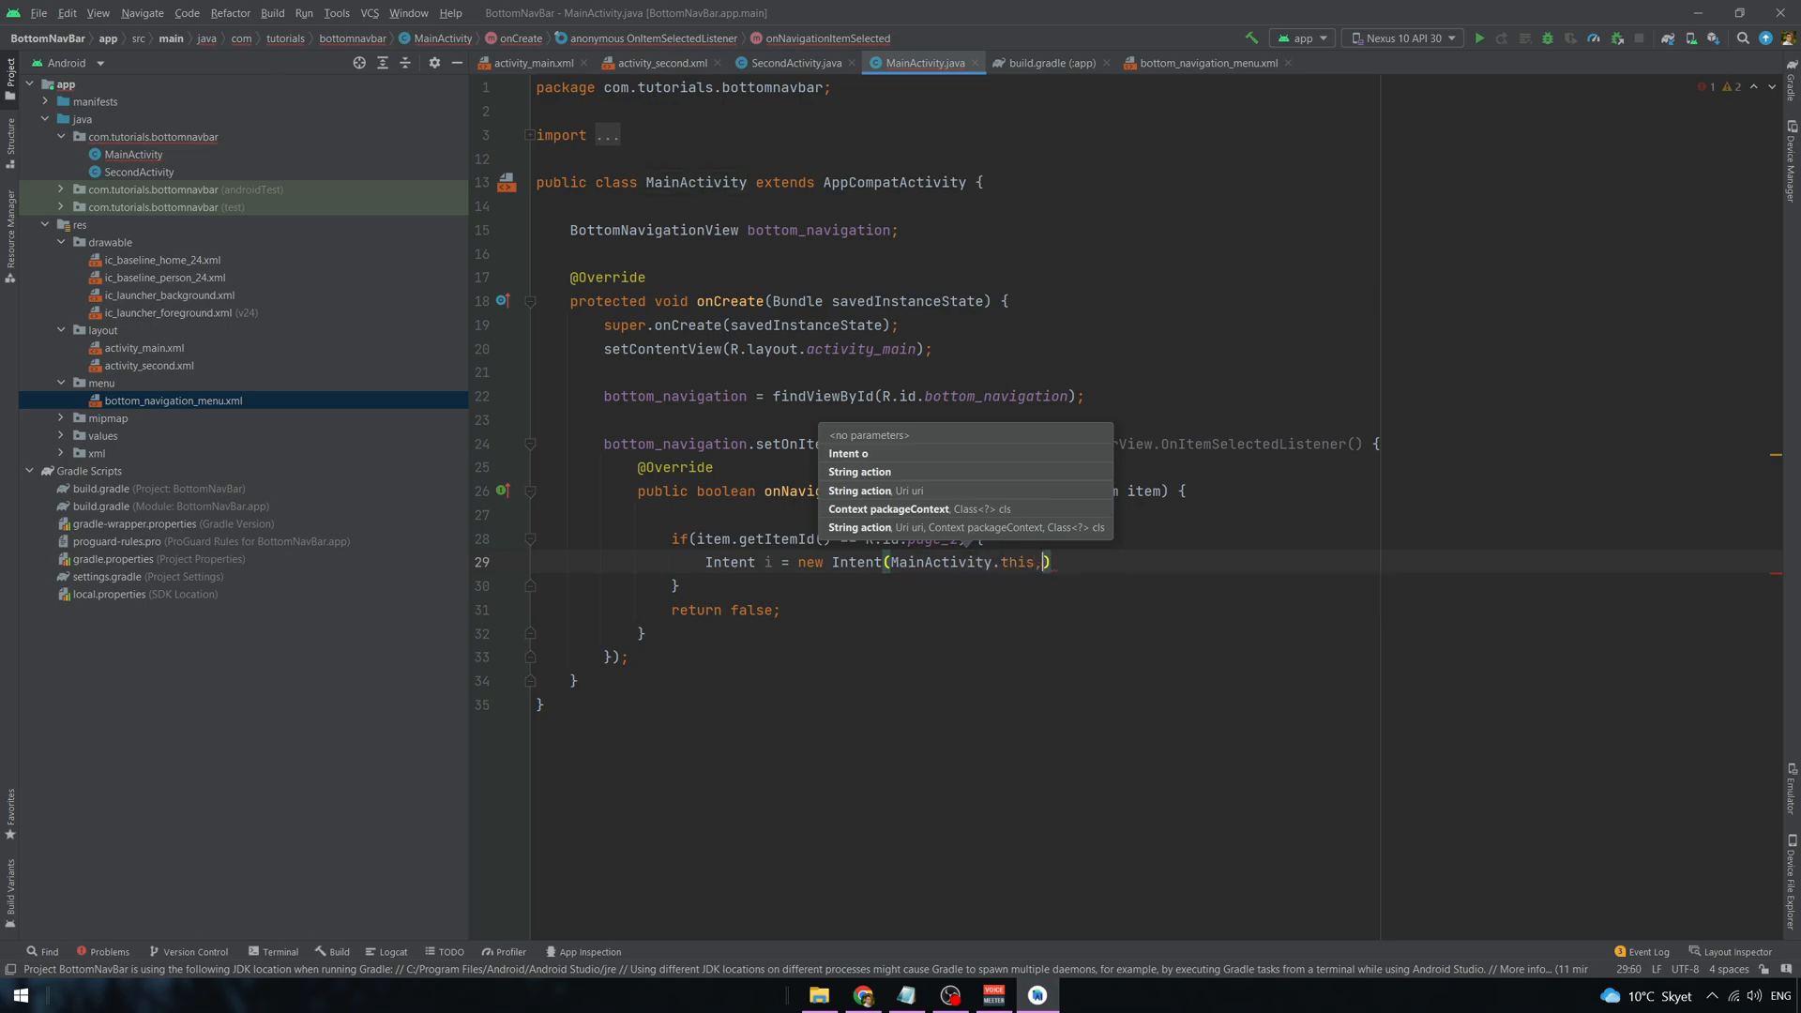
{"action": "type", "text": "SecondActivity.class"}
{"action": "type", "text": "startActivity(i);"}
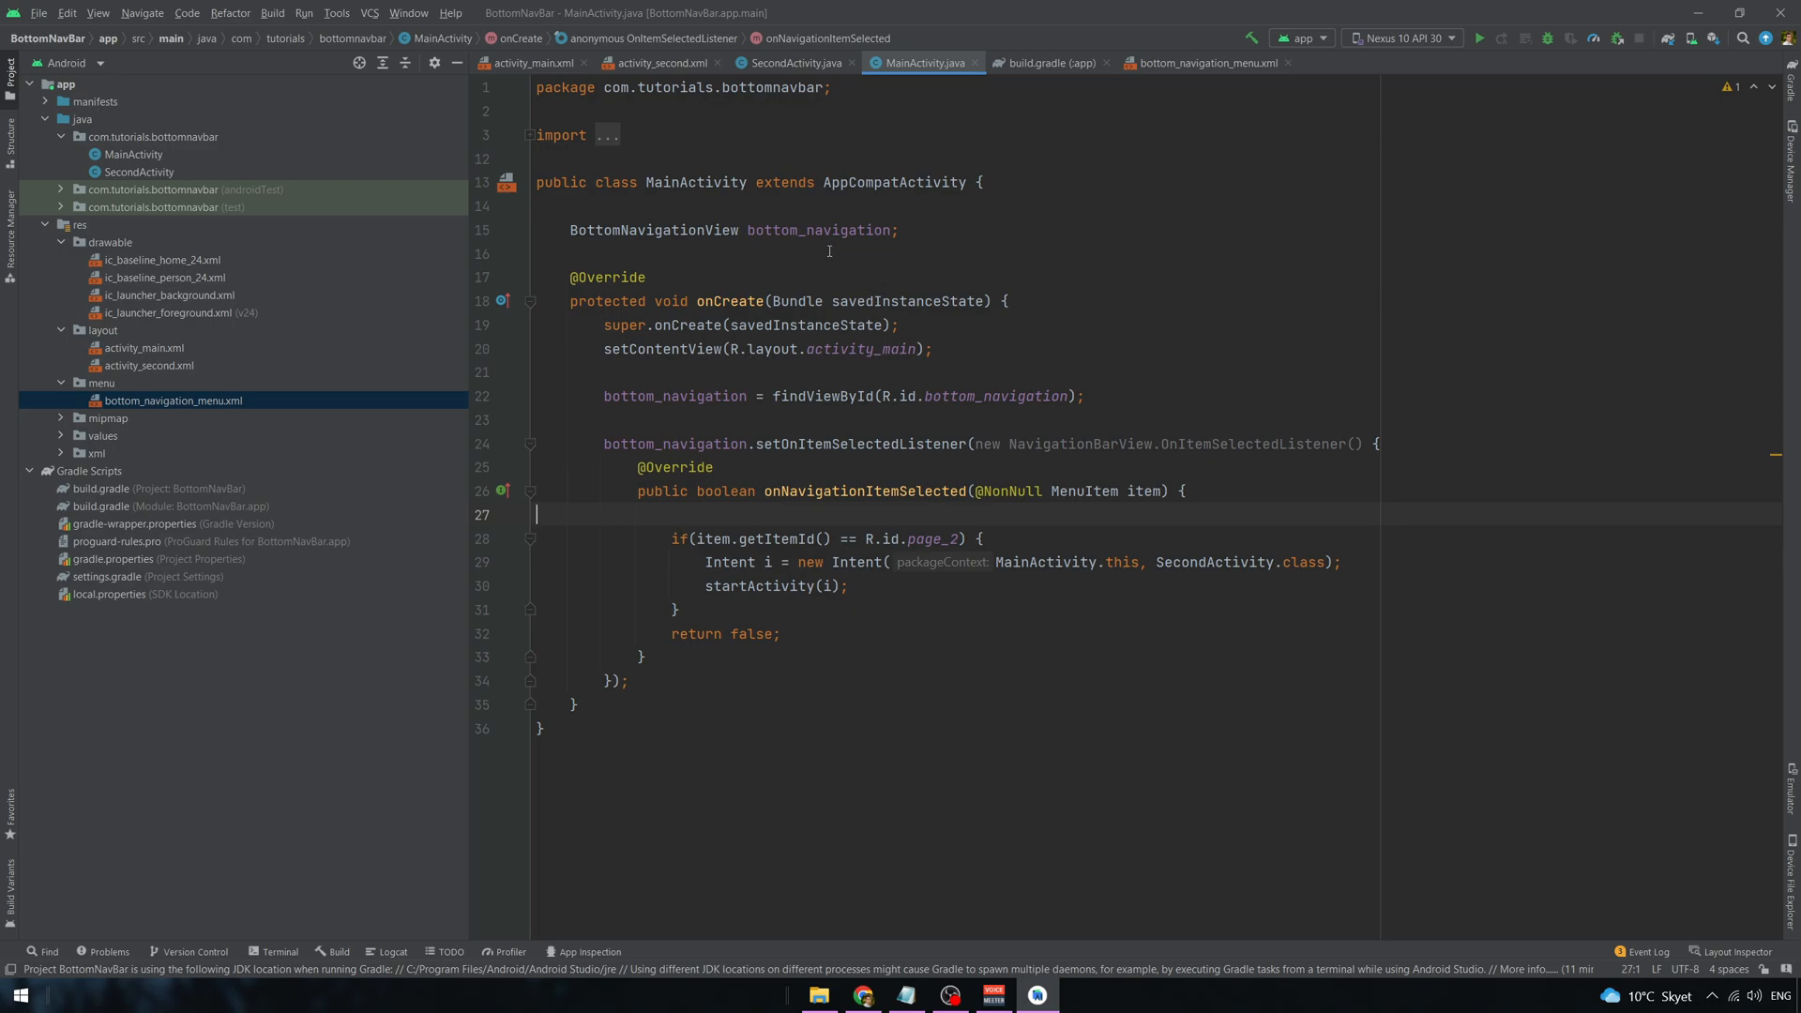
- Copy the listener code and bottom_navigation field into SecondActivity, with the Intent opening MainActivity
{"action": "left_click_drag", "start_coordinate": [602, 349], "coordinate": [629, 680]}
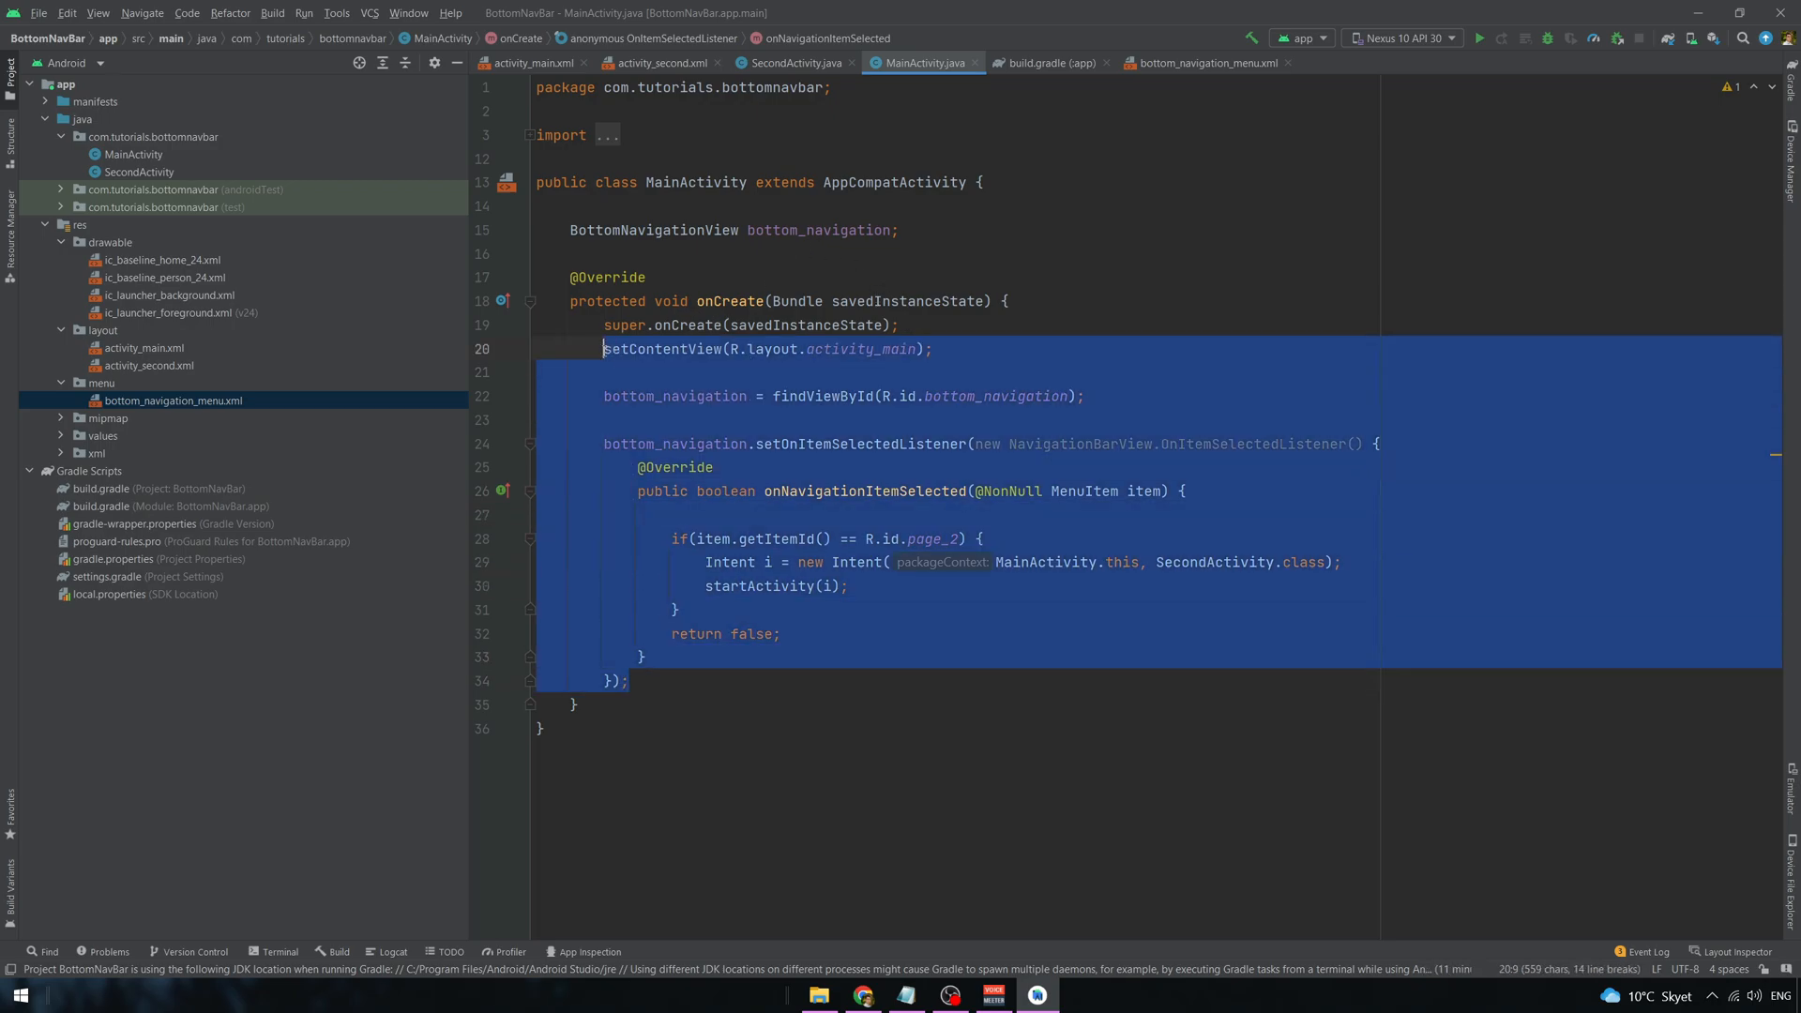
{"action": "left_click", "coordinate": [792, 63]}
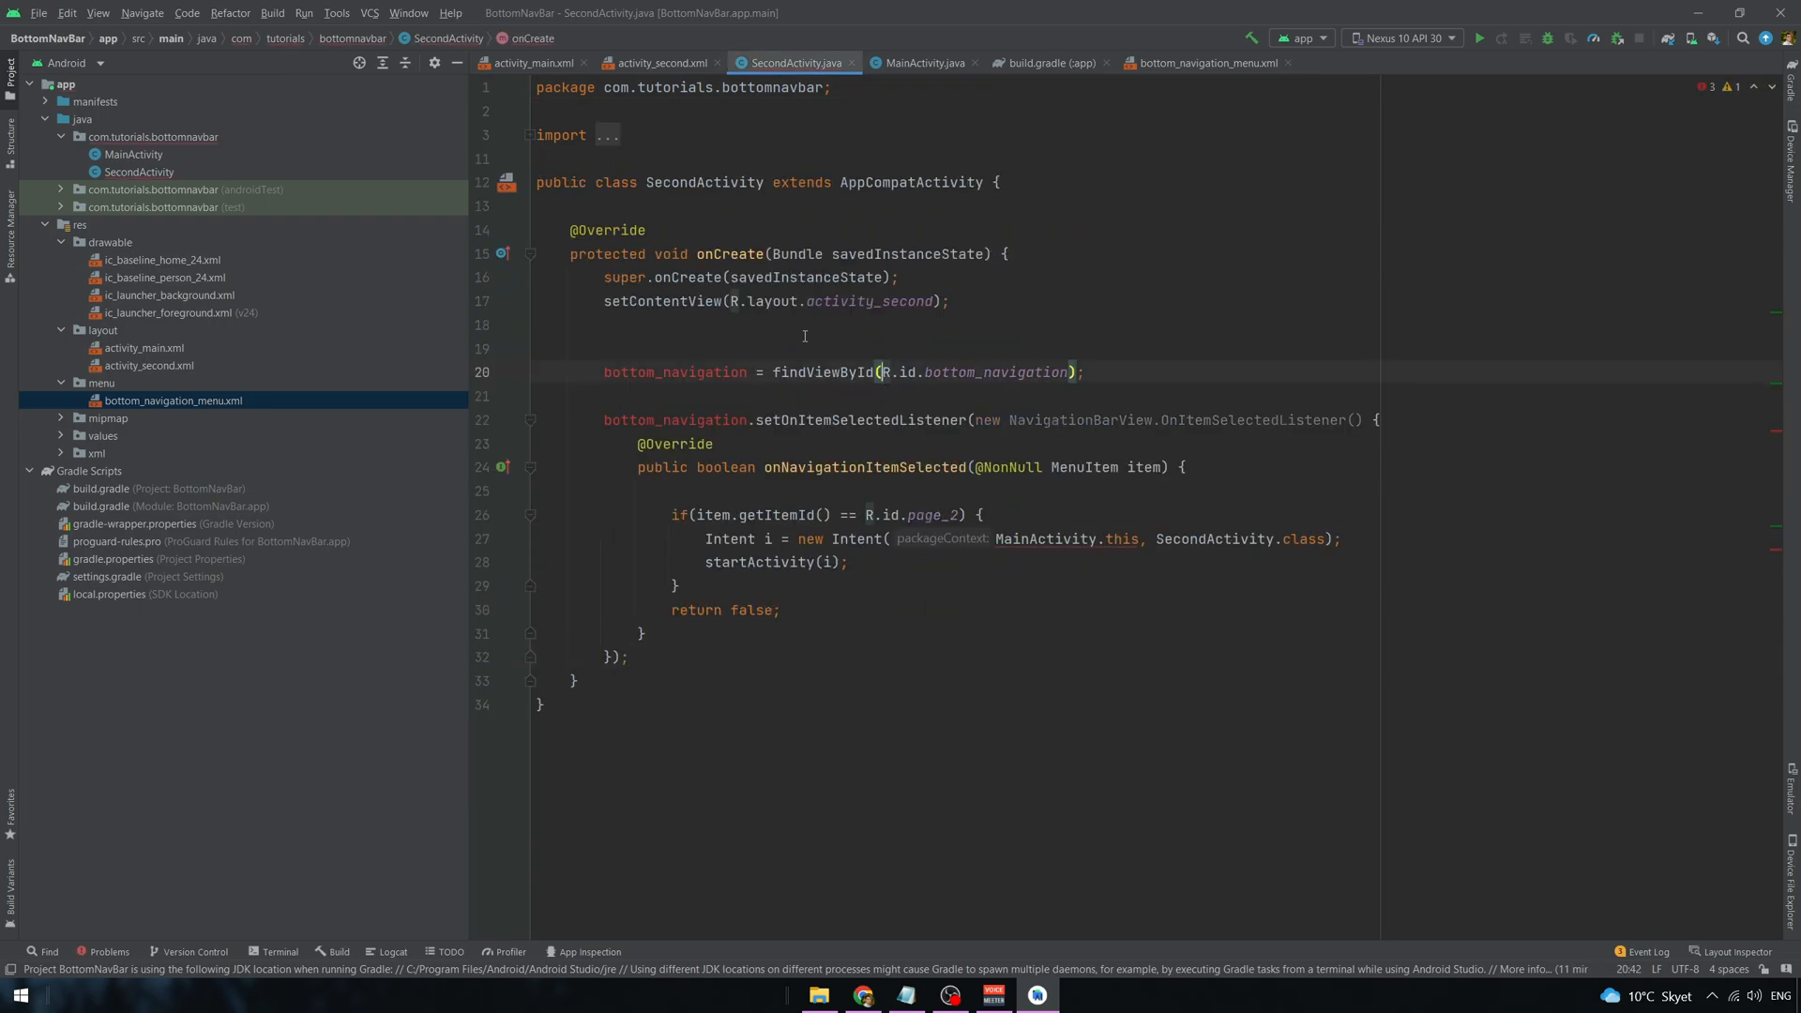
{"action": "left_click", "coordinate": [925, 63]}
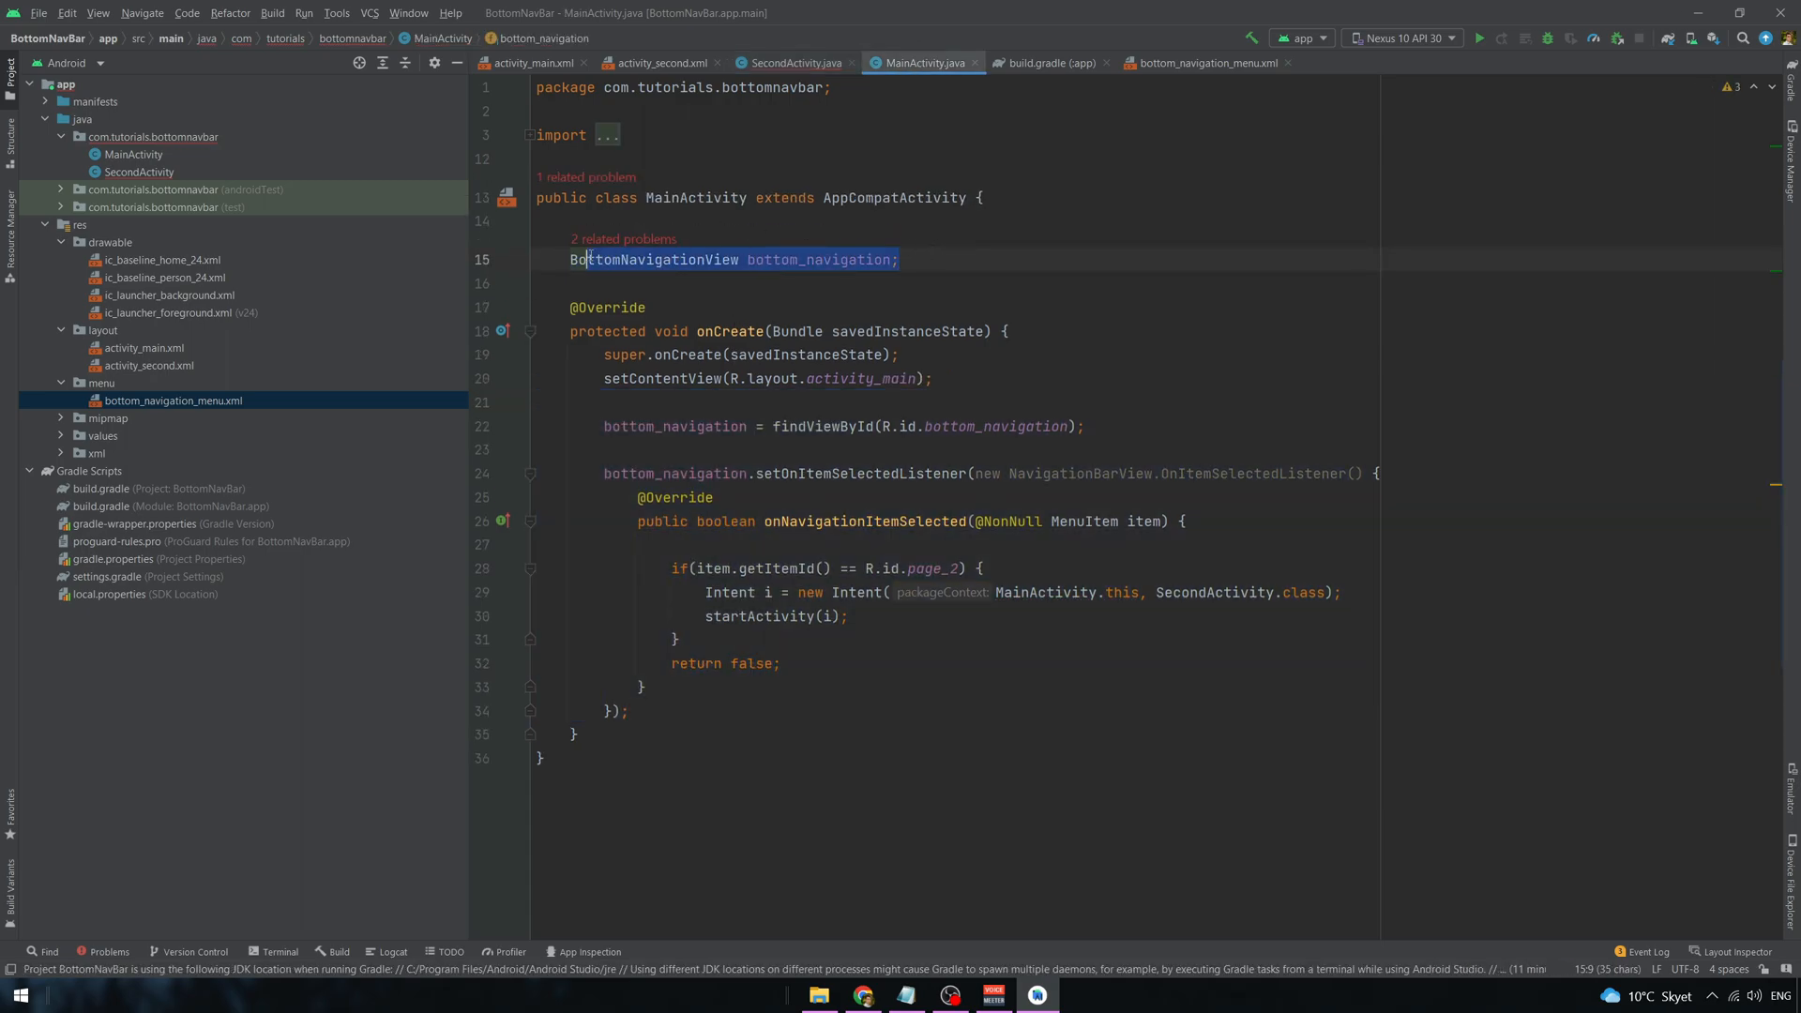
{"action": "left_click", "coordinate": [792, 63]}
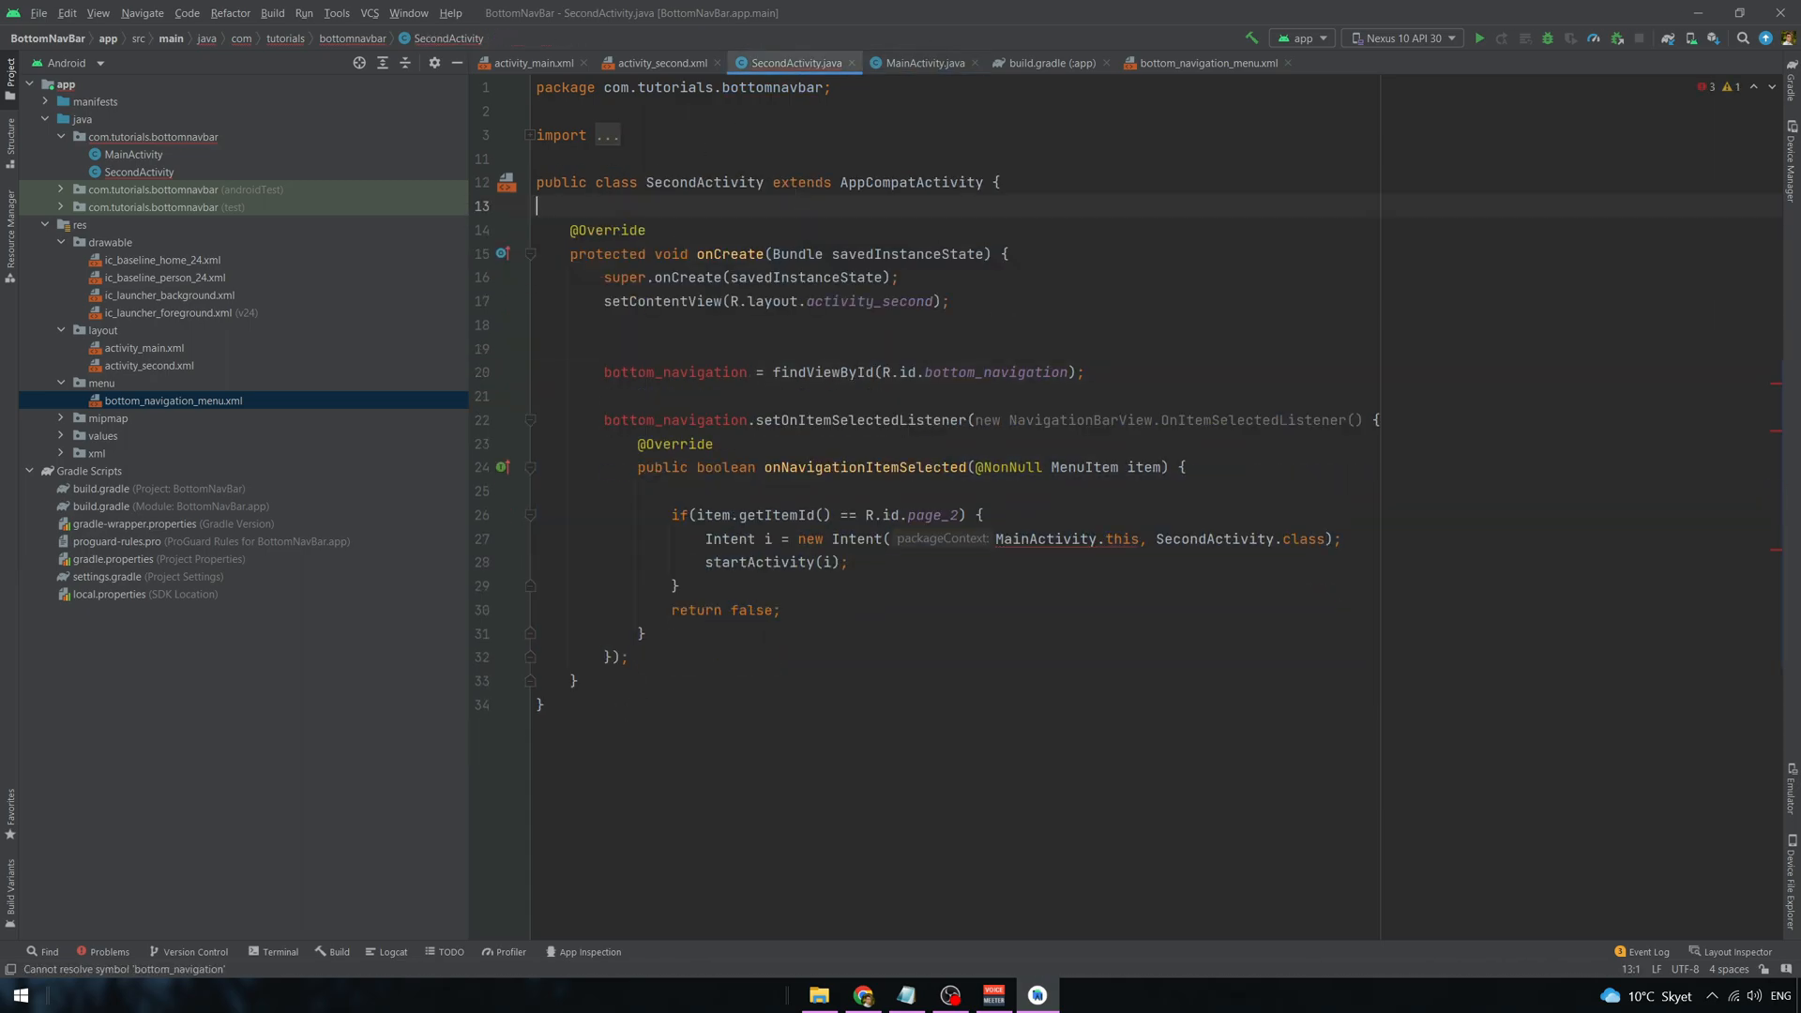
{"action": "type", "text": "BottomNavigationView bottom_navigation;"}
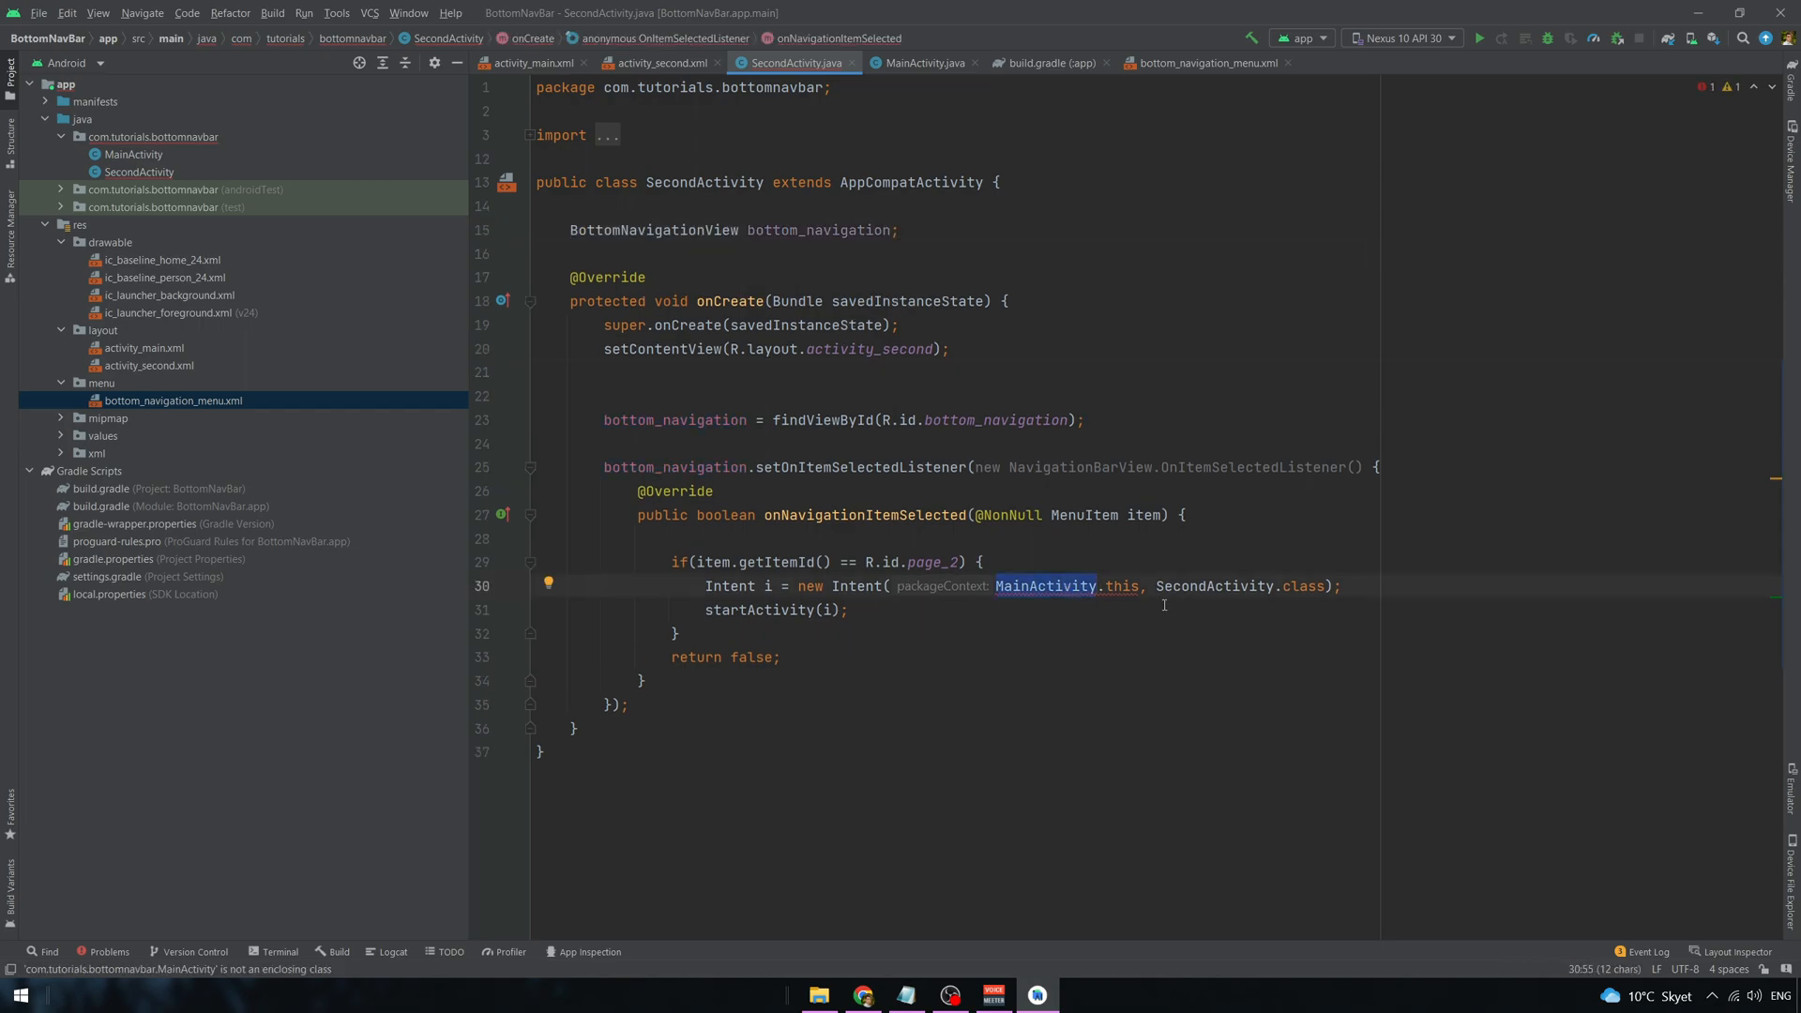
{"action": "type", "text": "Second"}
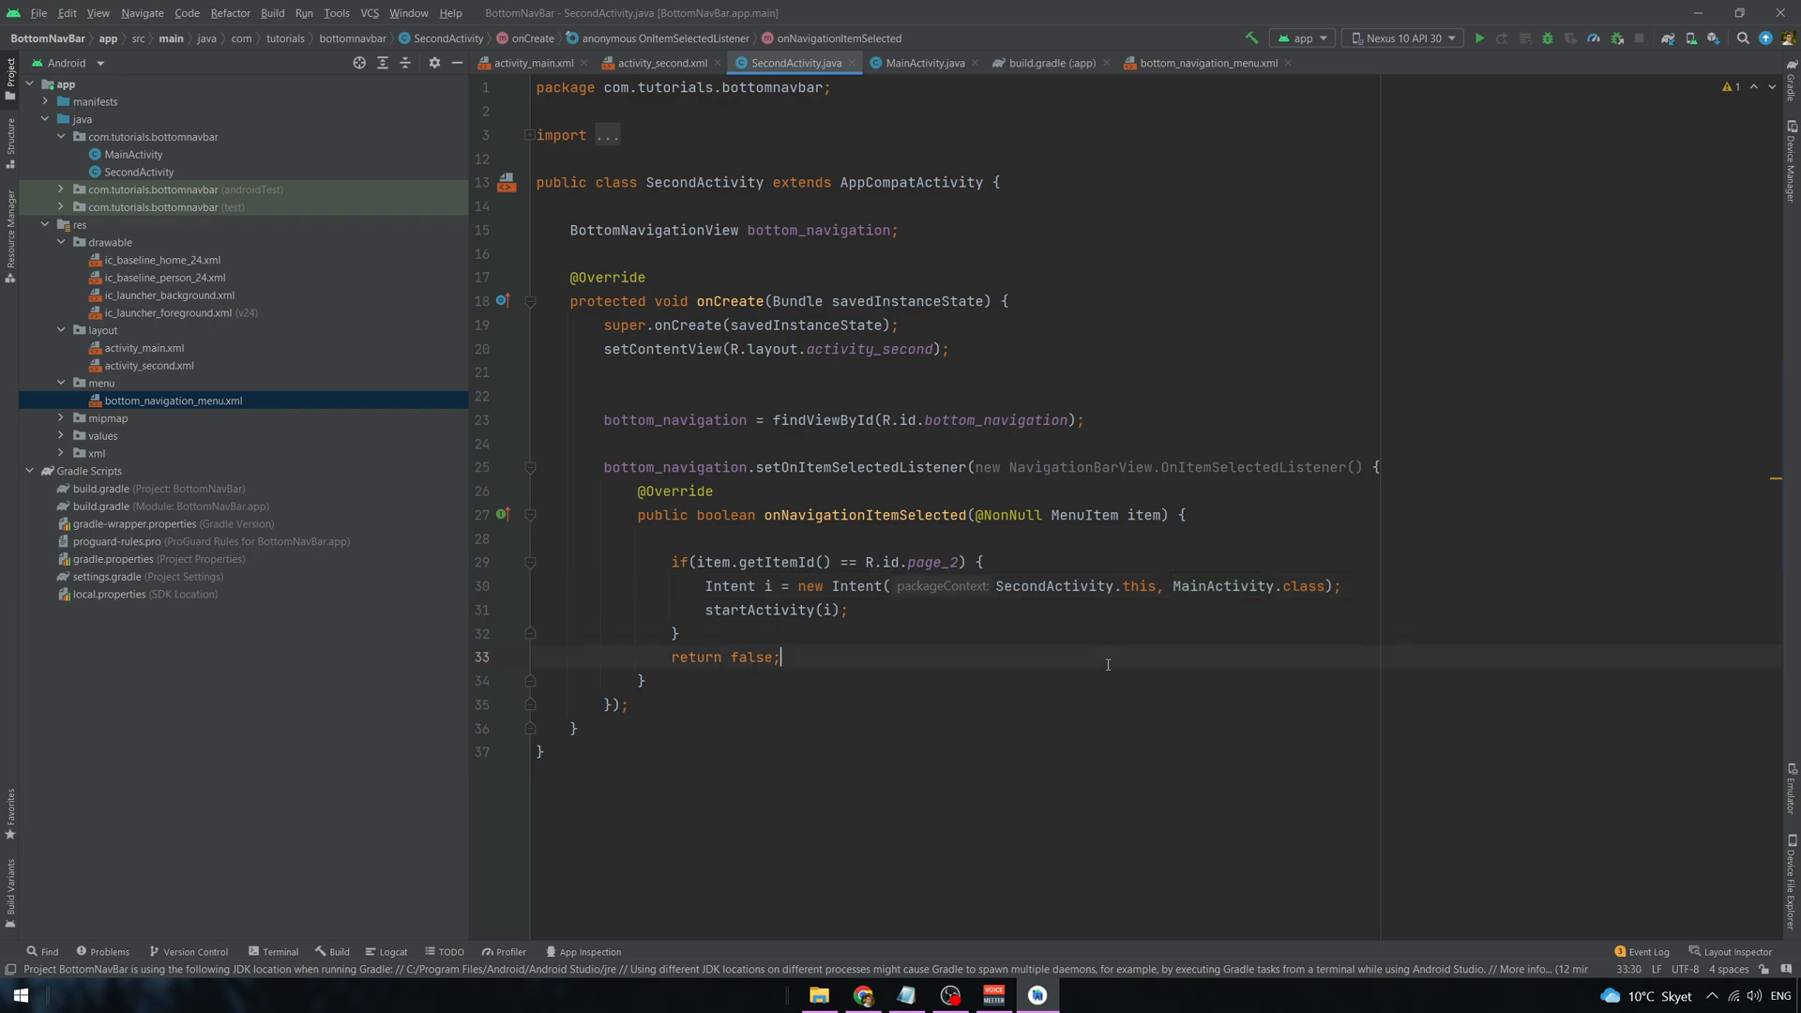
- Run the app on the emulator and switch between Profile and Home, watching the highlighted tab
{"action": "left_click", "coordinate": [1403, 37]}
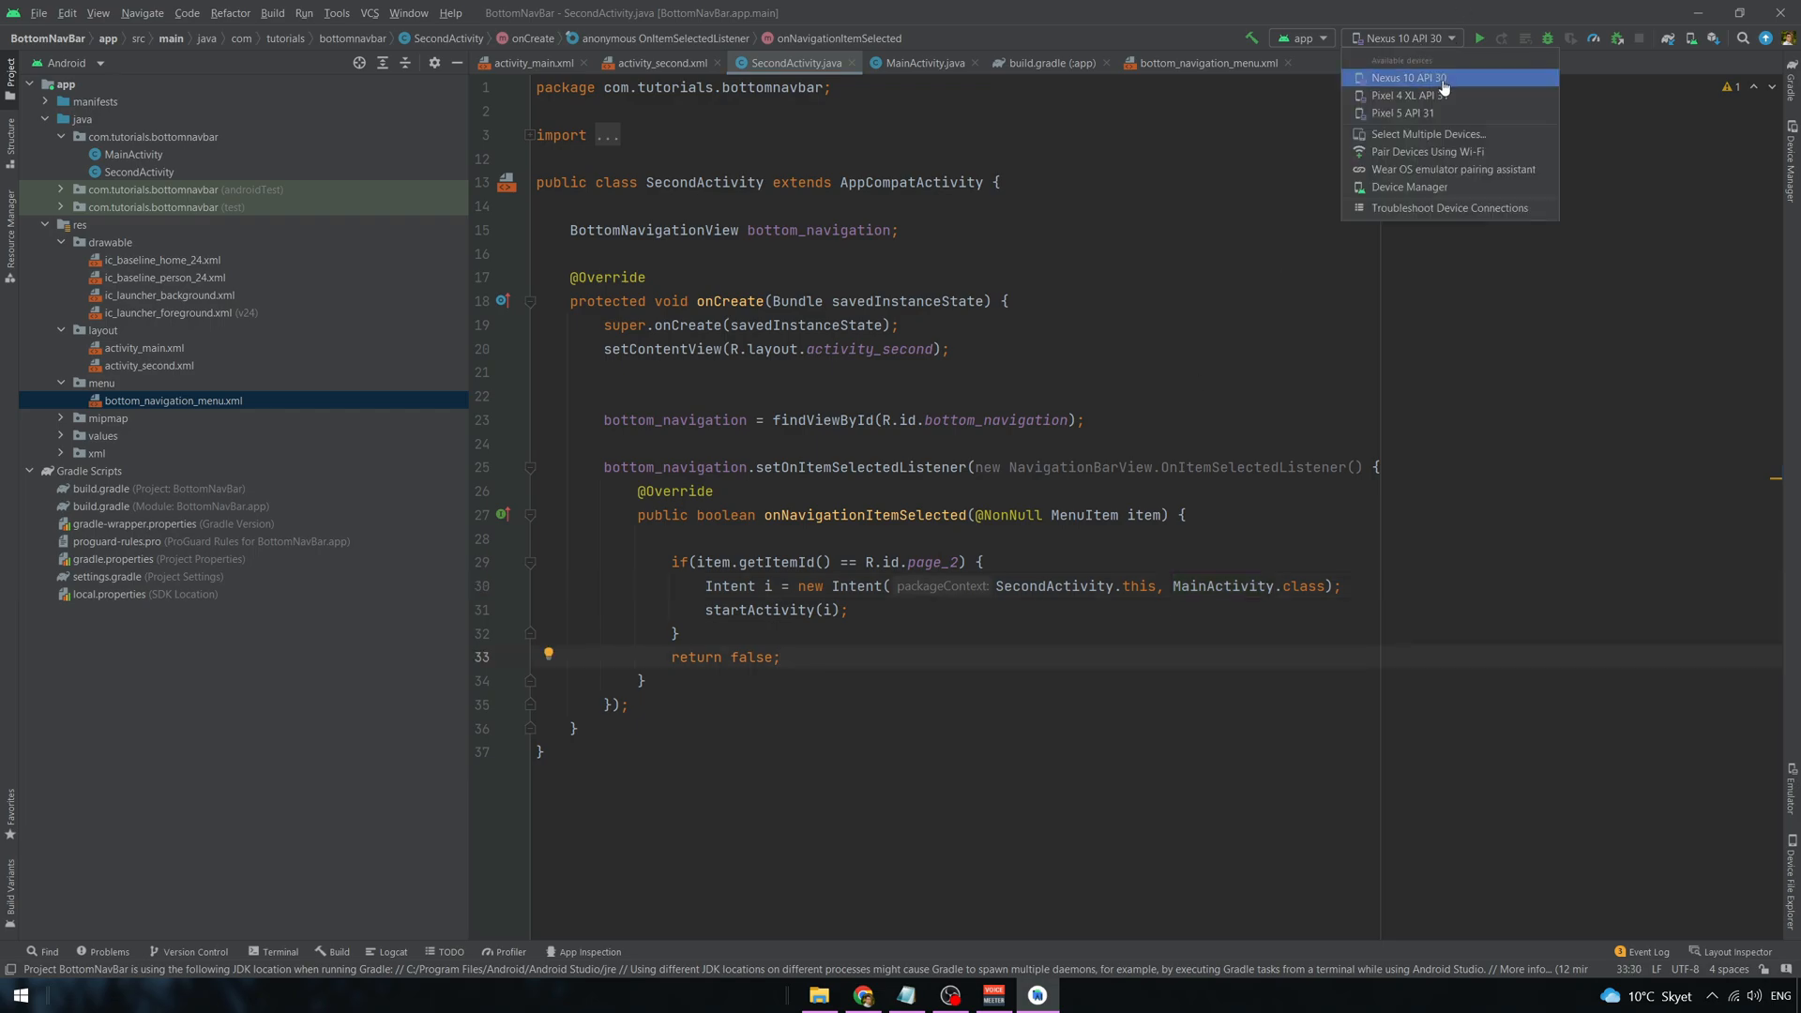
{"action": "left_click", "coordinate": [1400, 113]}
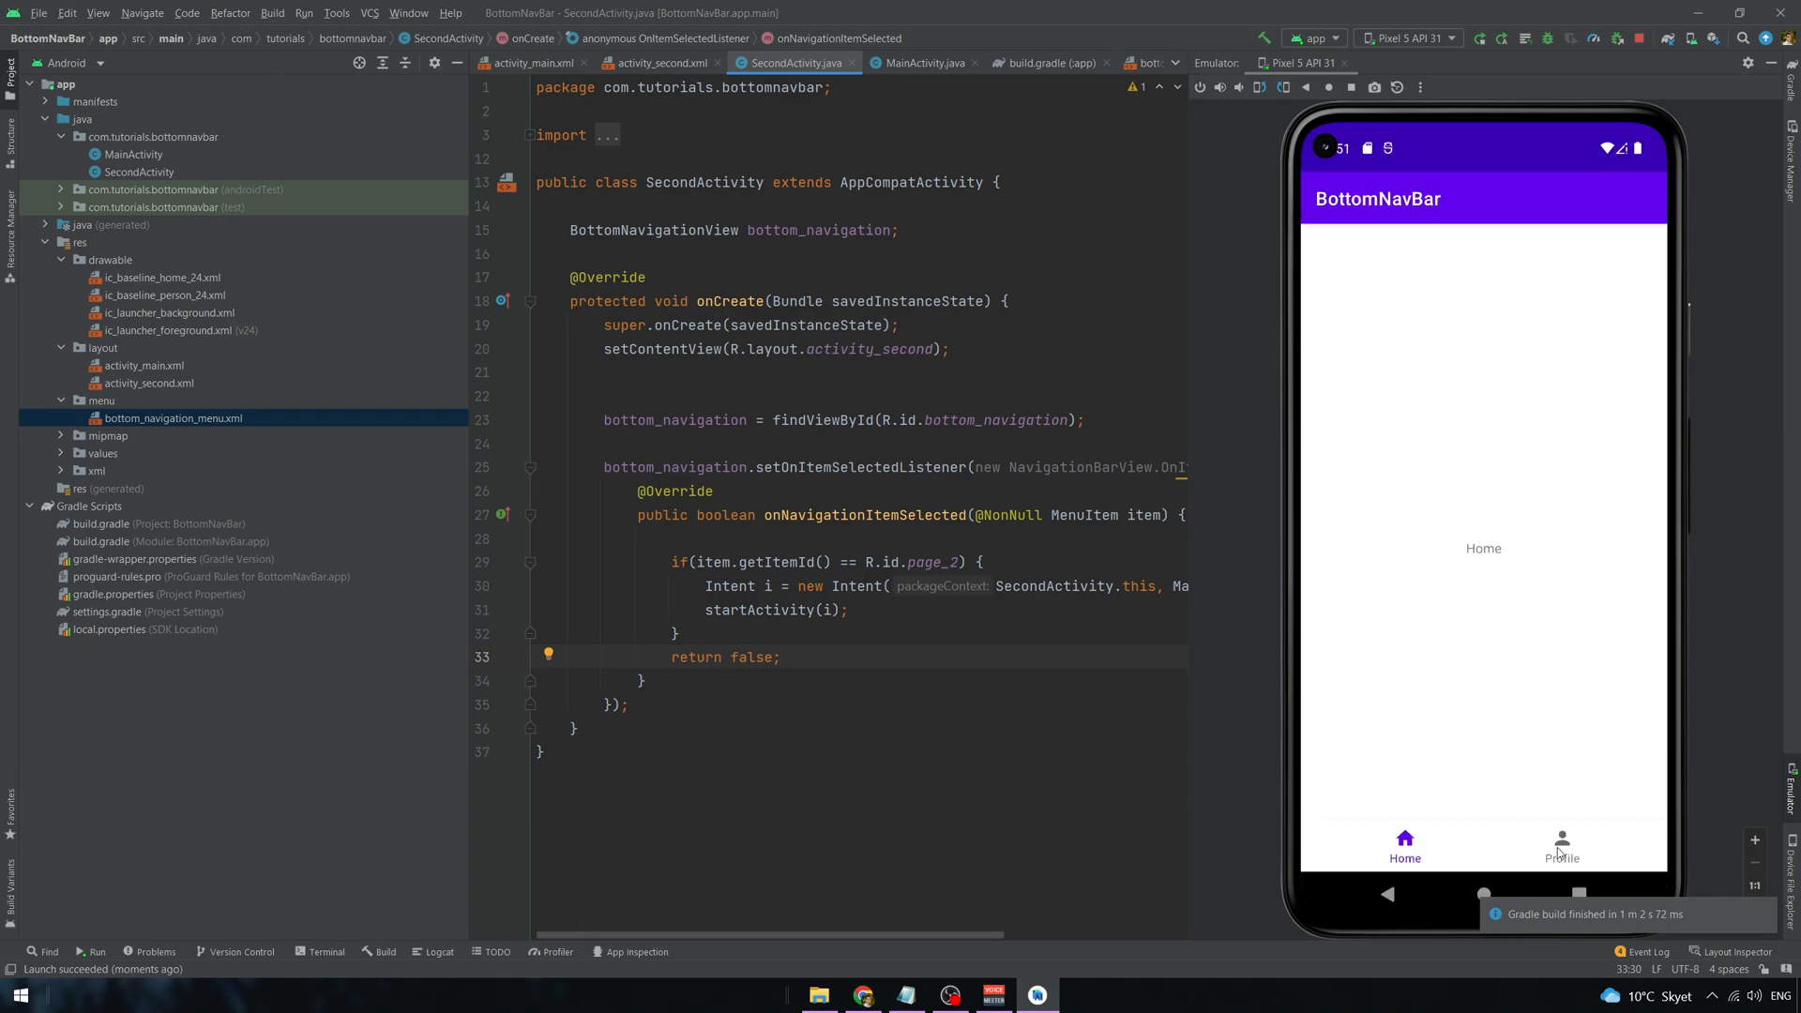
{"action": "left_click", "coordinate": [1560, 848]}
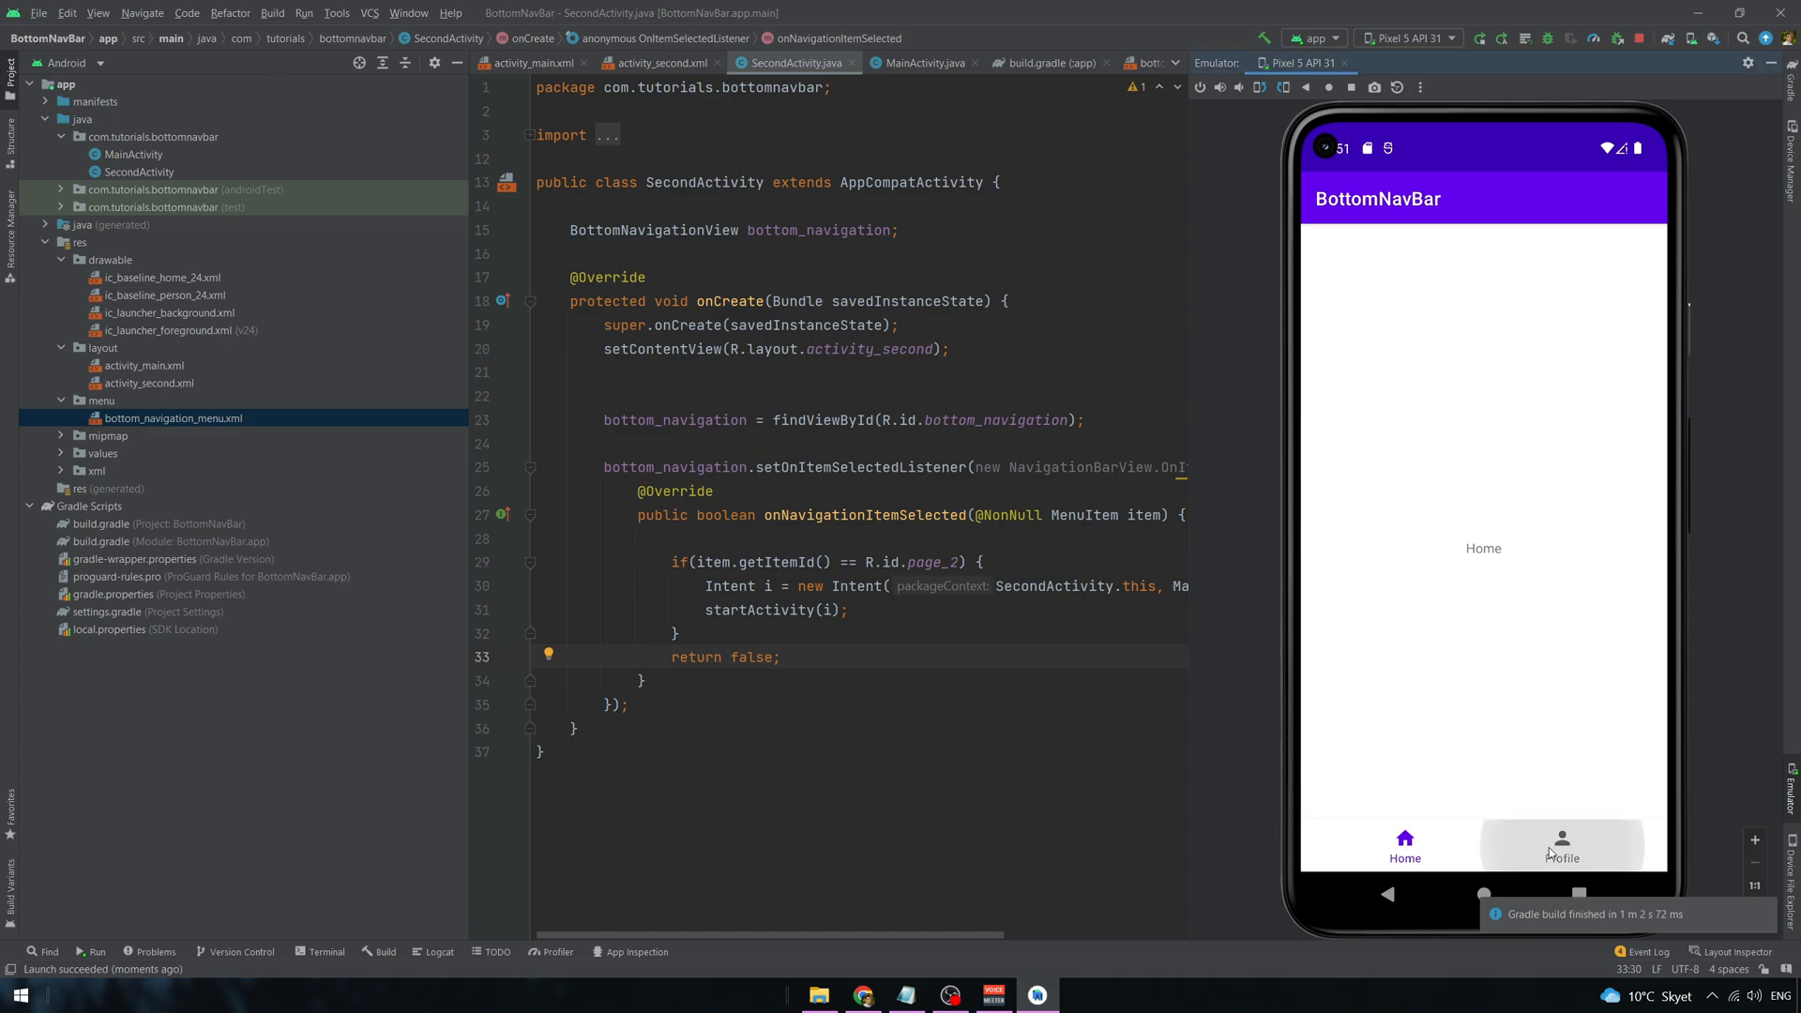
{"action": "left_click", "coordinate": [1560, 847]}
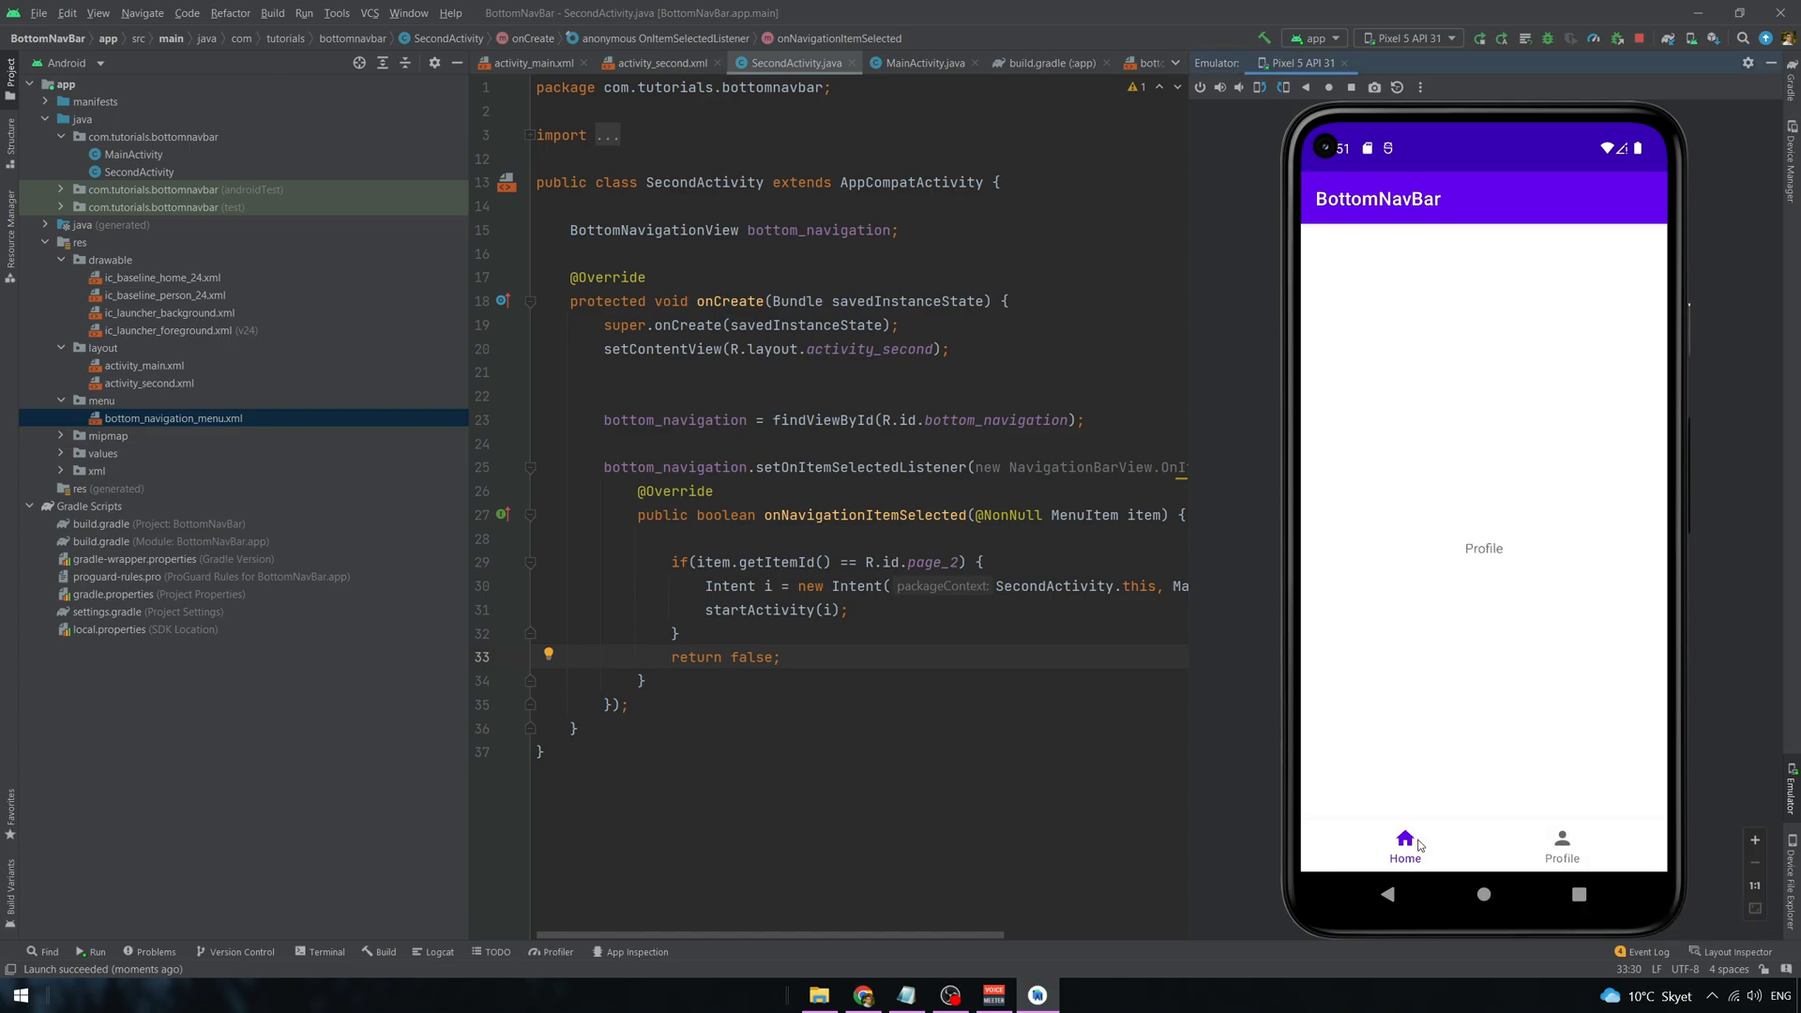
{"action": "mouse_move", "coordinate": [1430, 788]}
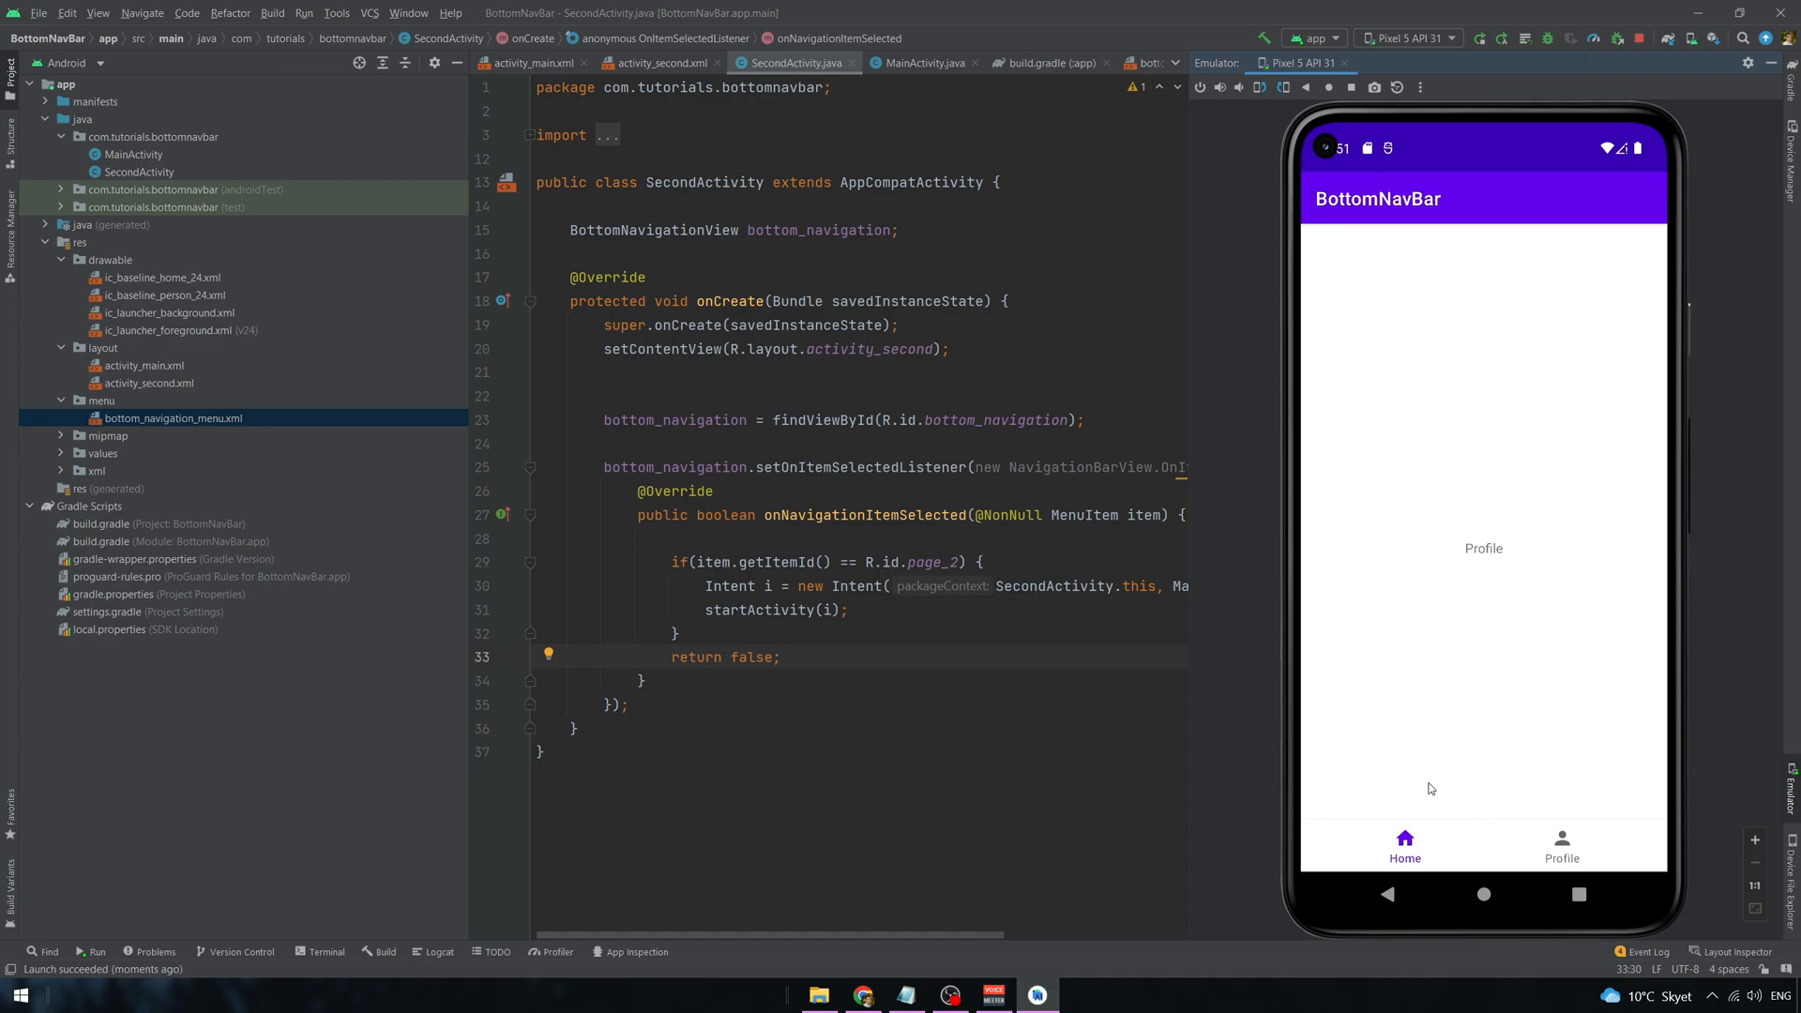
{"action": "left_click", "coordinate": [1403, 844]}
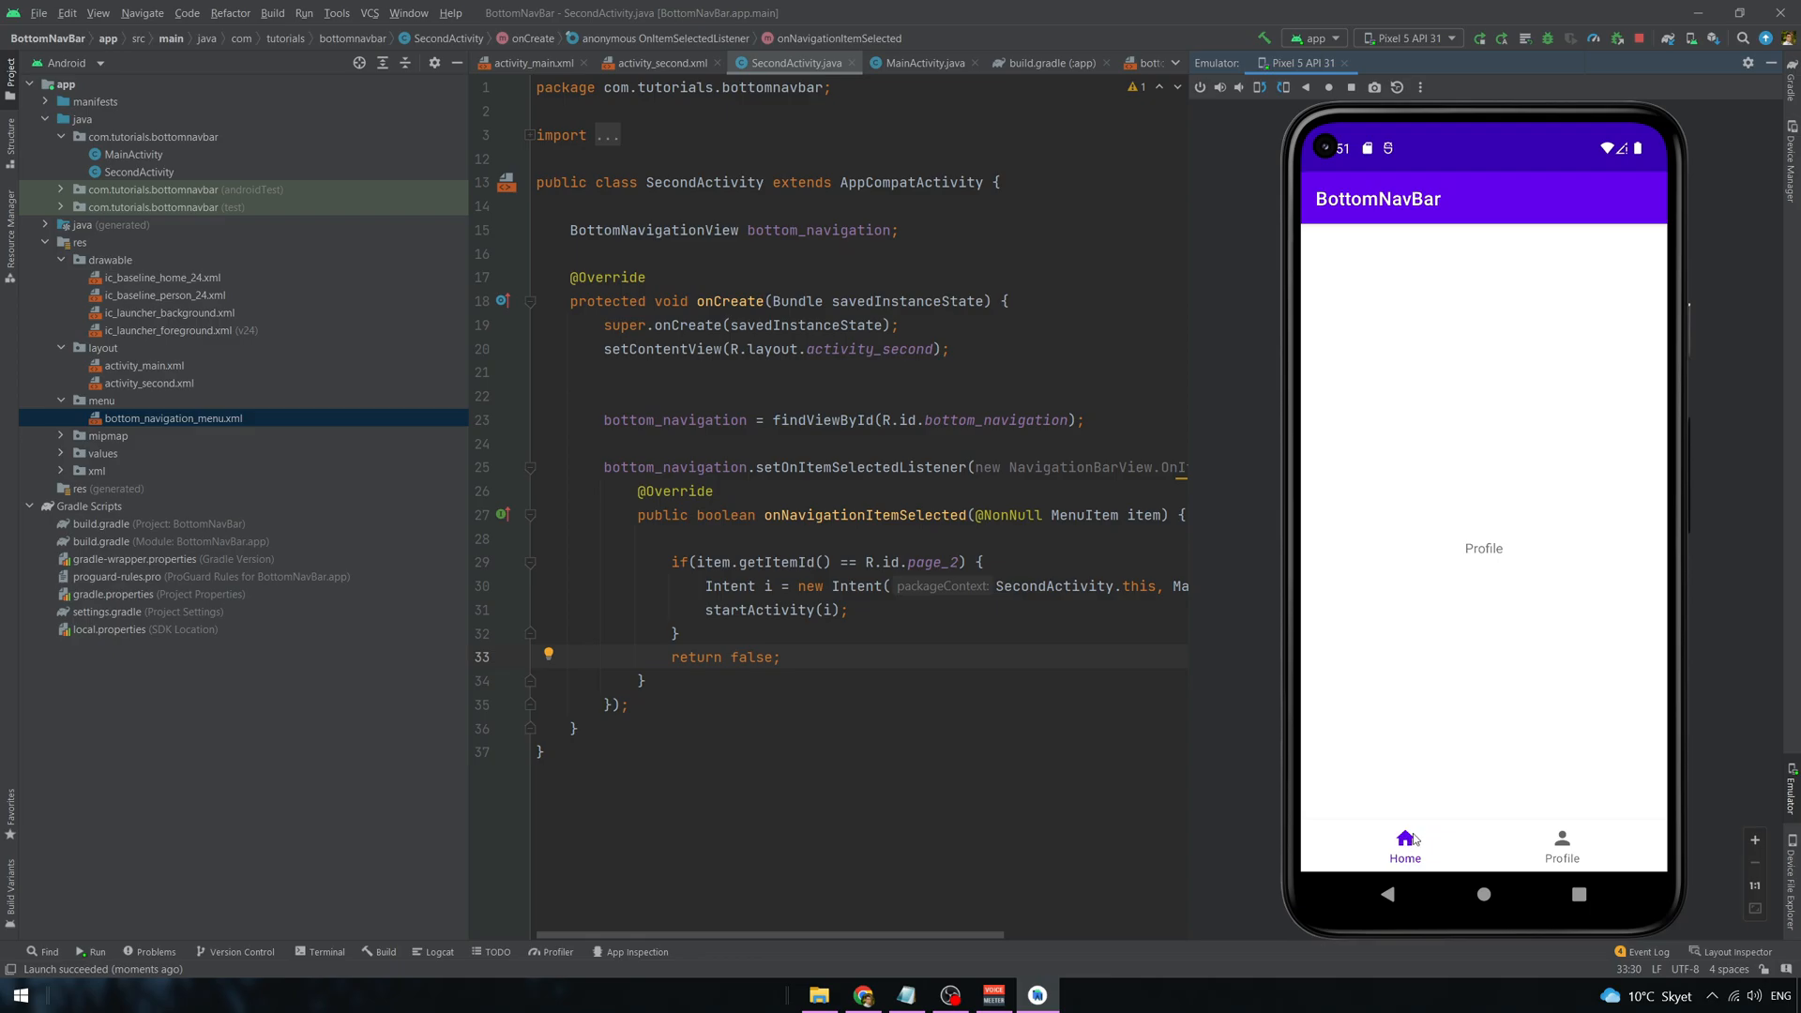
{"action": "mouse_move", "coordinate": [1570, 833]}
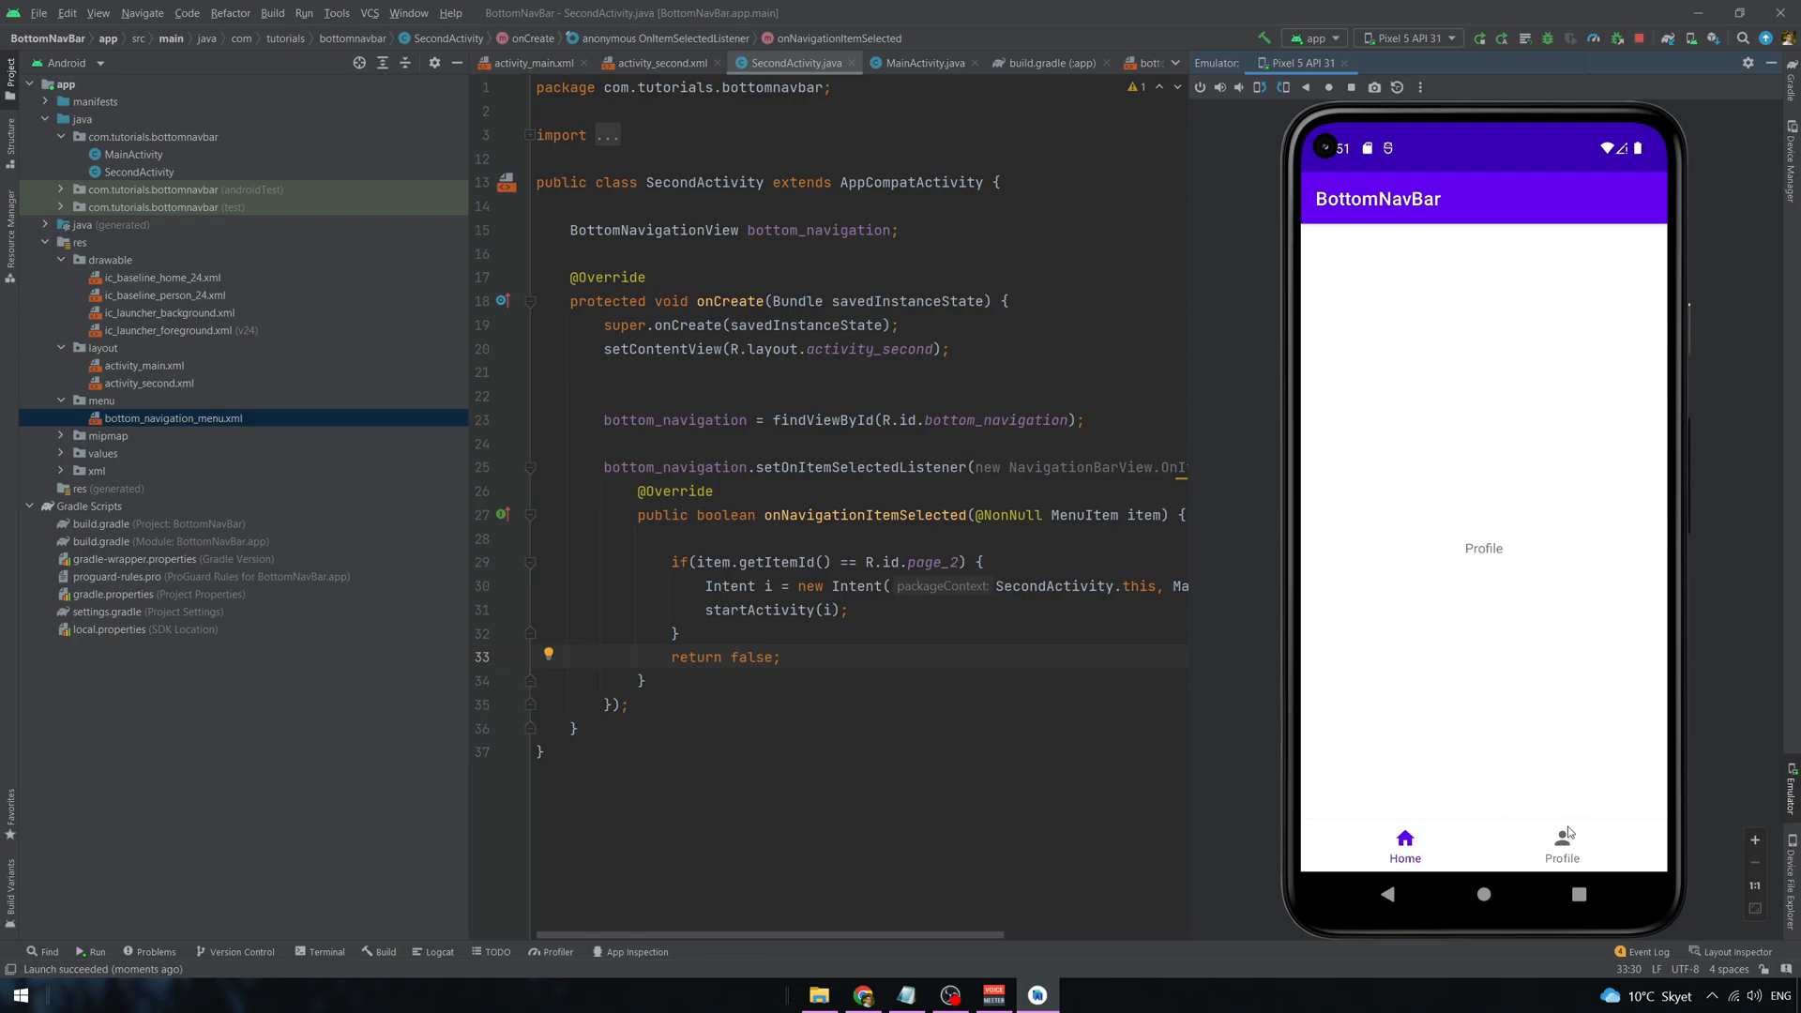
{"action": "left_click", "coordinate": [1560, 847]}
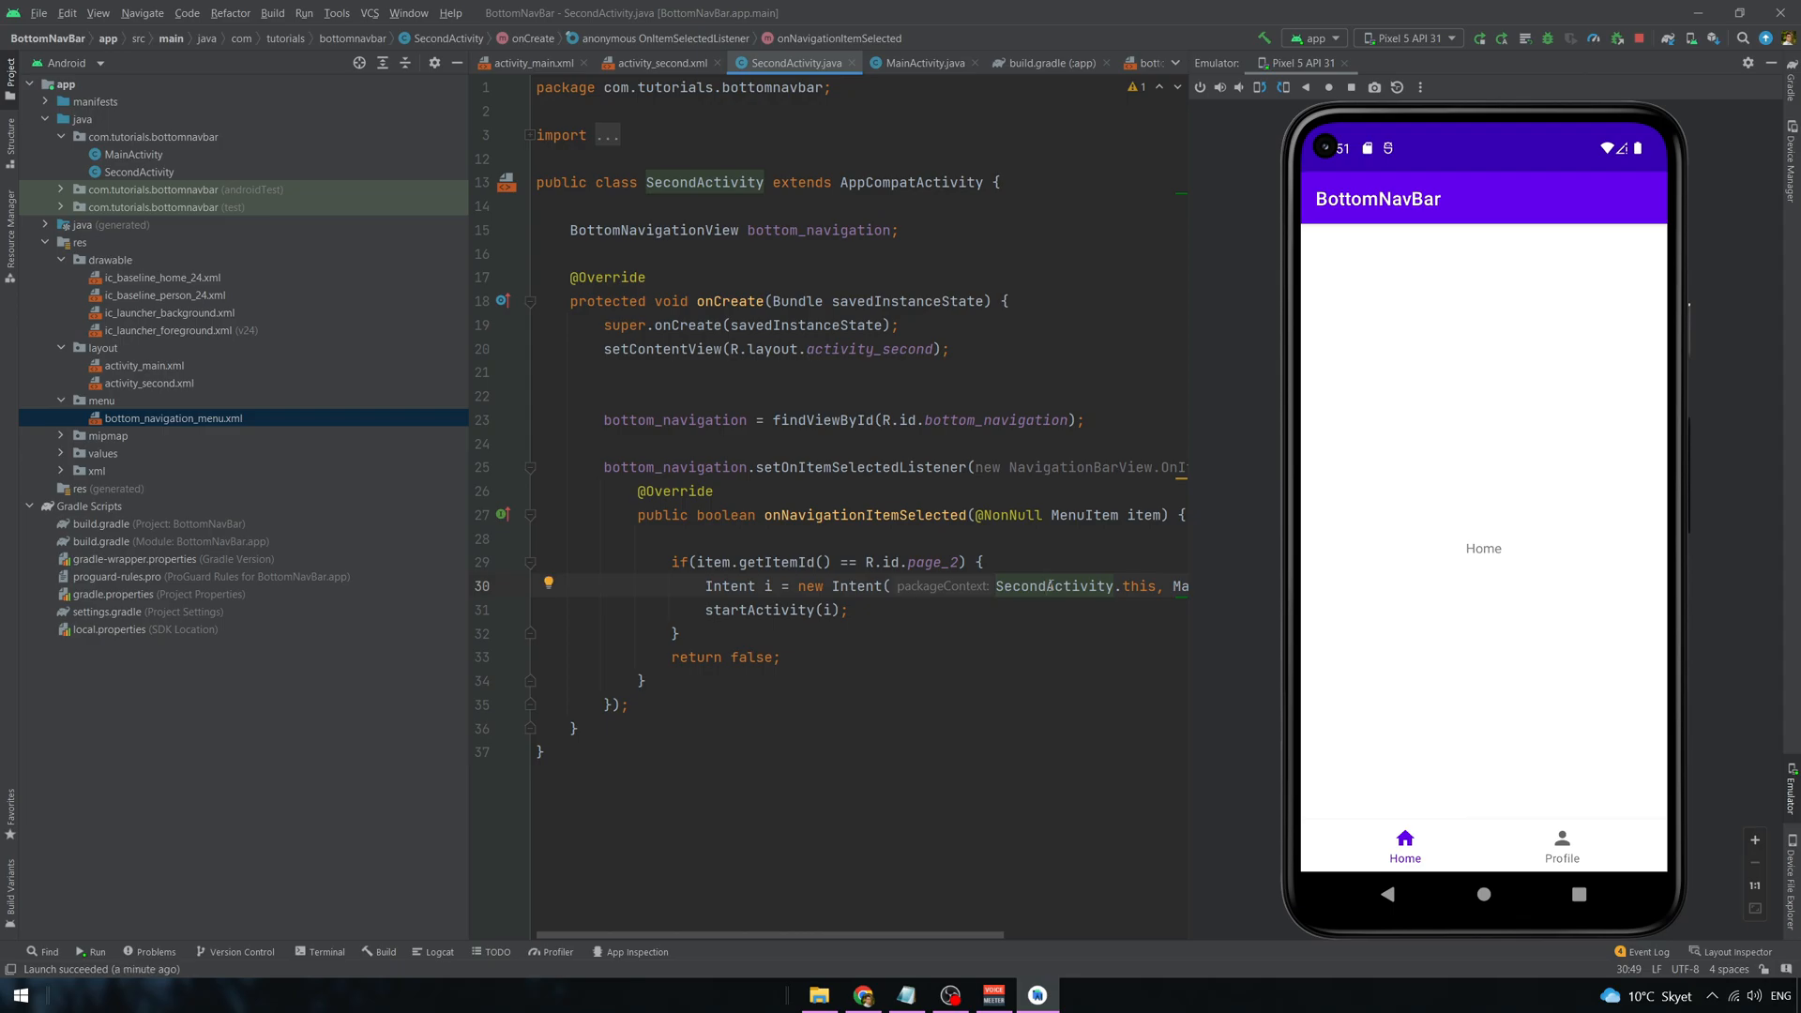
- Scroll the Material 3 Navigation bar docs to the bottomNavigation.selectedItemId example
{"action": "left_click", "coordinate": [861, 994]}
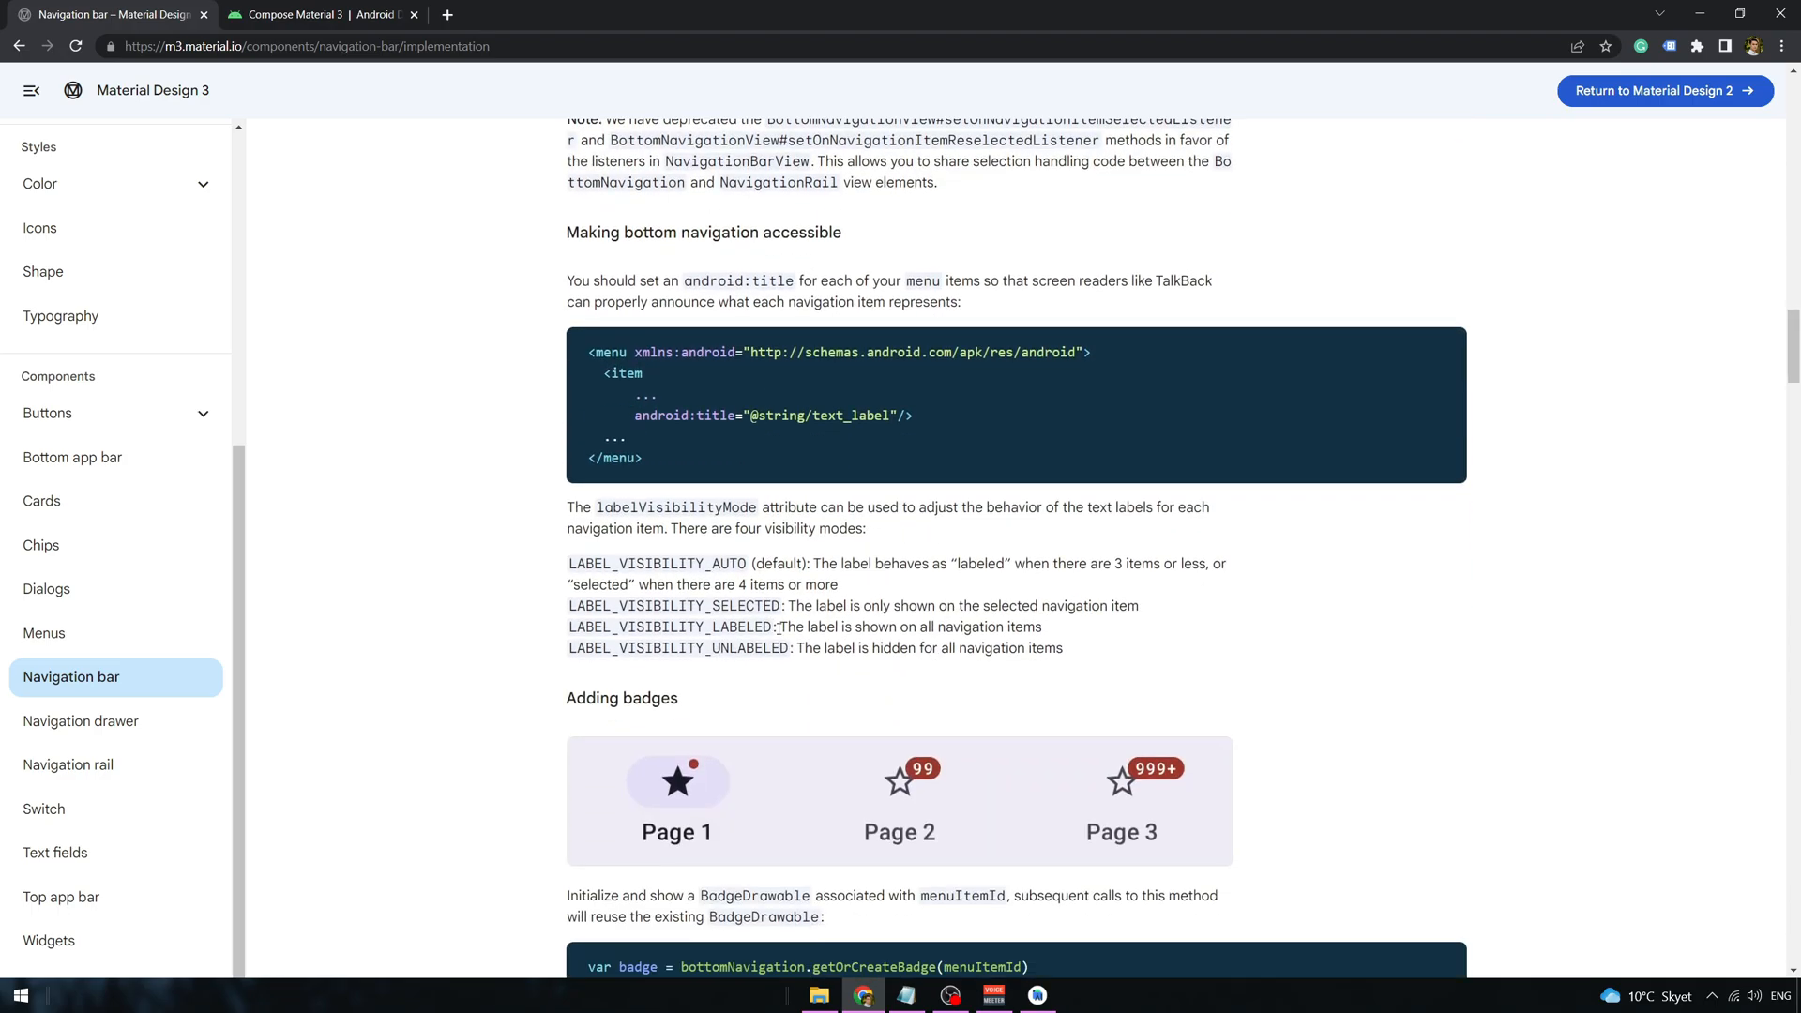
{"action": "scroll", "scroll_direction": "down", "scroll_amount": 3}
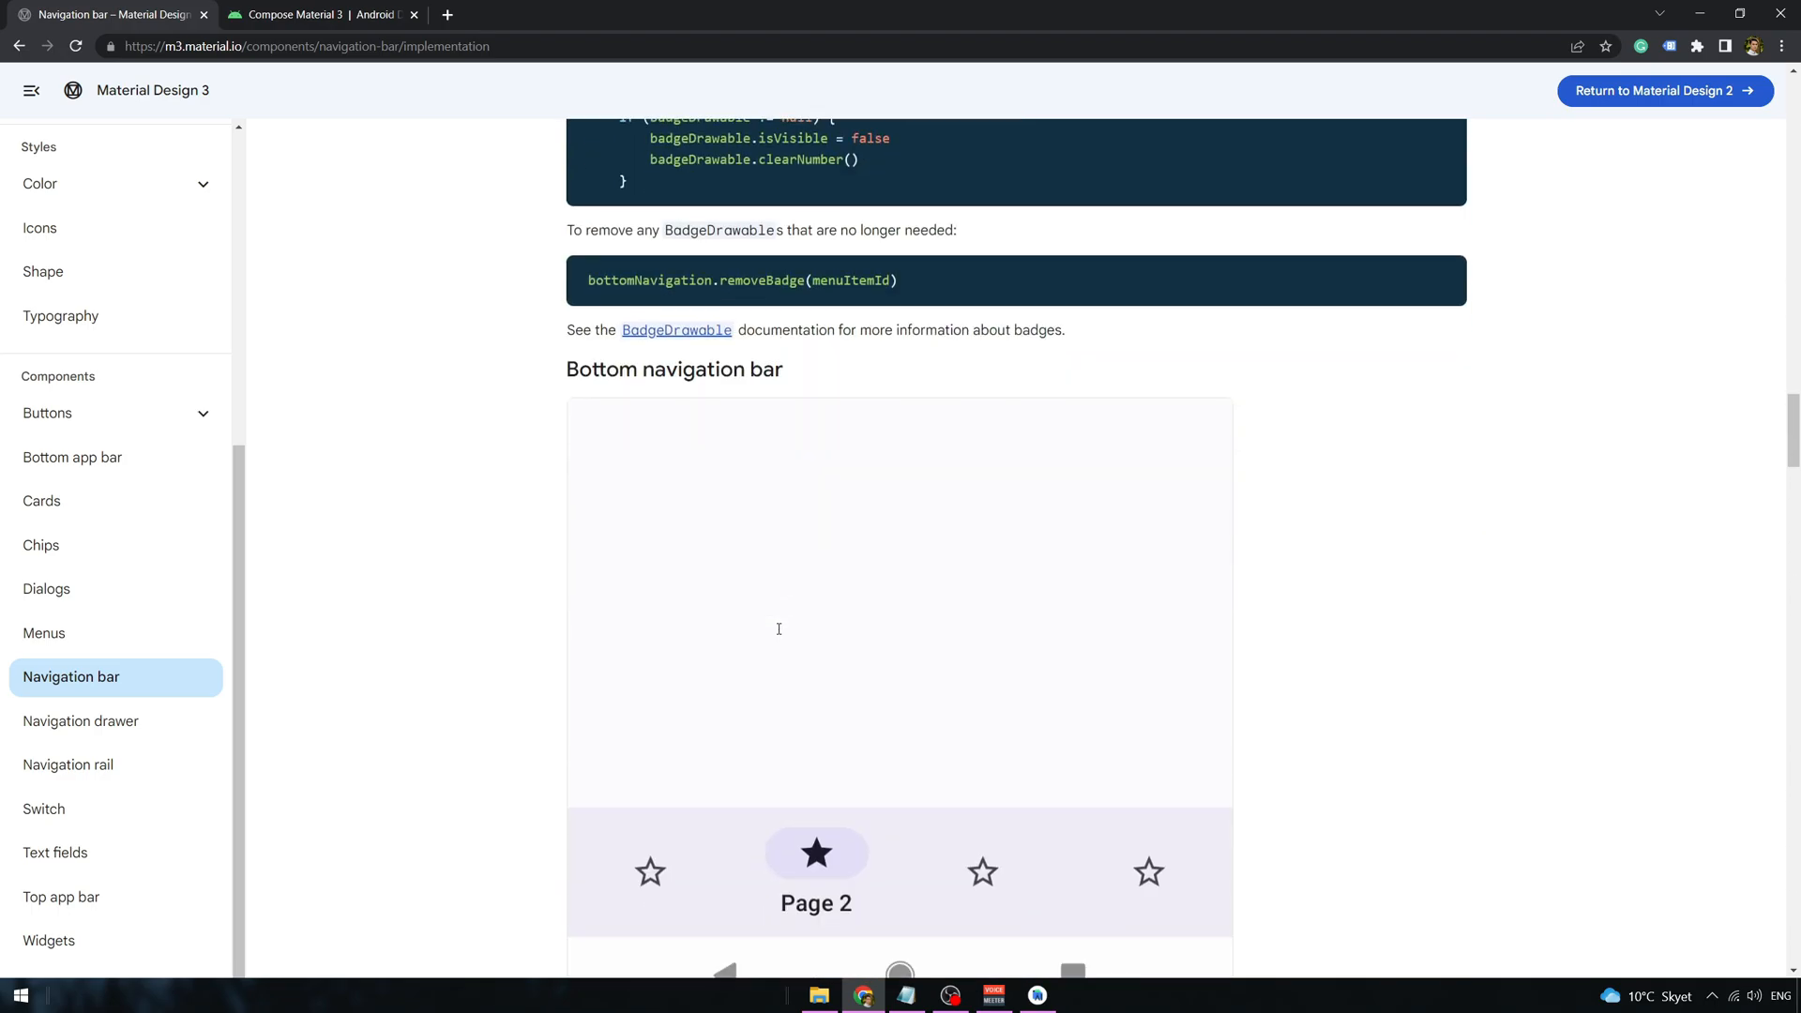
{"action": "scroll", "scroll_direction": "down", "scroll_amount": 3}
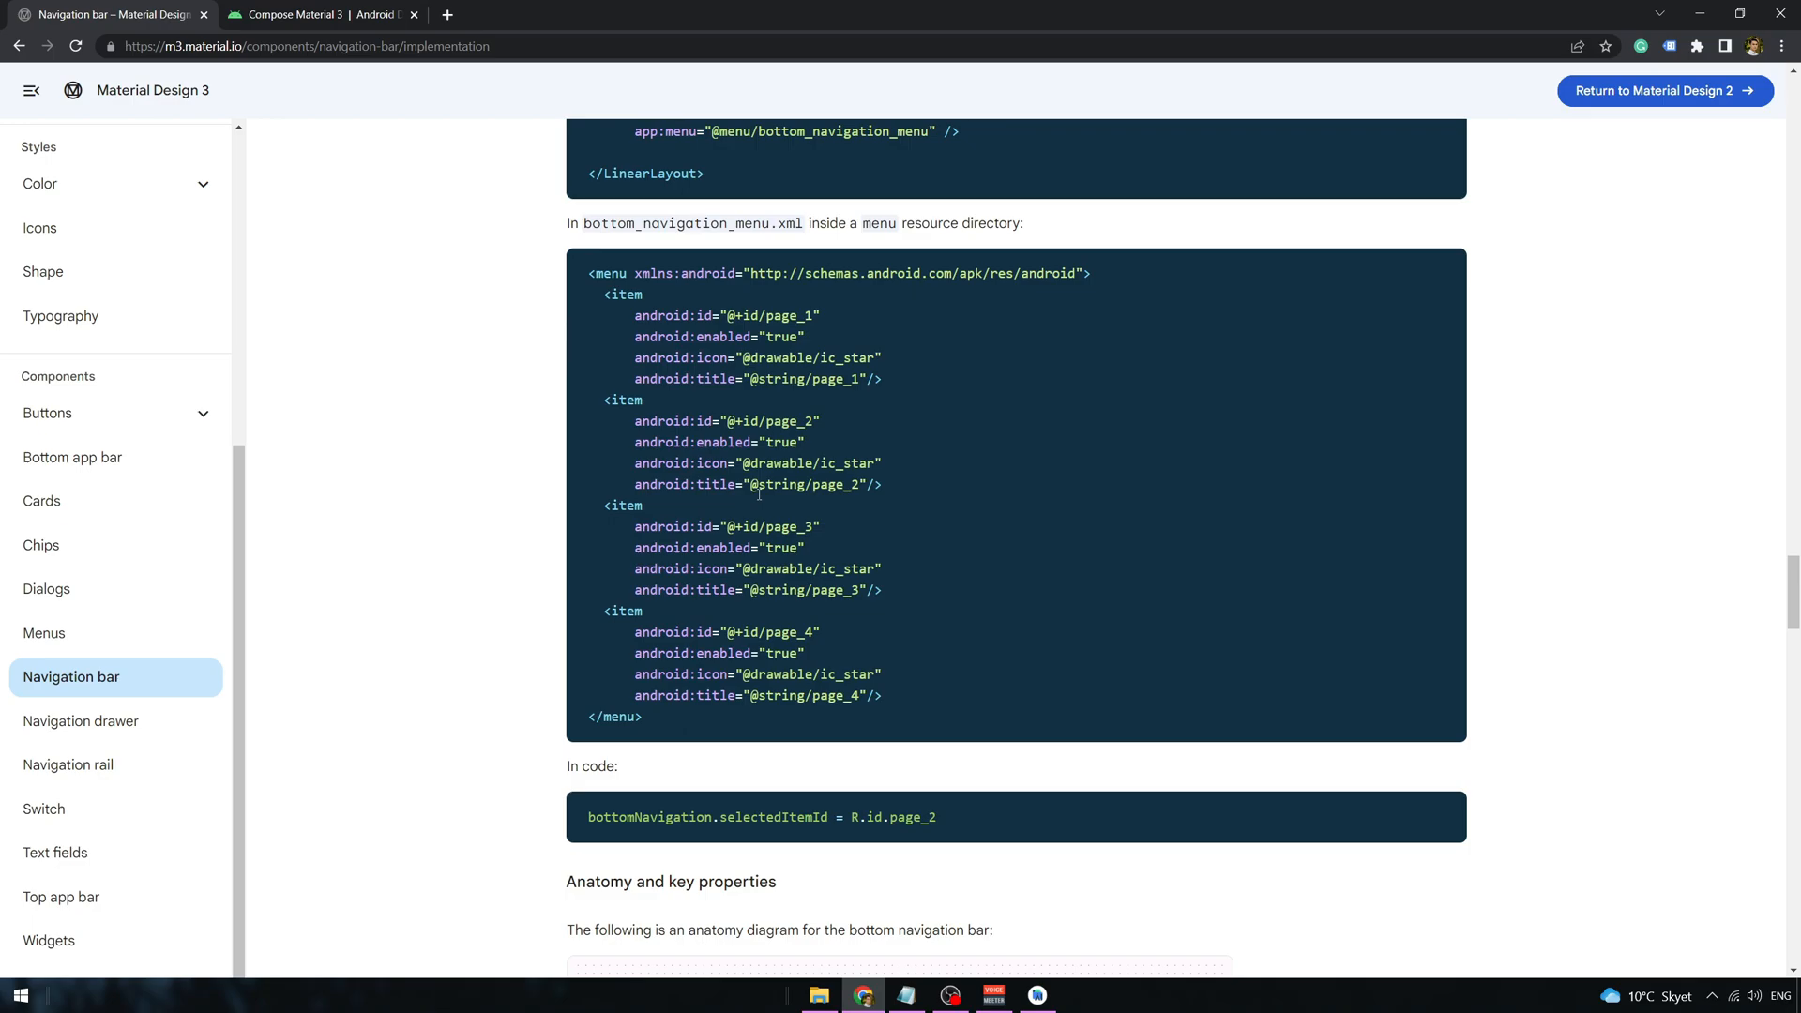
{"action": "scroll", "scroll_direction": "down", "scroll_amount": 3}
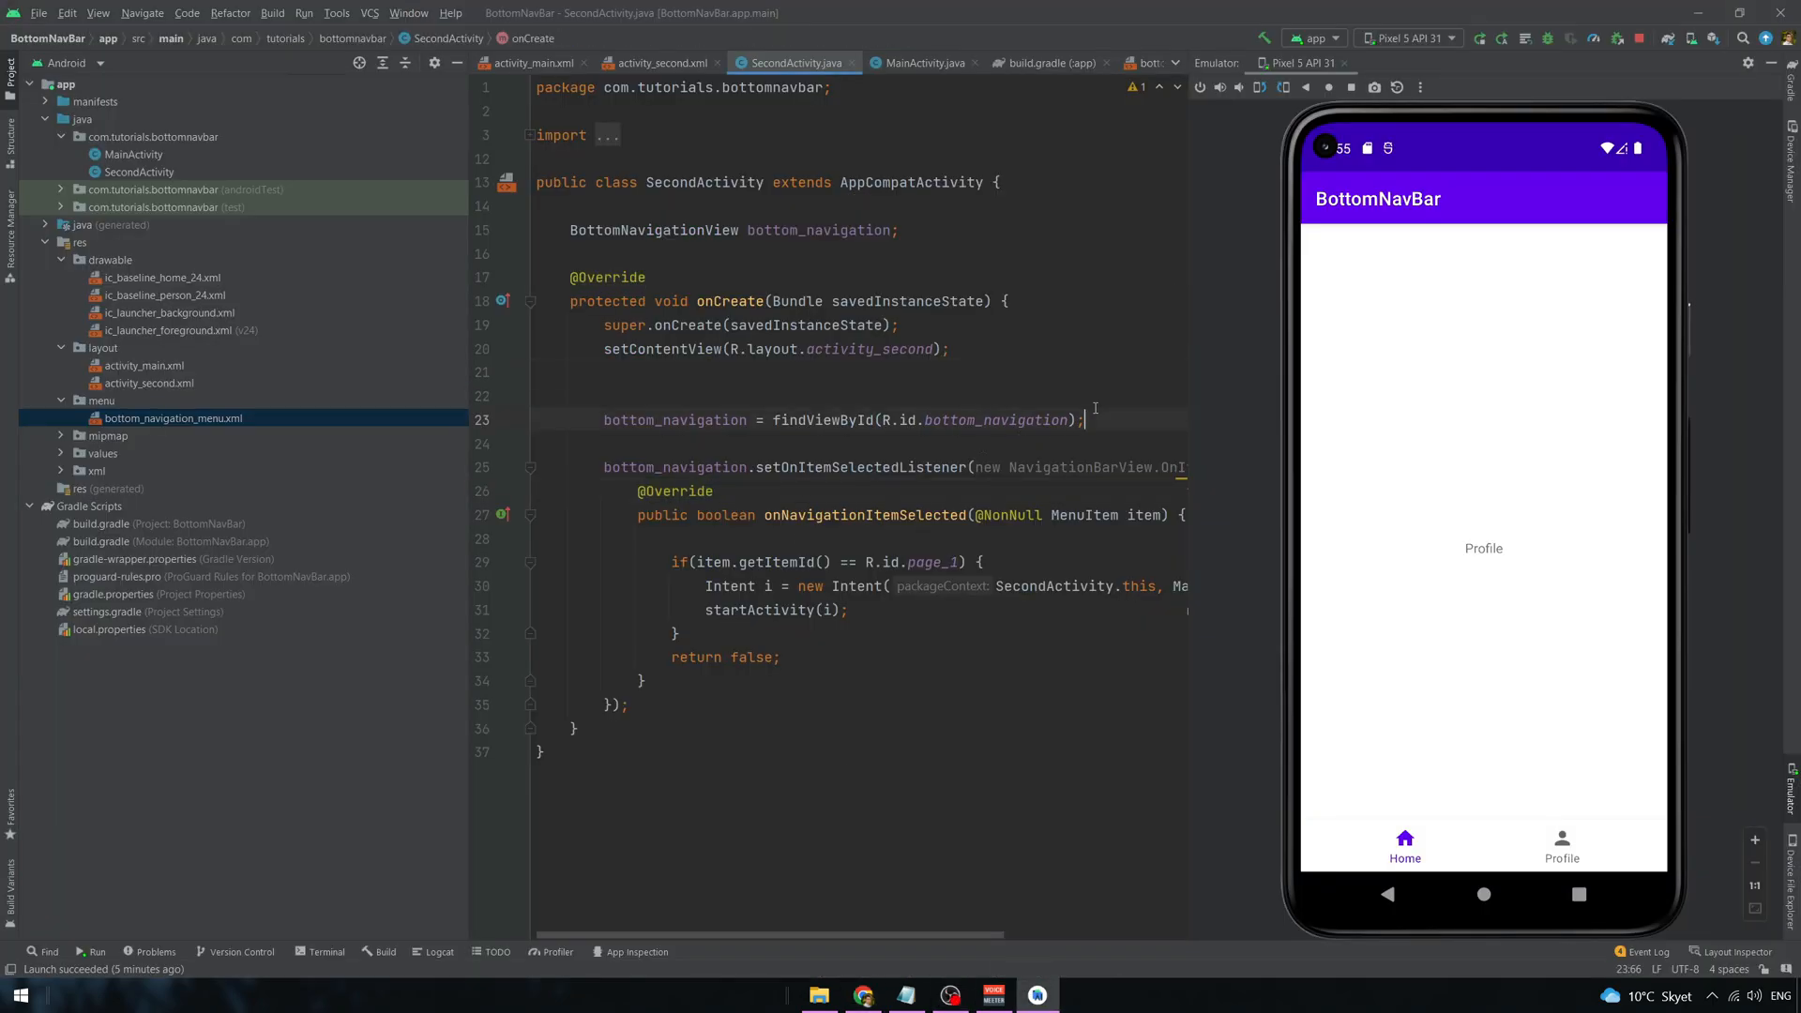
- Add setSelectedItemId(R.id.page_2) to SecondActivity and setSelectedItemId(R.id.page_1) to MainActivity
{"action": "type", "text": "bottom_navigation"}
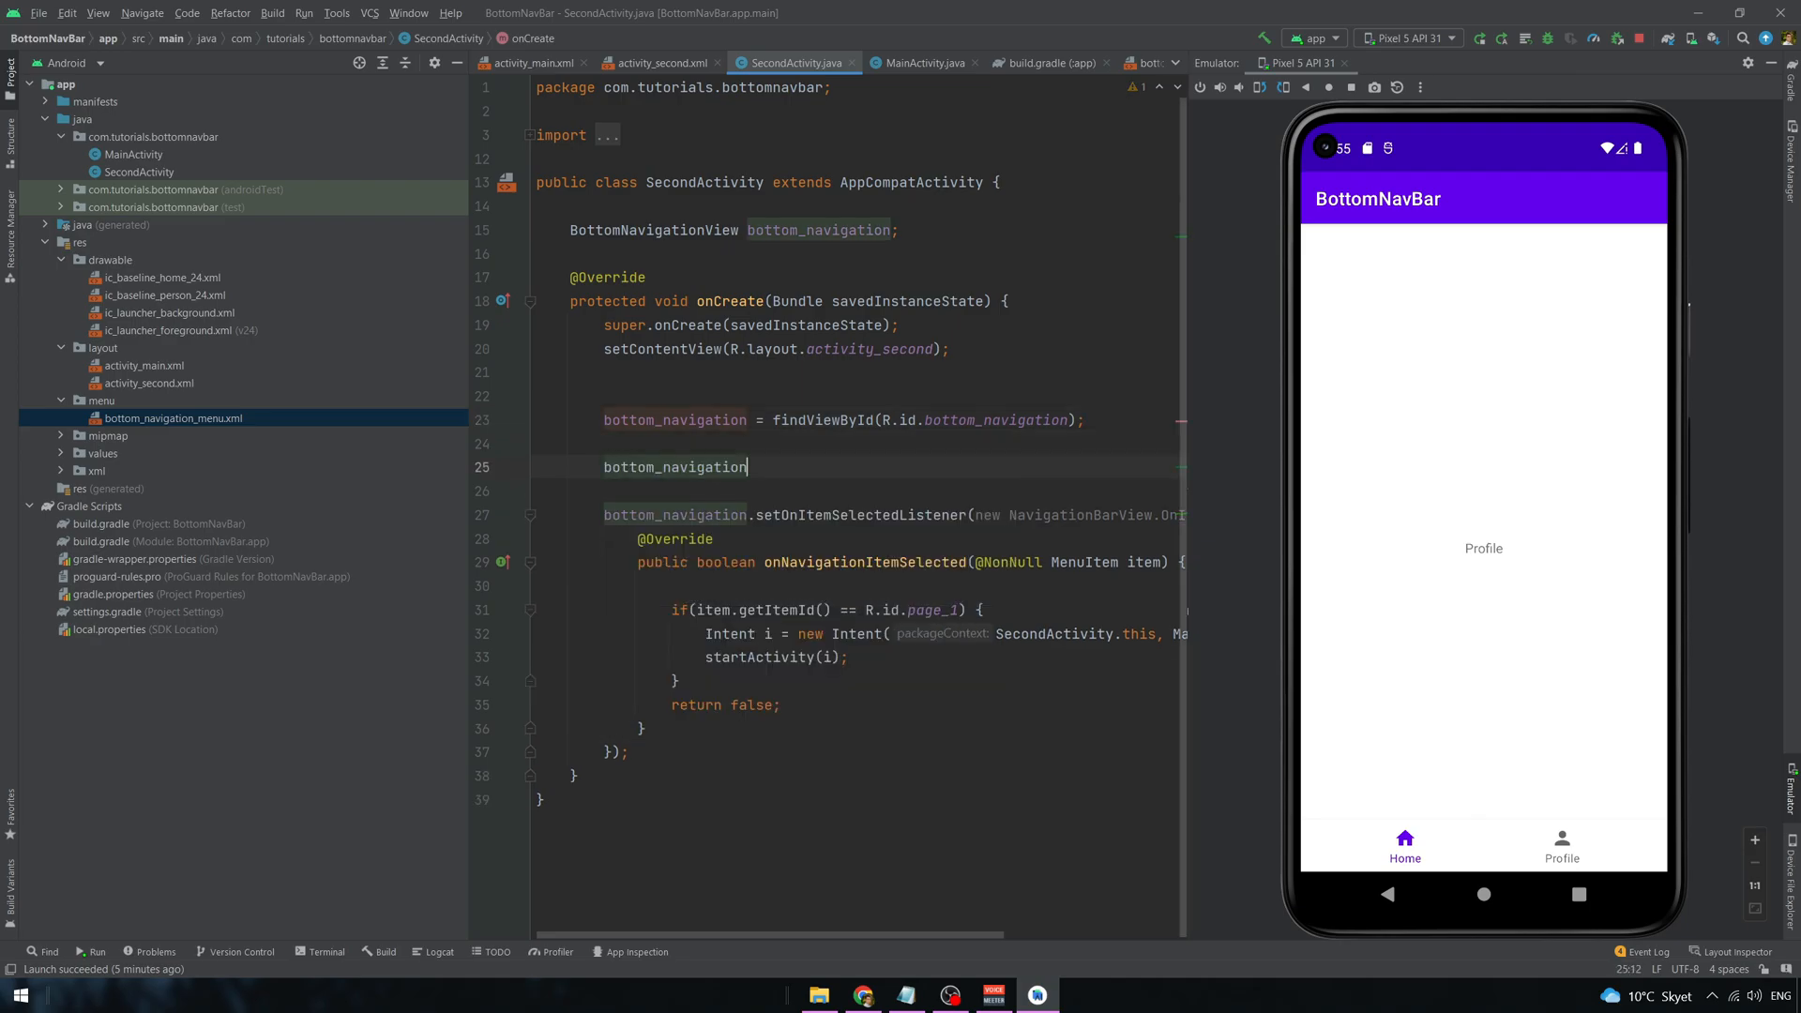
{"action": "type", "text": ".setselectedItemId(R.id.page_2);"}
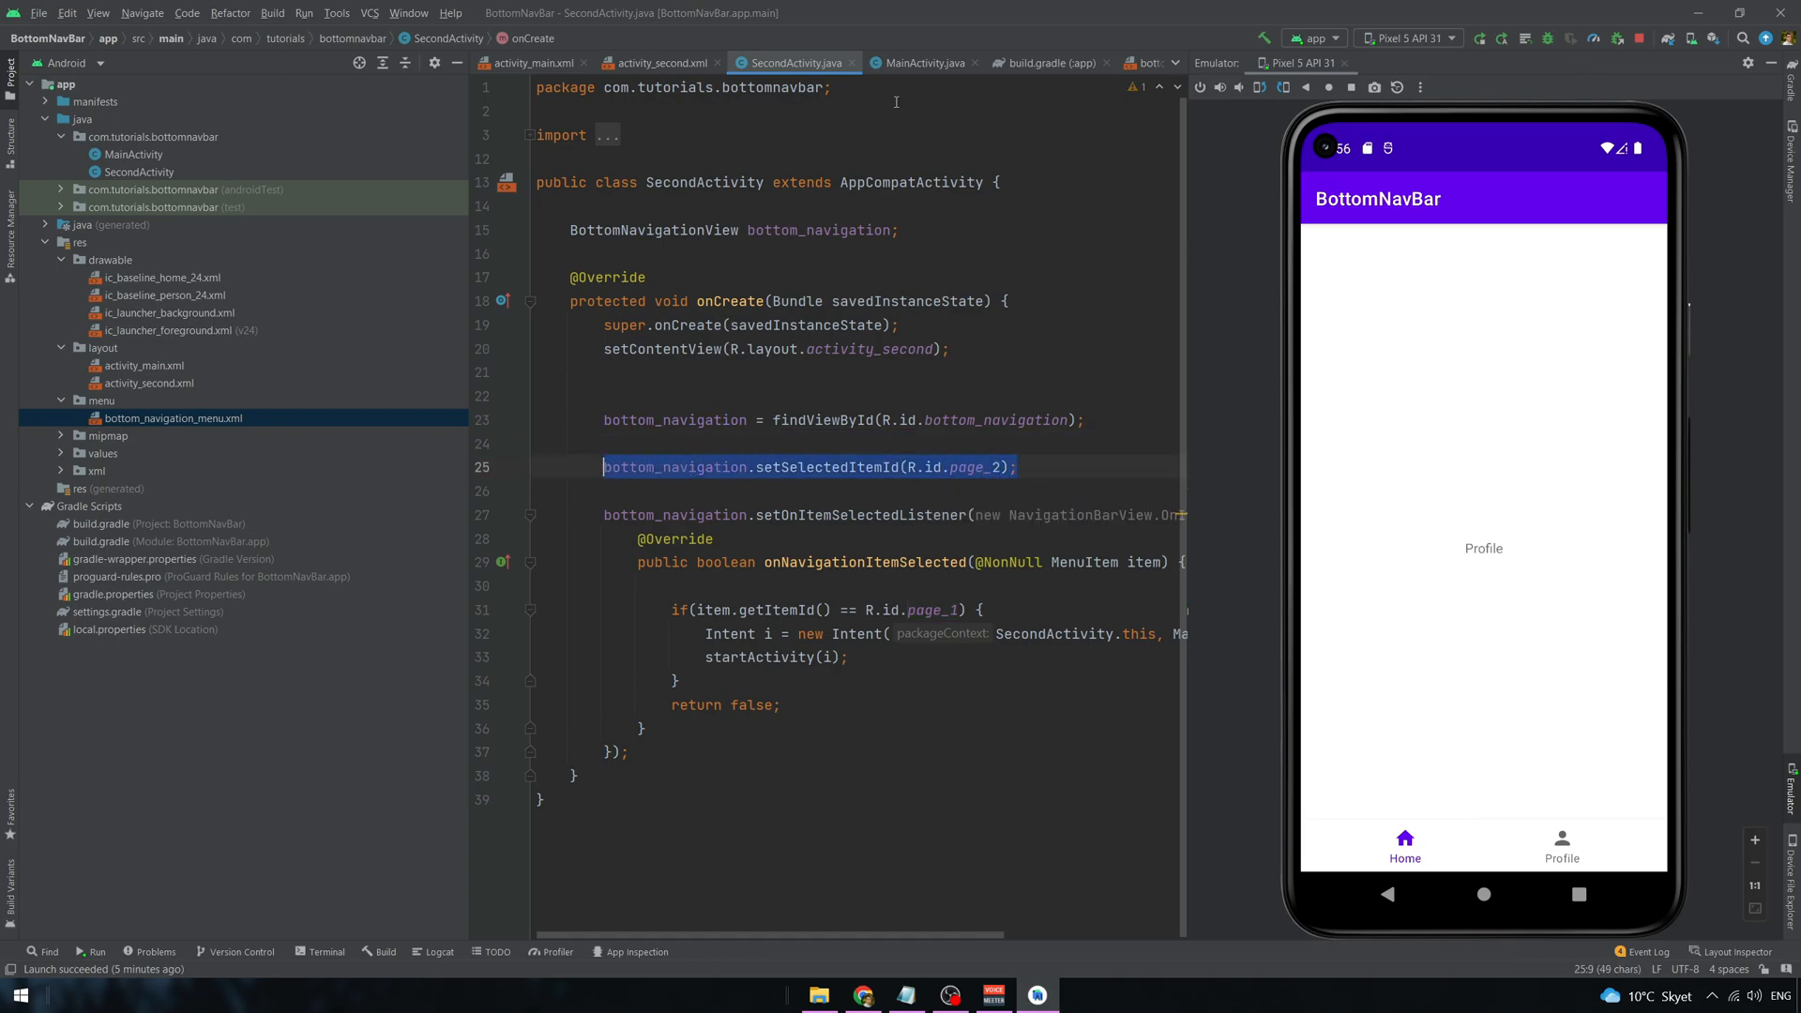
{"action": "left_click", "coordinate": [925, 62]}
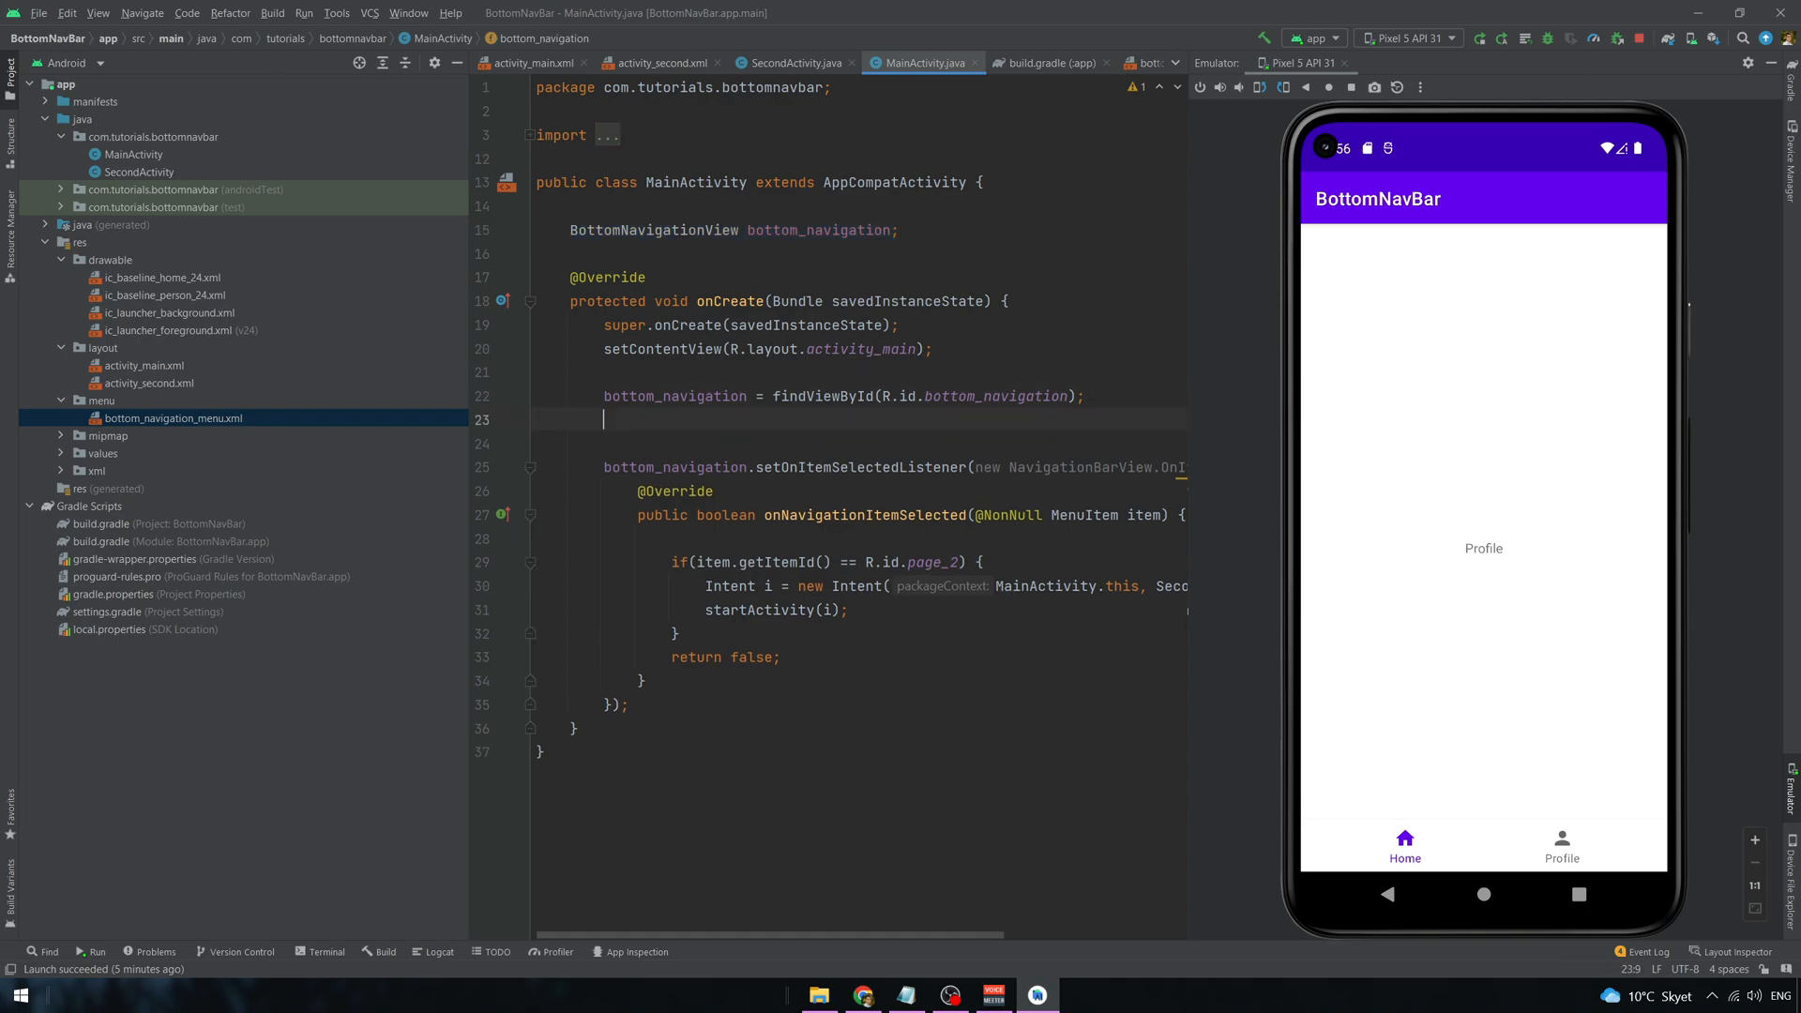
{"action": "type", "text": "bottom_navigation.setSelectedItemId(R.id.page_2);"}
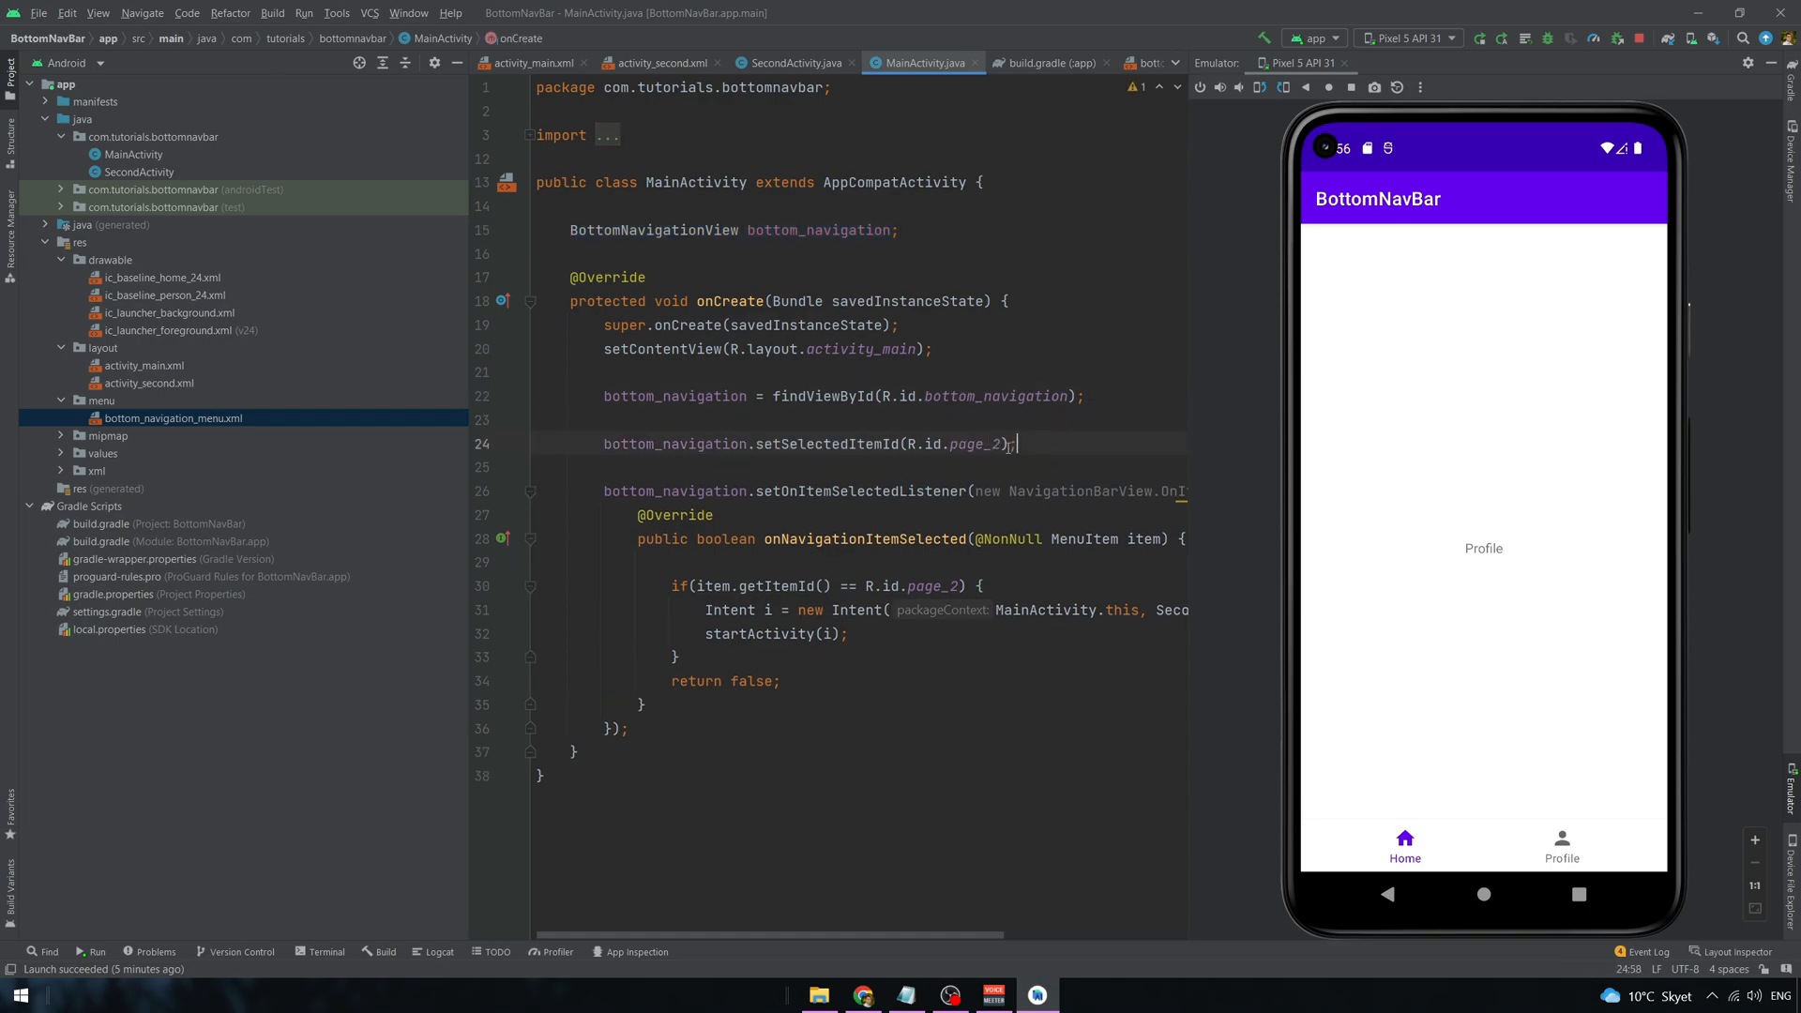
{"action": "type", "text": "page_1"}
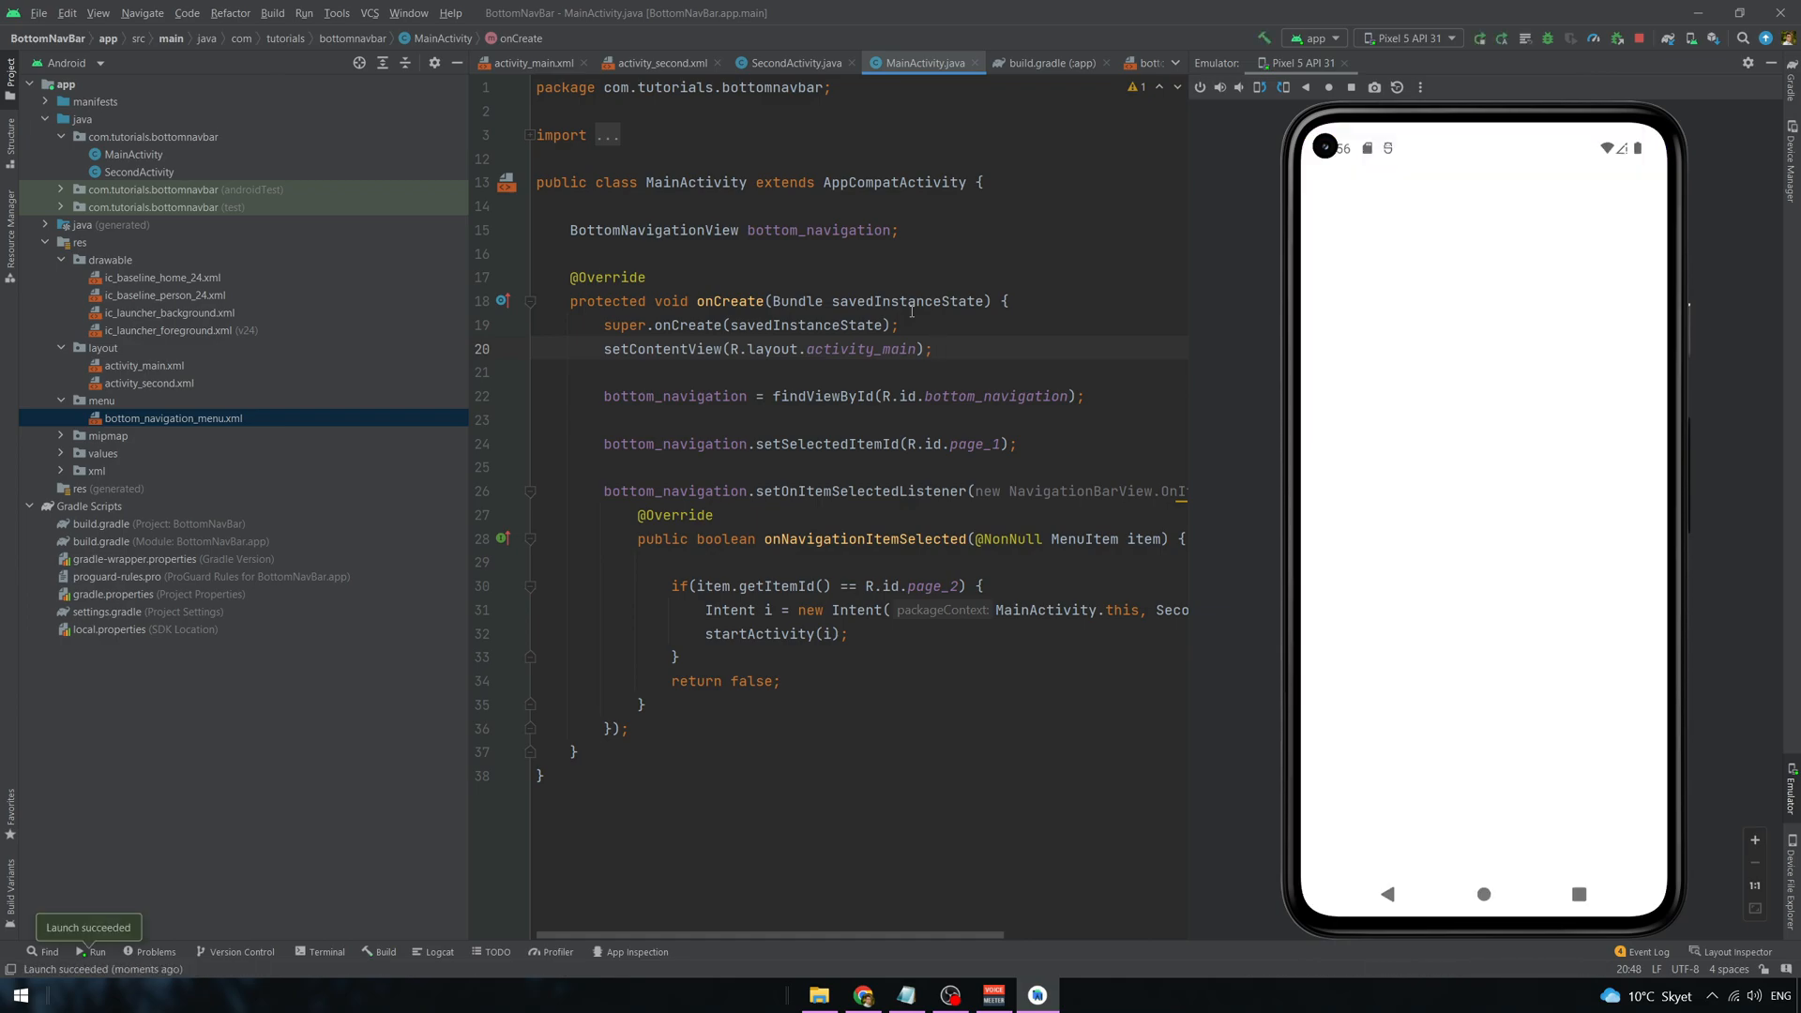
{"action": "mouse_move", "coordinate": [1531, 867]}
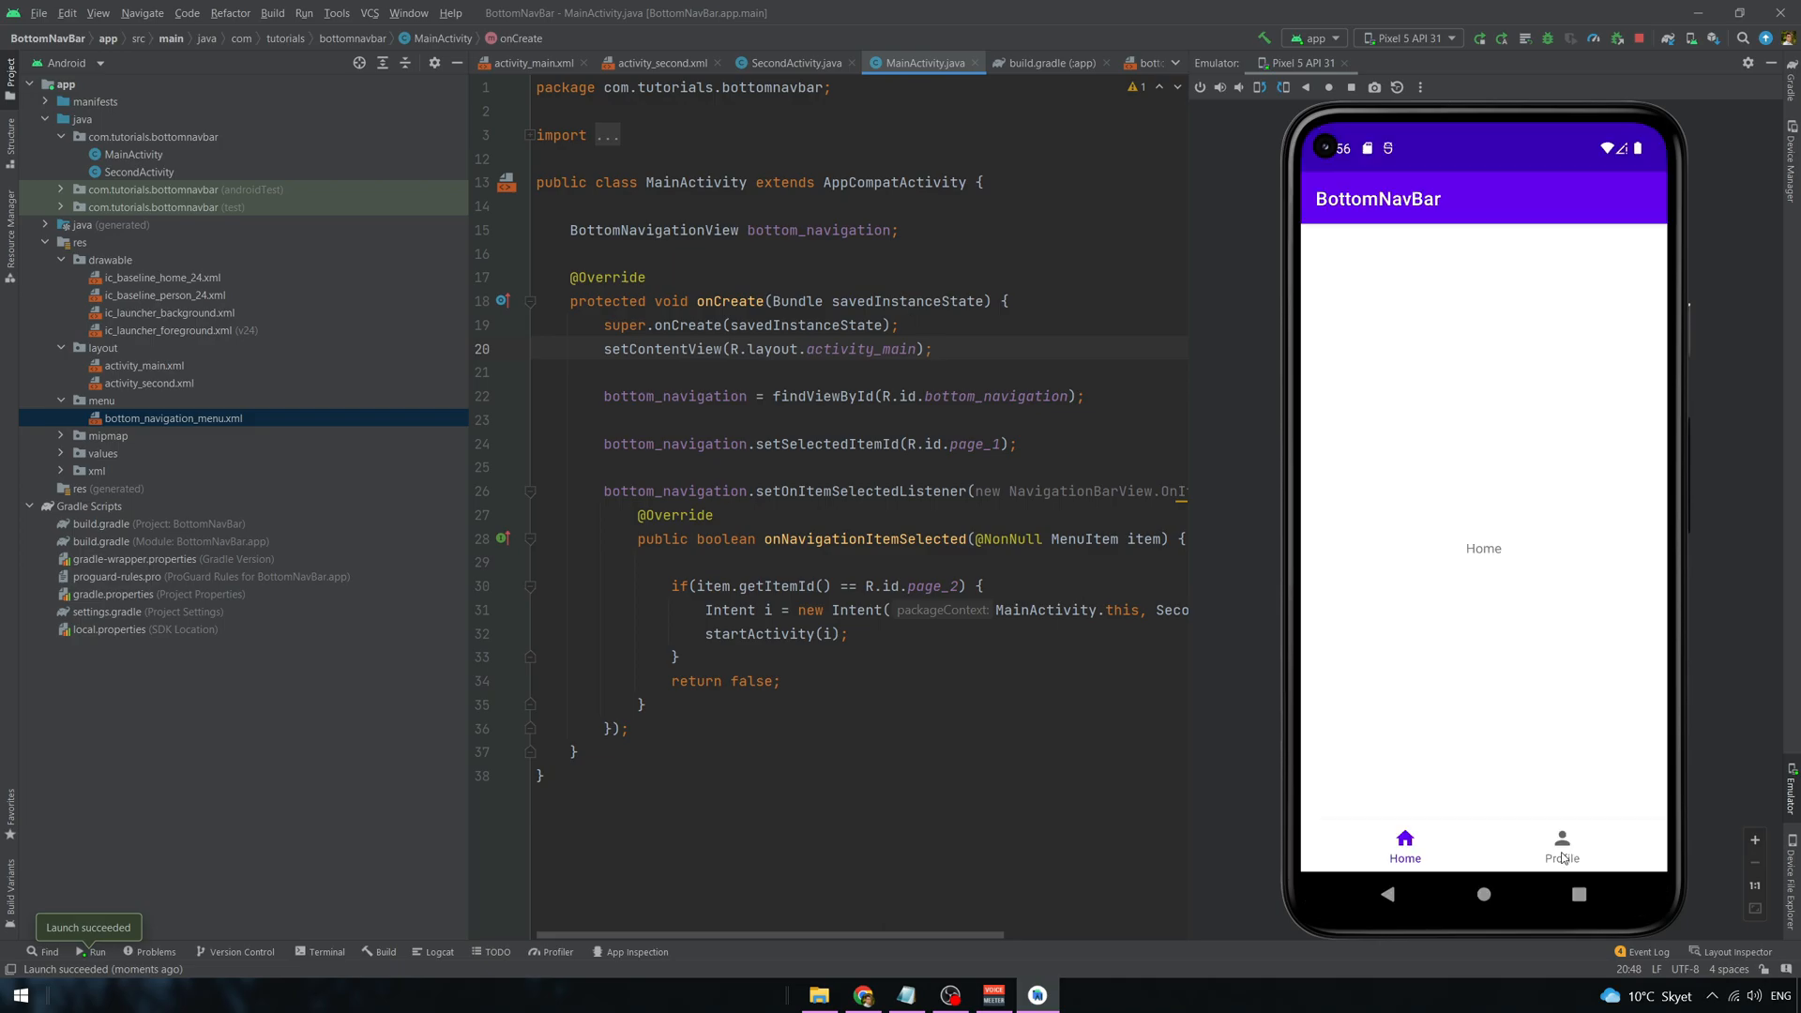
- Tap Profile and Home alternately in the emulator to confirm each tab highlights correctly
{"action": "left_click", "coordinate": [1561, 845]}
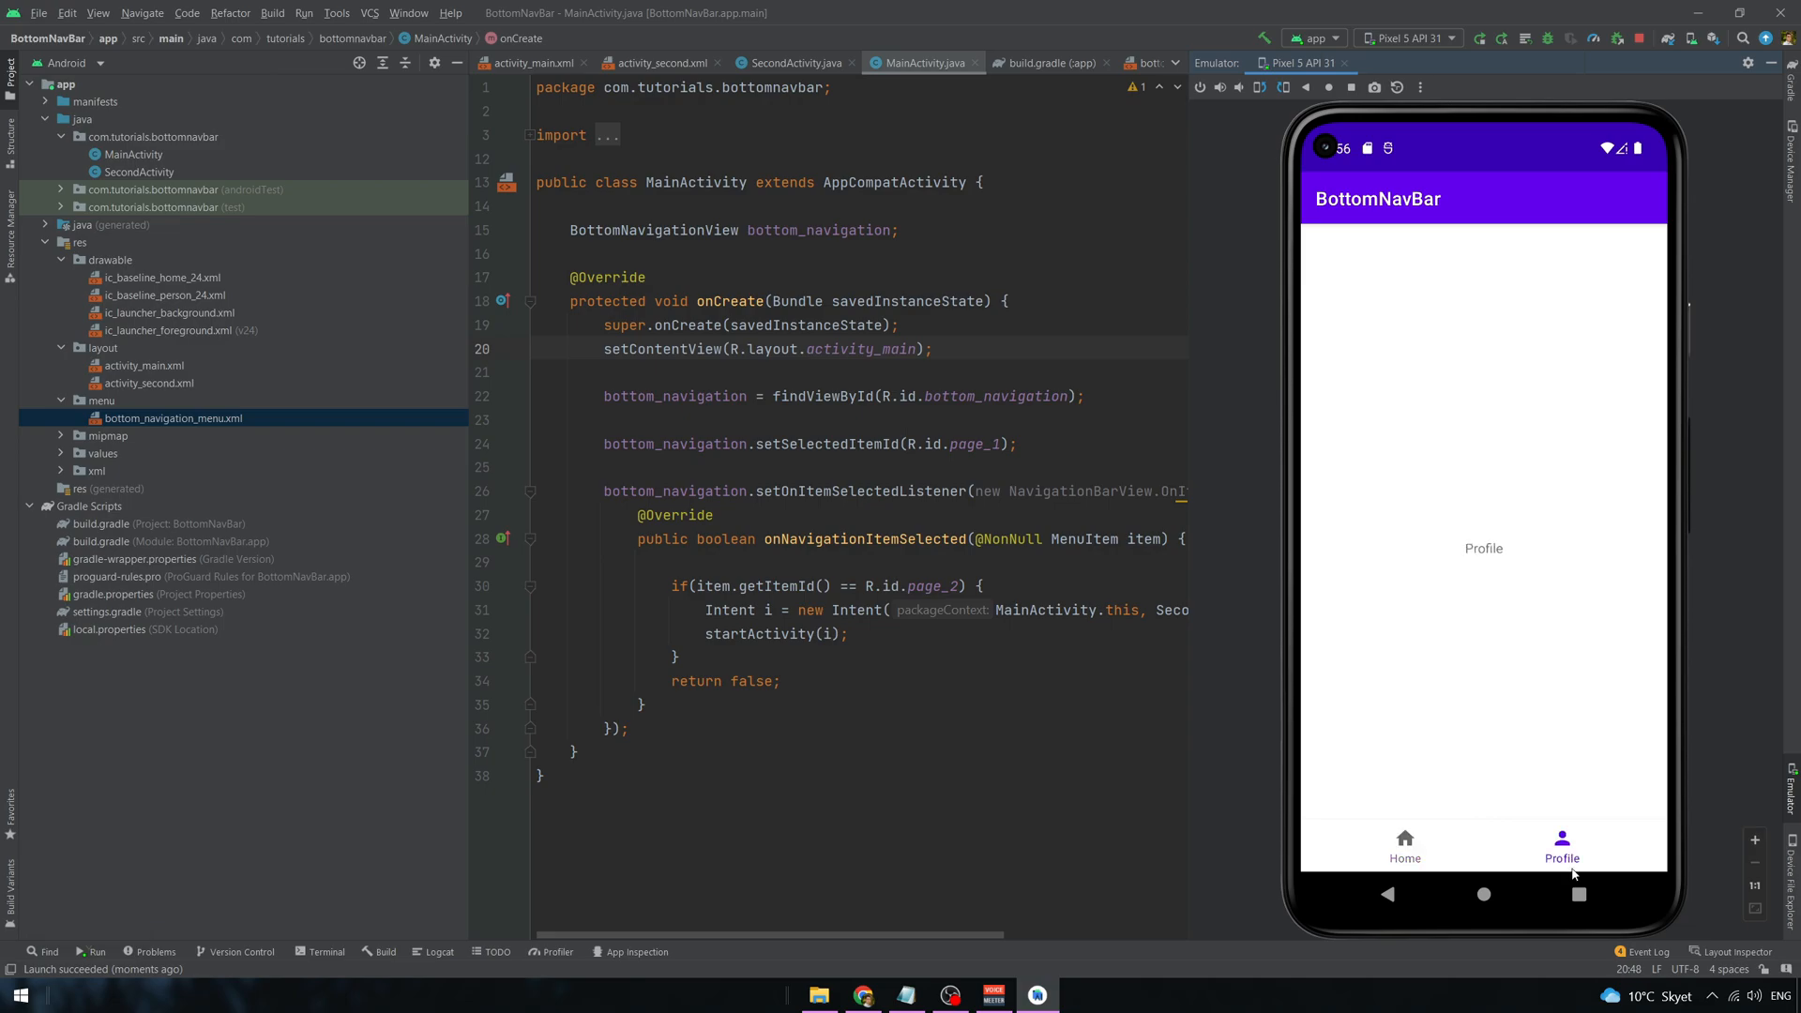
{"action": "left_click", "coordinate": [1403, 844]}
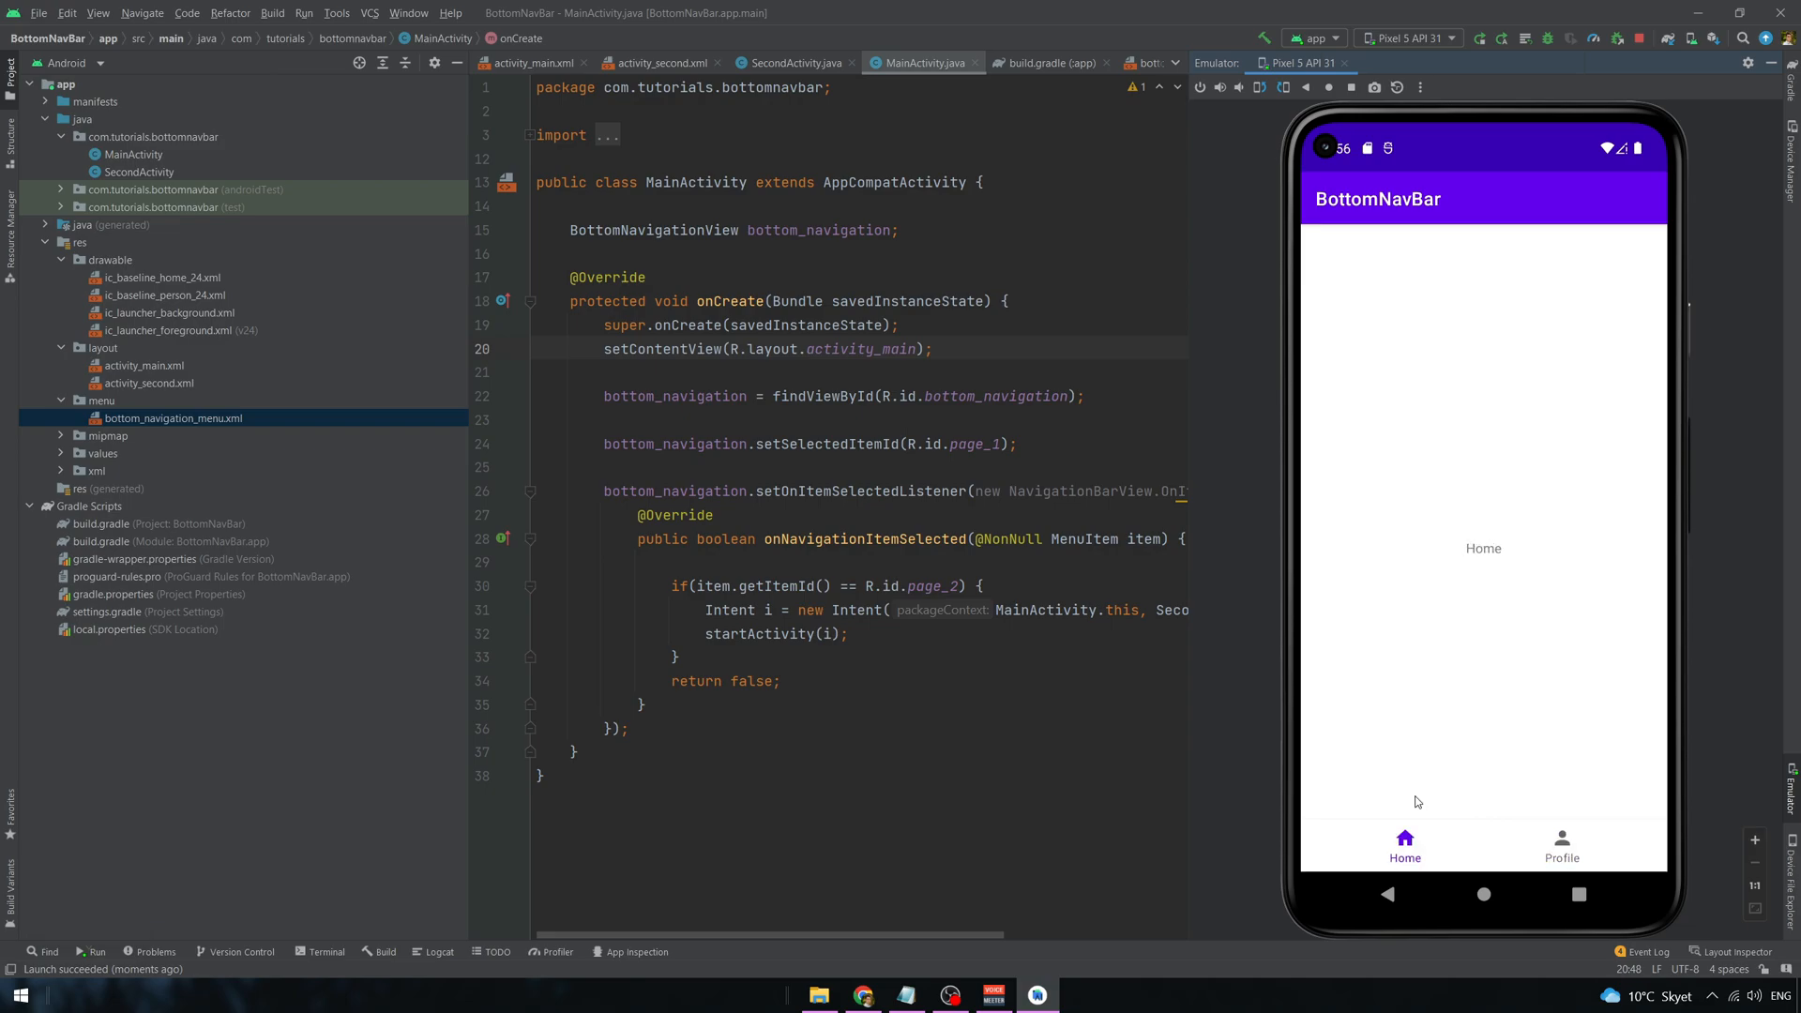
{"action": "left_click", "coordinate": [1561, 844]}
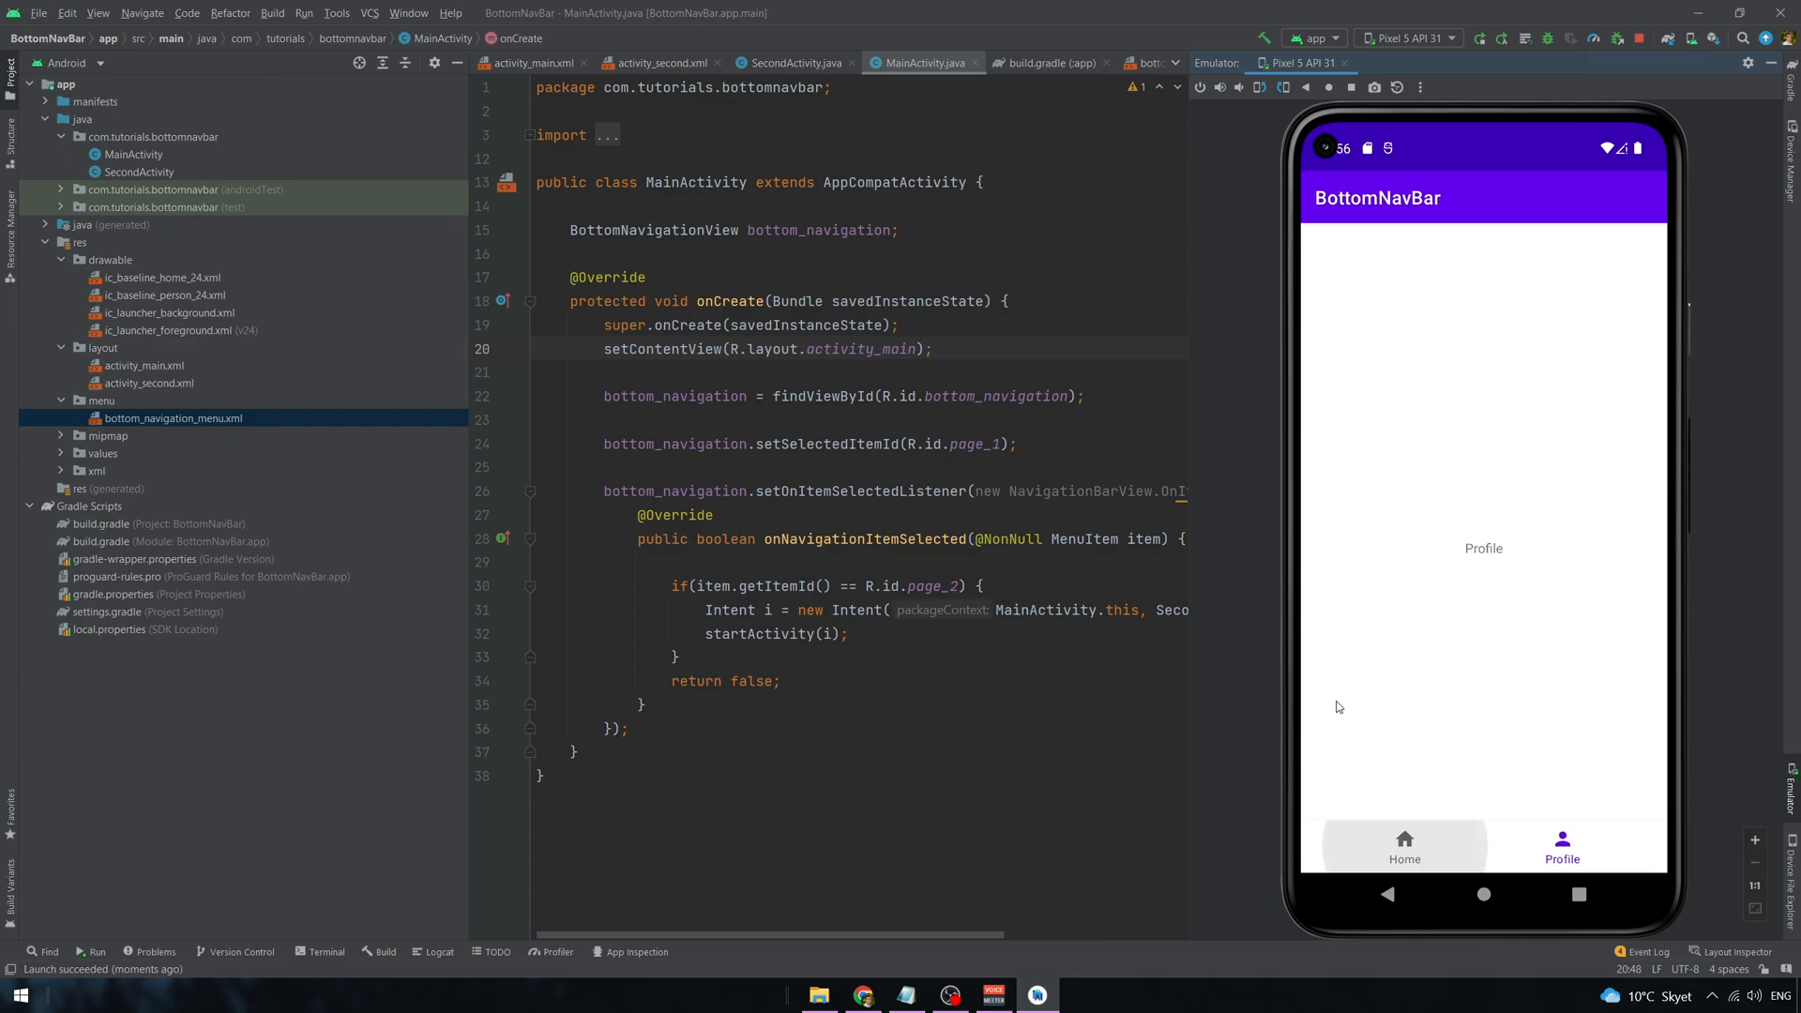
{"action": "left_click", "coordinate": [1403, 848]}
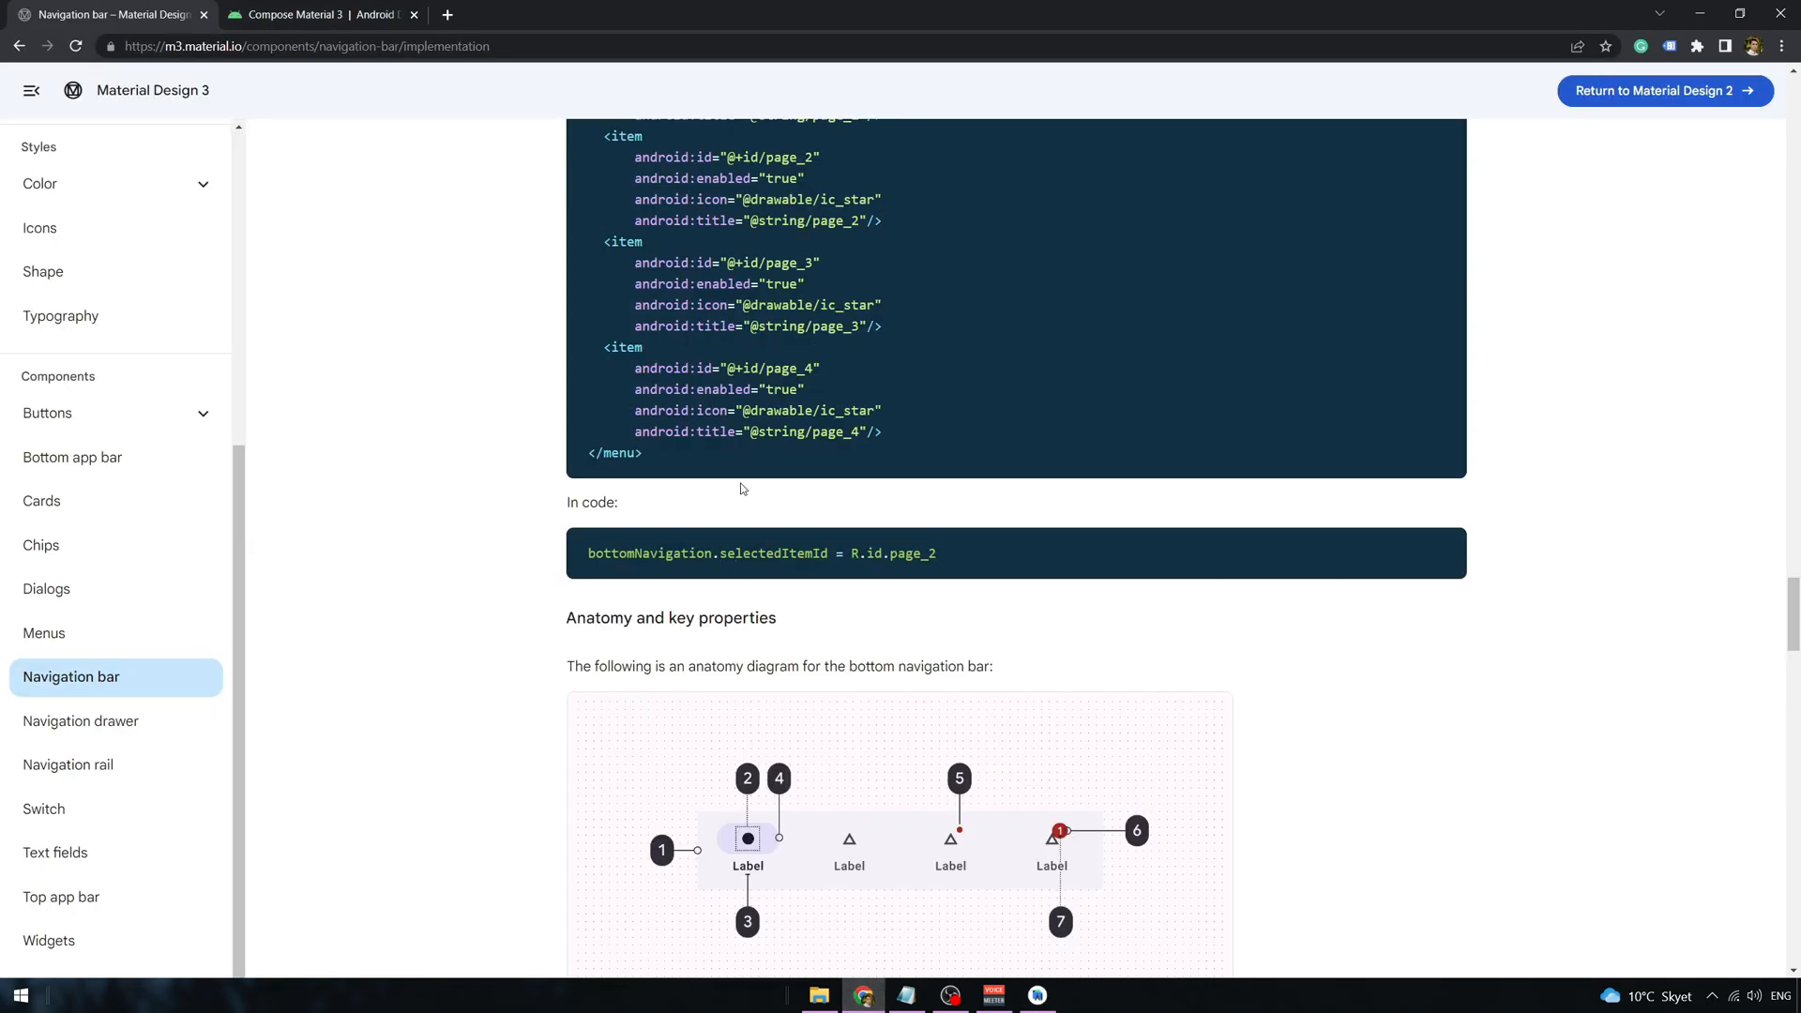
- Scroll the Navigation bar docs past the anatomy diagram to the container and item attribute tables
{"action": "scroll", "scroll_direction": "down", "scroll_amount": 3}
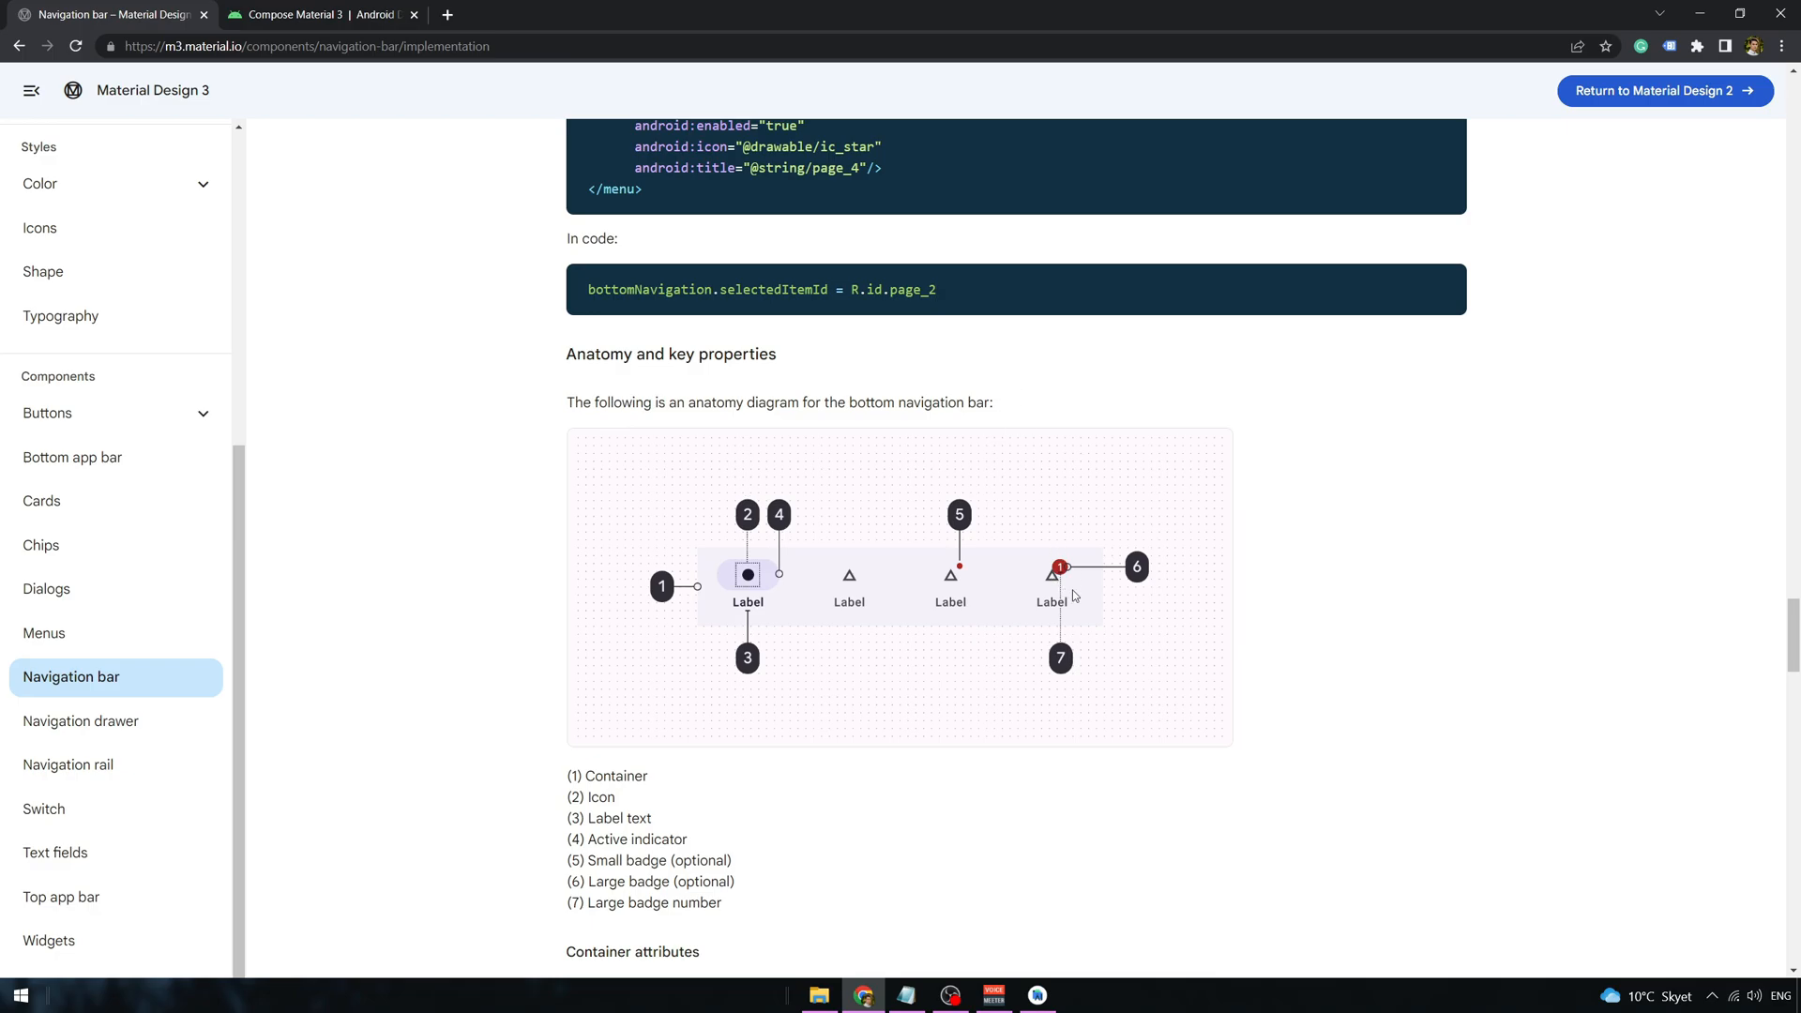
{"action": "mouse_move", "coordinate": [1067, 582]}
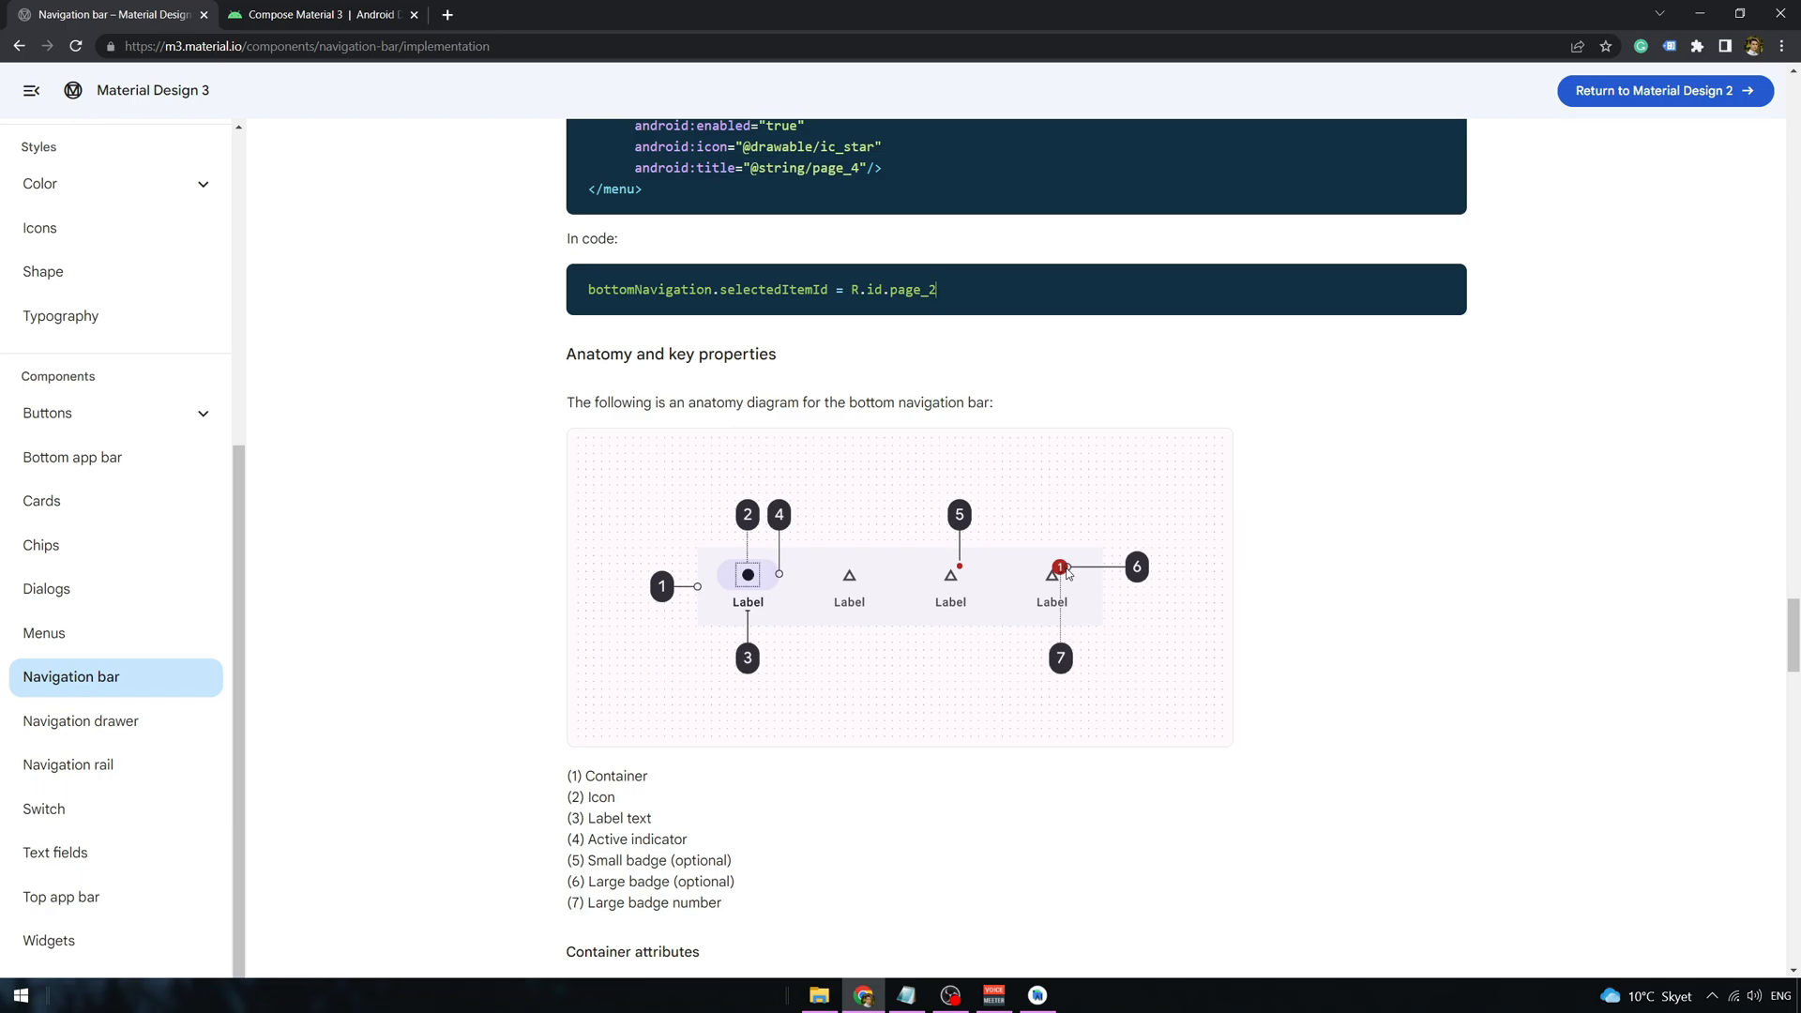
{"action": "scroll", "scroll_direction": "down", "scroll_amount": 3}
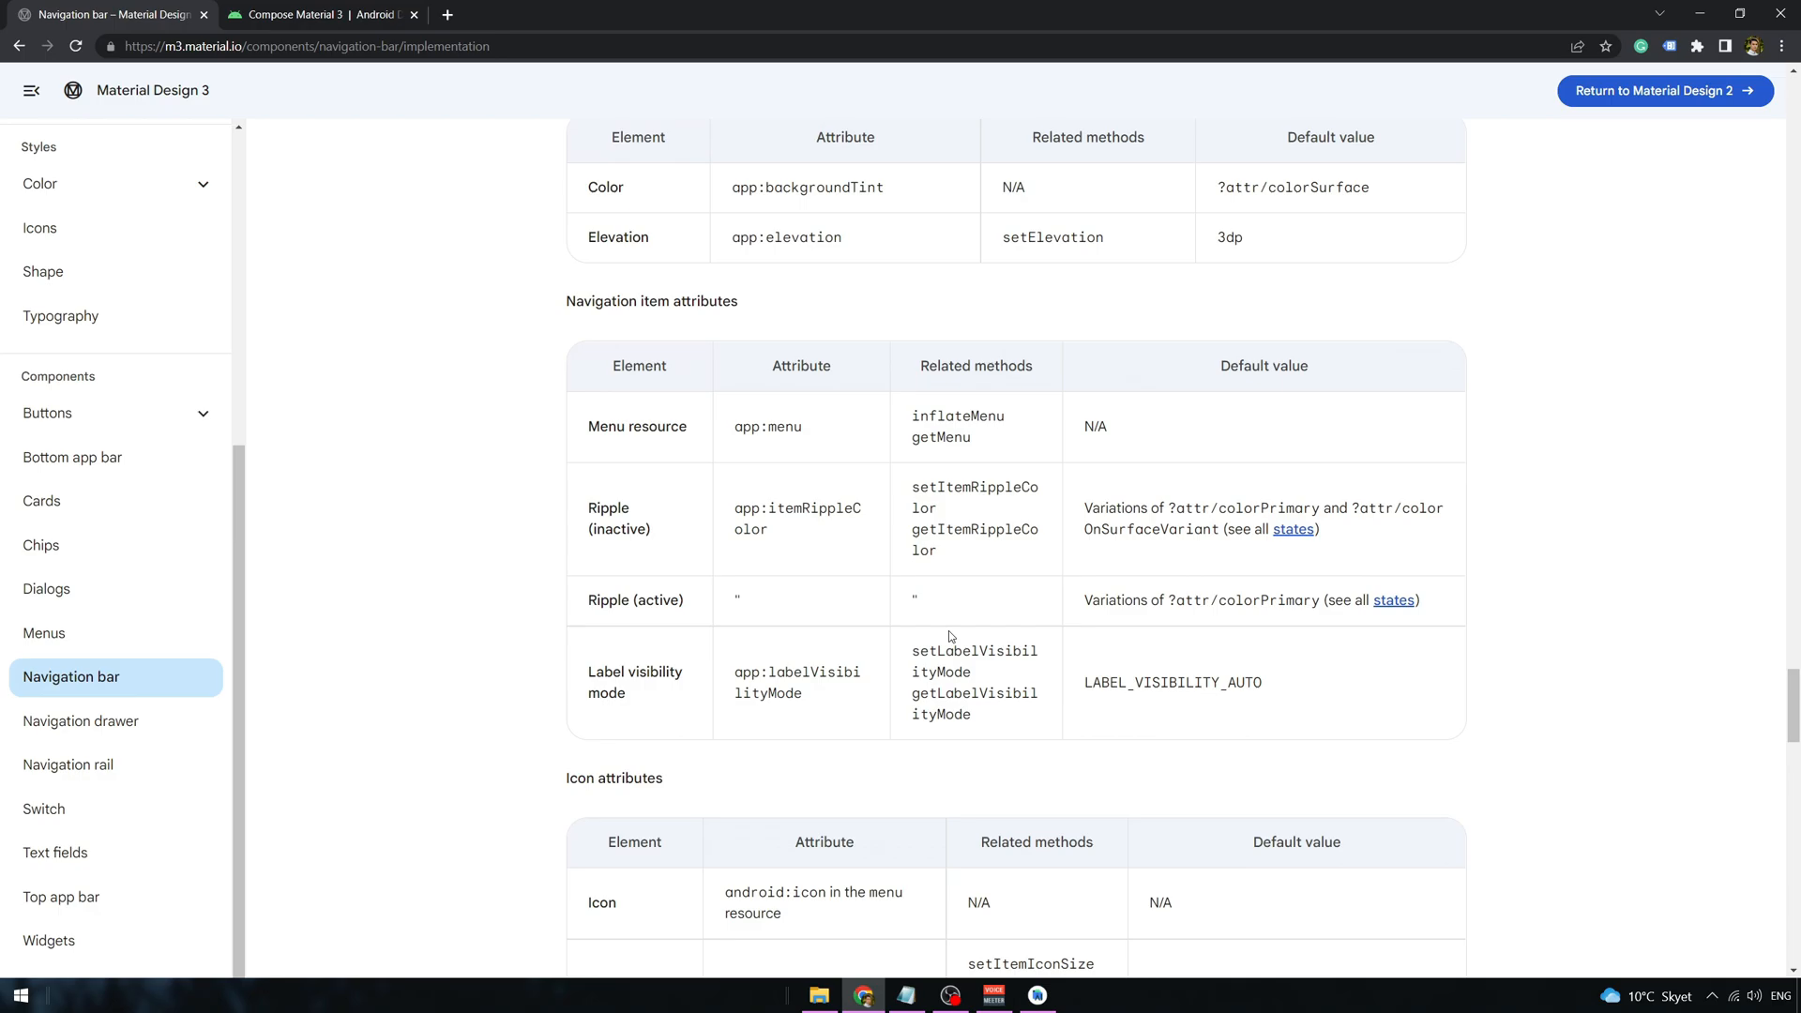
{"action": "scroll", "scroll_direction": "up", "scroll_amount": 3}
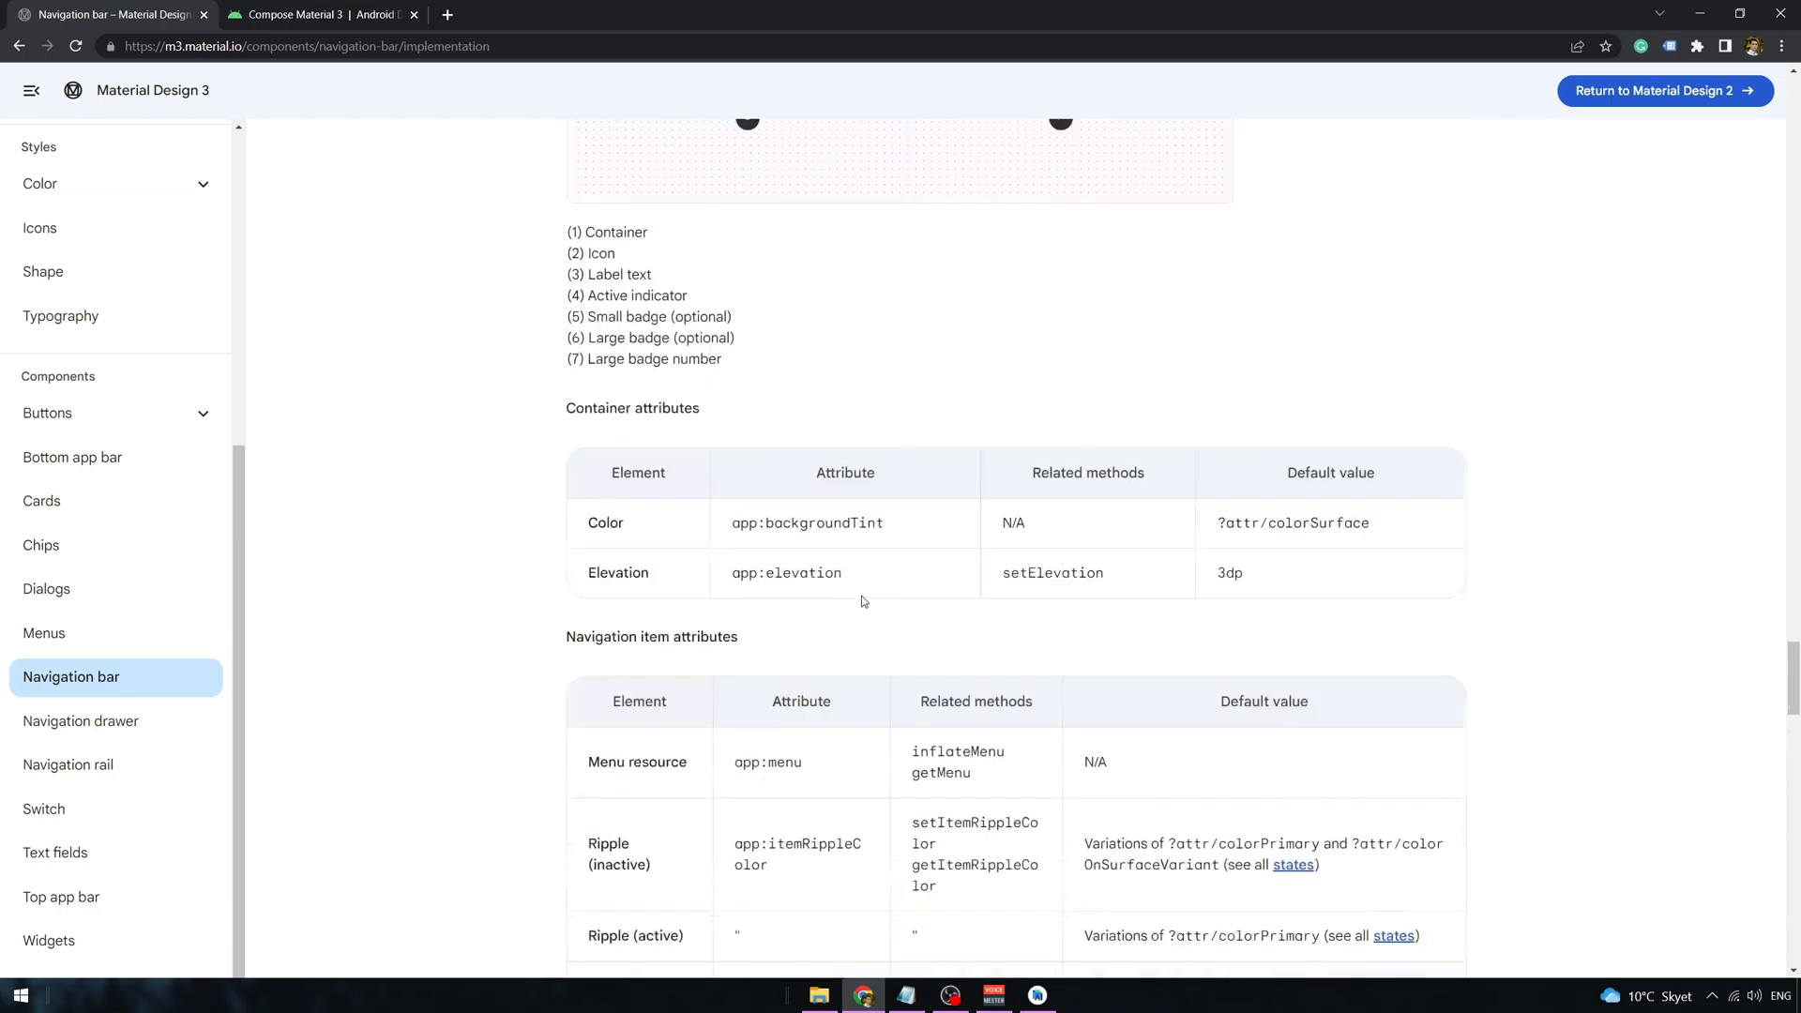